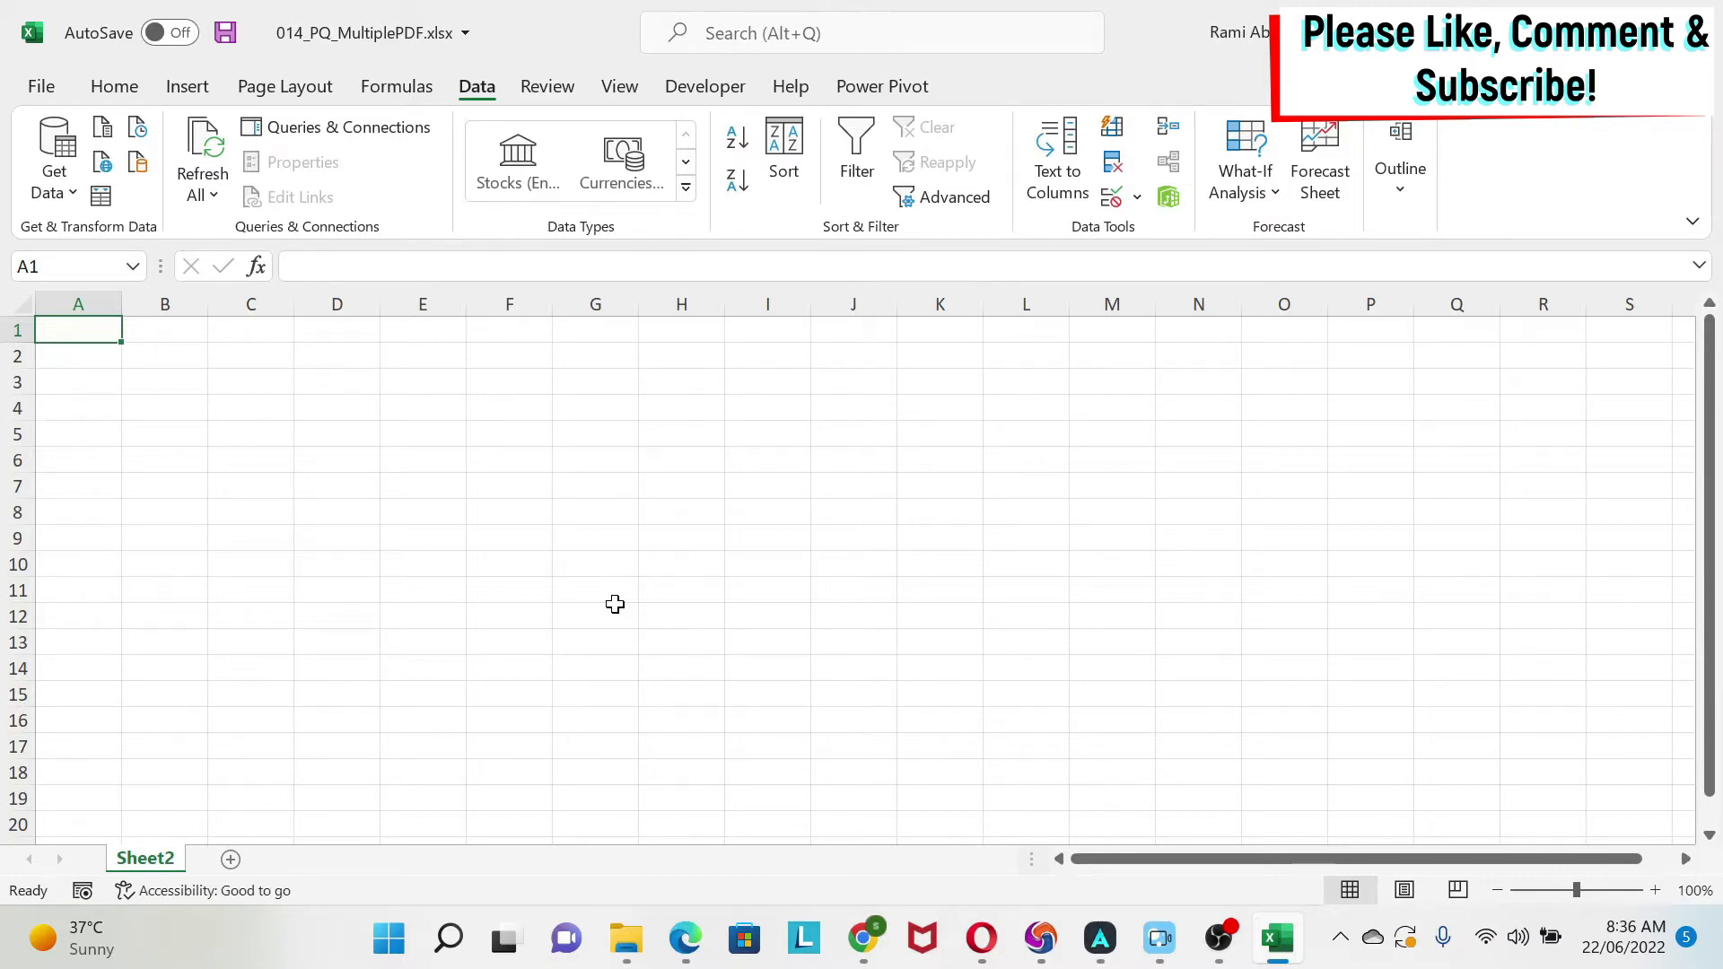
mouse_move(569, 566)
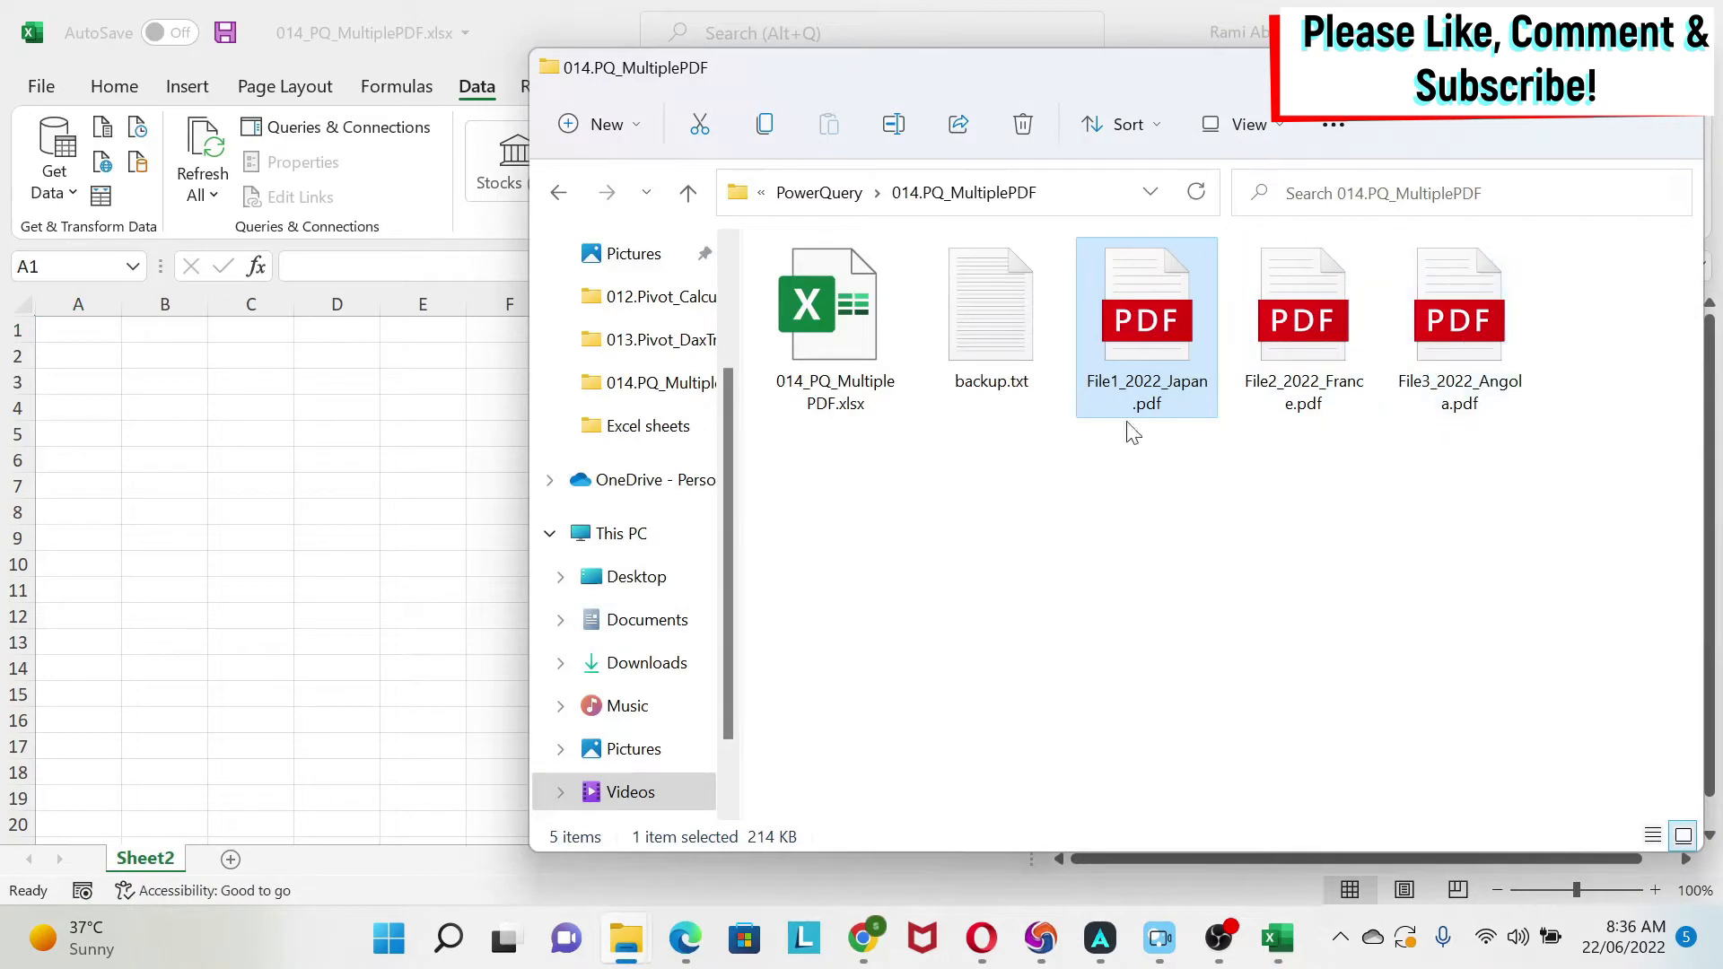
mouse_move(1174, 403)
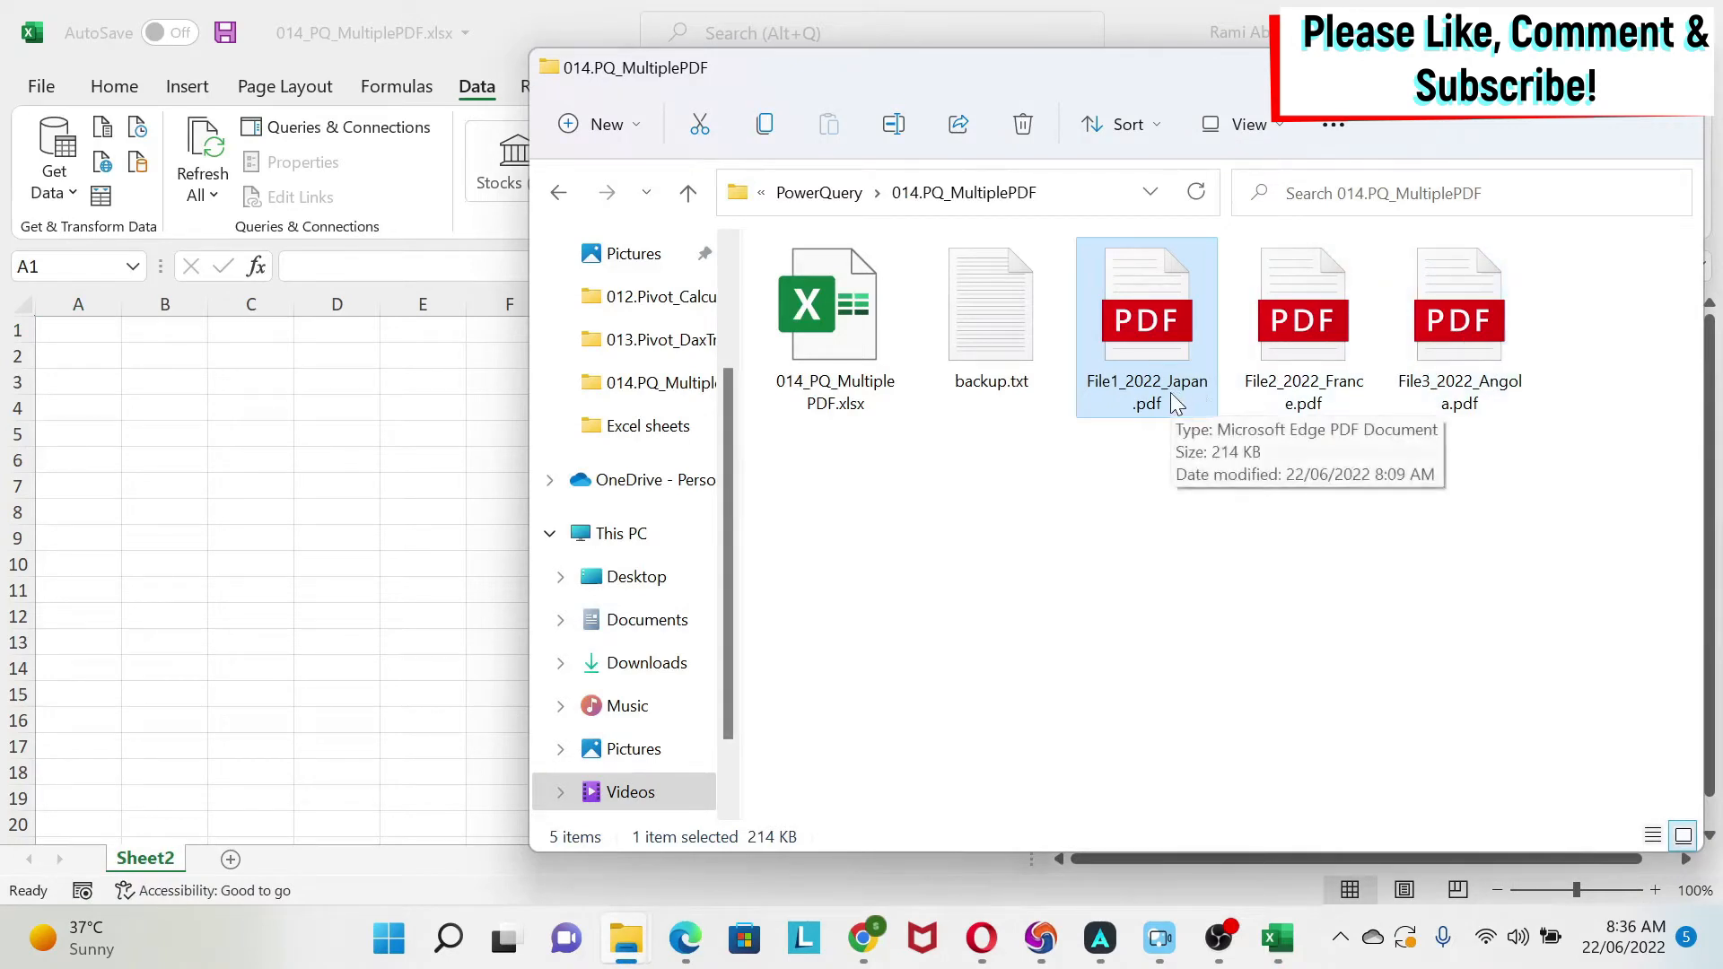
mouse_move(1157, 540)
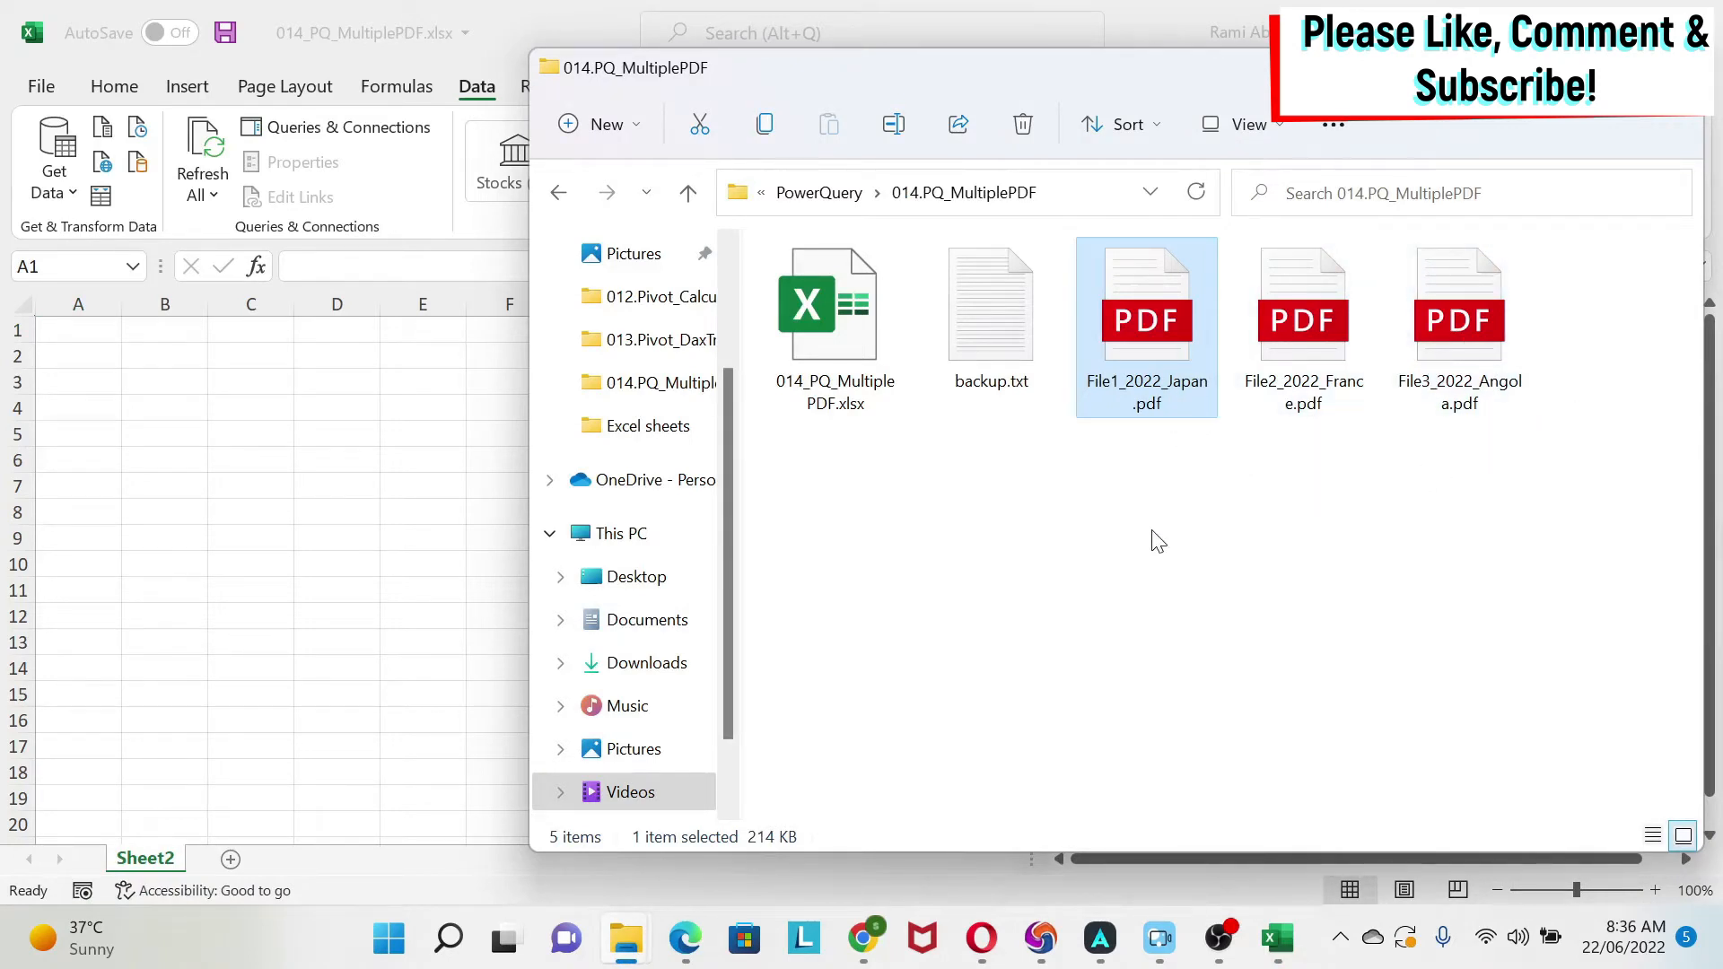
mouse_move(1581, 347)
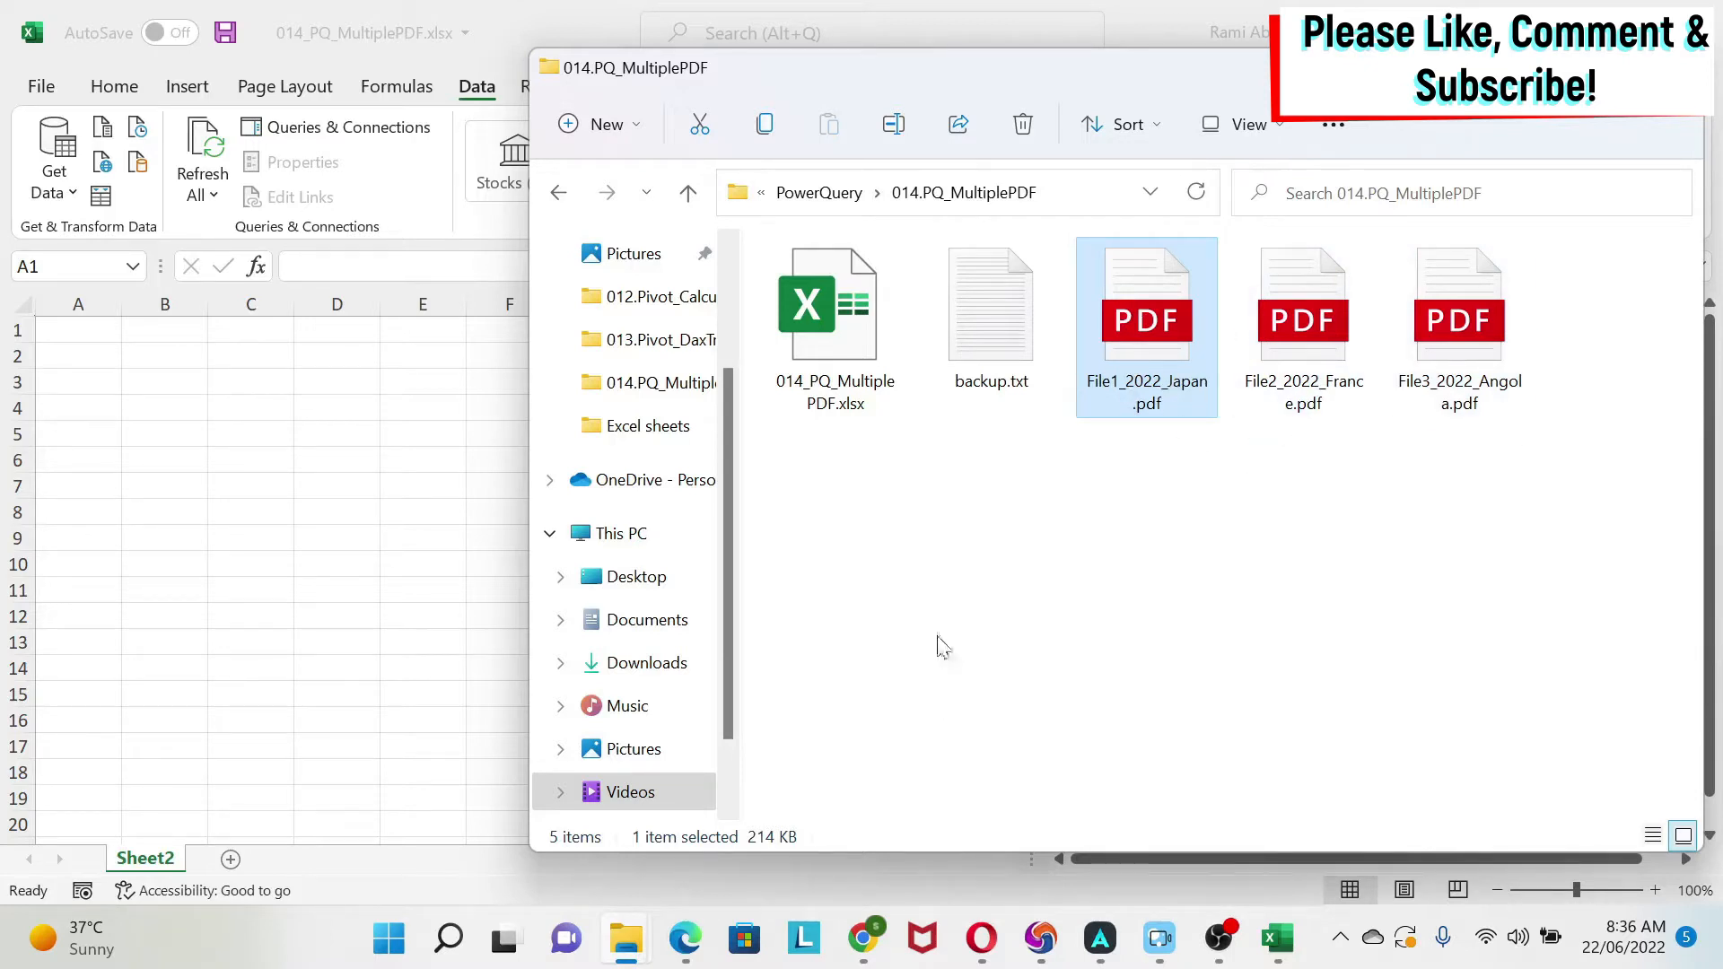
Step: Open File1_2022_Japan.pdf in Edge, review its table, and paste it into Sheet2
double_click(1147, 304)
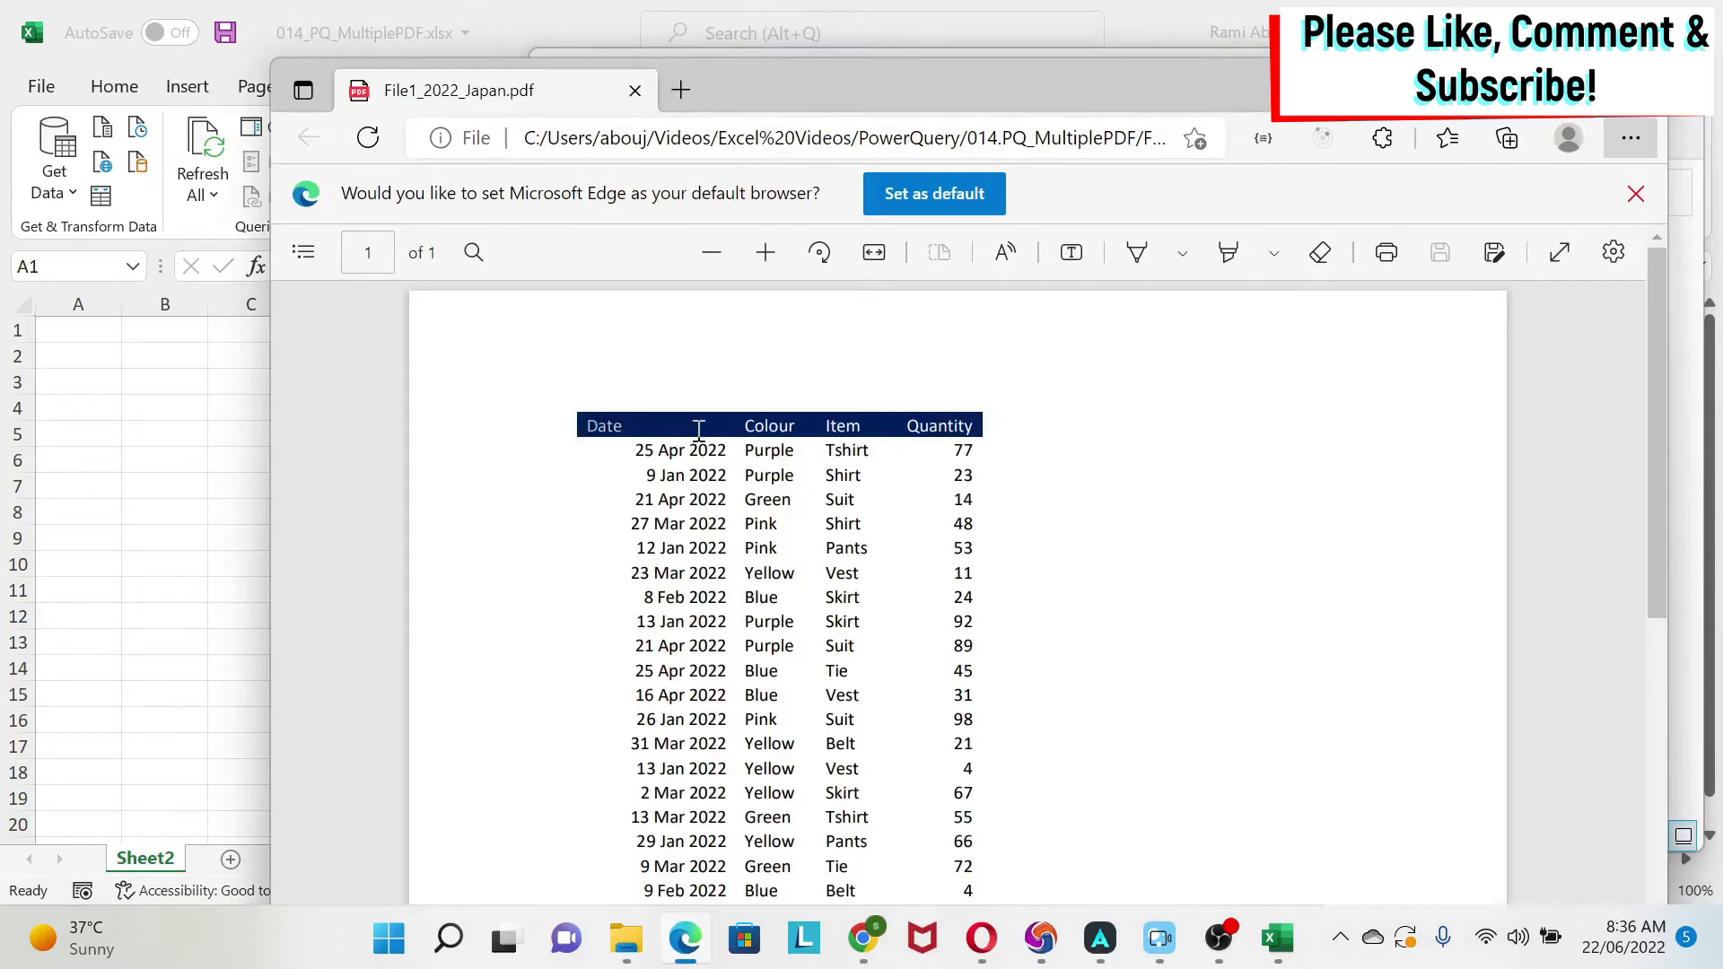
scroll(down, 3)
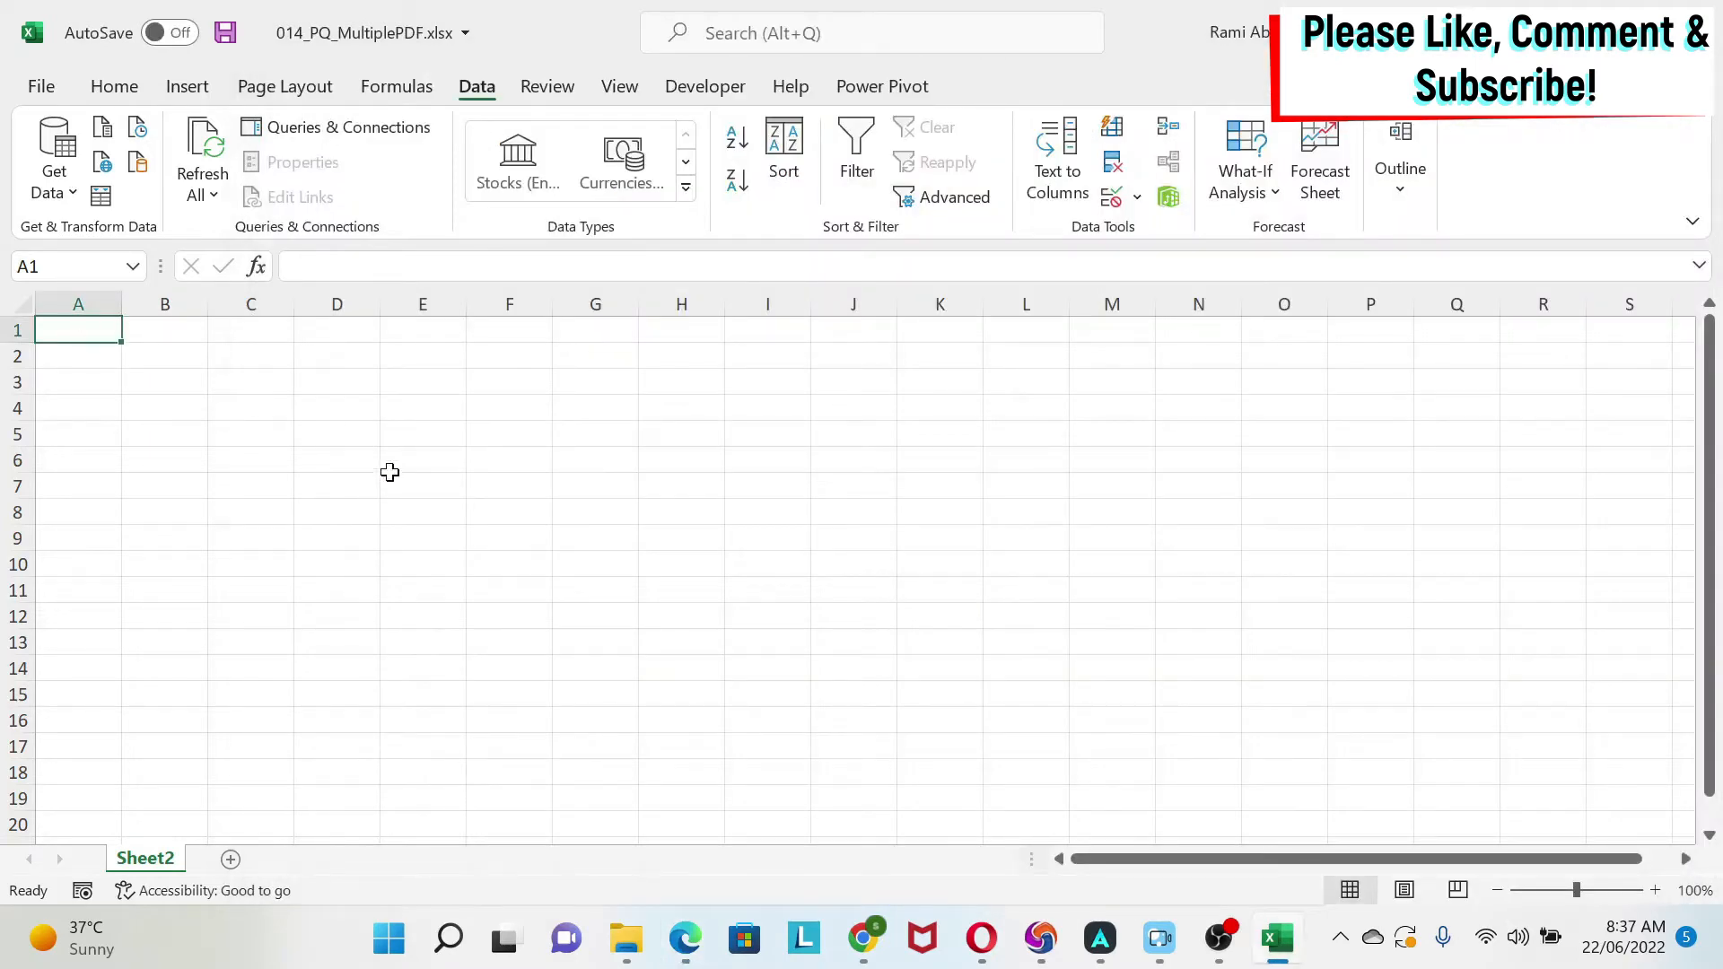
key(ctrl+v)
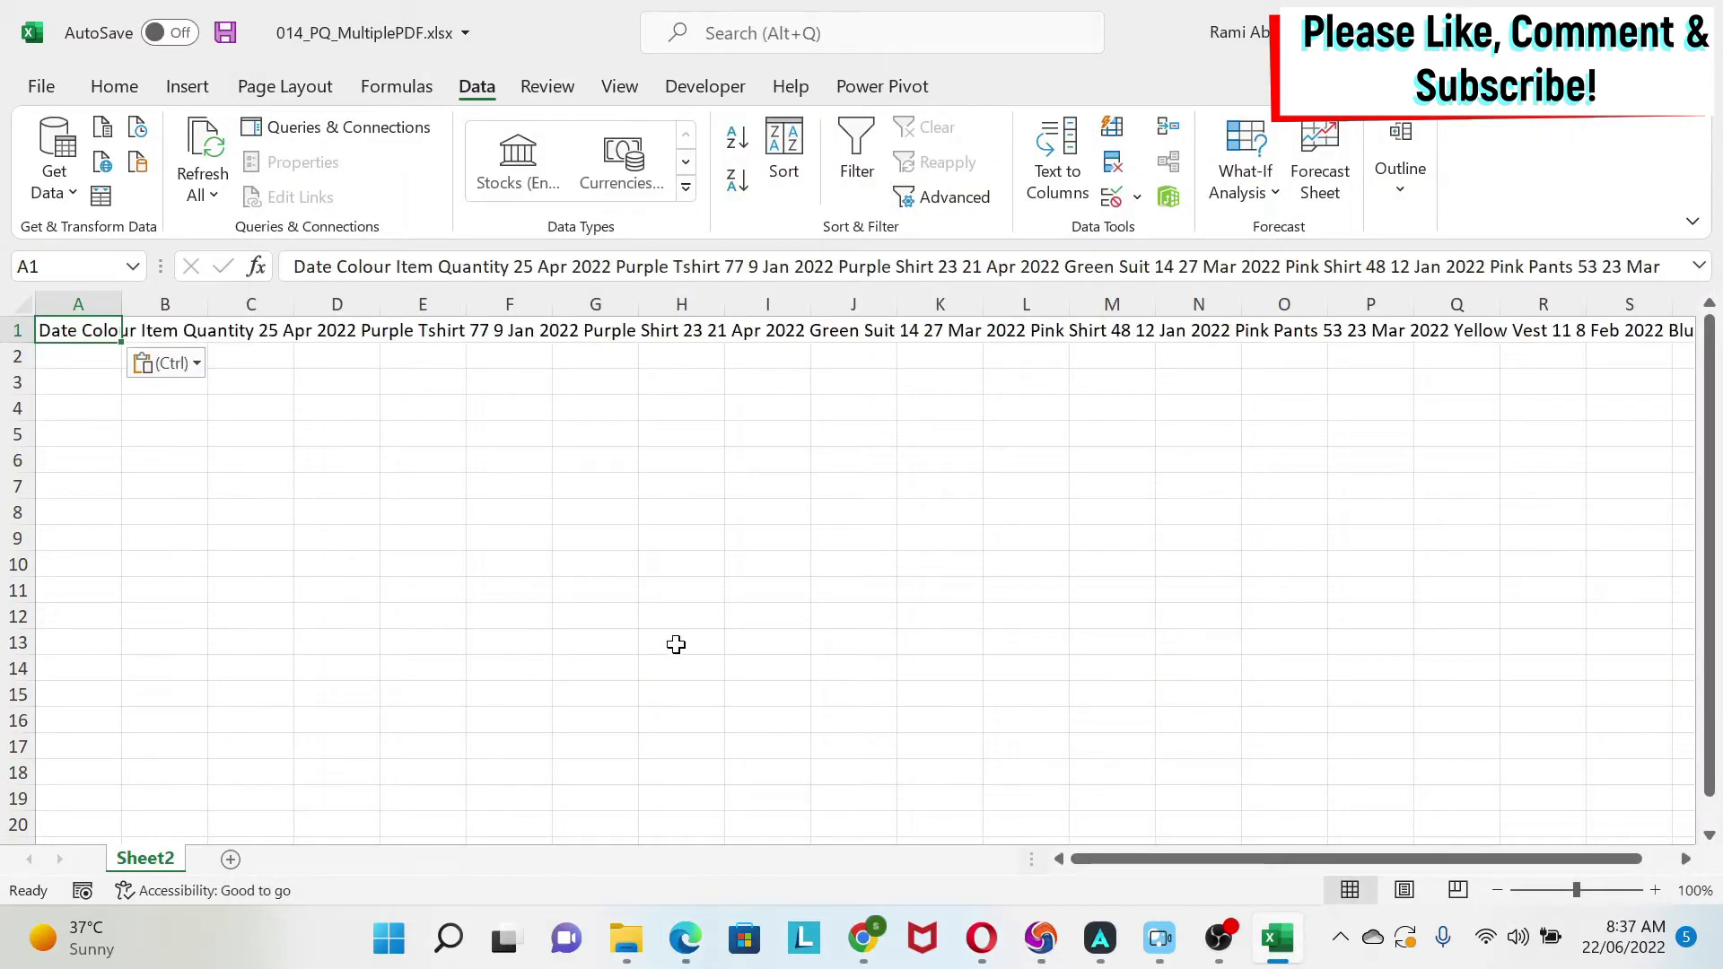
mouse_move(647, 511)
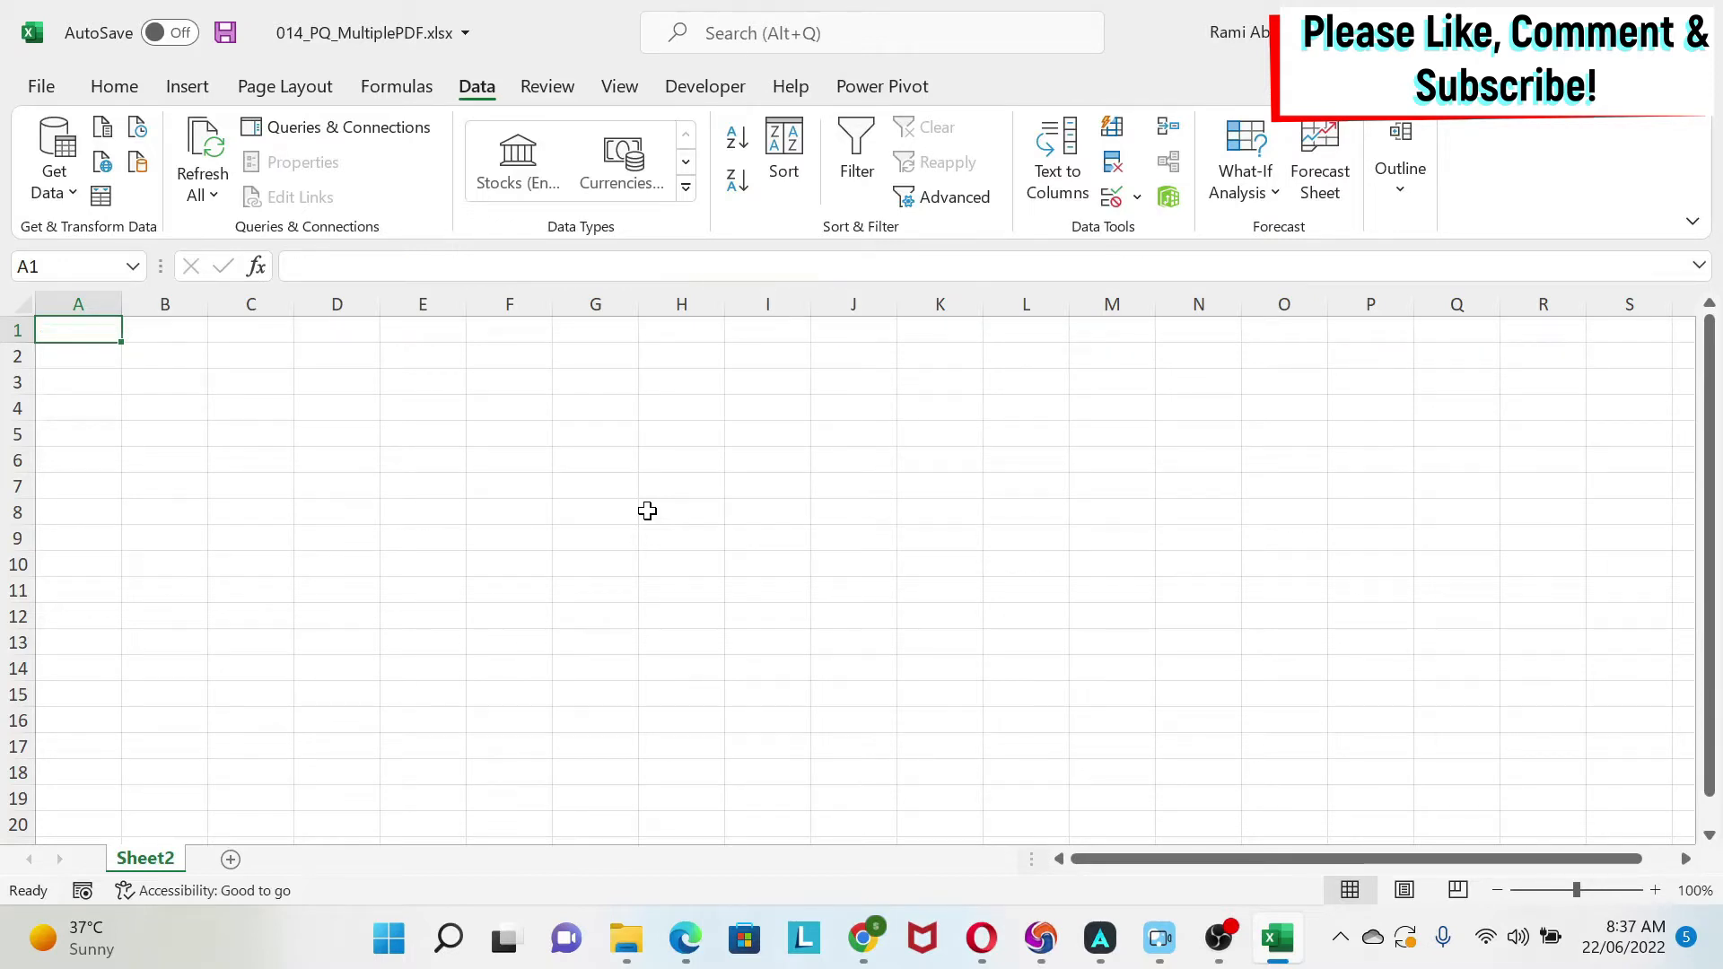
mouse_move(622, 561)
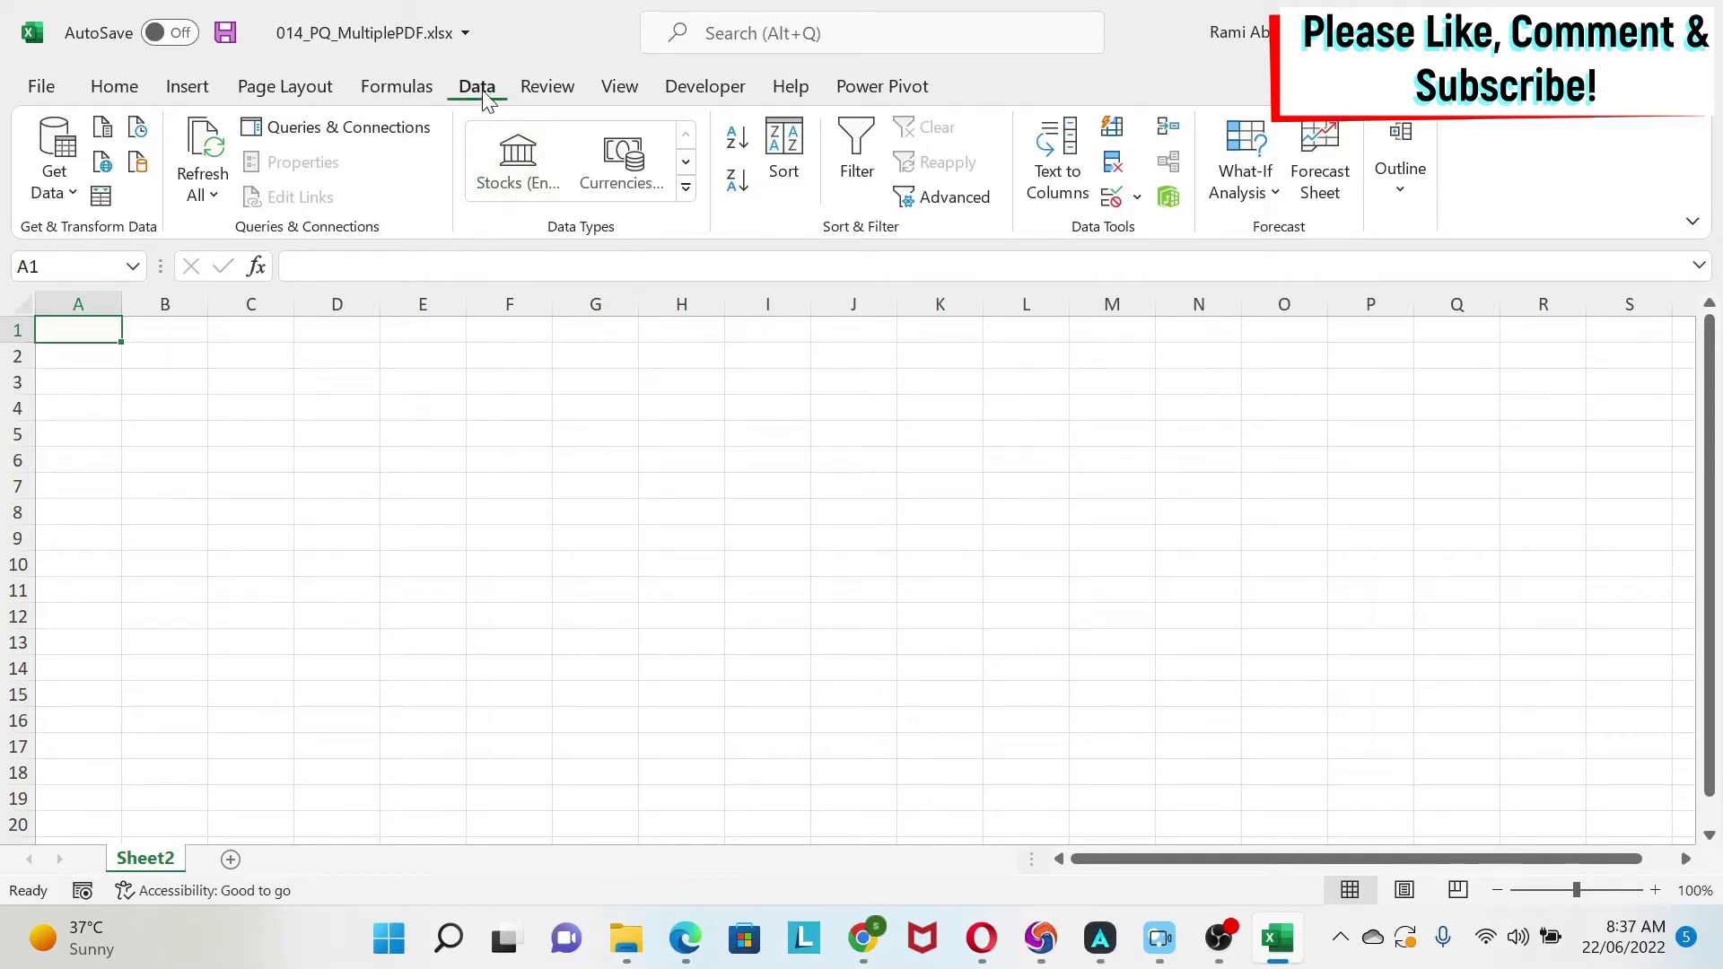
mouse_move(36, 240)
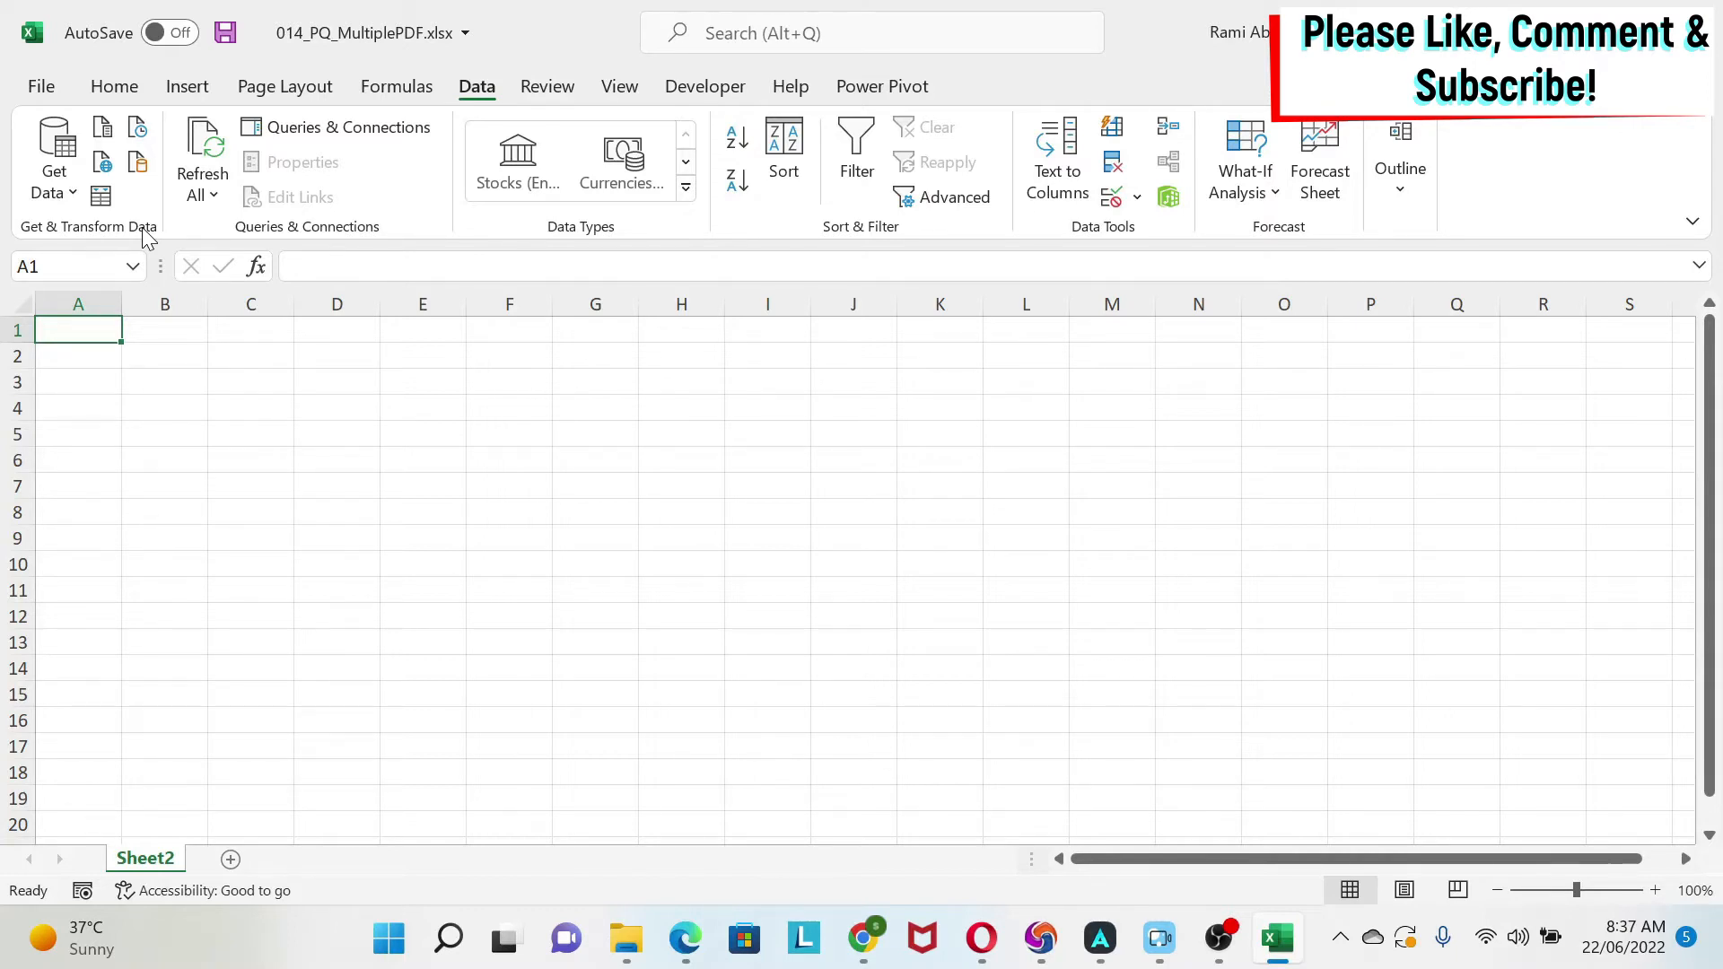
mouse_move(502, 447)
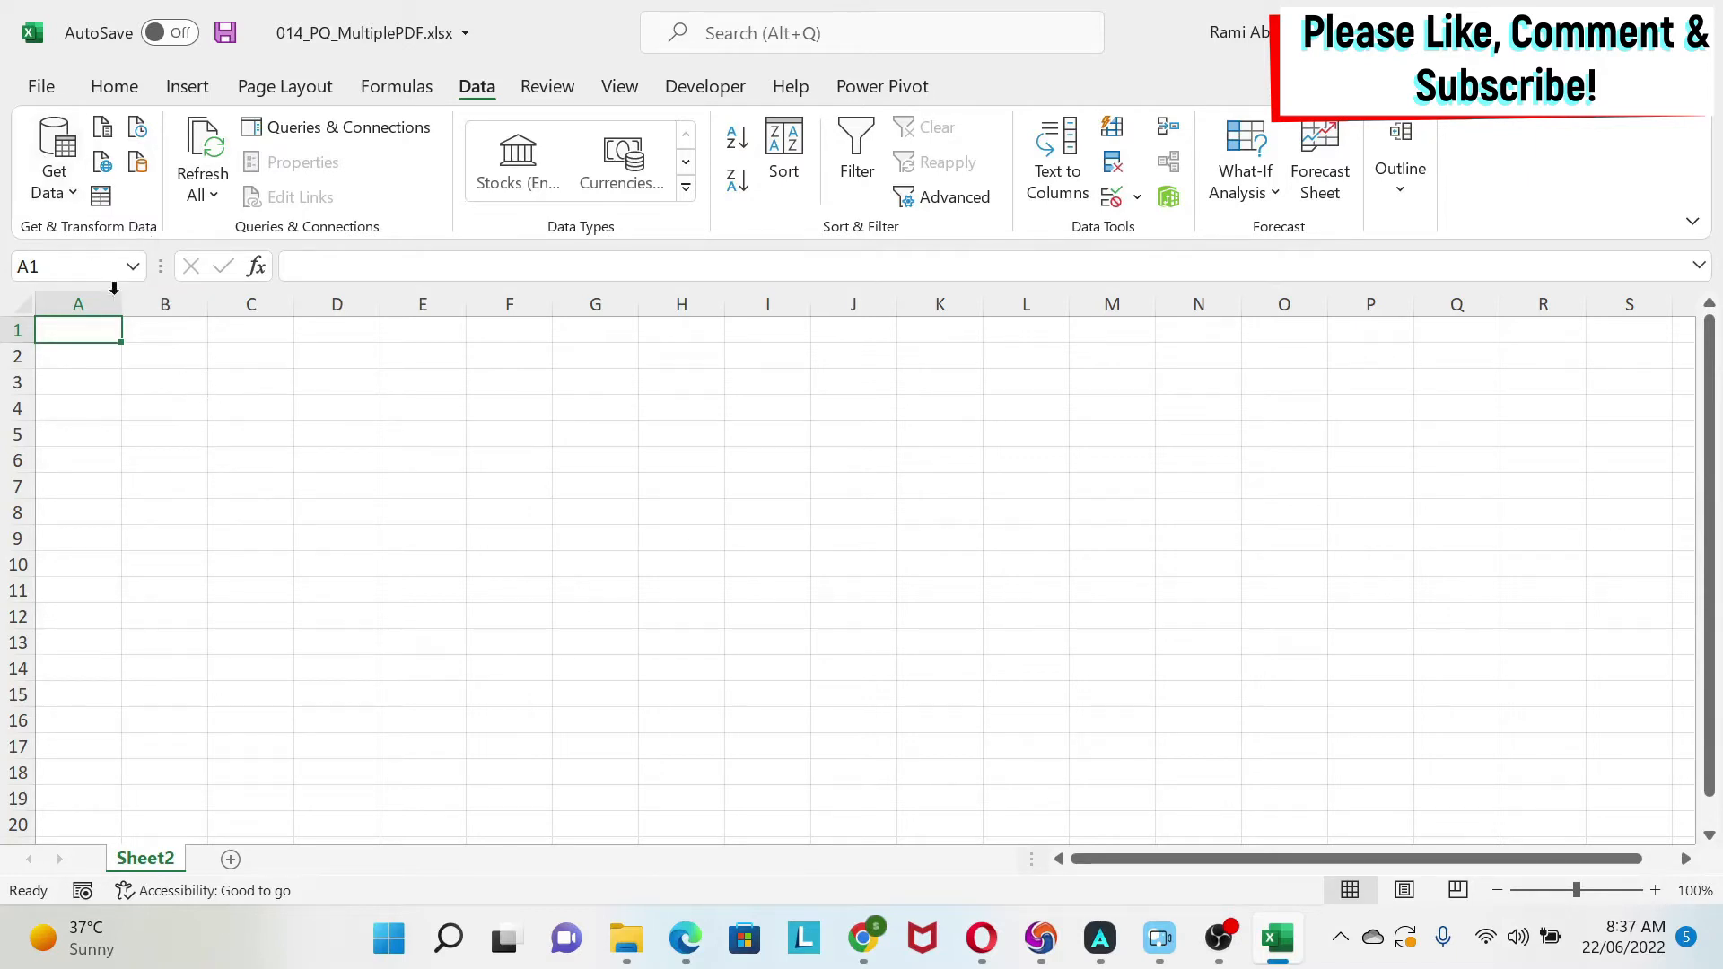
Step: Start a From Folder import and browse into the 014.PQ_MultiplePDF folder
click(53, 160)
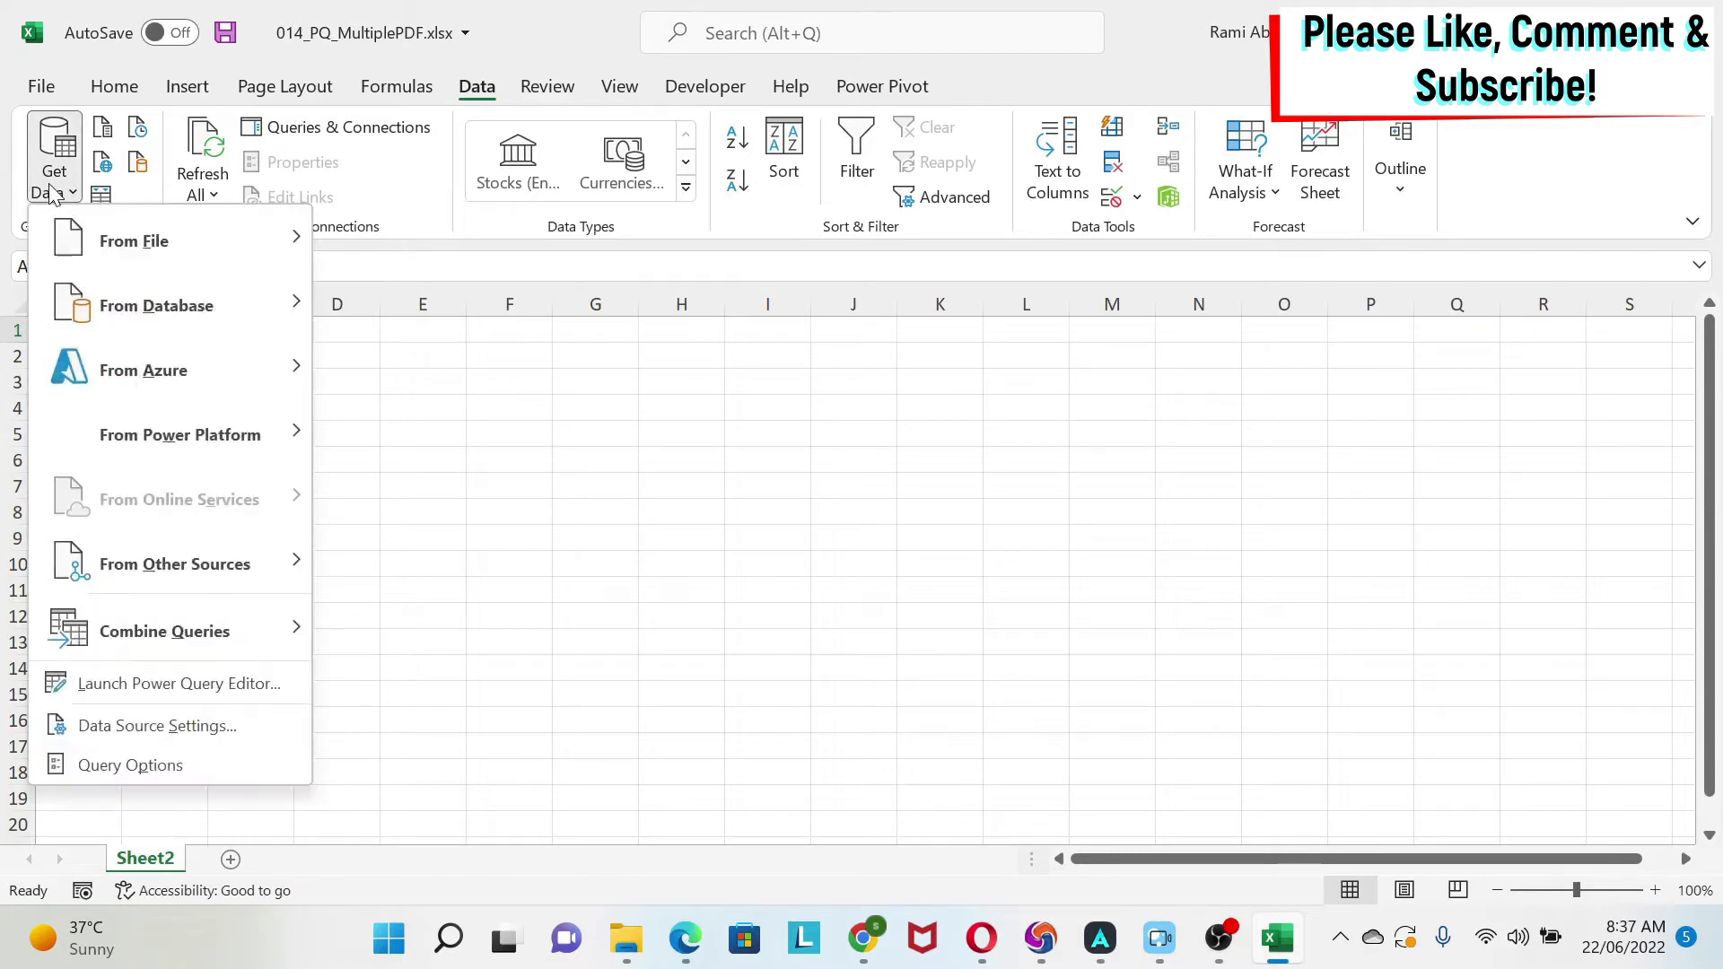
mouse_move(133, 241)
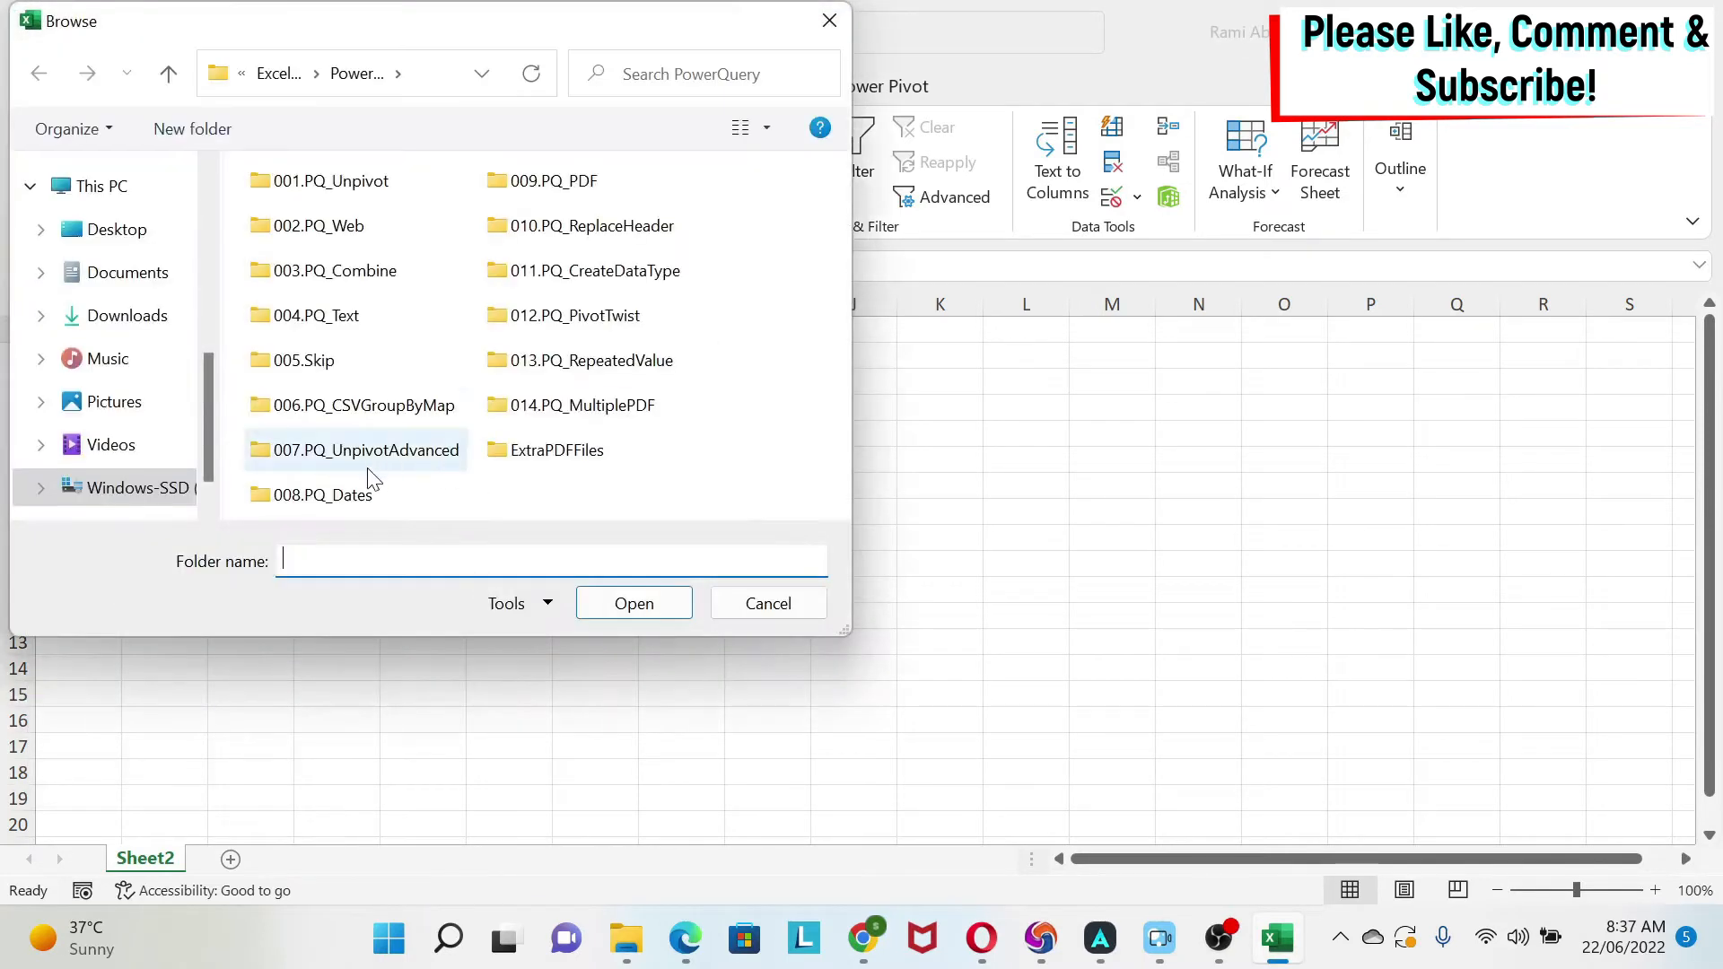
double_click(584, 404)
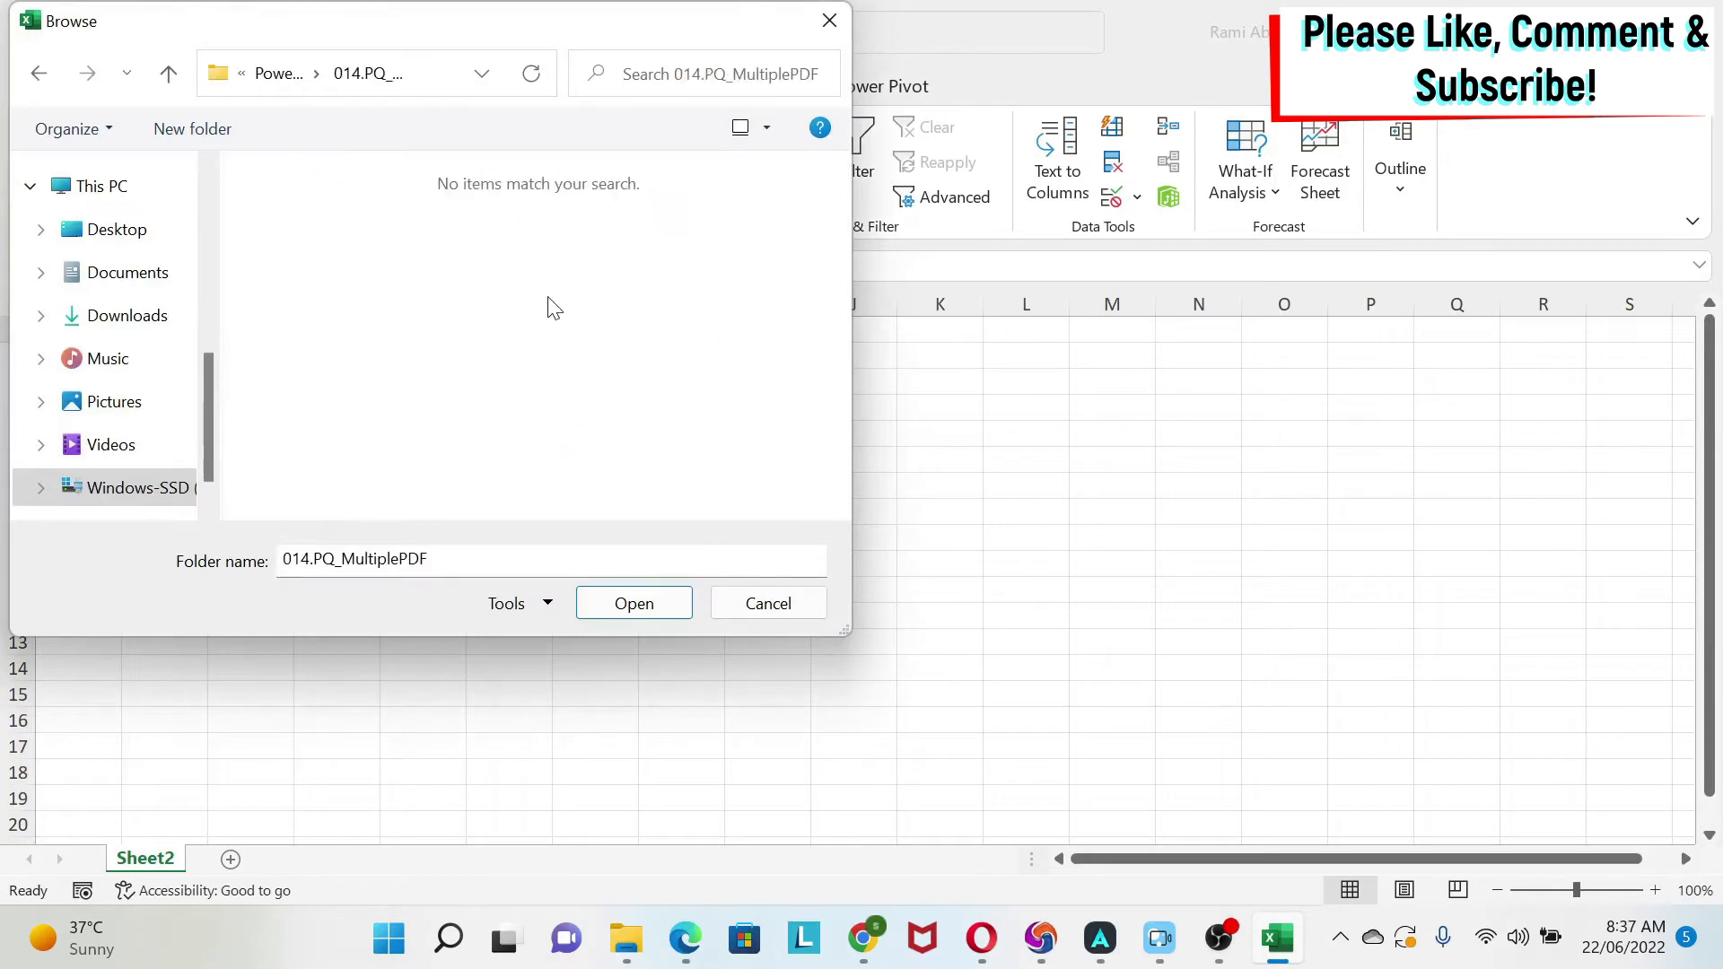
mouse_move(407, 430)
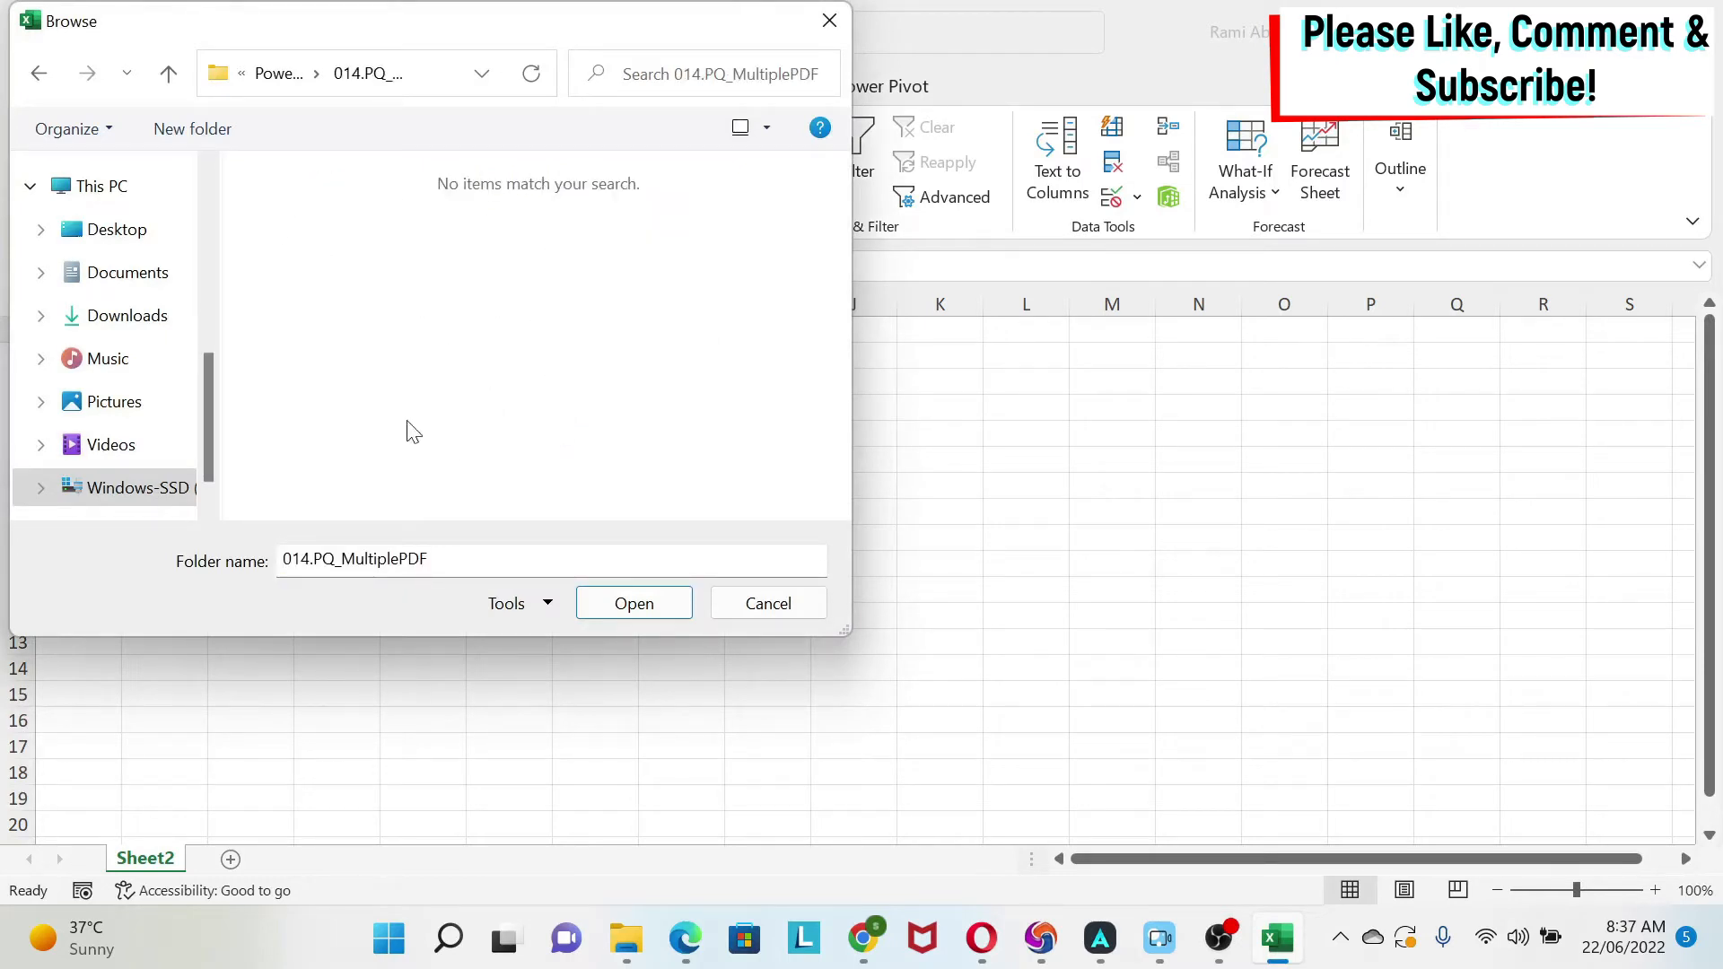
mouse_move(270, 227)
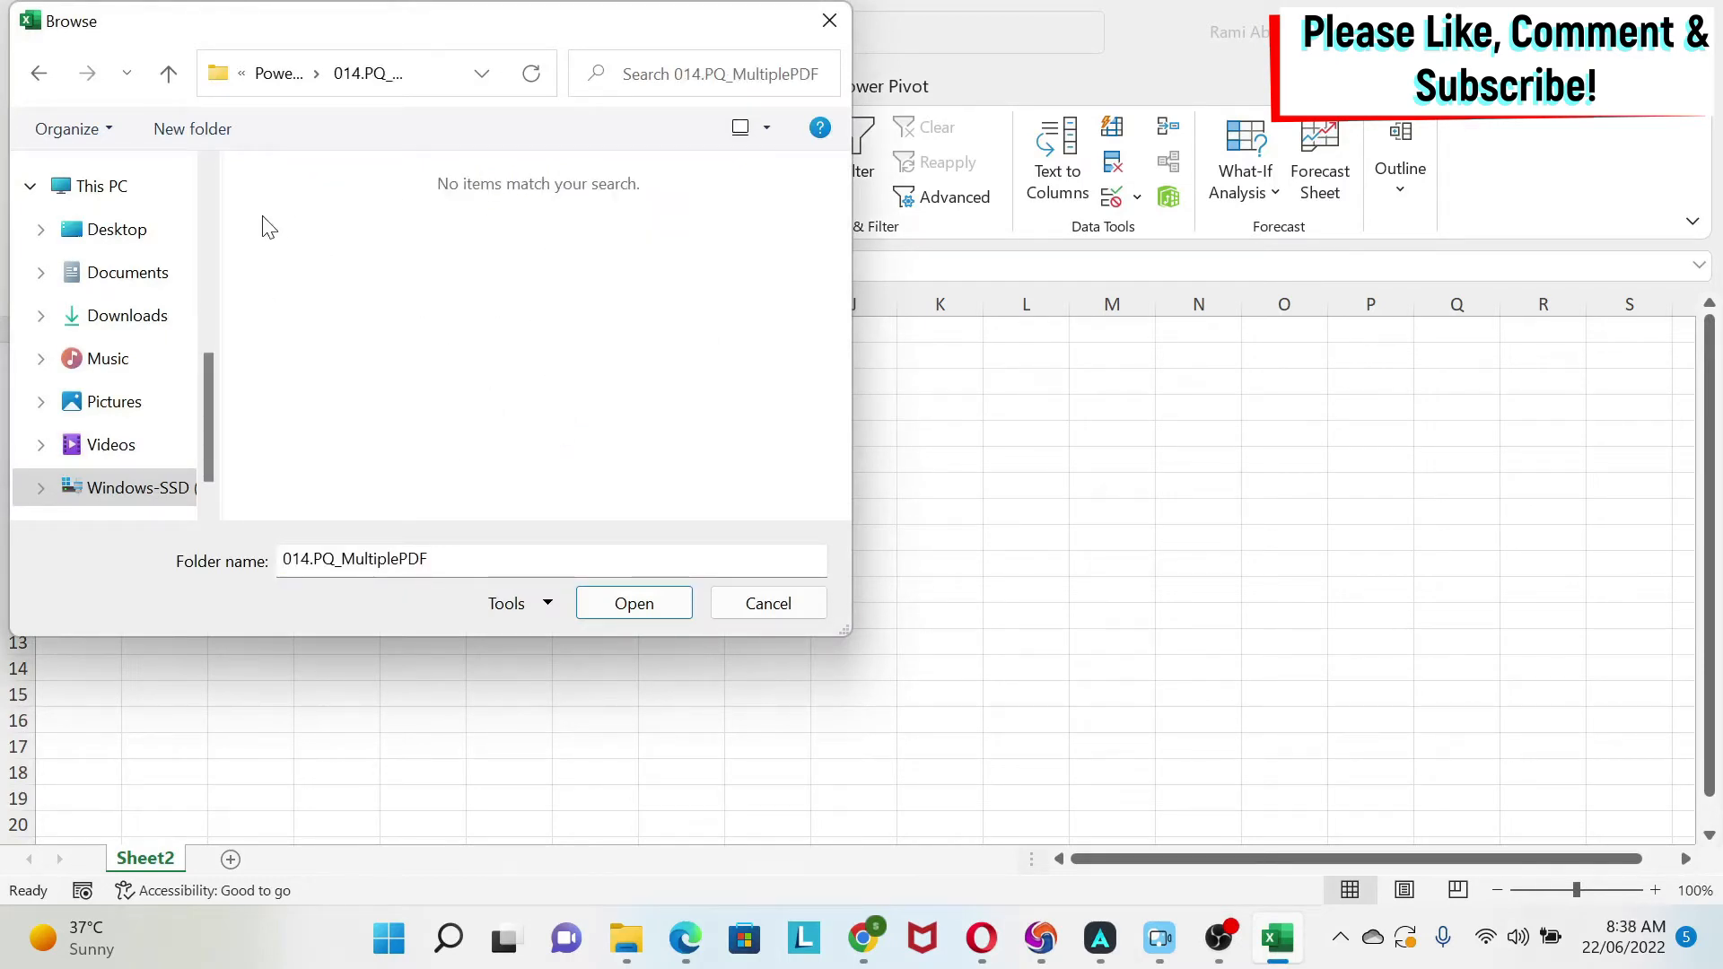
mouse_move(506, 385)
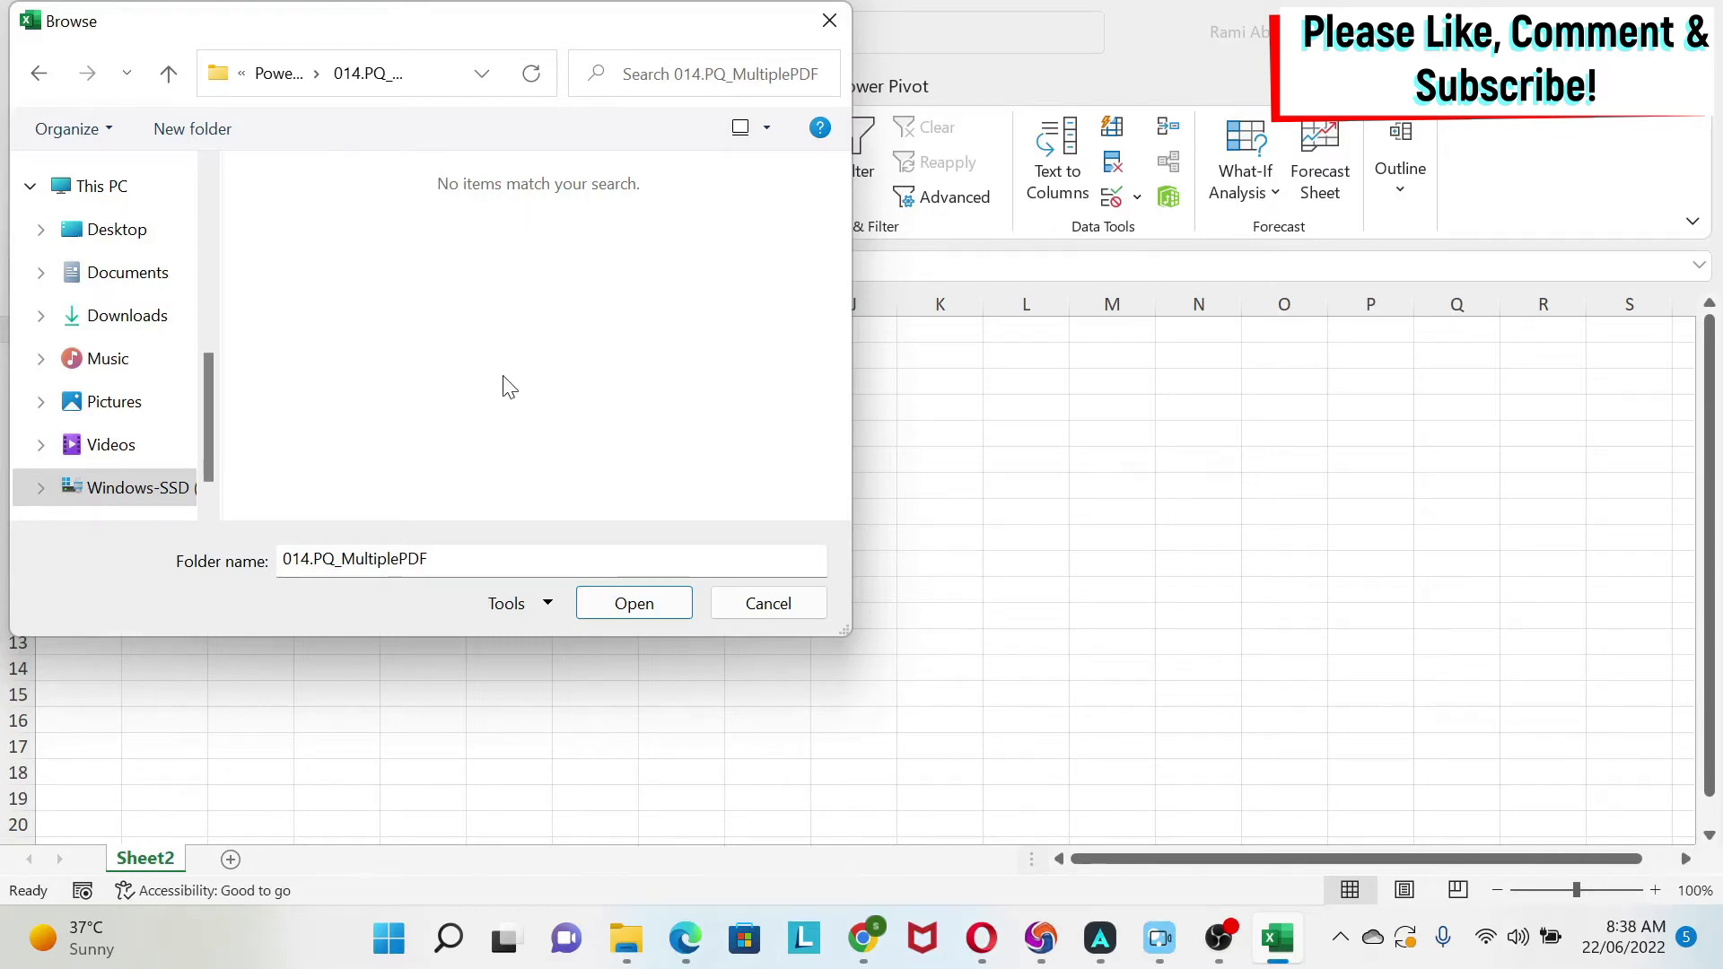
mouse_move(685, 388)
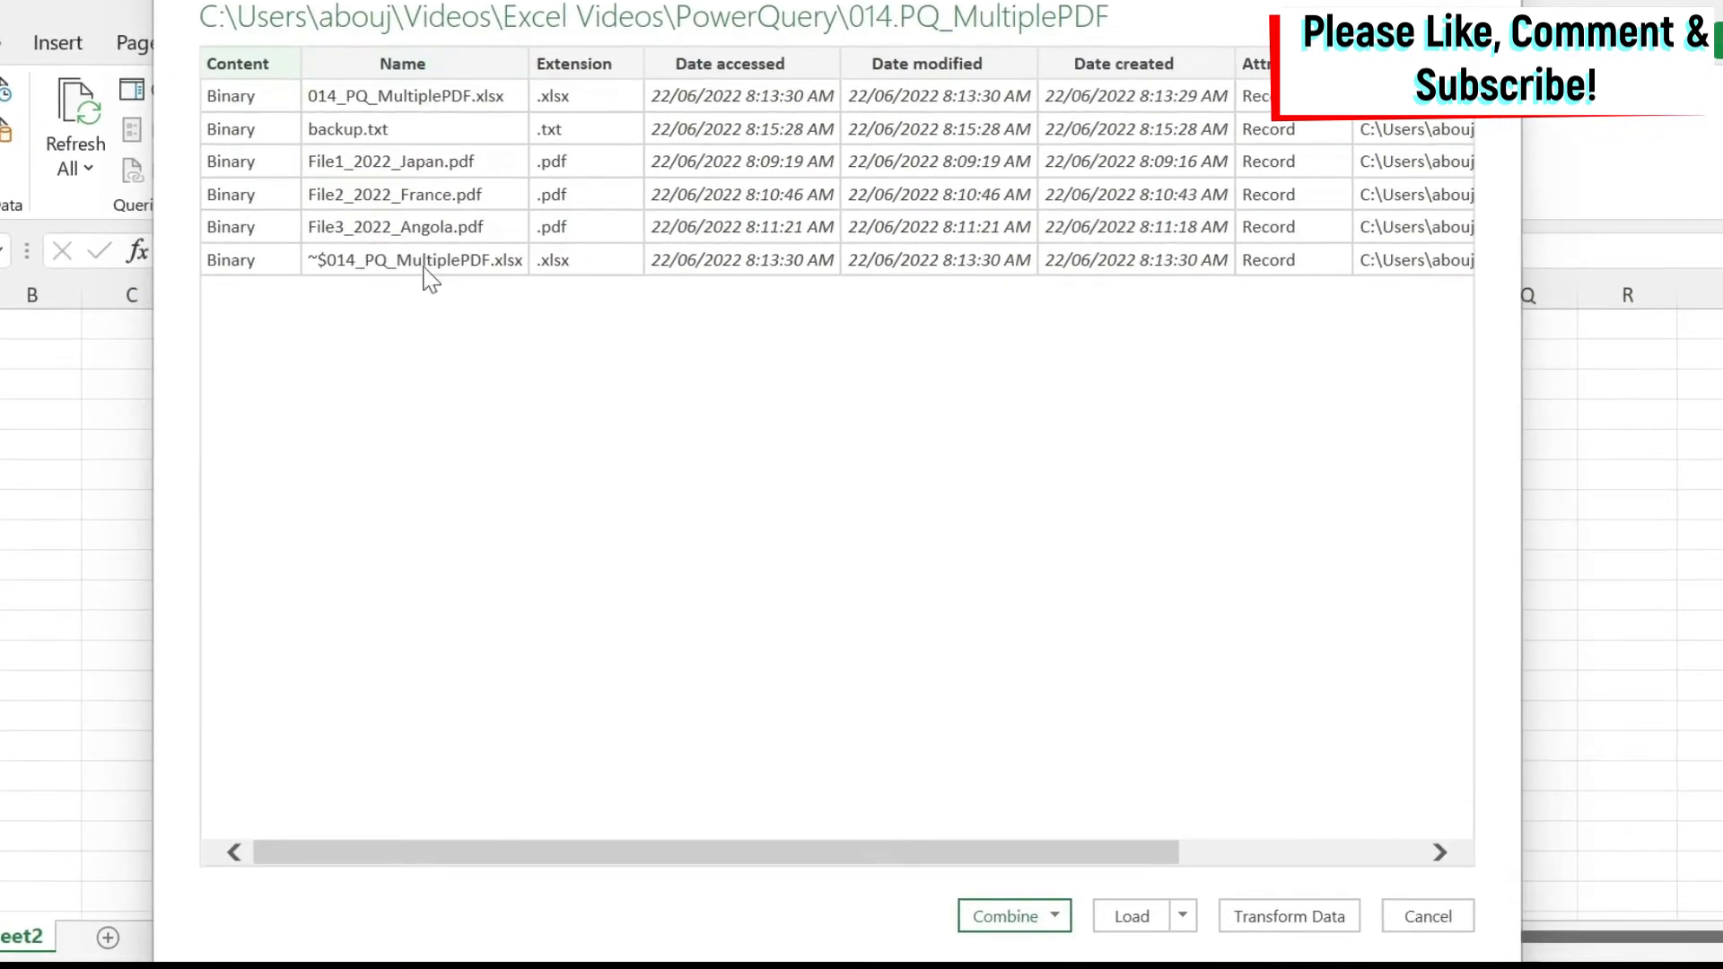
mouse_move(1088, 886)
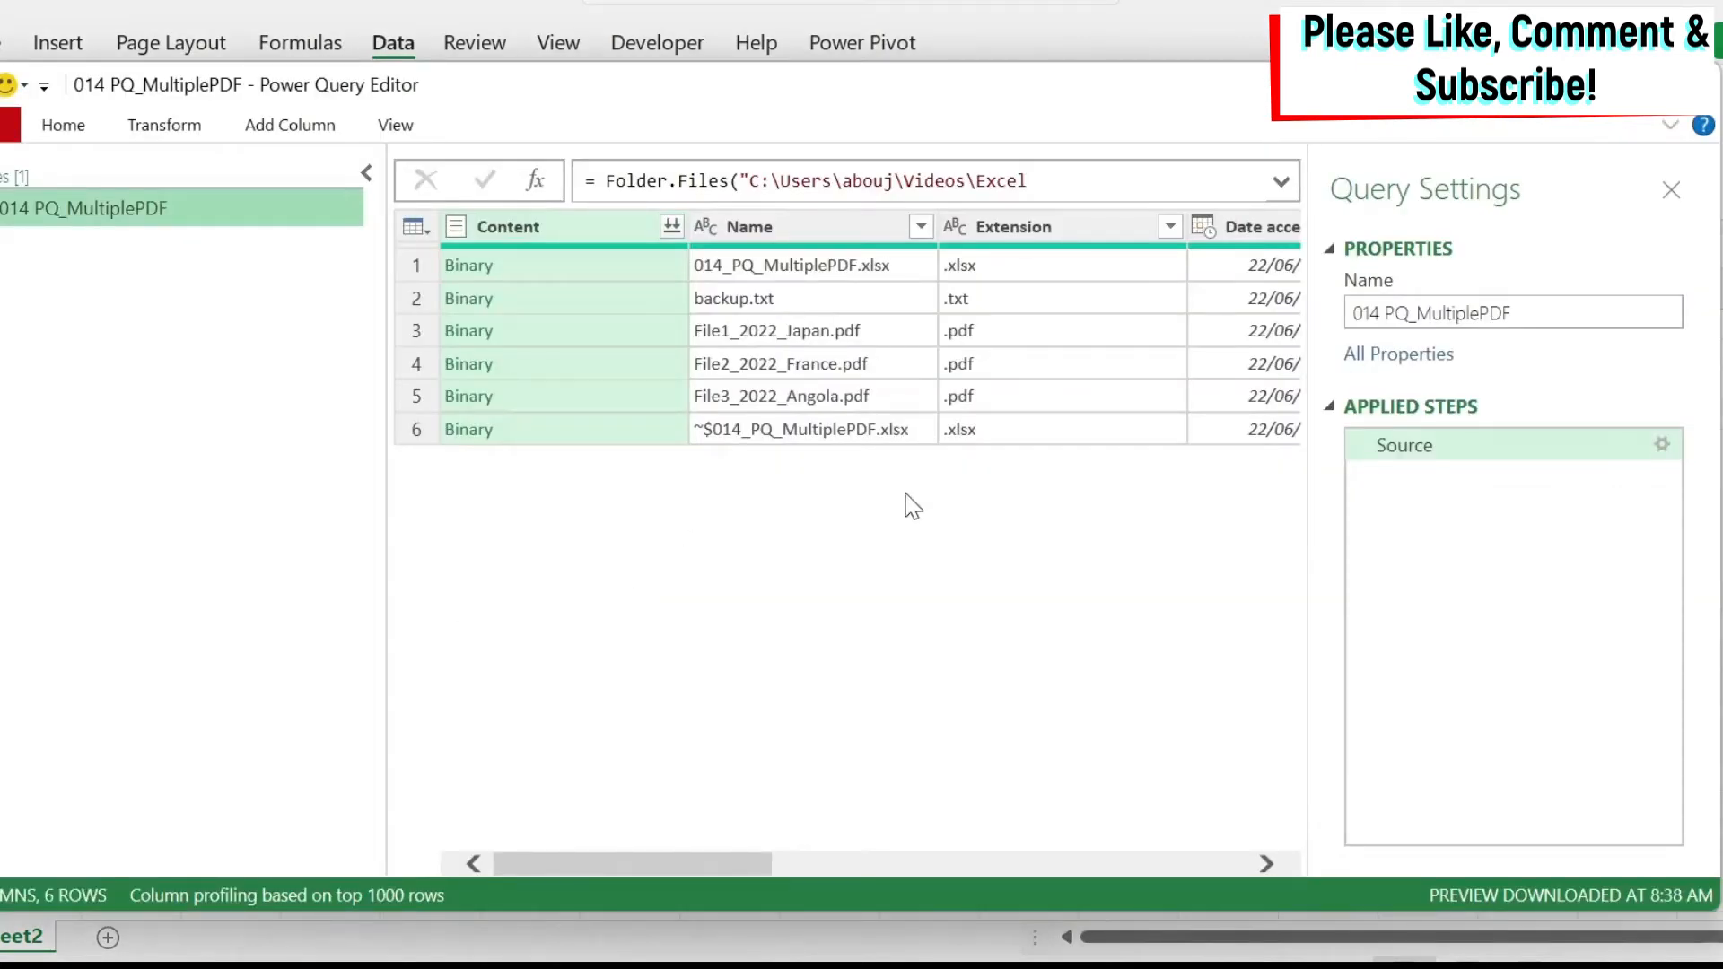
mouse_move(846, 439)
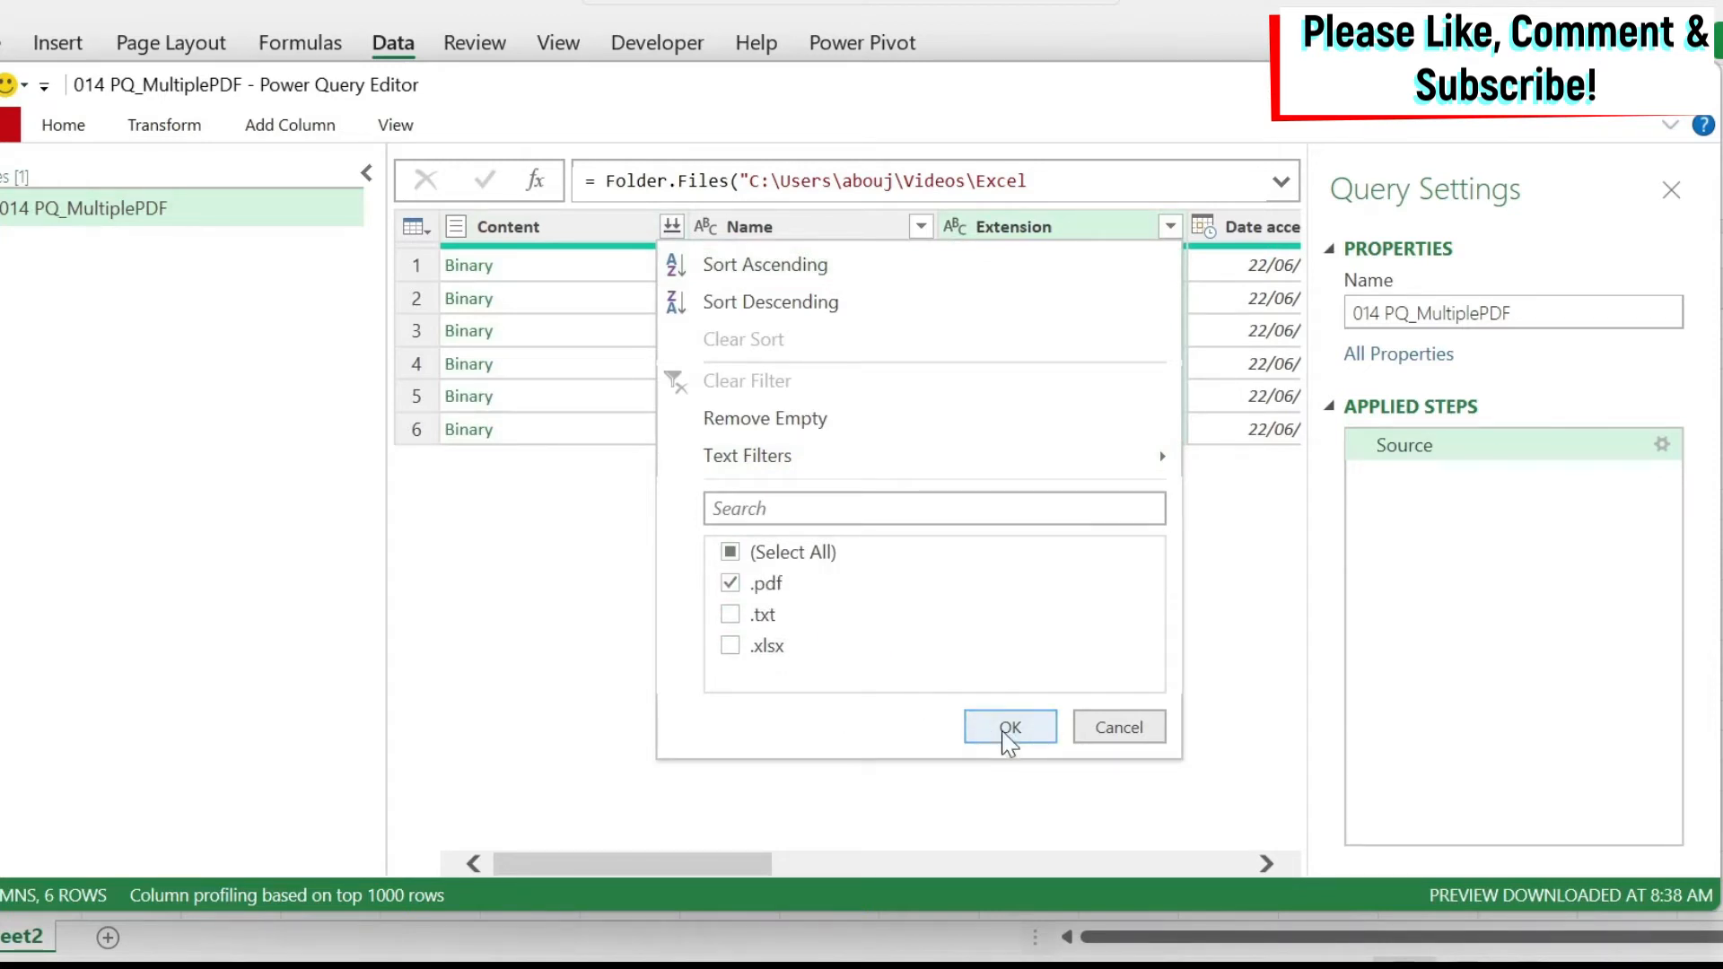
Step: Filter the Extension column to .pdf, keeping the Japan, France and Angola files
click(1008, 728)
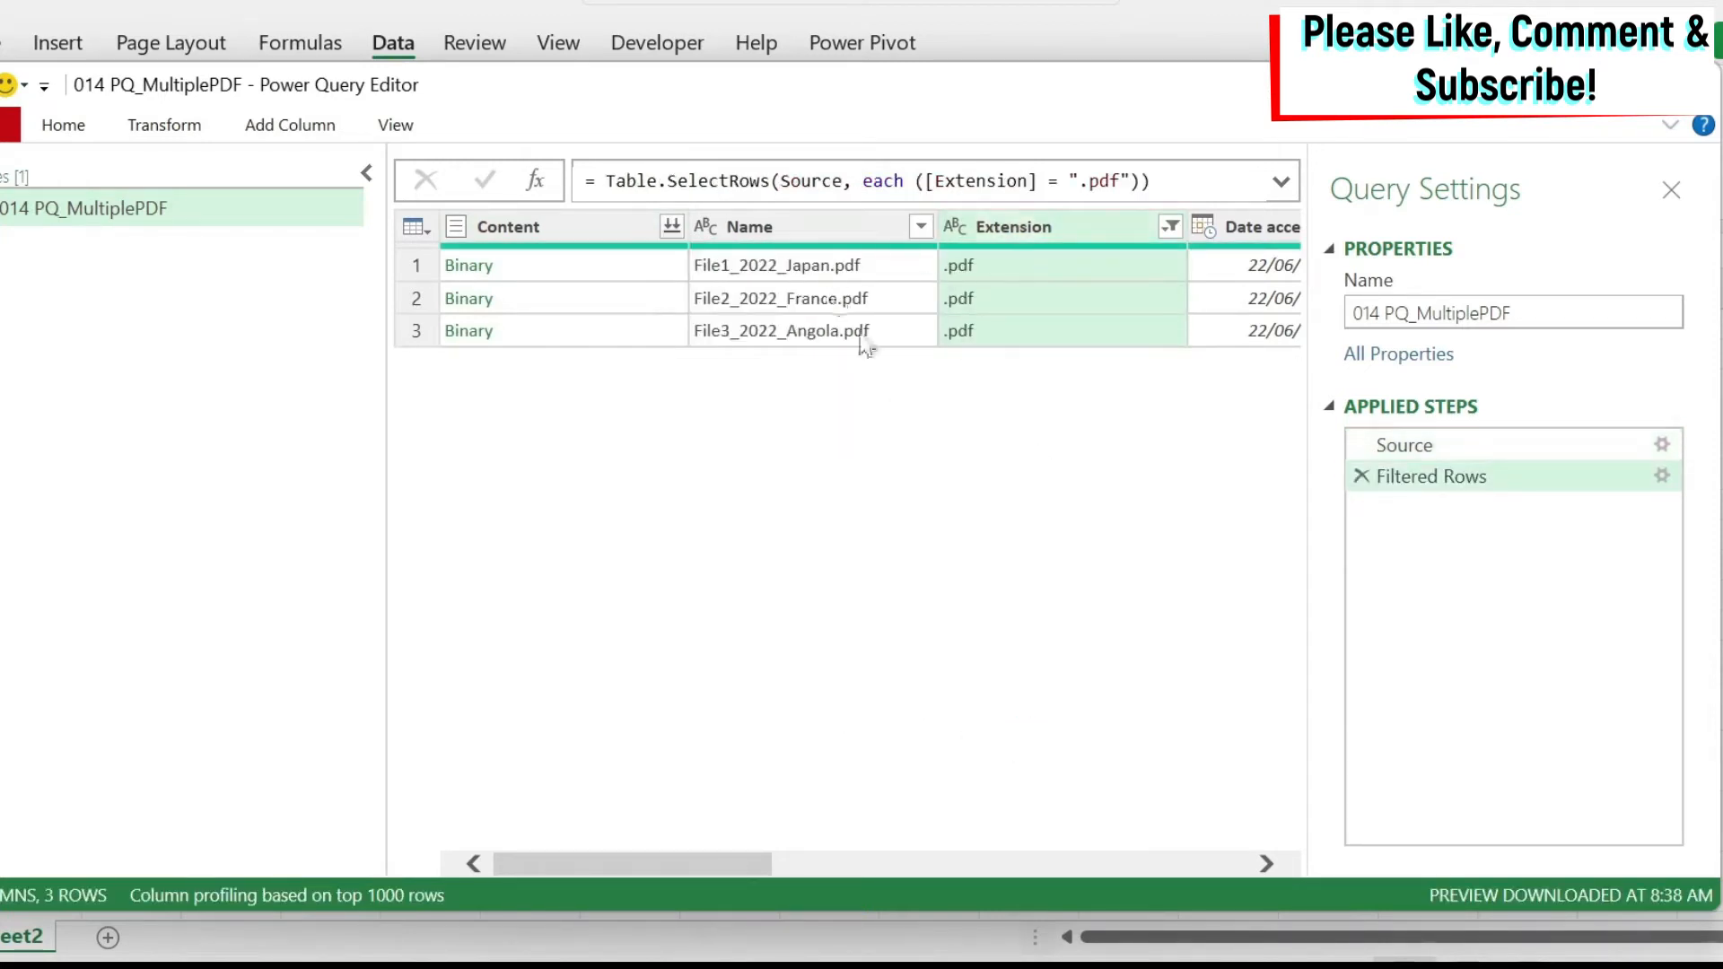
mouse_move(885, 335)
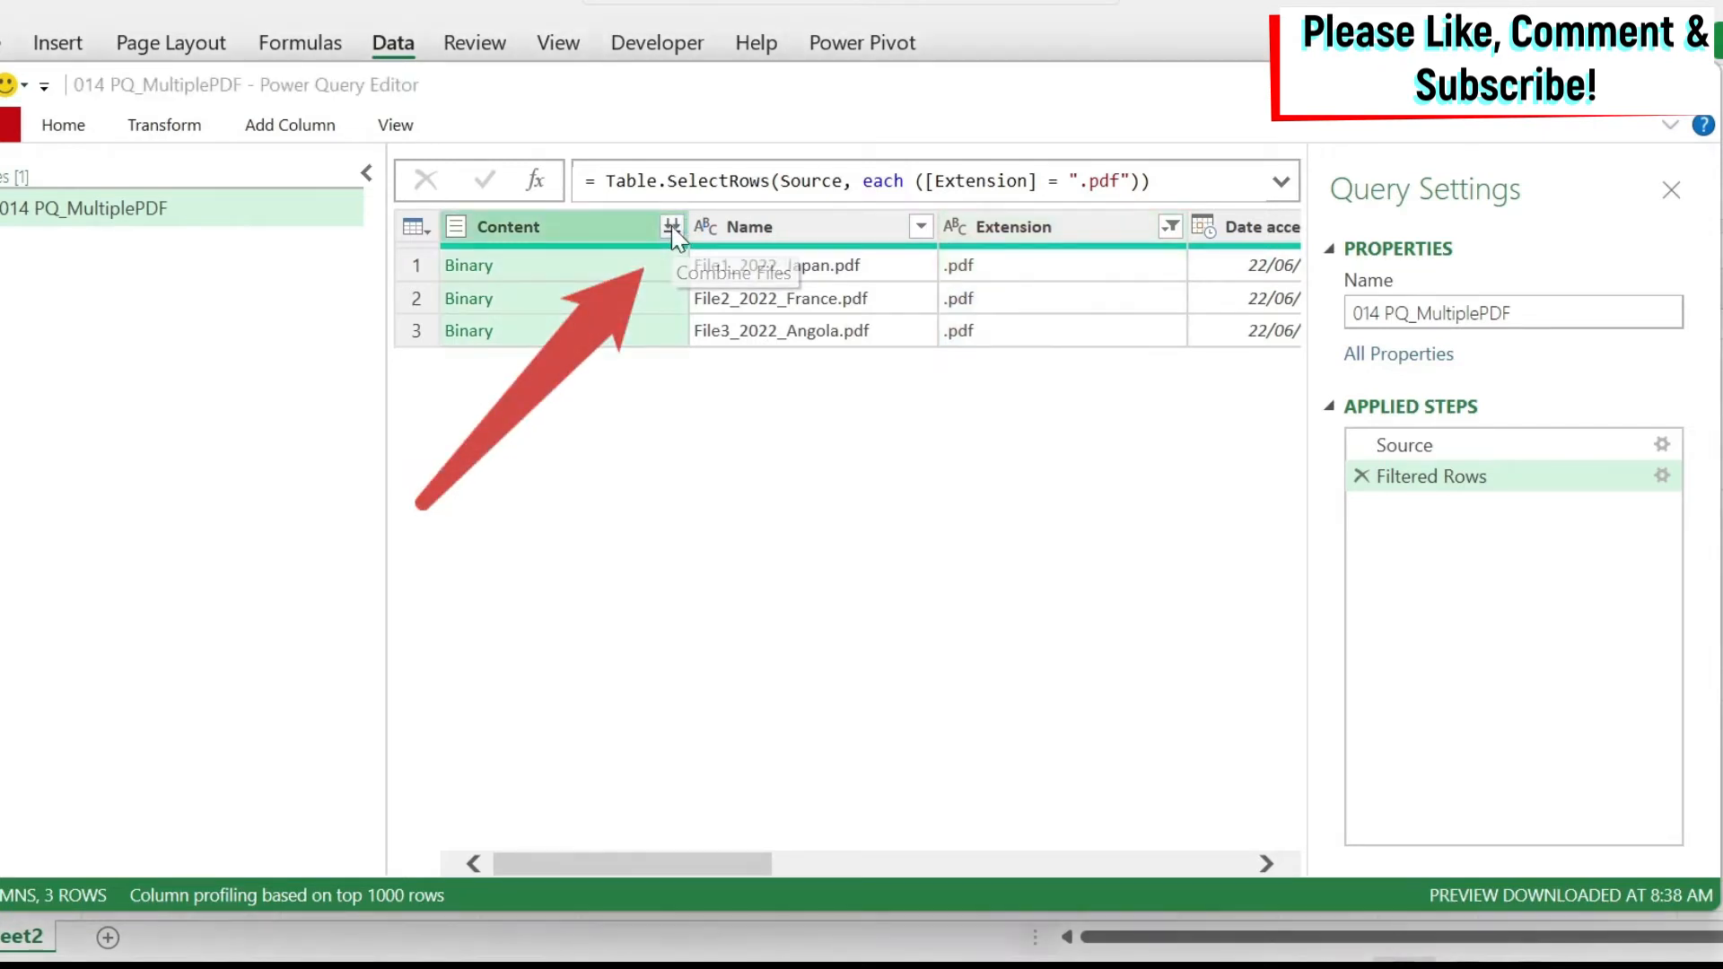
Step: Combine the PDFs using Table001 (Page 1) with the first file as sample
click(670, 226)
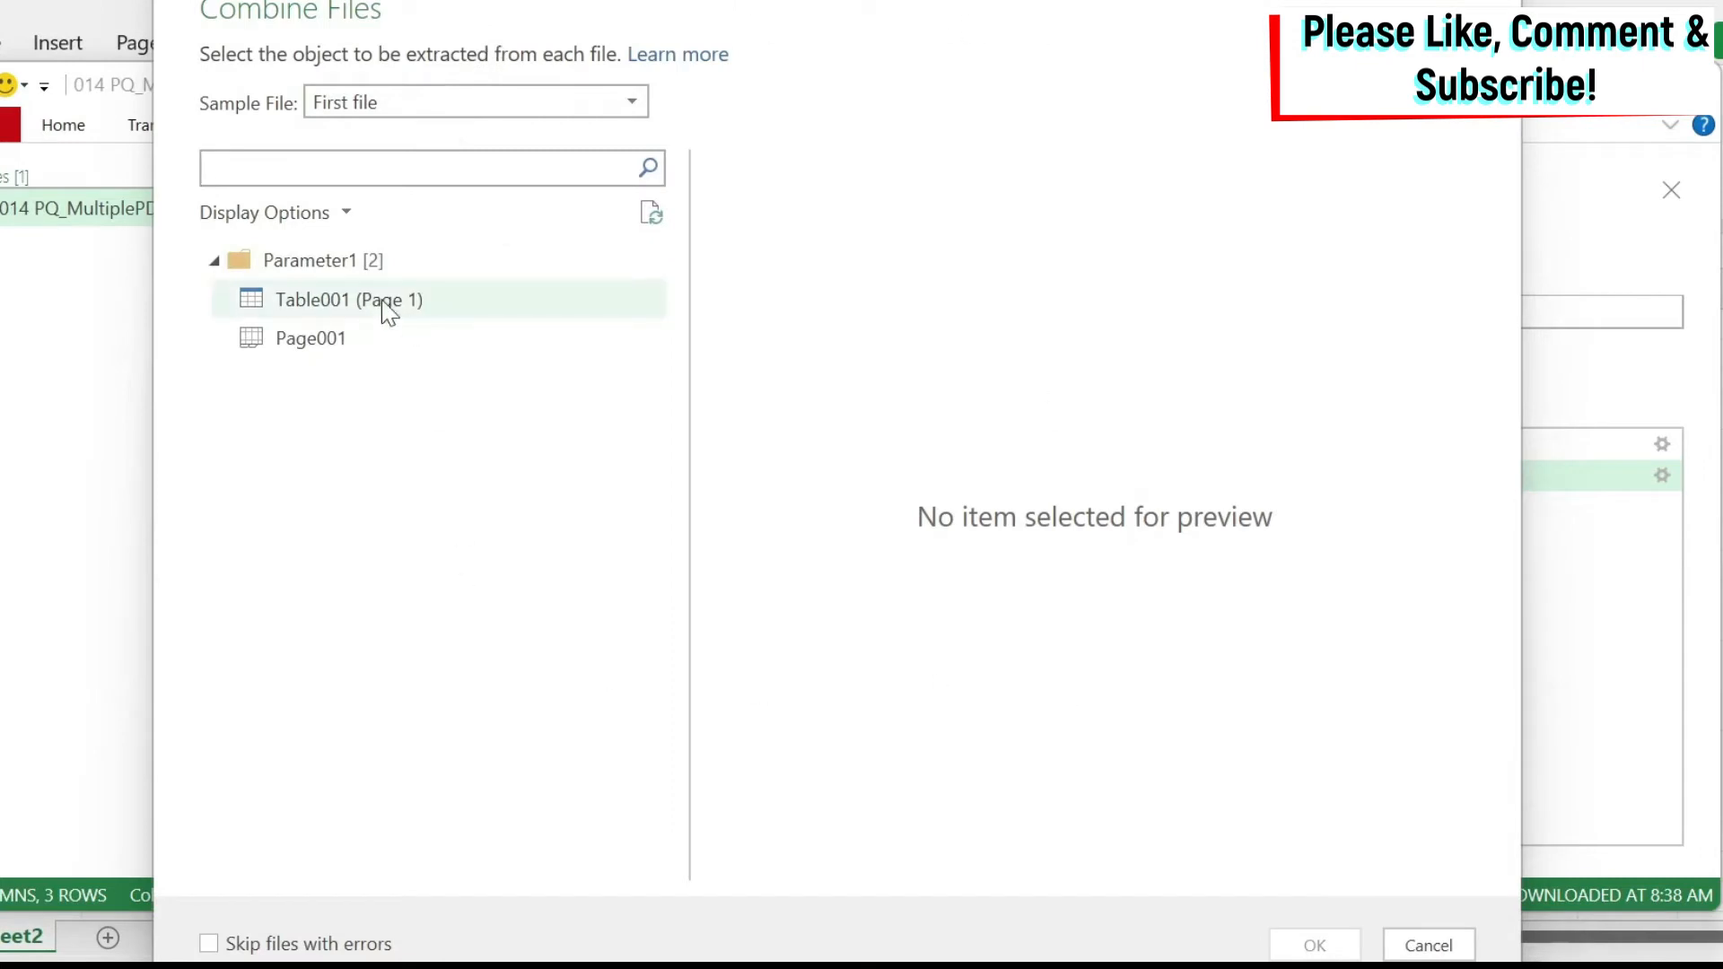
click(348, 299)
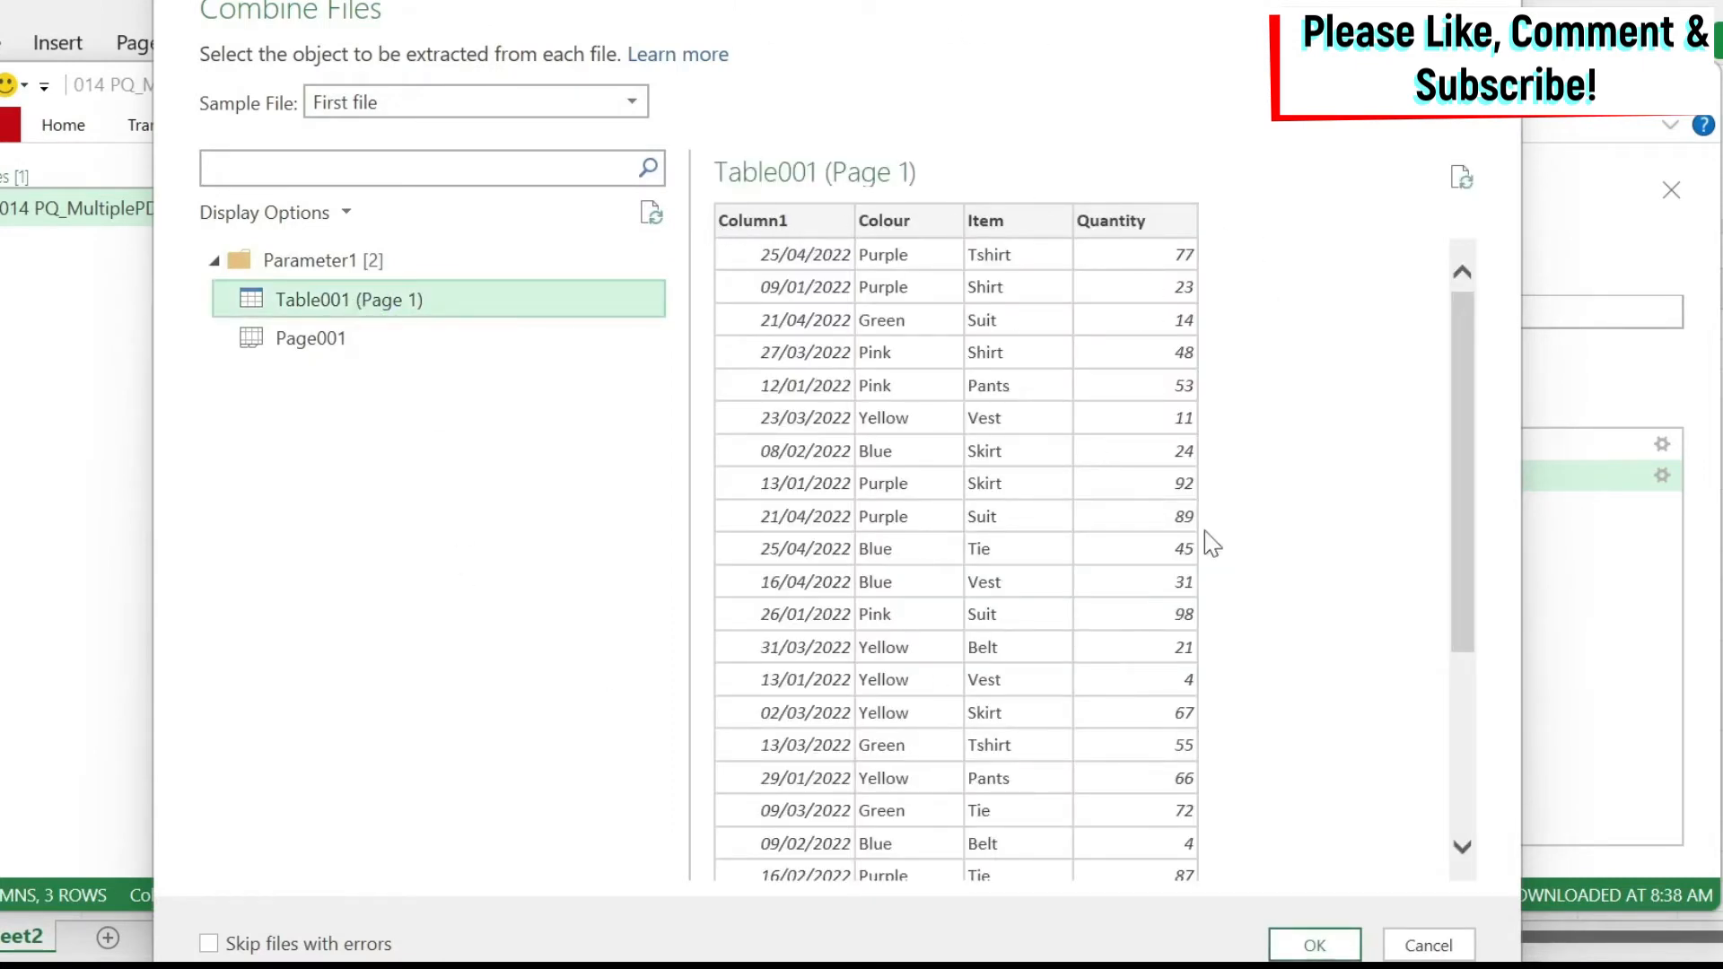
mouse_move(1042, 569)
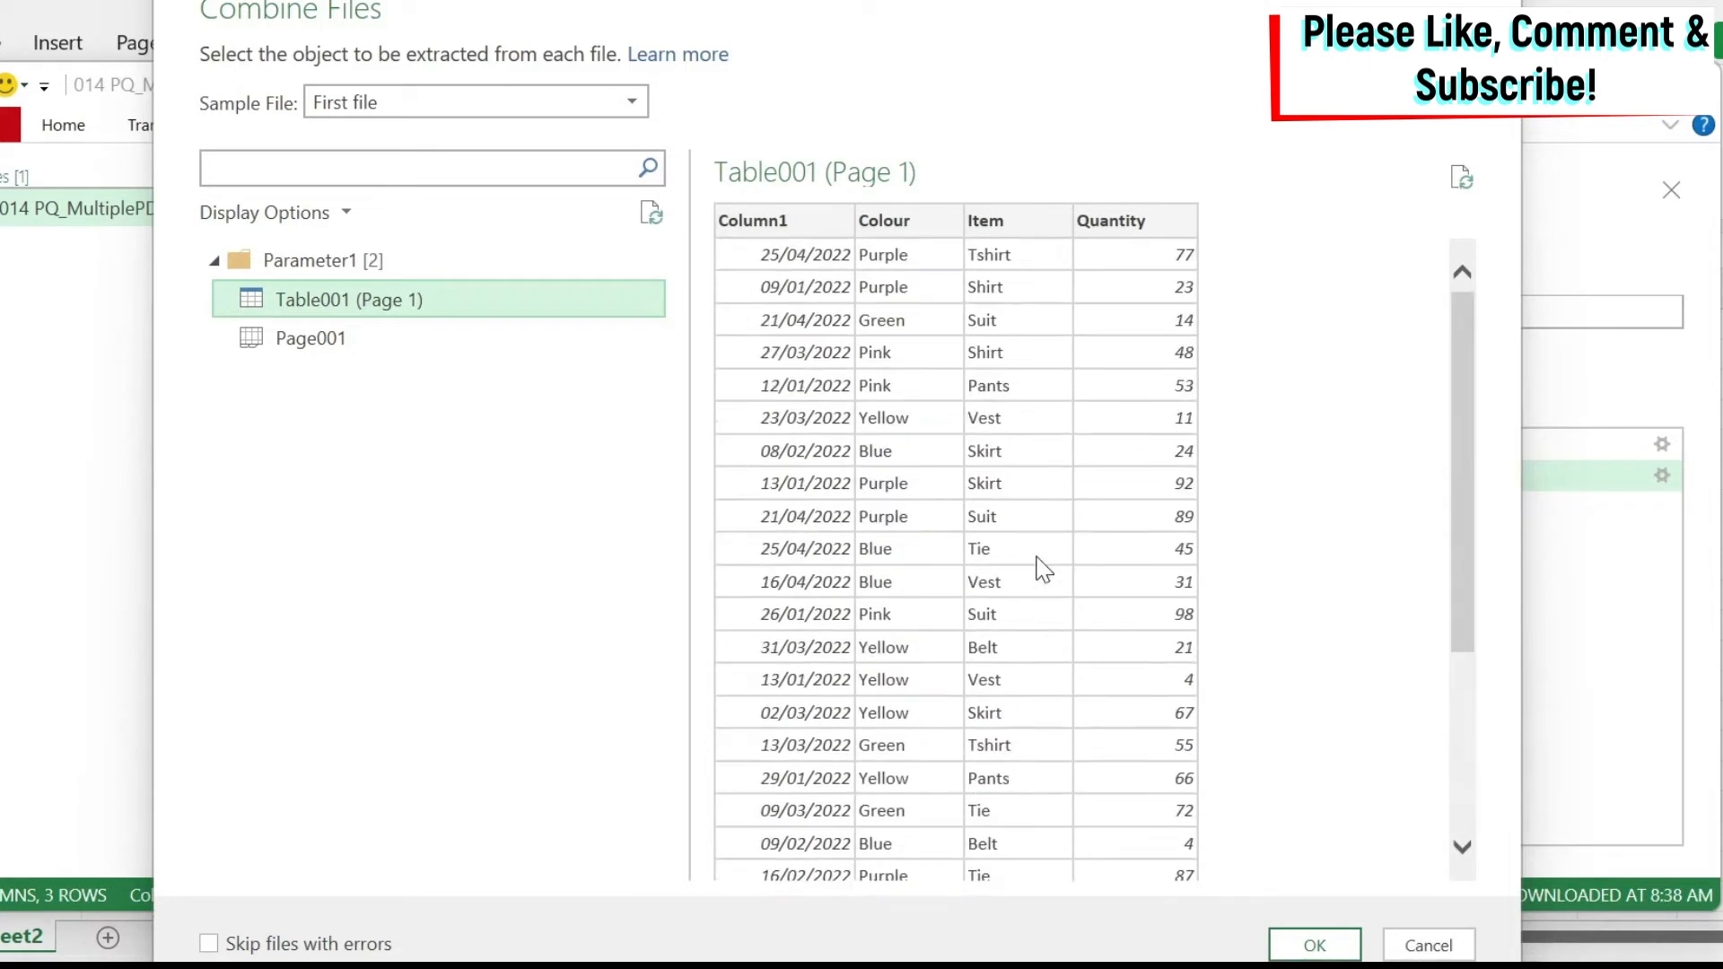
mouse_move(670, 491)
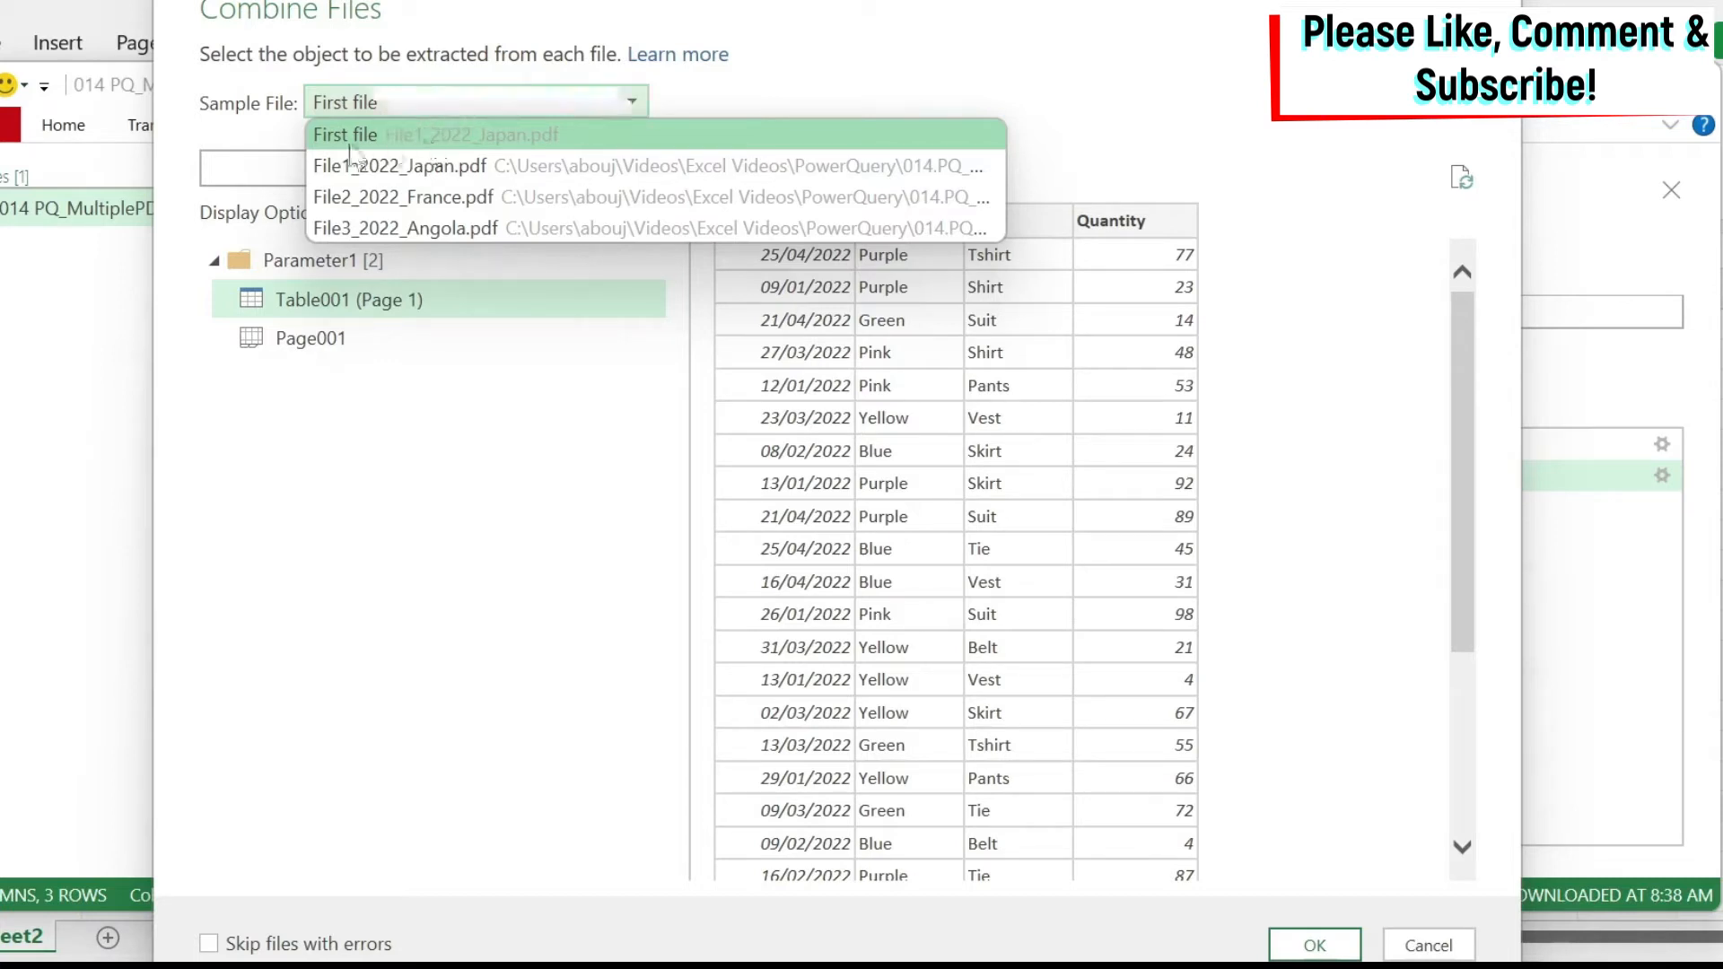
mouse_move(552, 143)
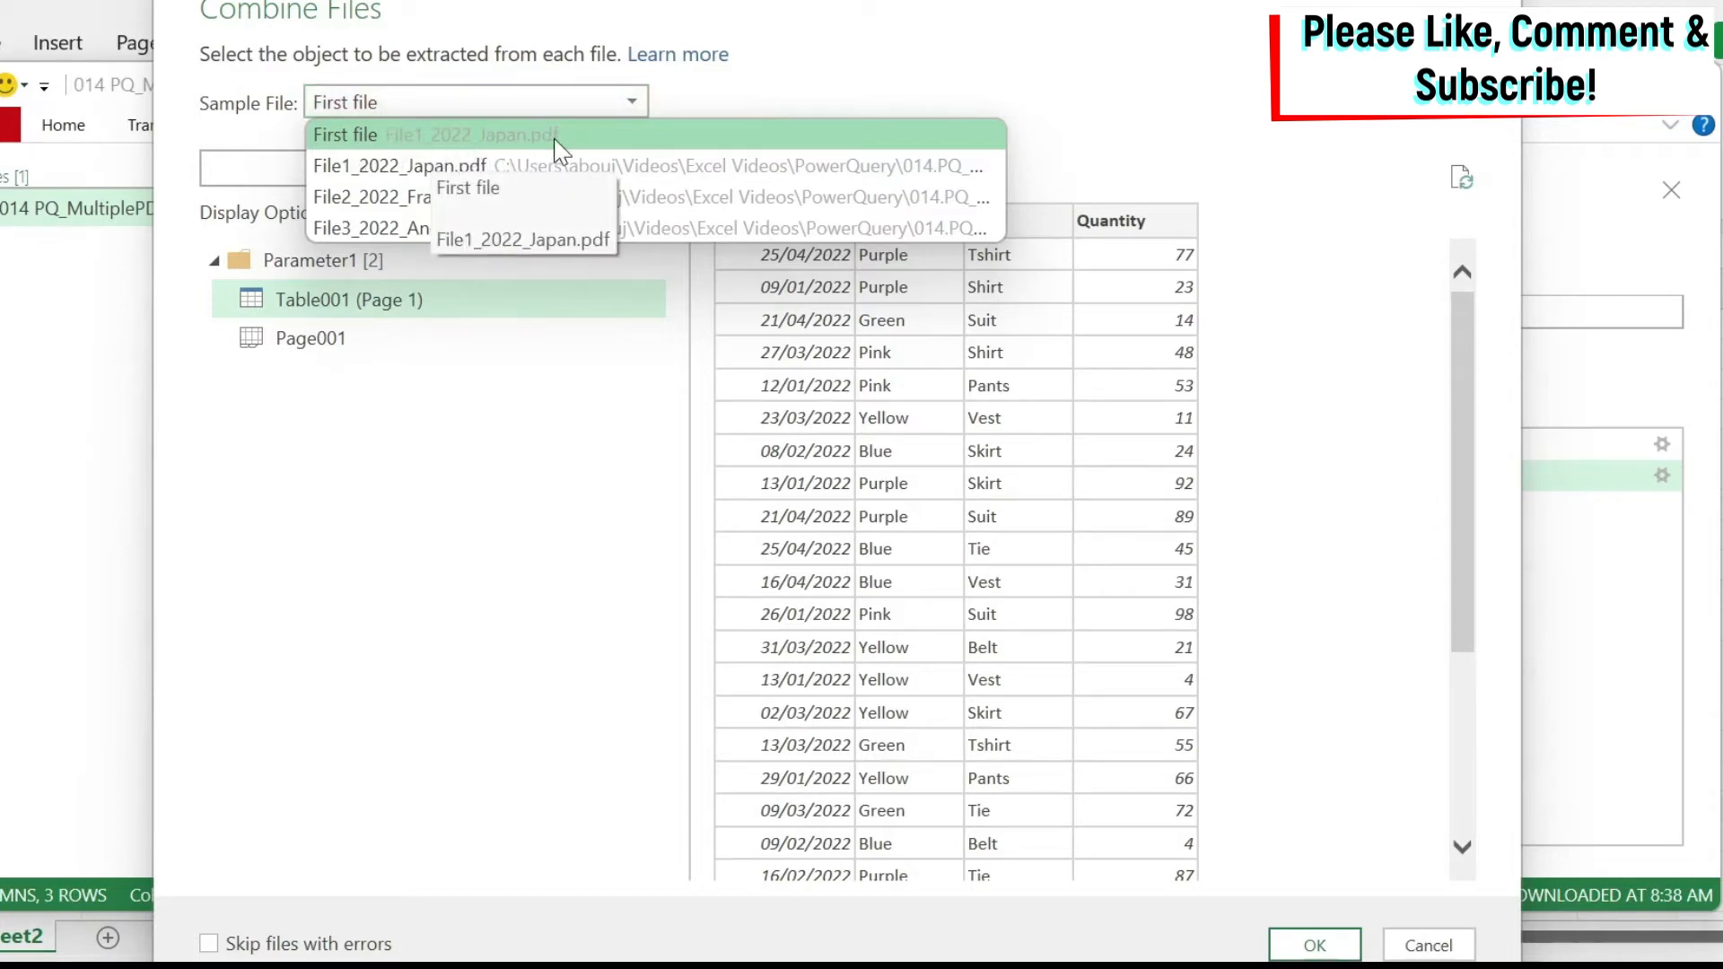
mouse_move(417, 197)
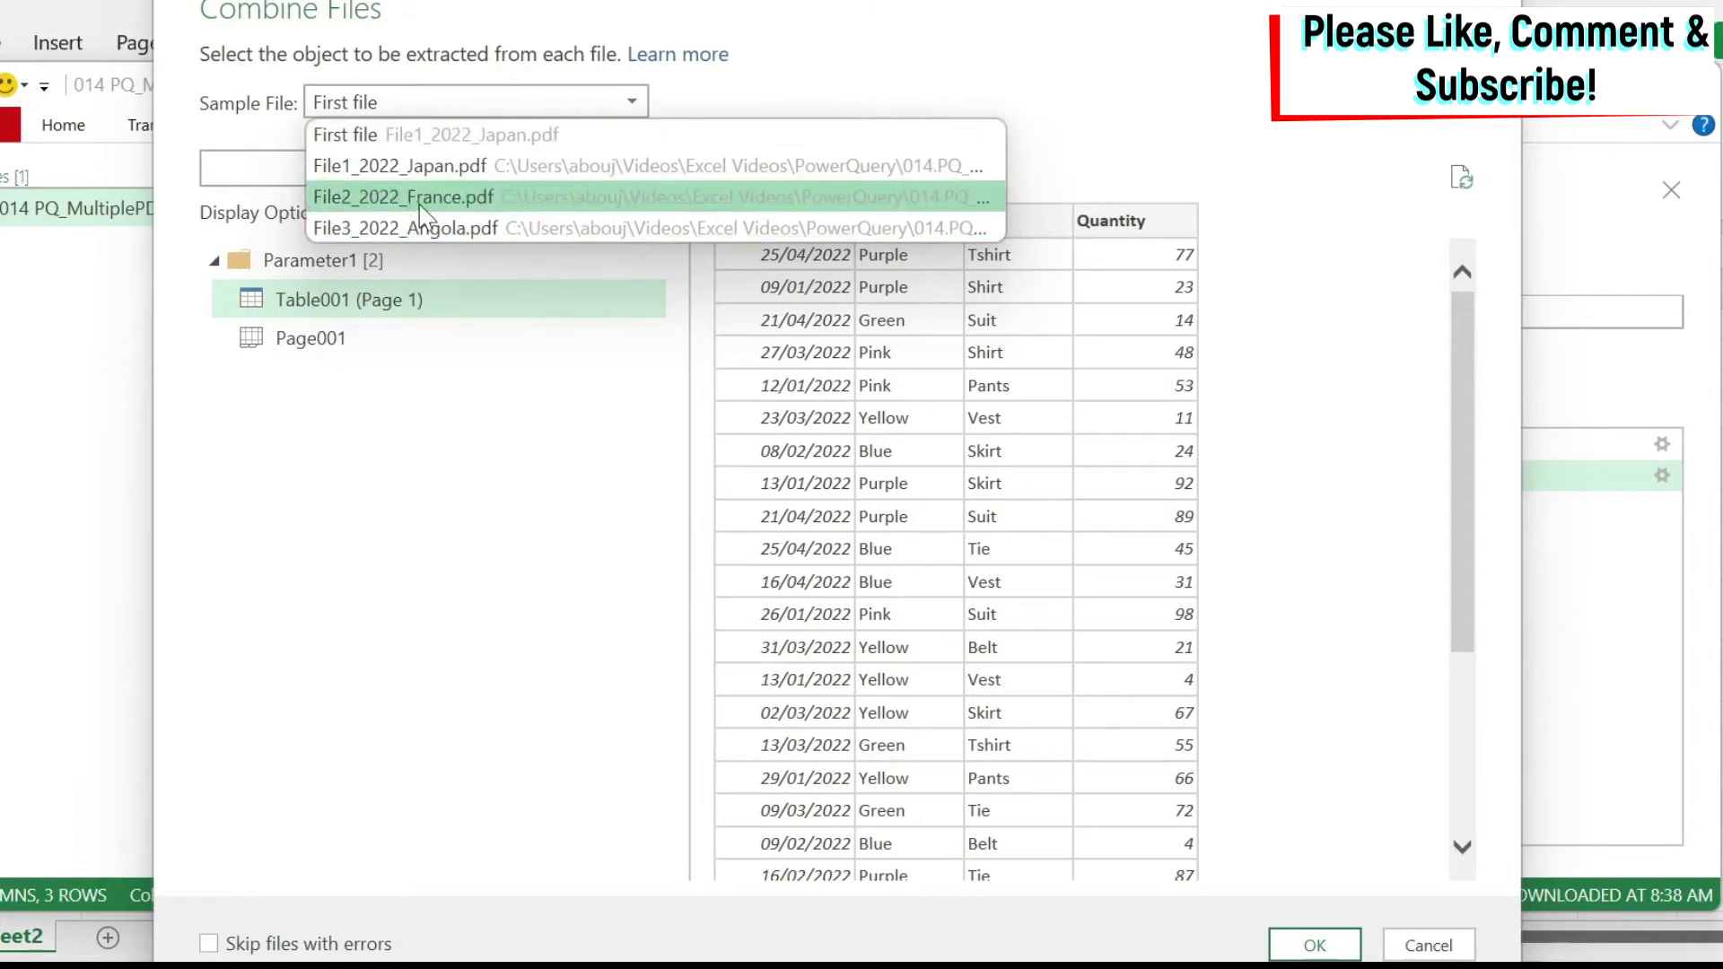
mouse_move(445, 229)
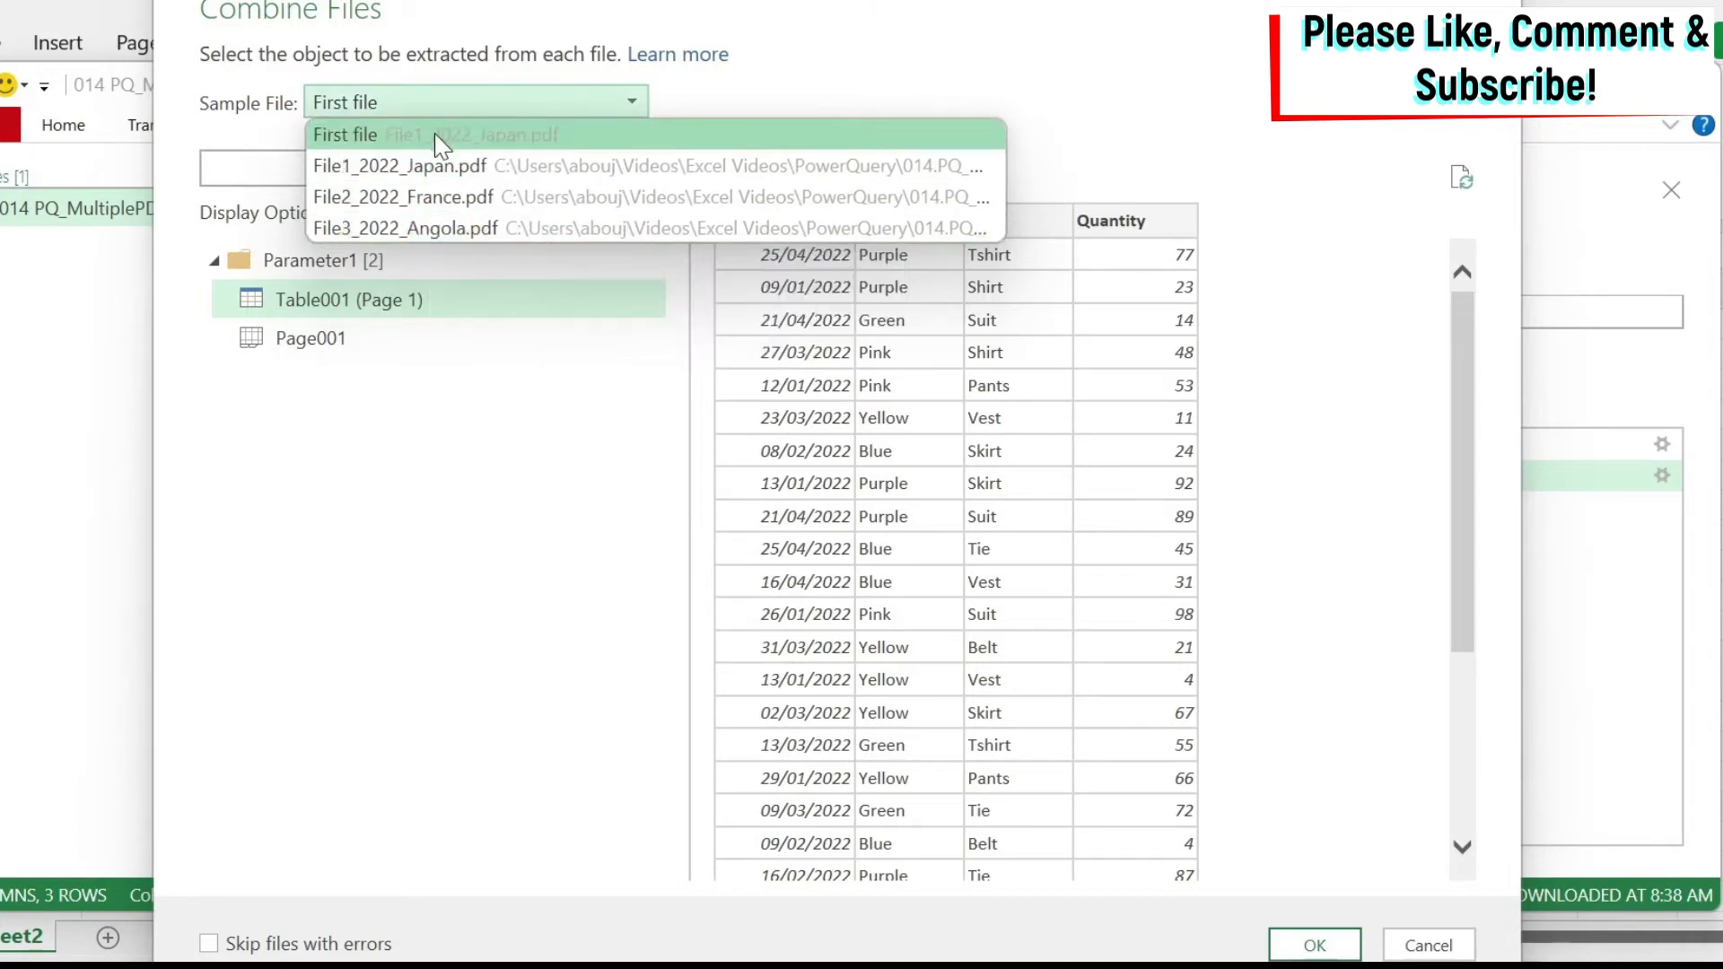
click(344, 133)
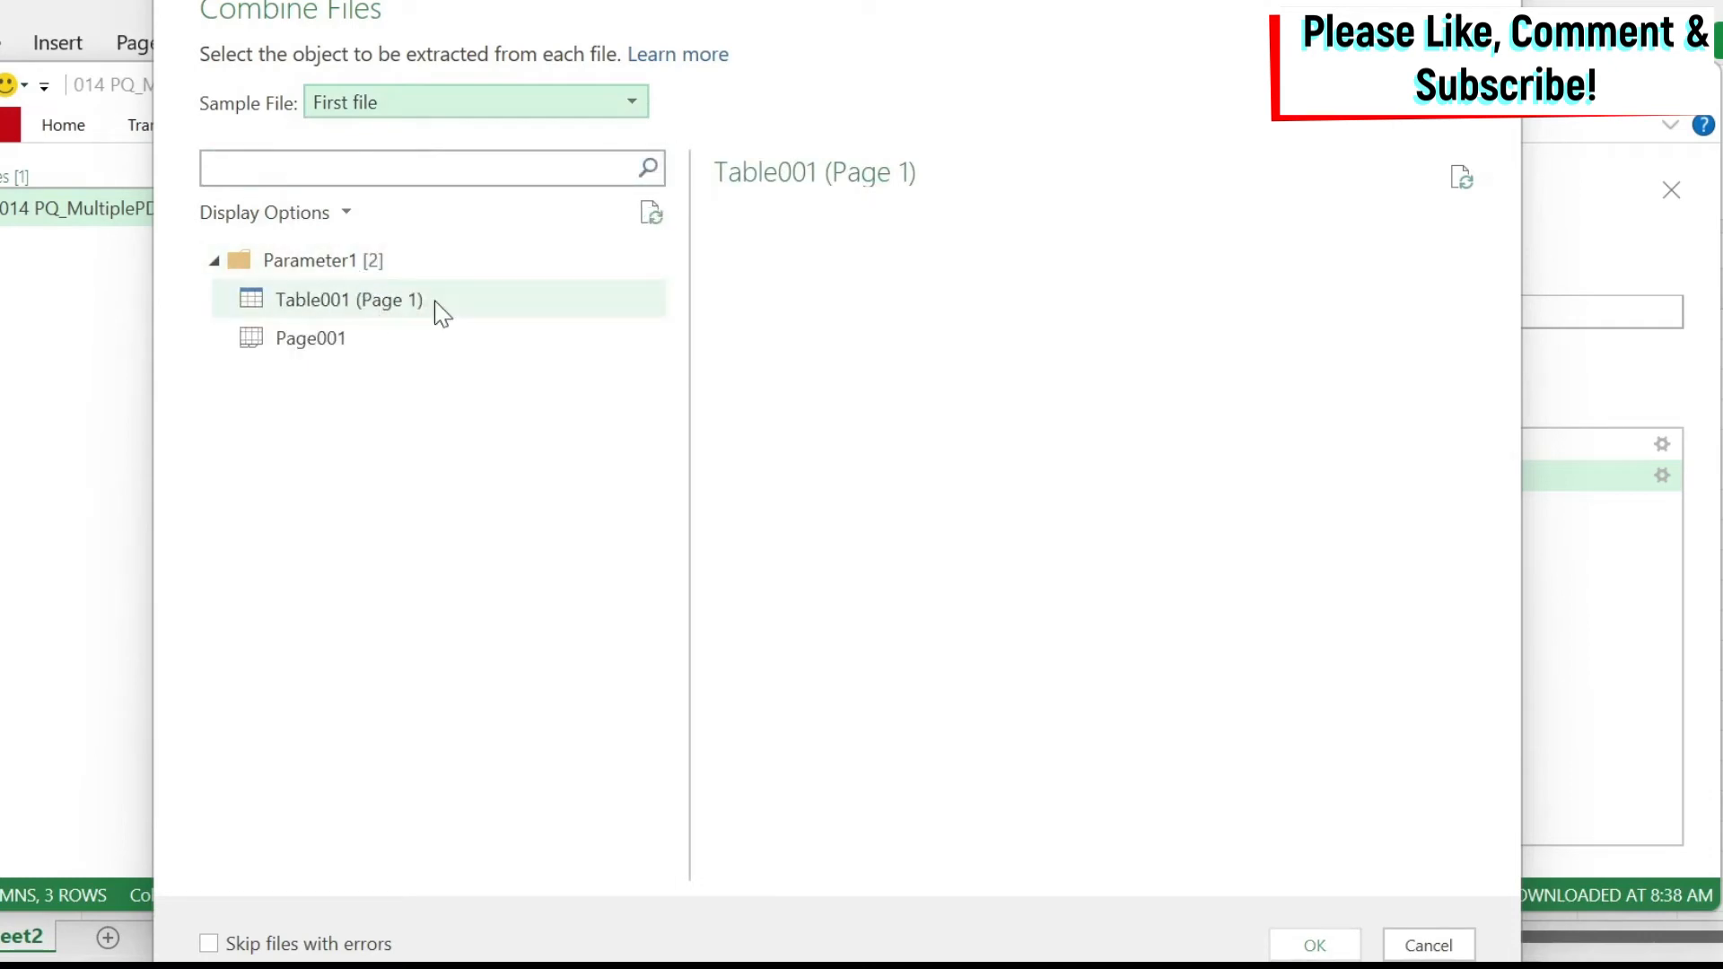
click(349, 299)
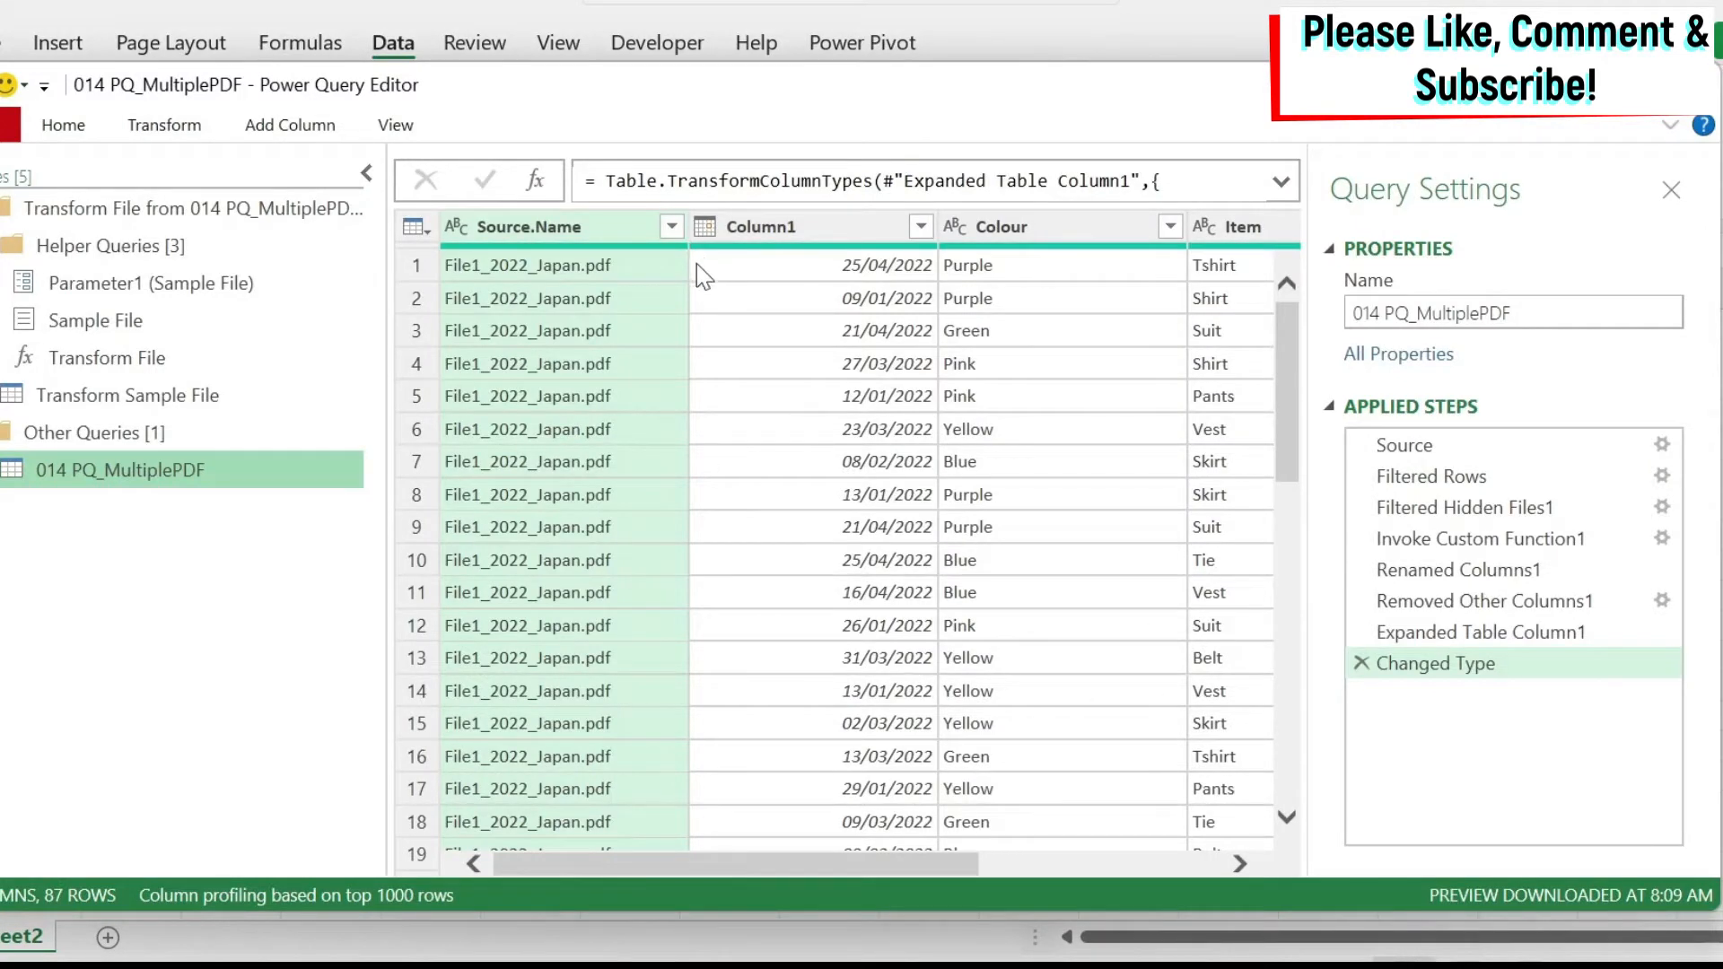
mouse_move(579, 308)
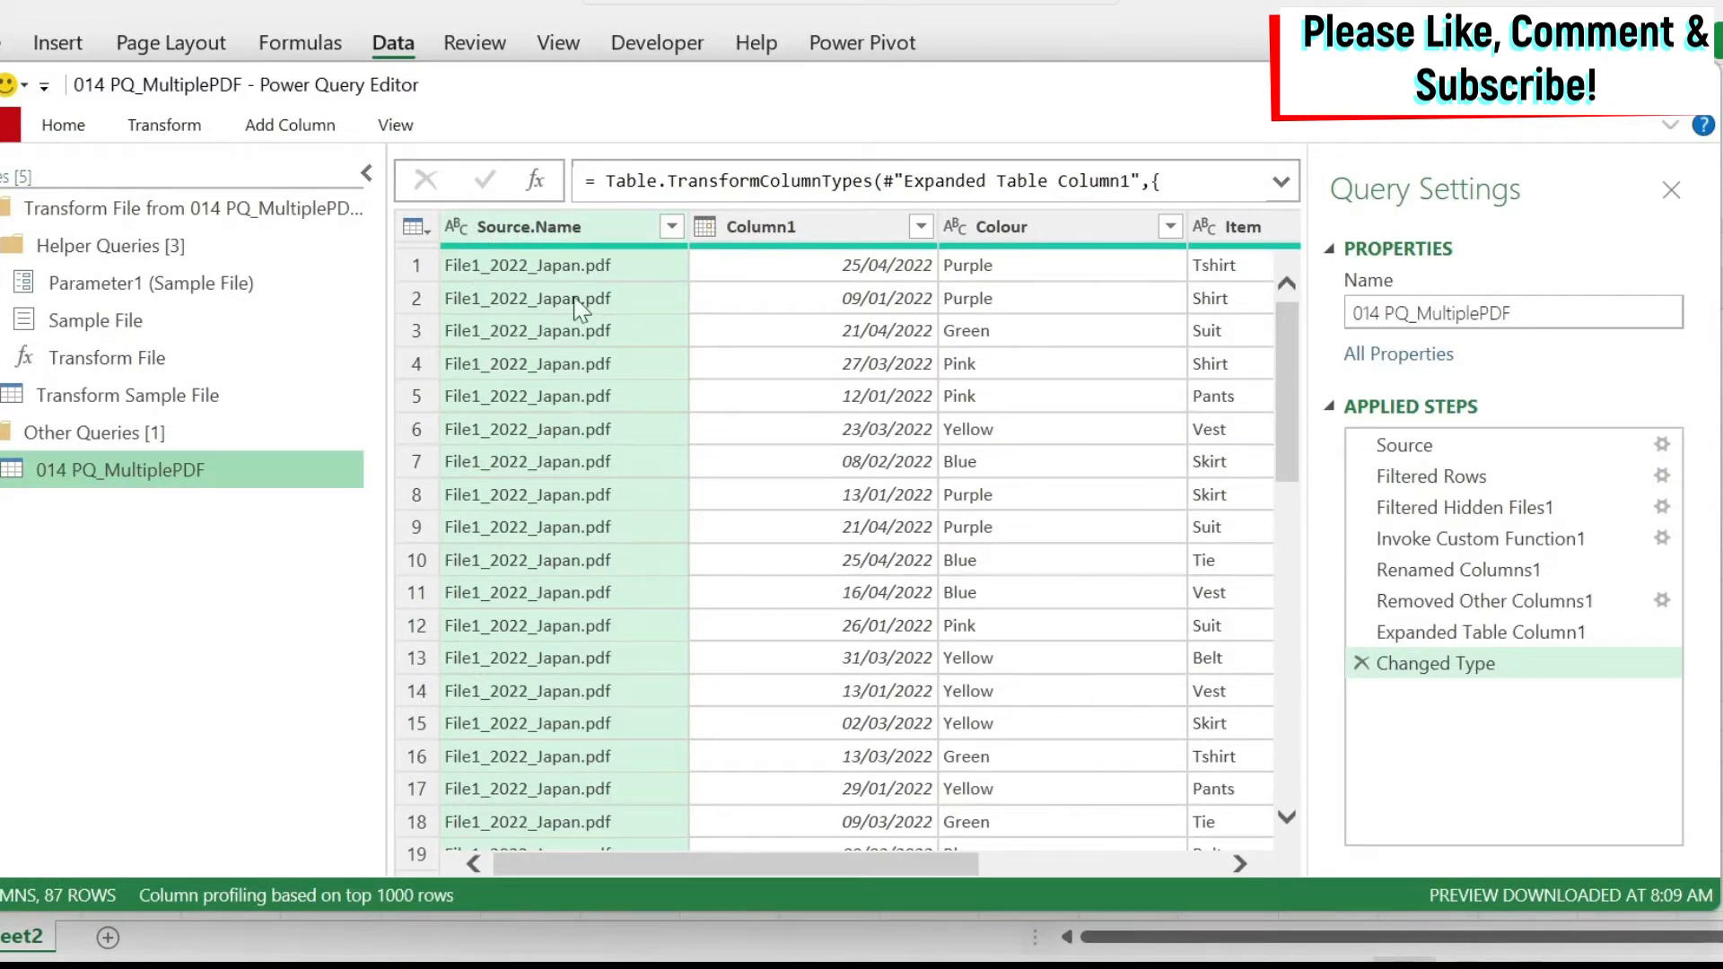
scroll(down, 3)
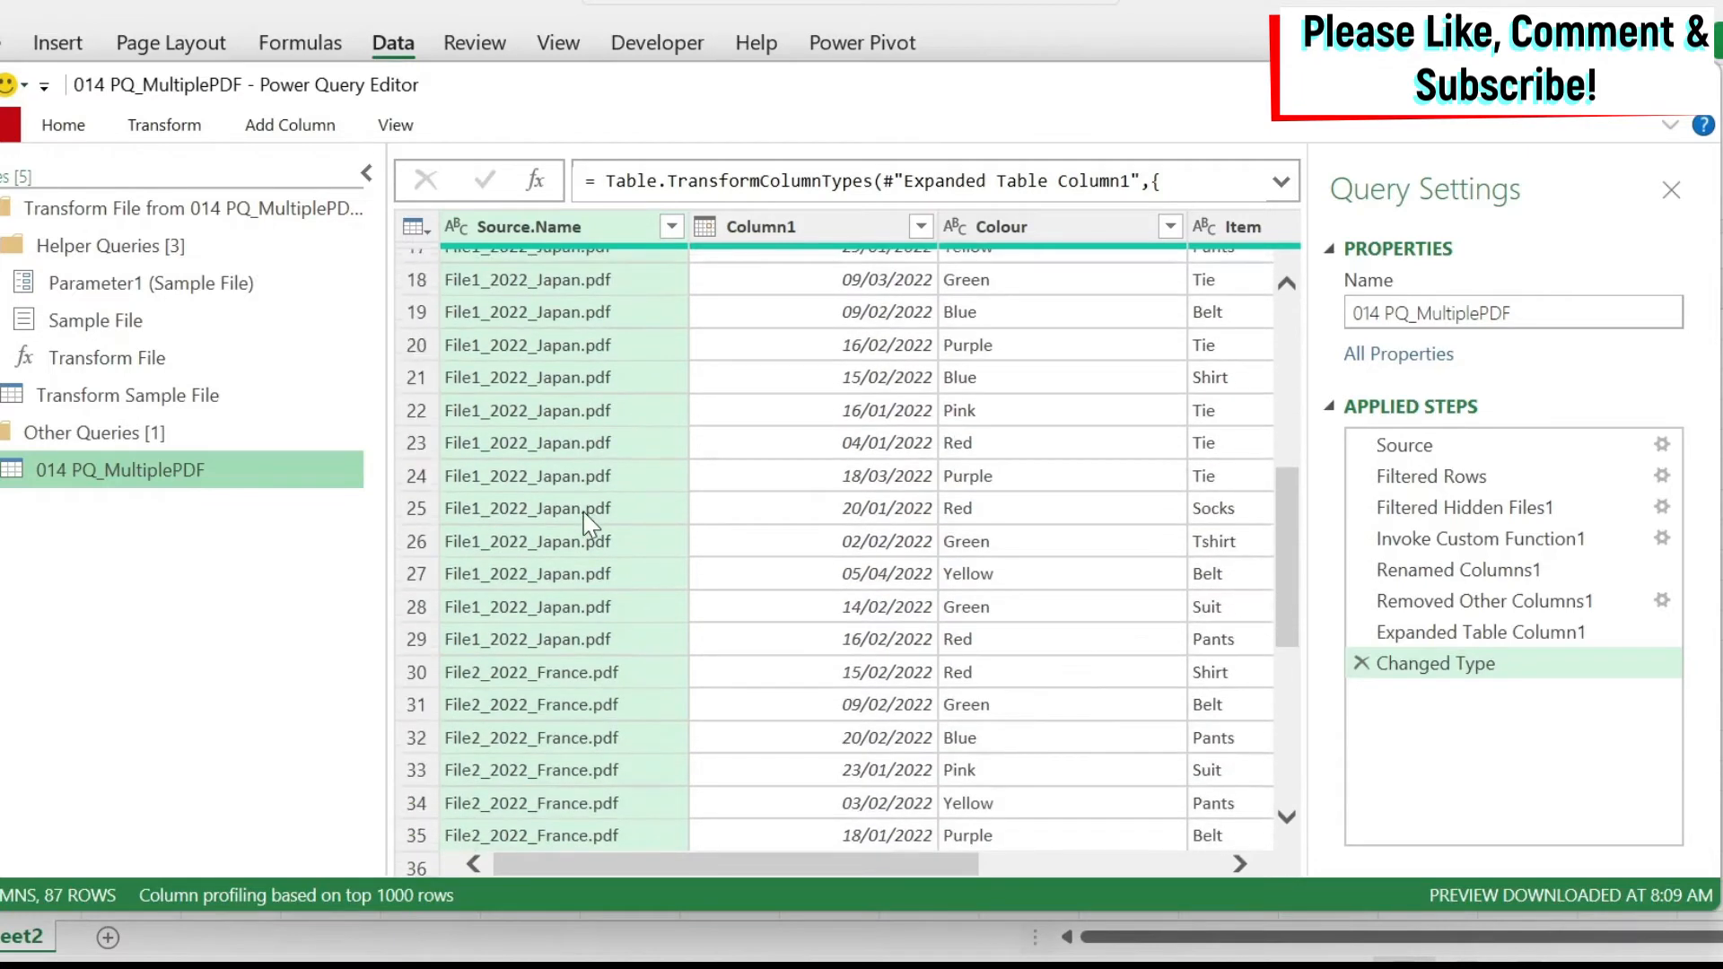
scroll(down, 3)
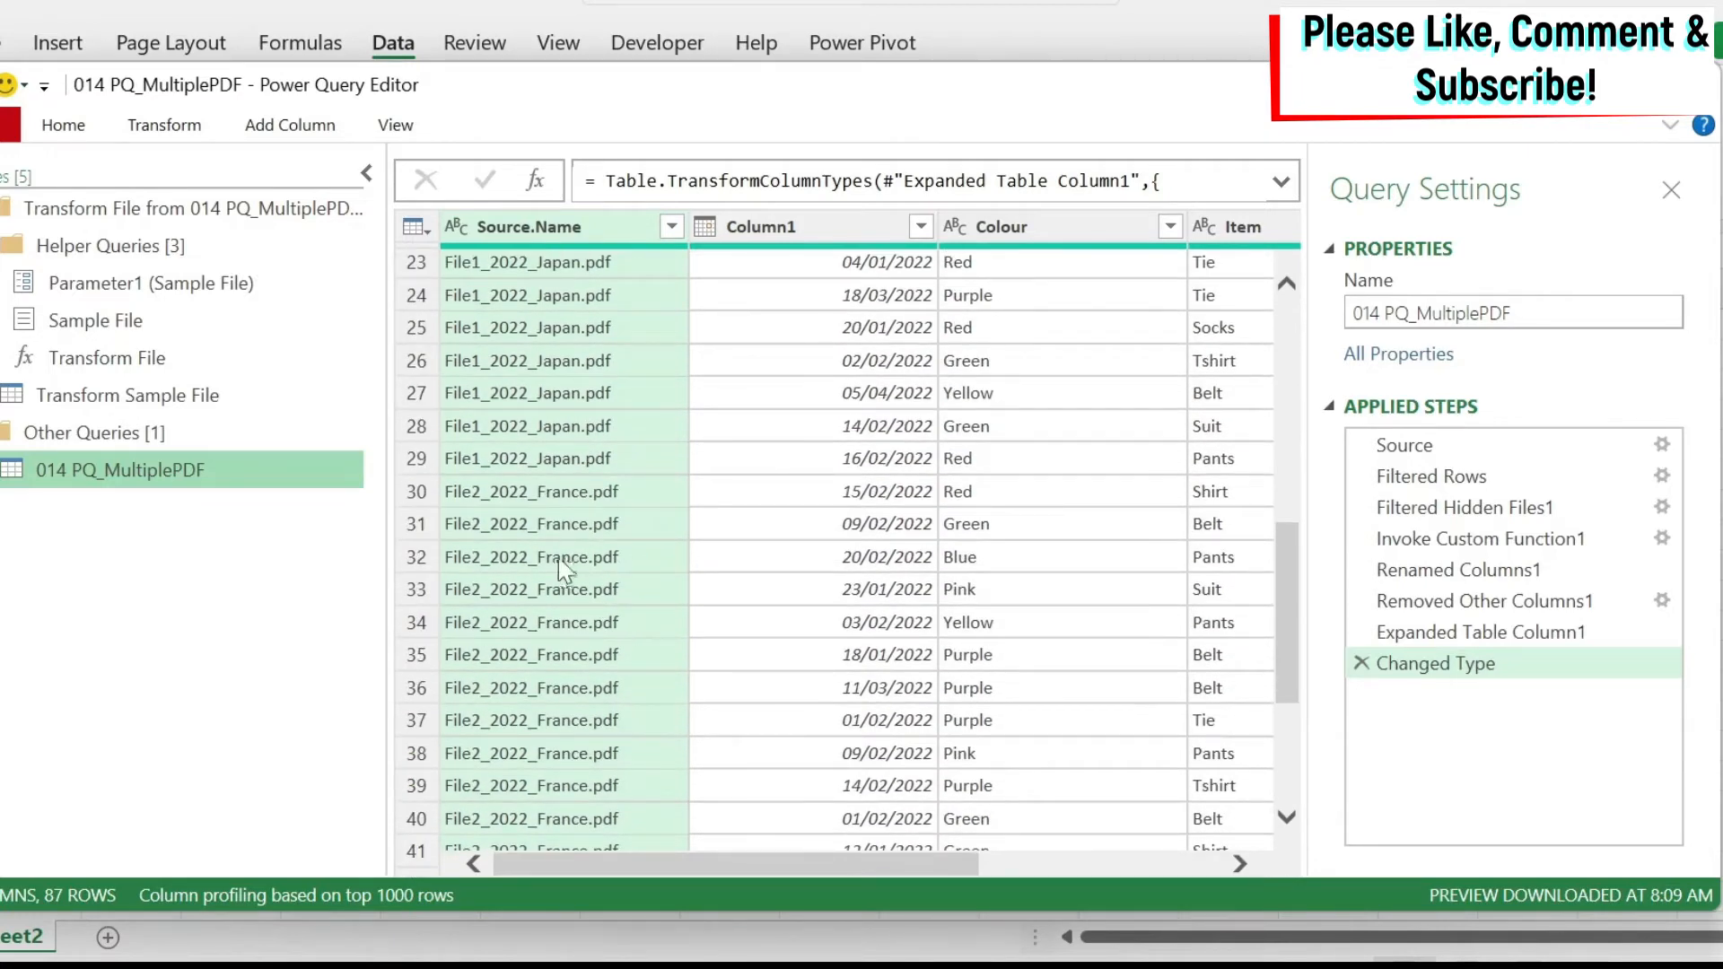
mouse_move(1296, 610)
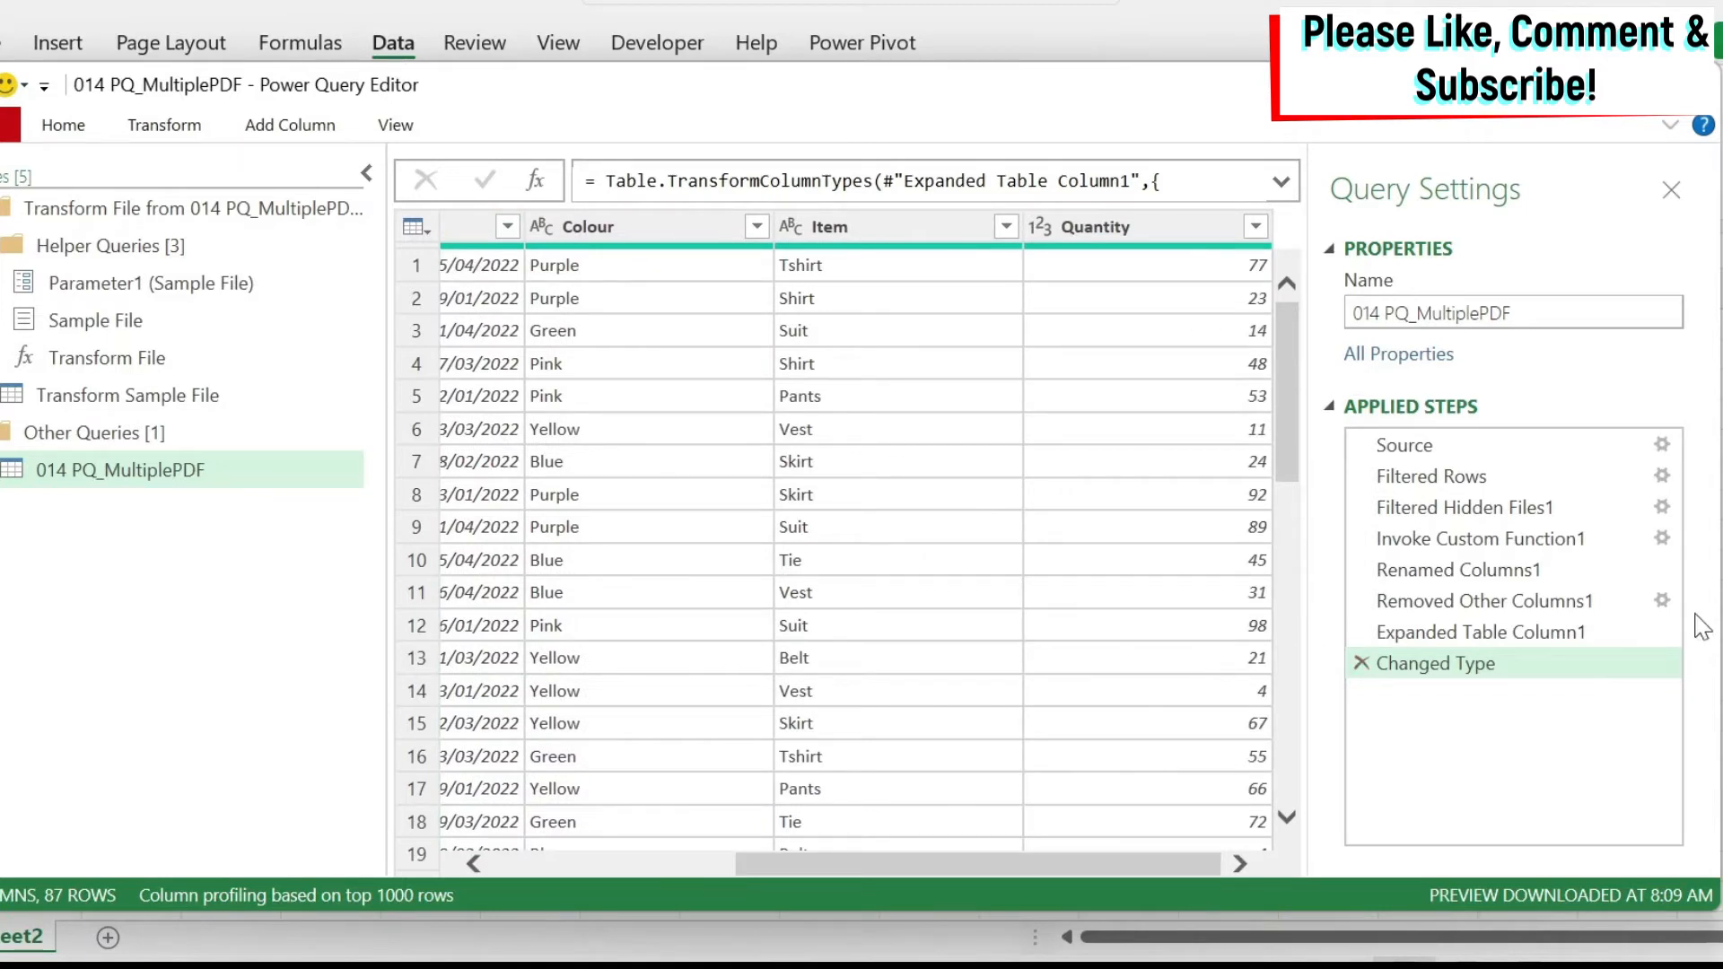
mouse_move(1467, 476)
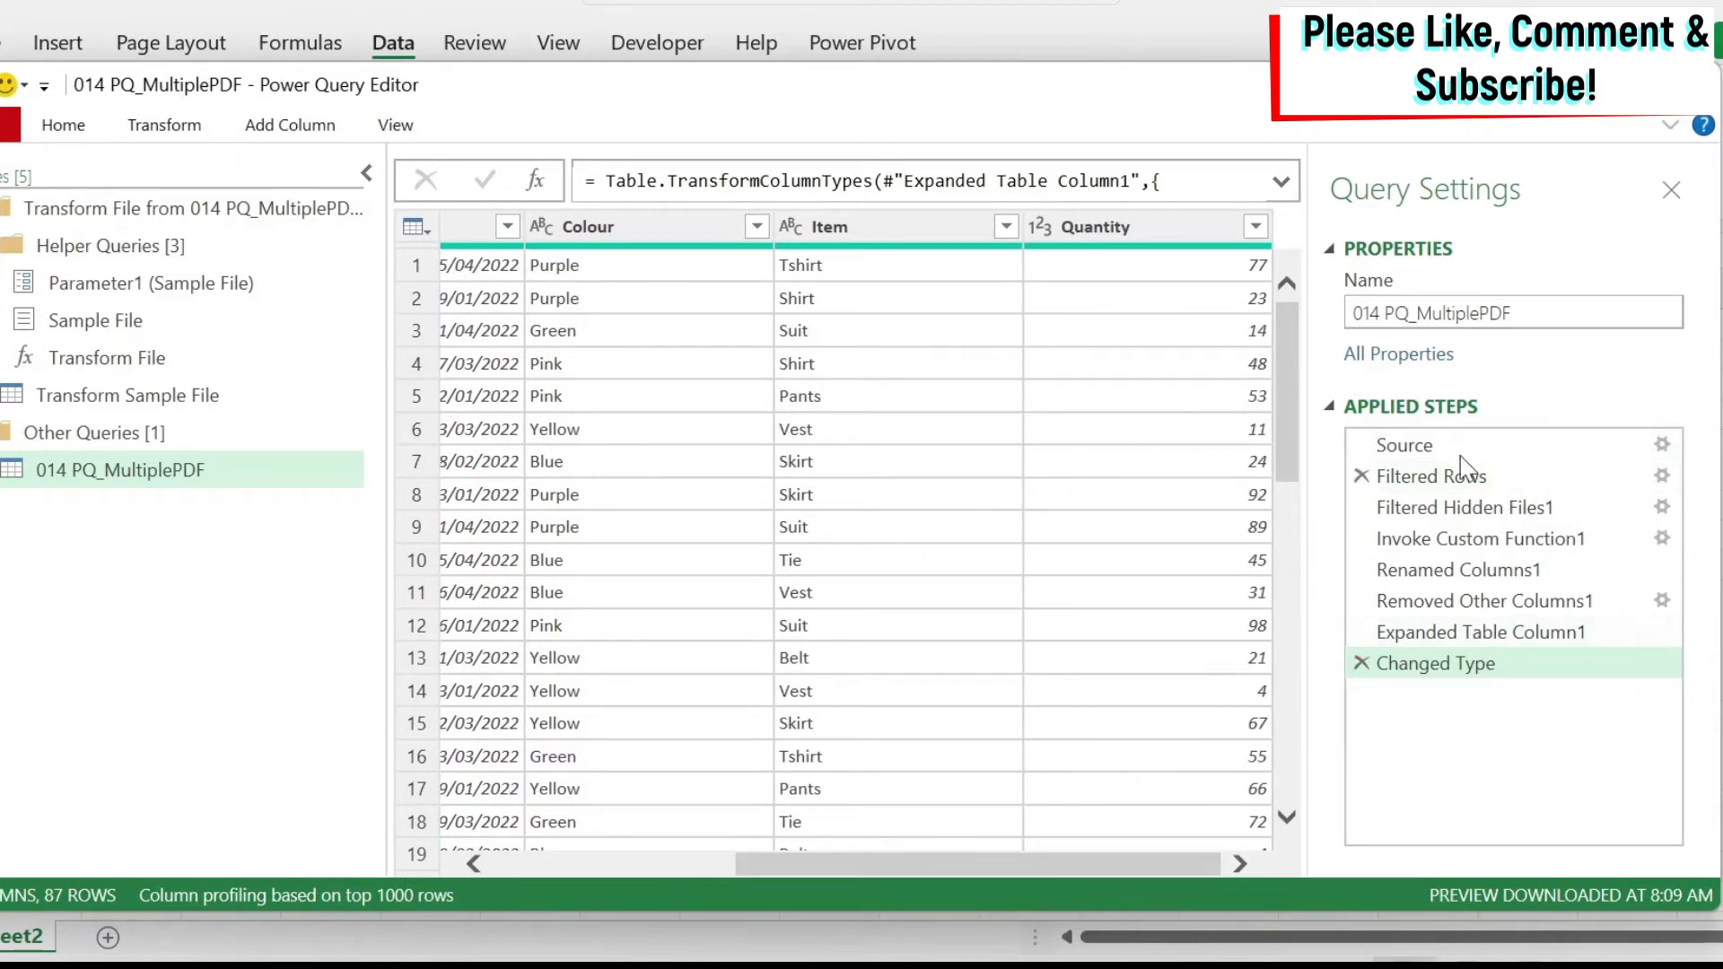
mouse_move(1403, 446)
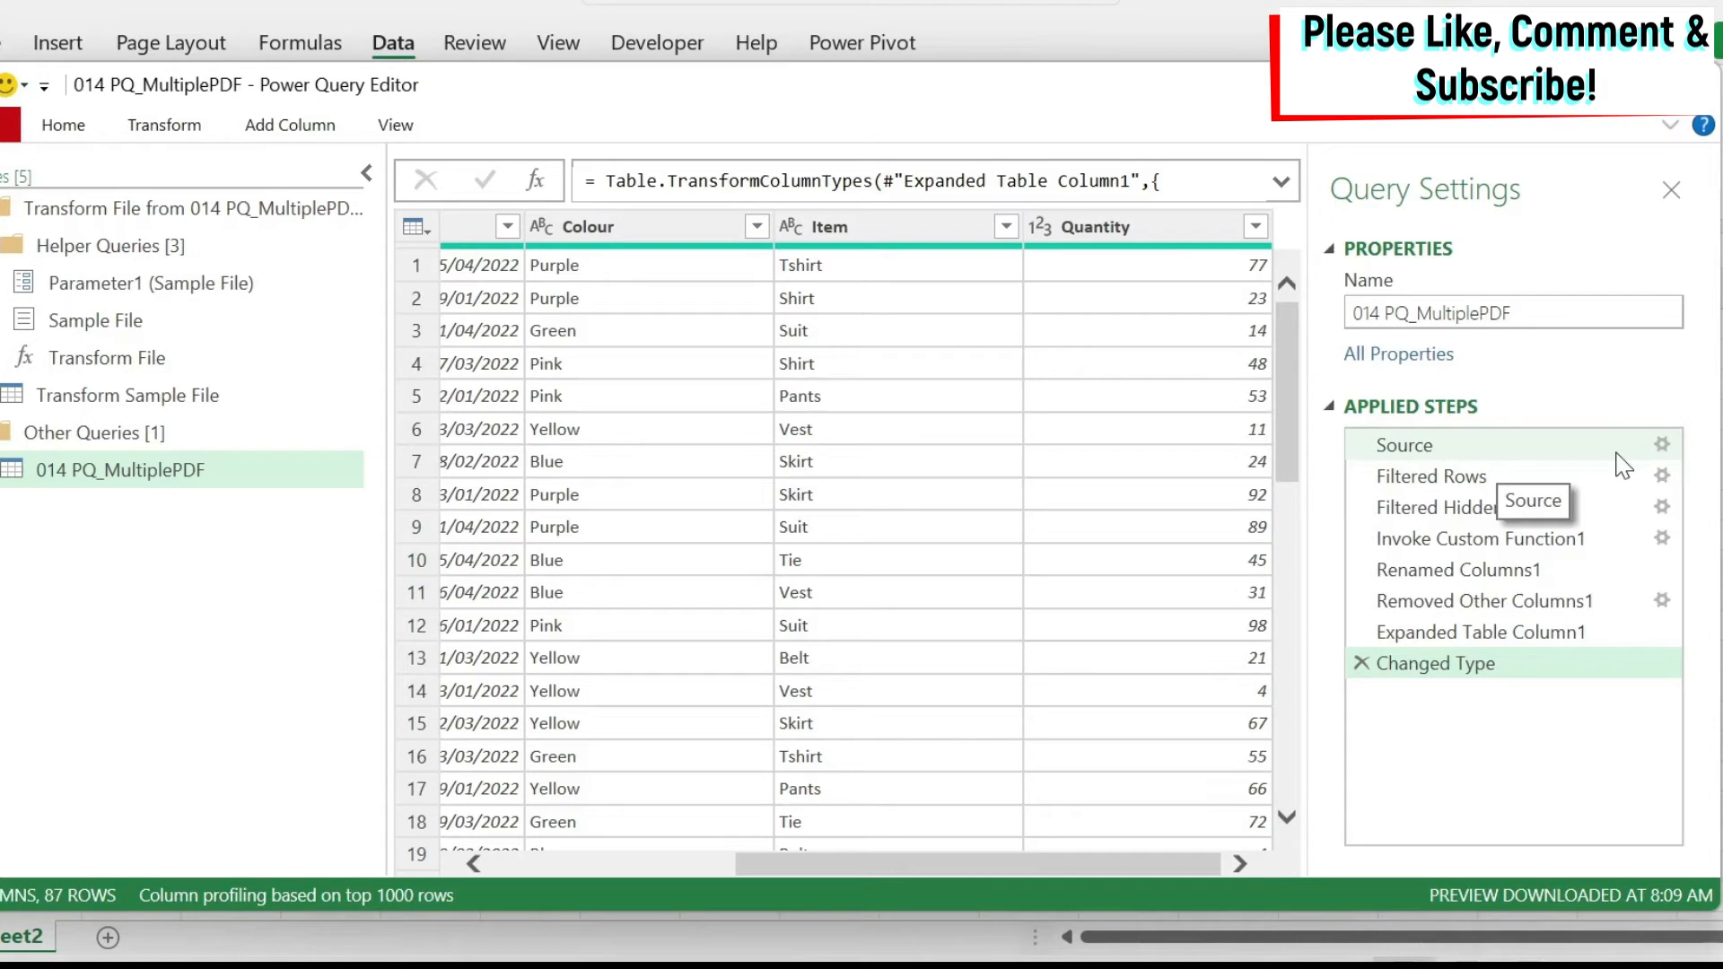
mouse_move(1489, 465)
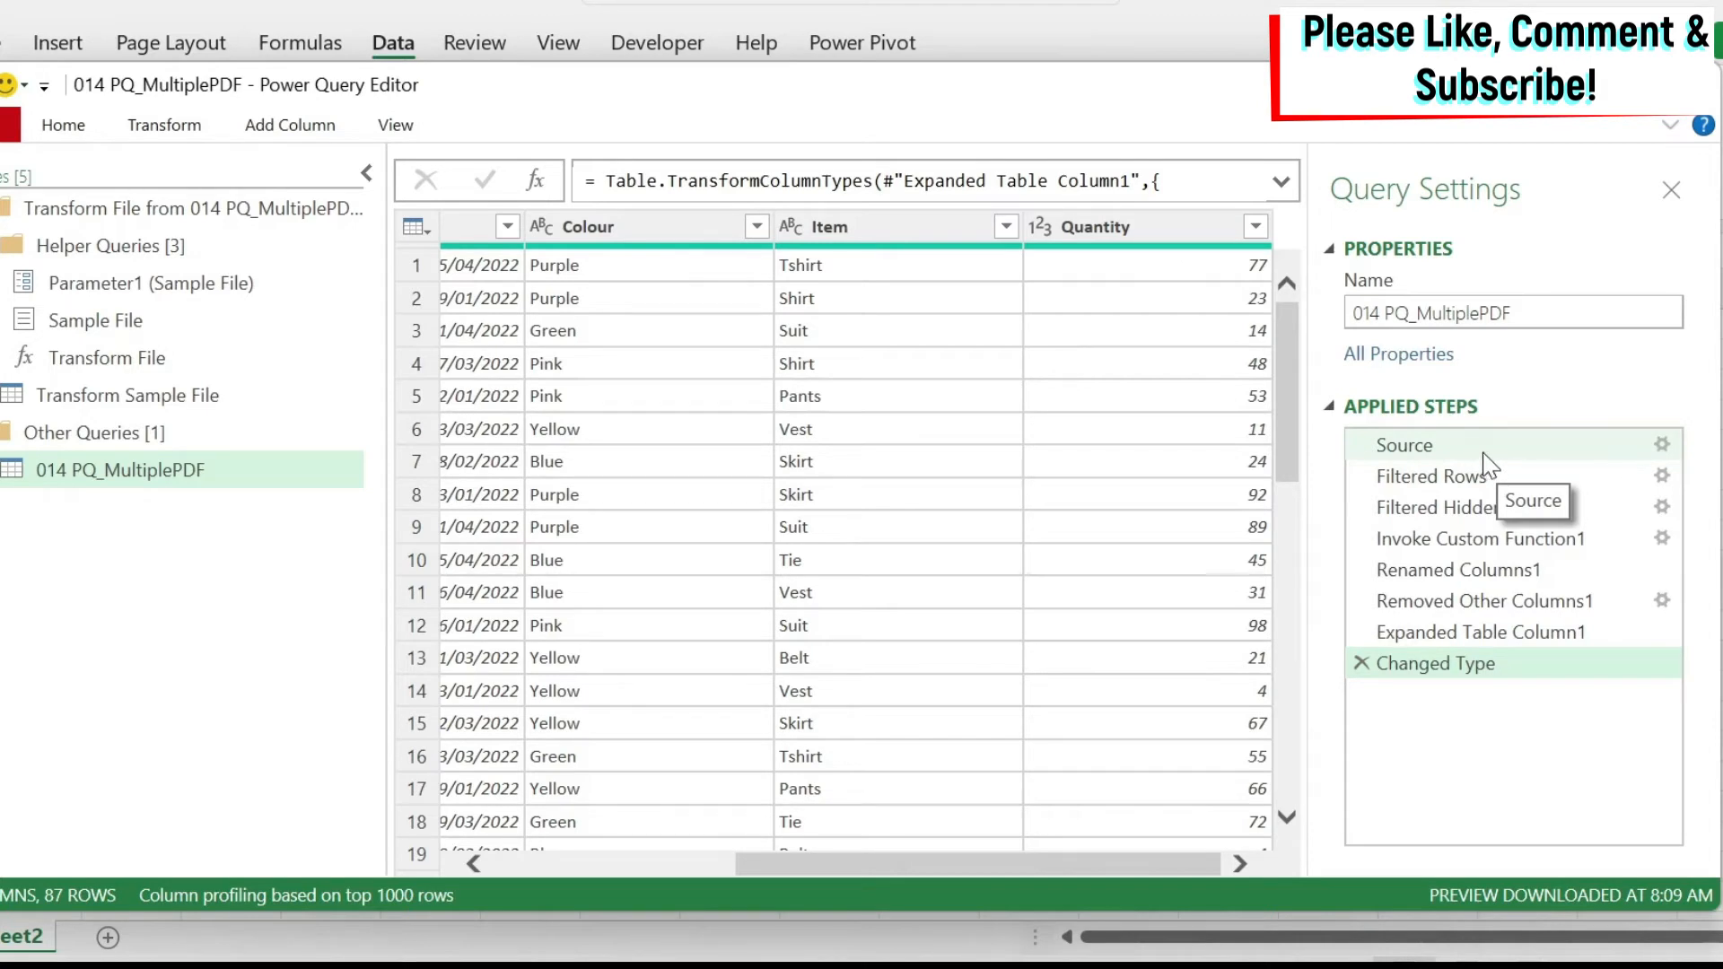
Step: Preview the Source, Filtered Rows, Filtered Hidden Files1 and Invoke Custom Function1 steps
click(1405, 445)
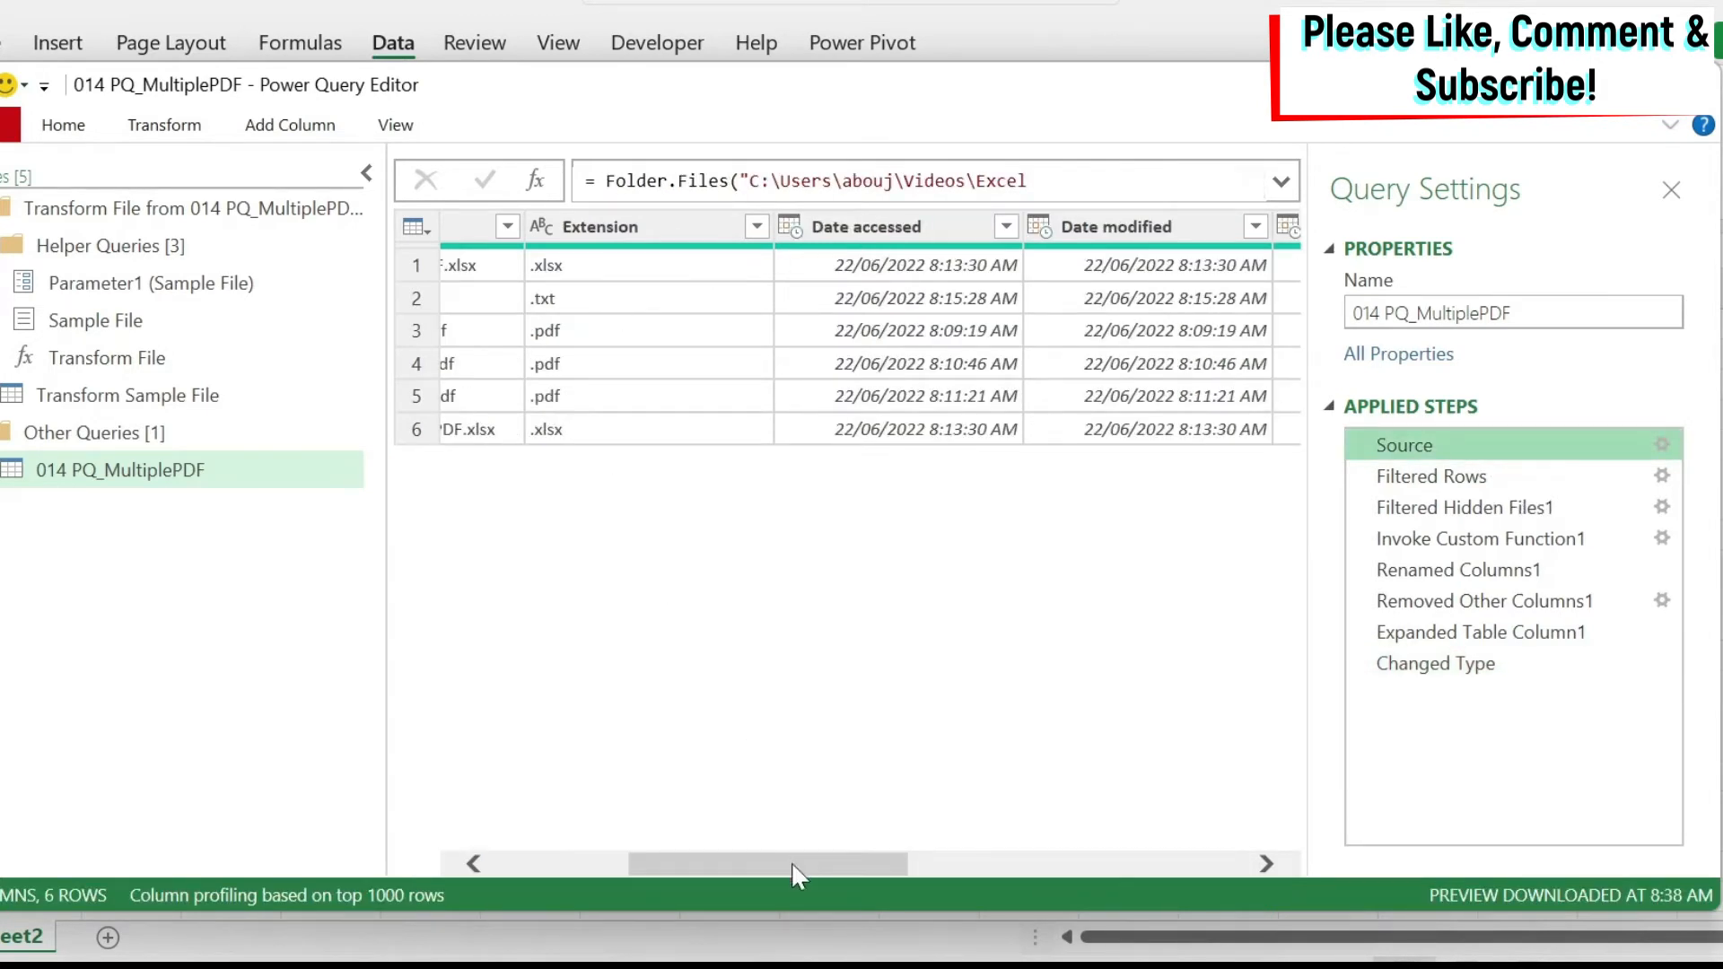
click(1431, 476)
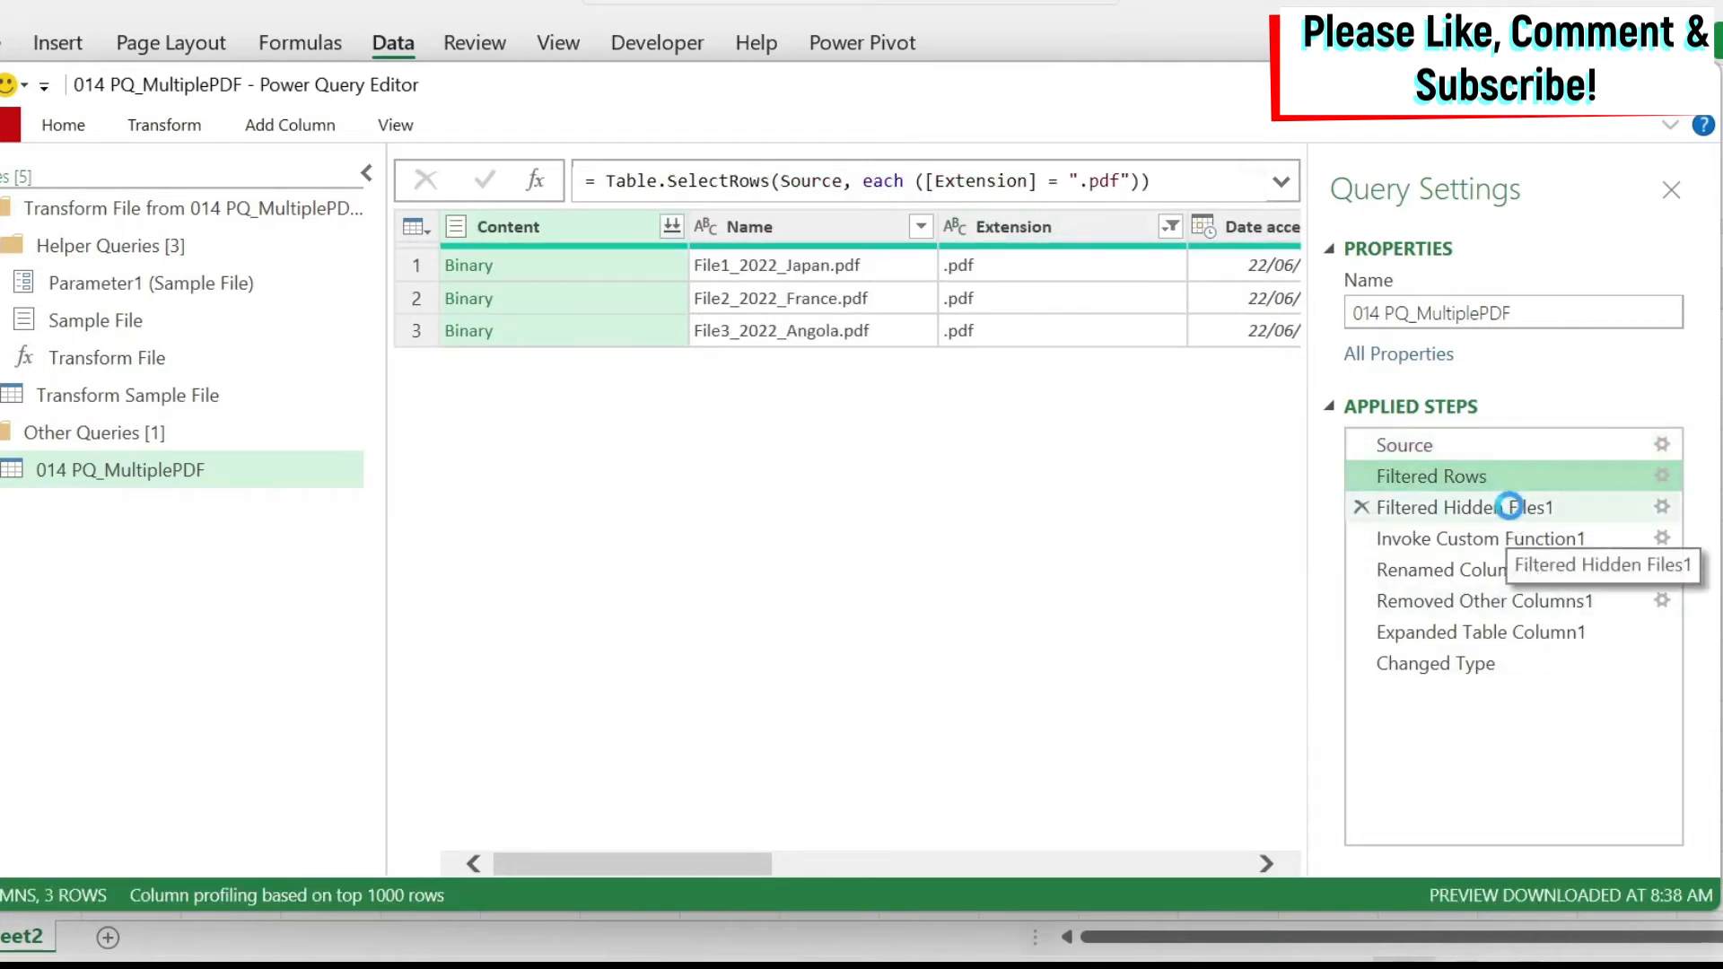
click(1462, 507)
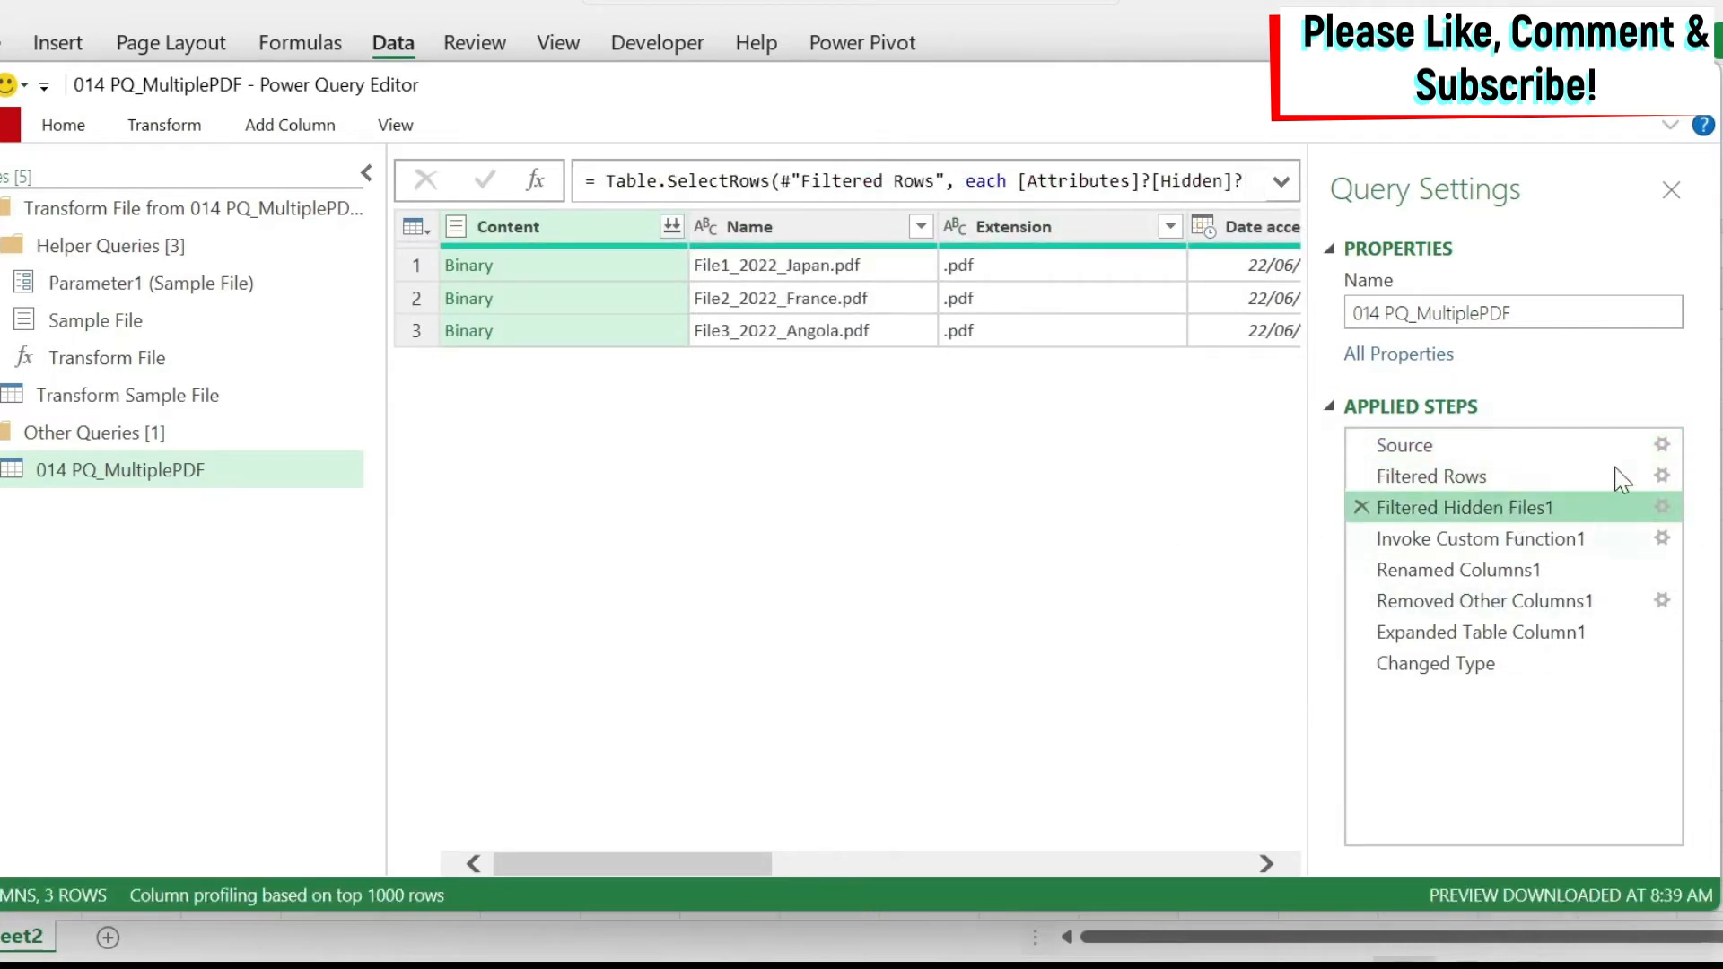
click(1480, 538)
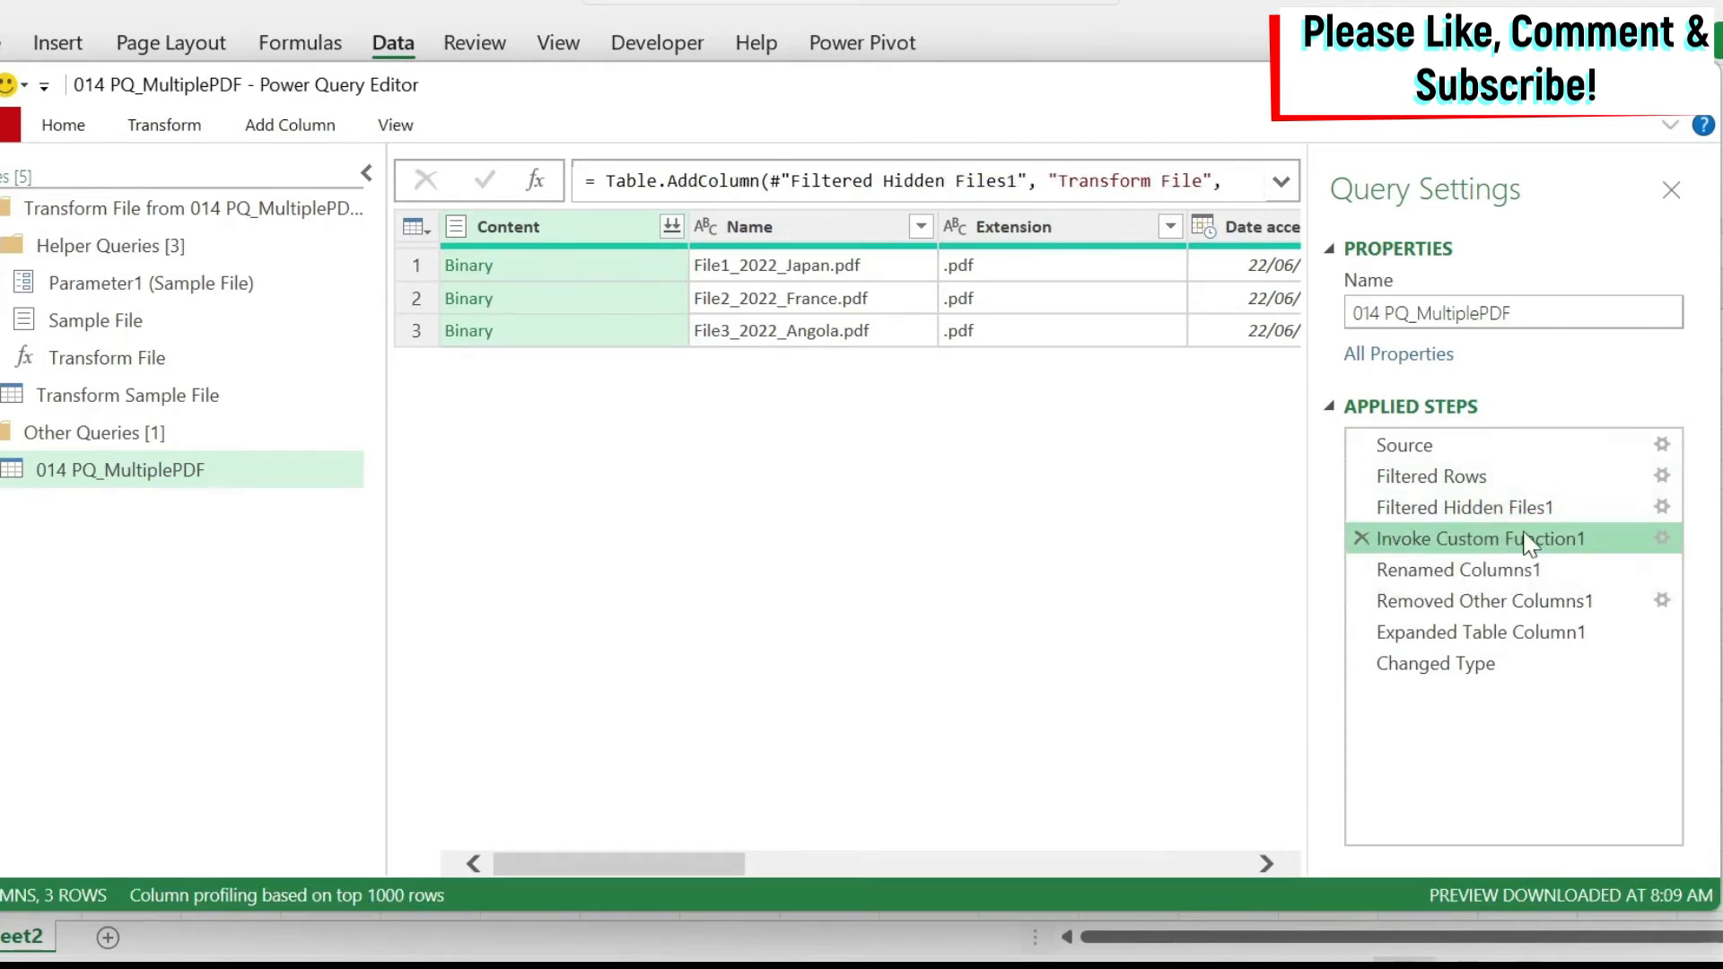
mouse_move(1478, 539)
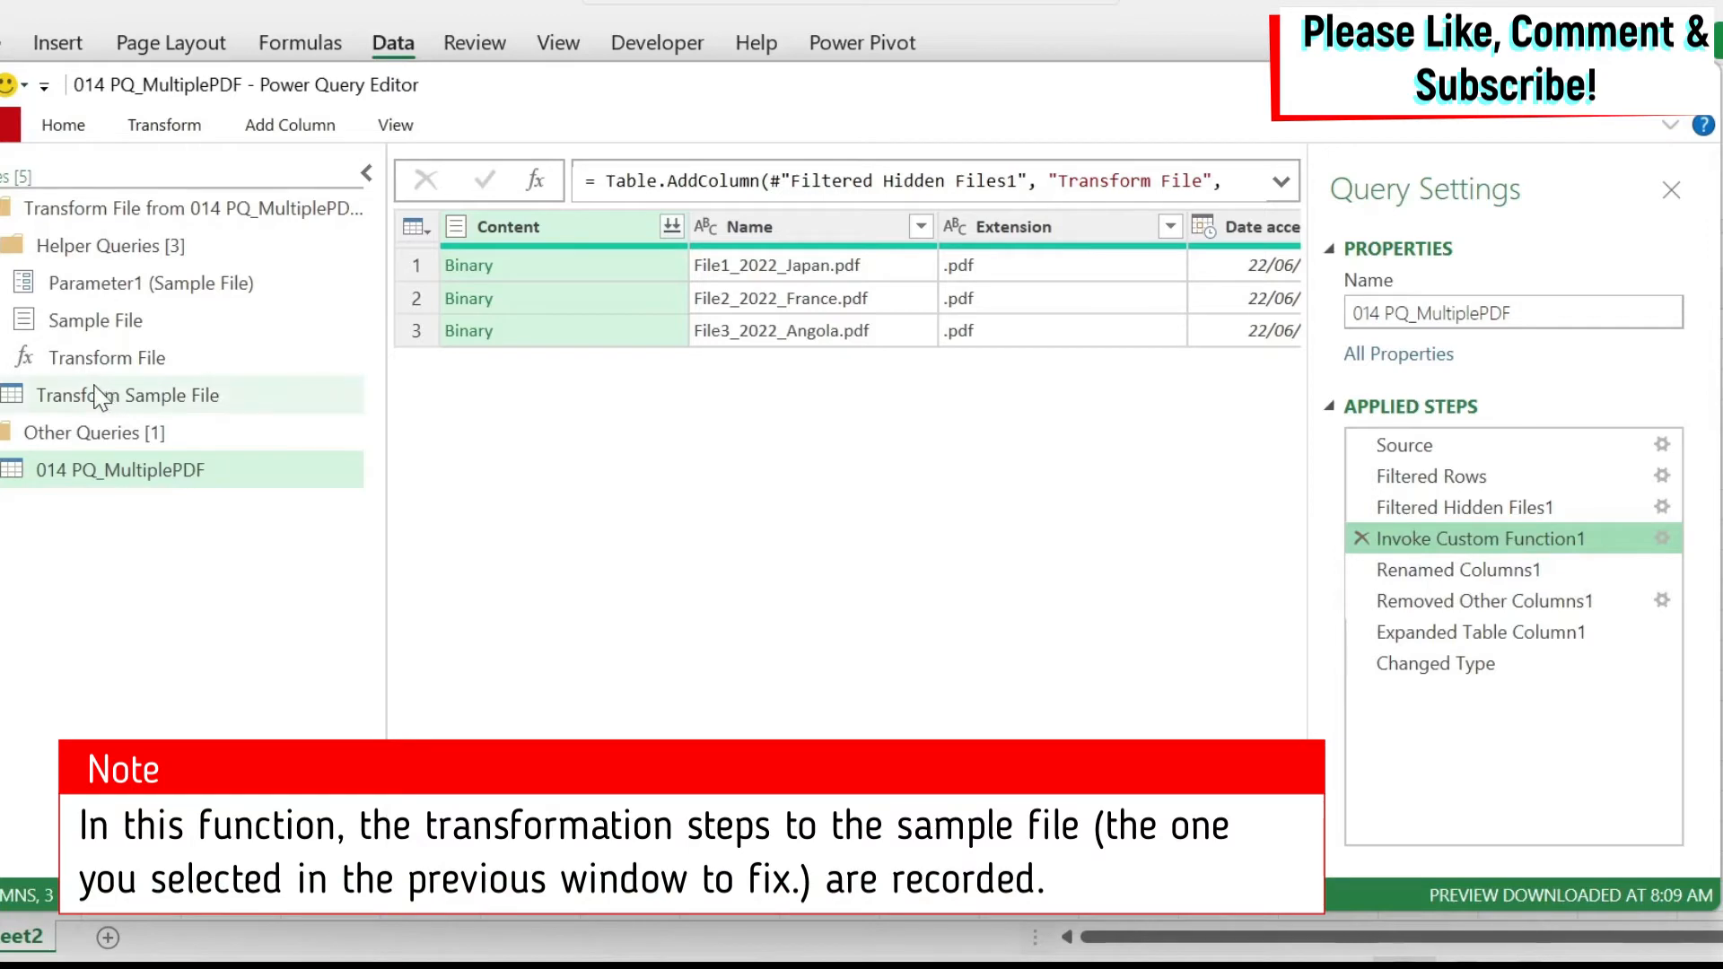
Step: Preview Transform Sample File's Promoted Headers step, then return to the 014 PQ_MultiplePDF query
click(127, 396)
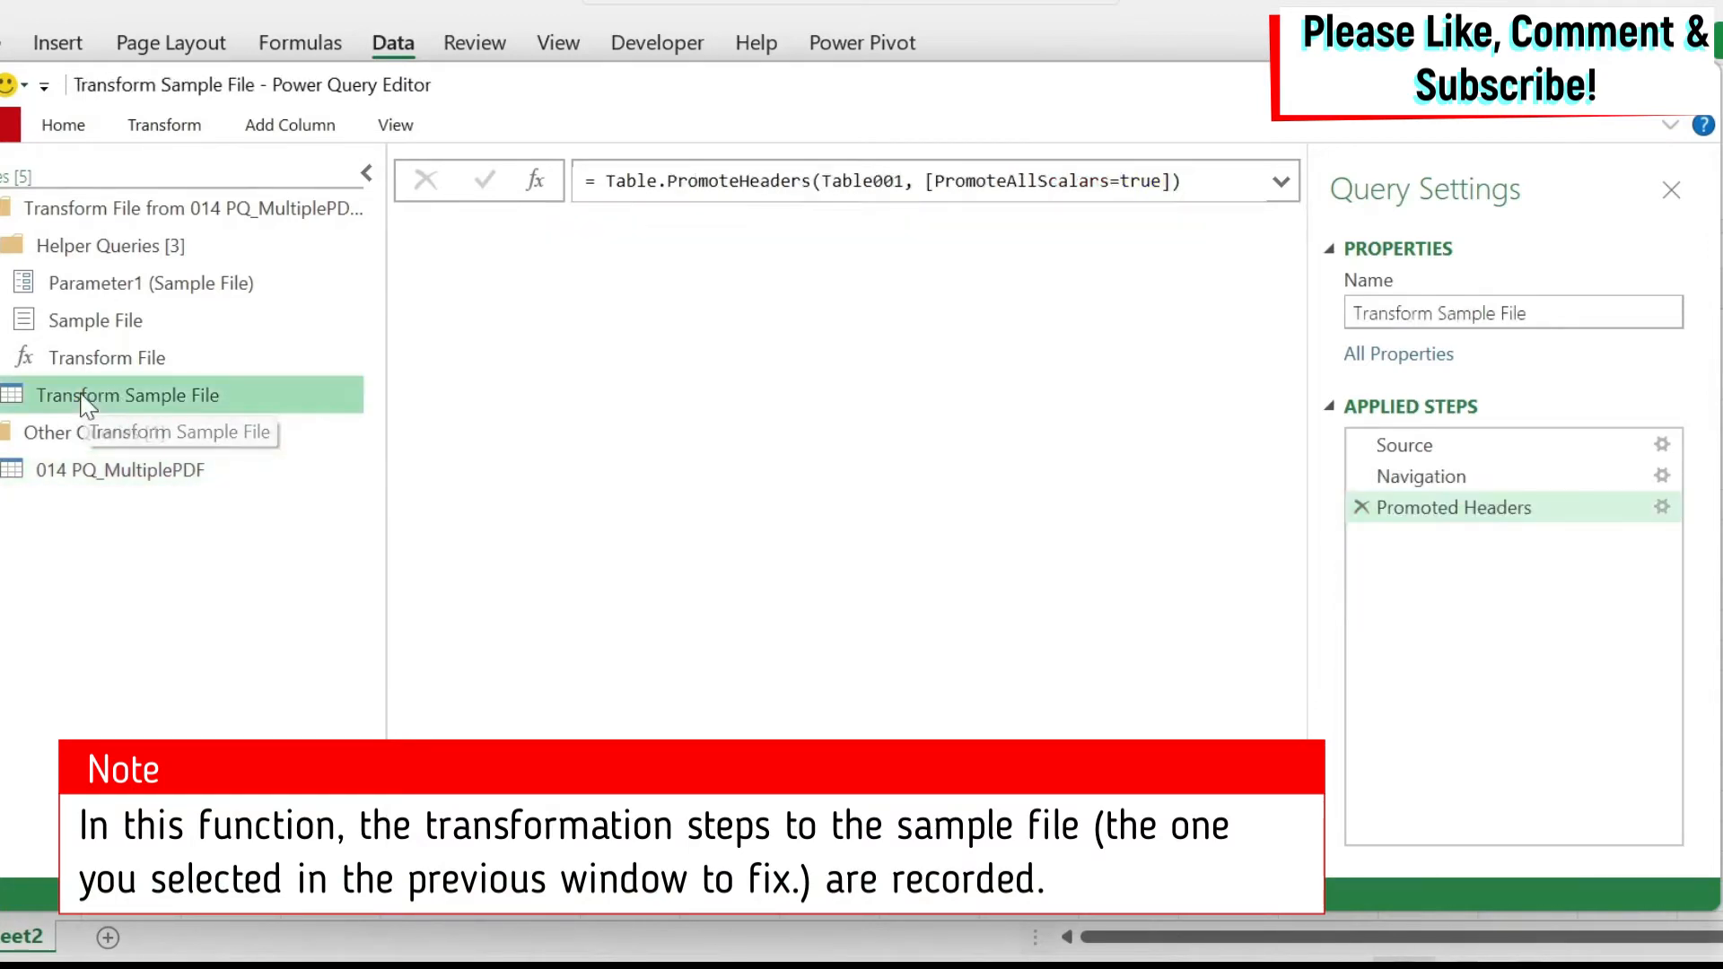
click(128, 395)
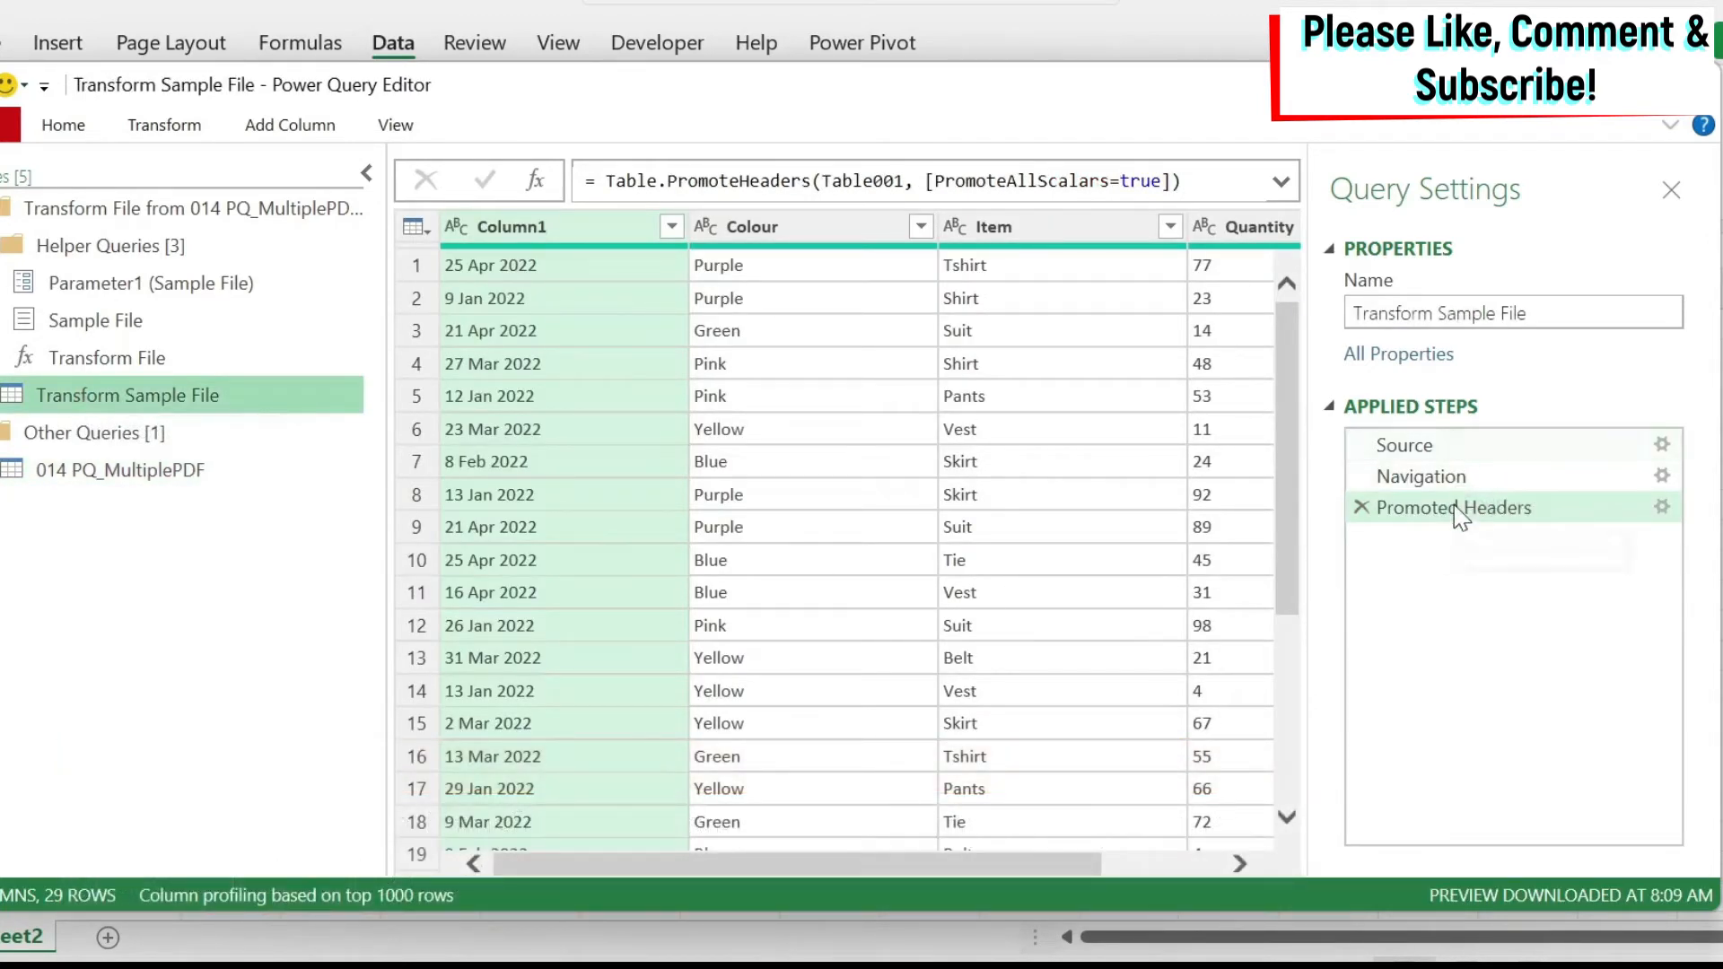
mouse_move(1420, 475)
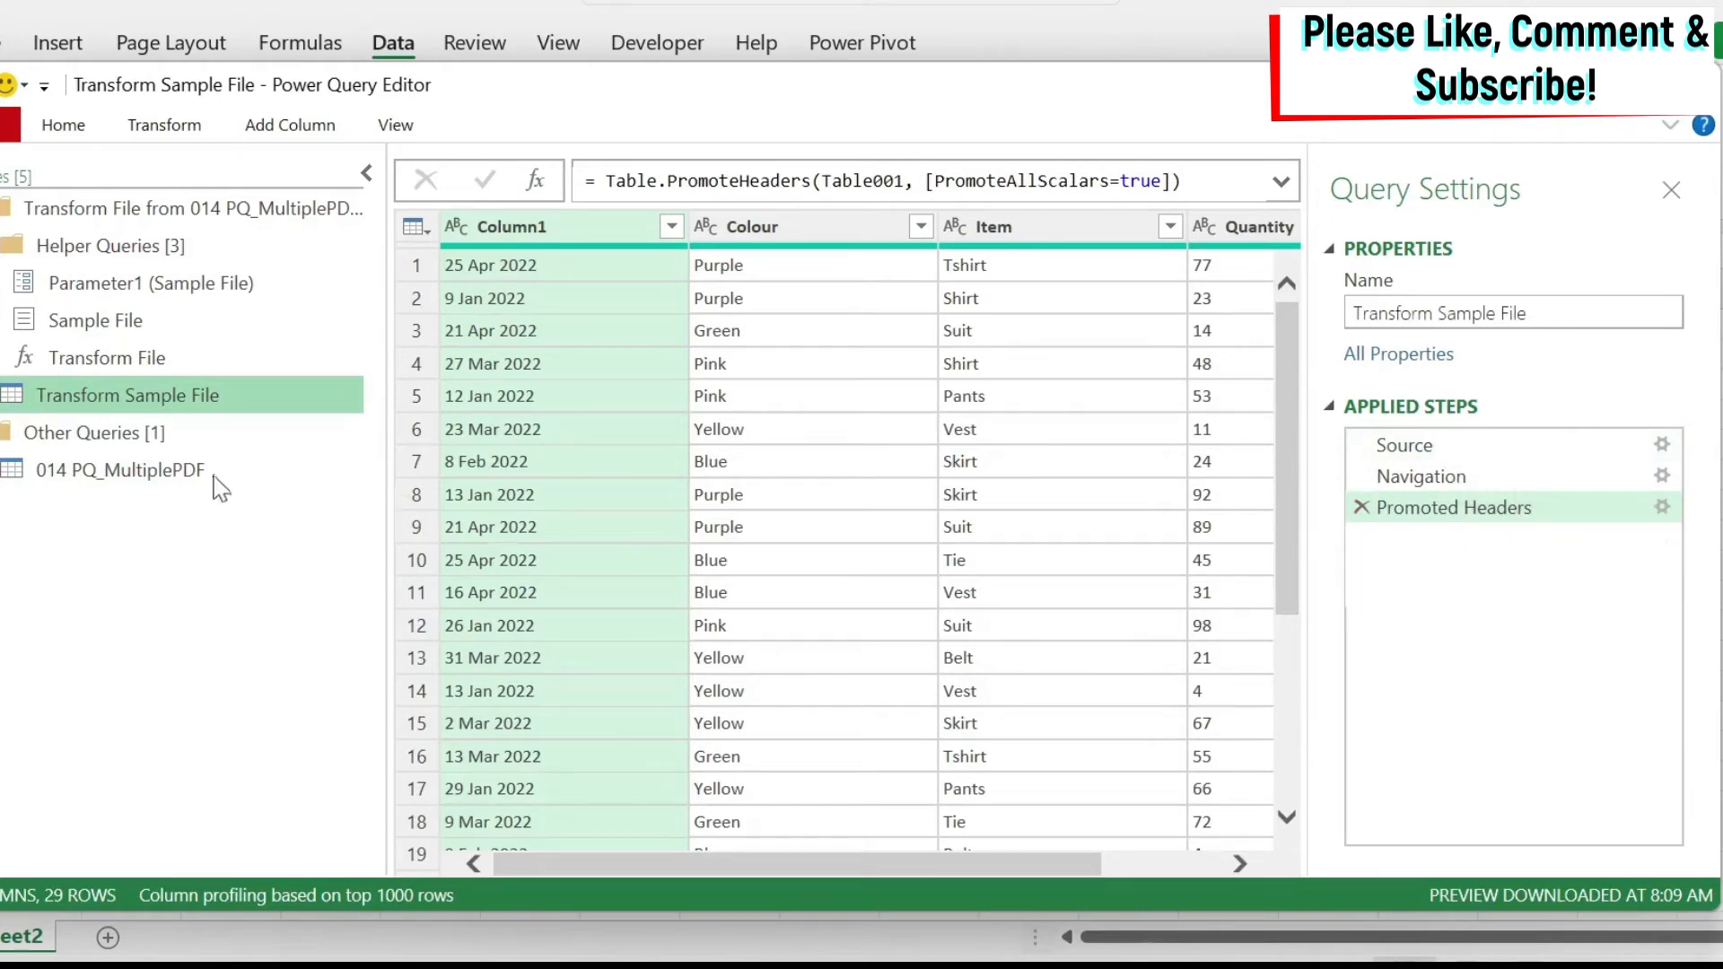
click(121, 469)
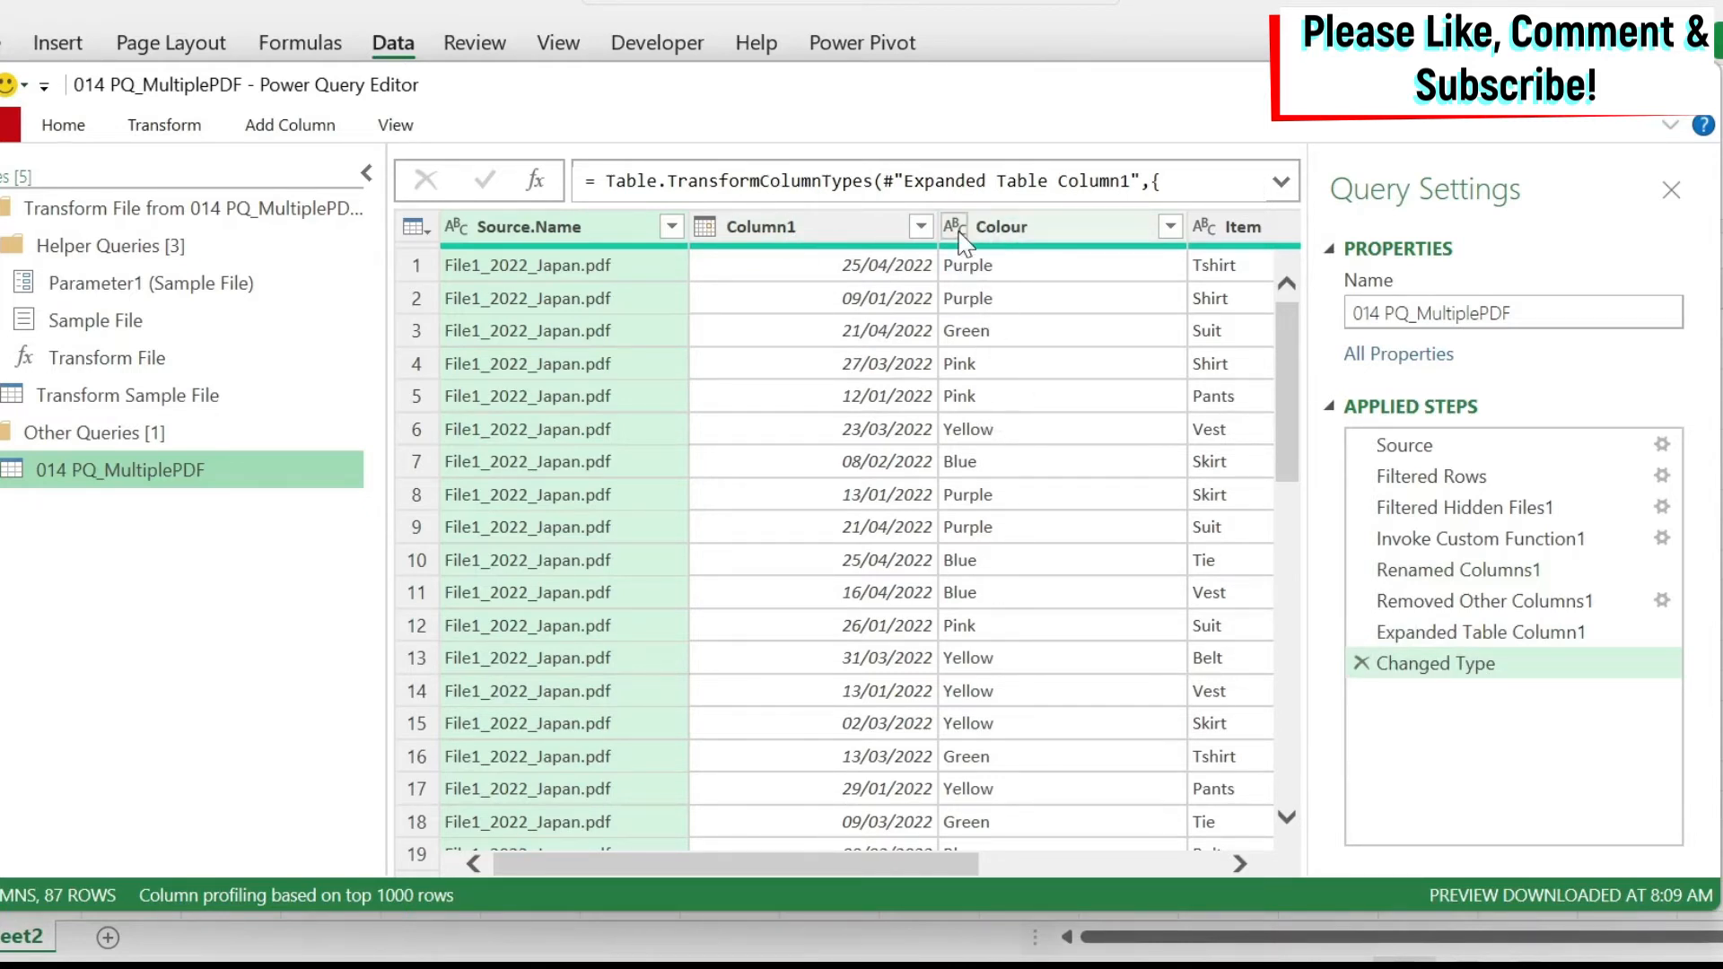
mouse_move(704, 231)
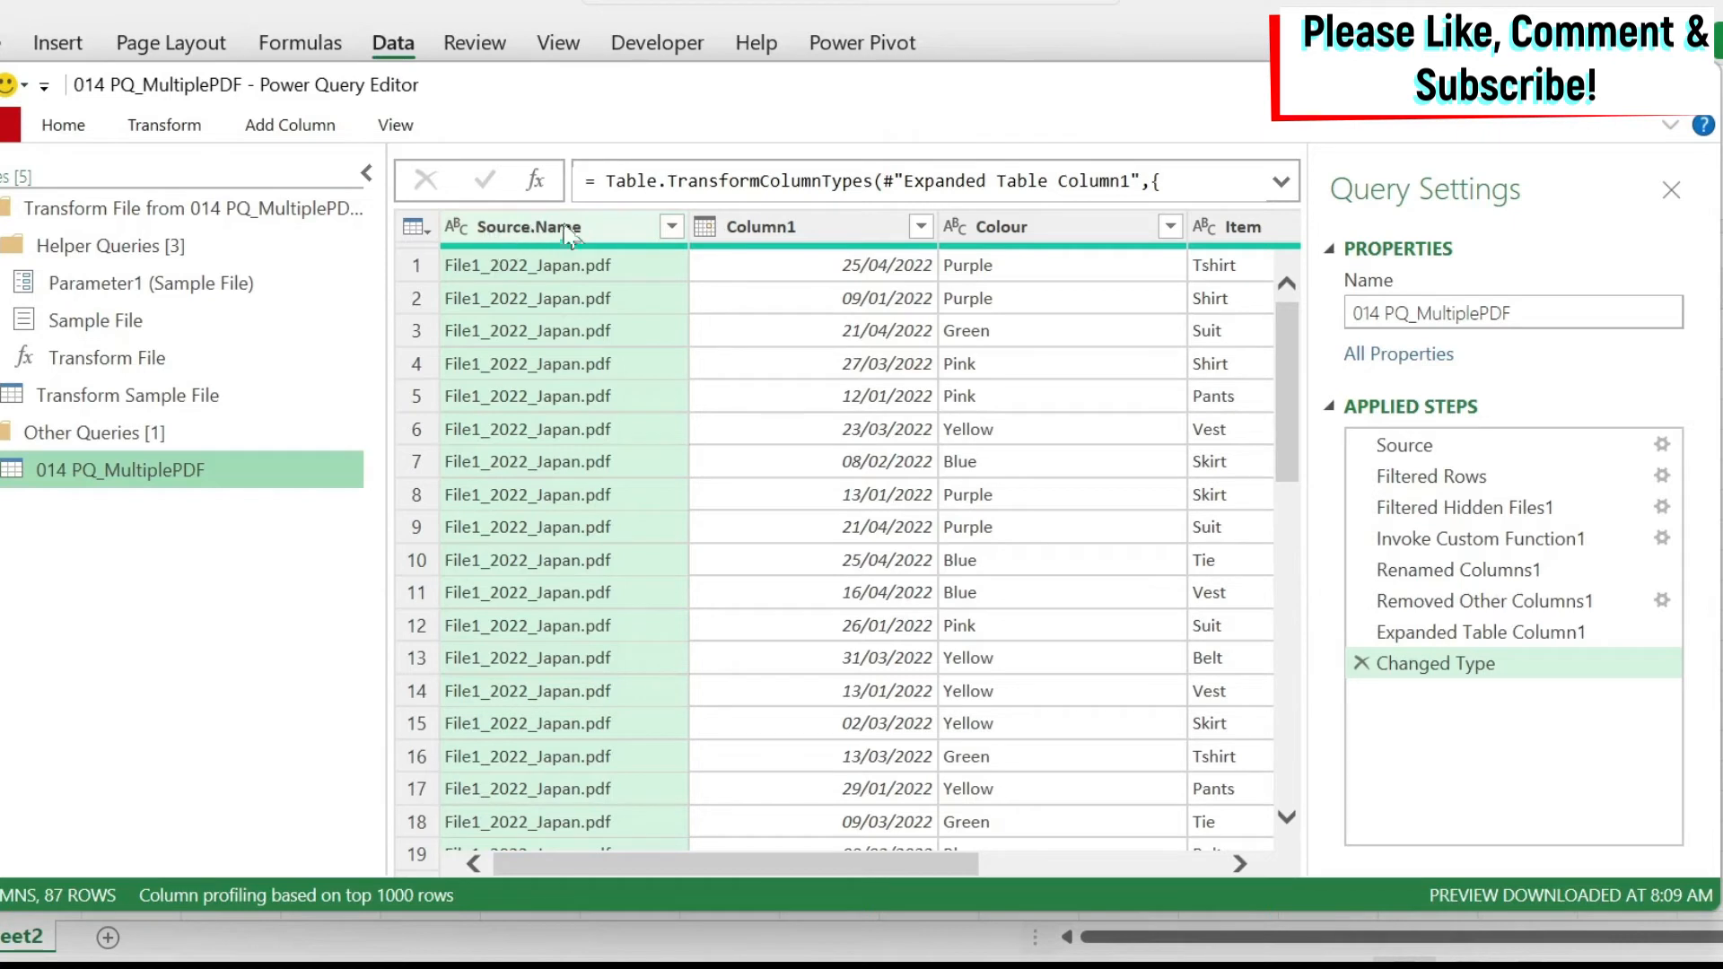
mouse_move(566, 234)
text(Country)
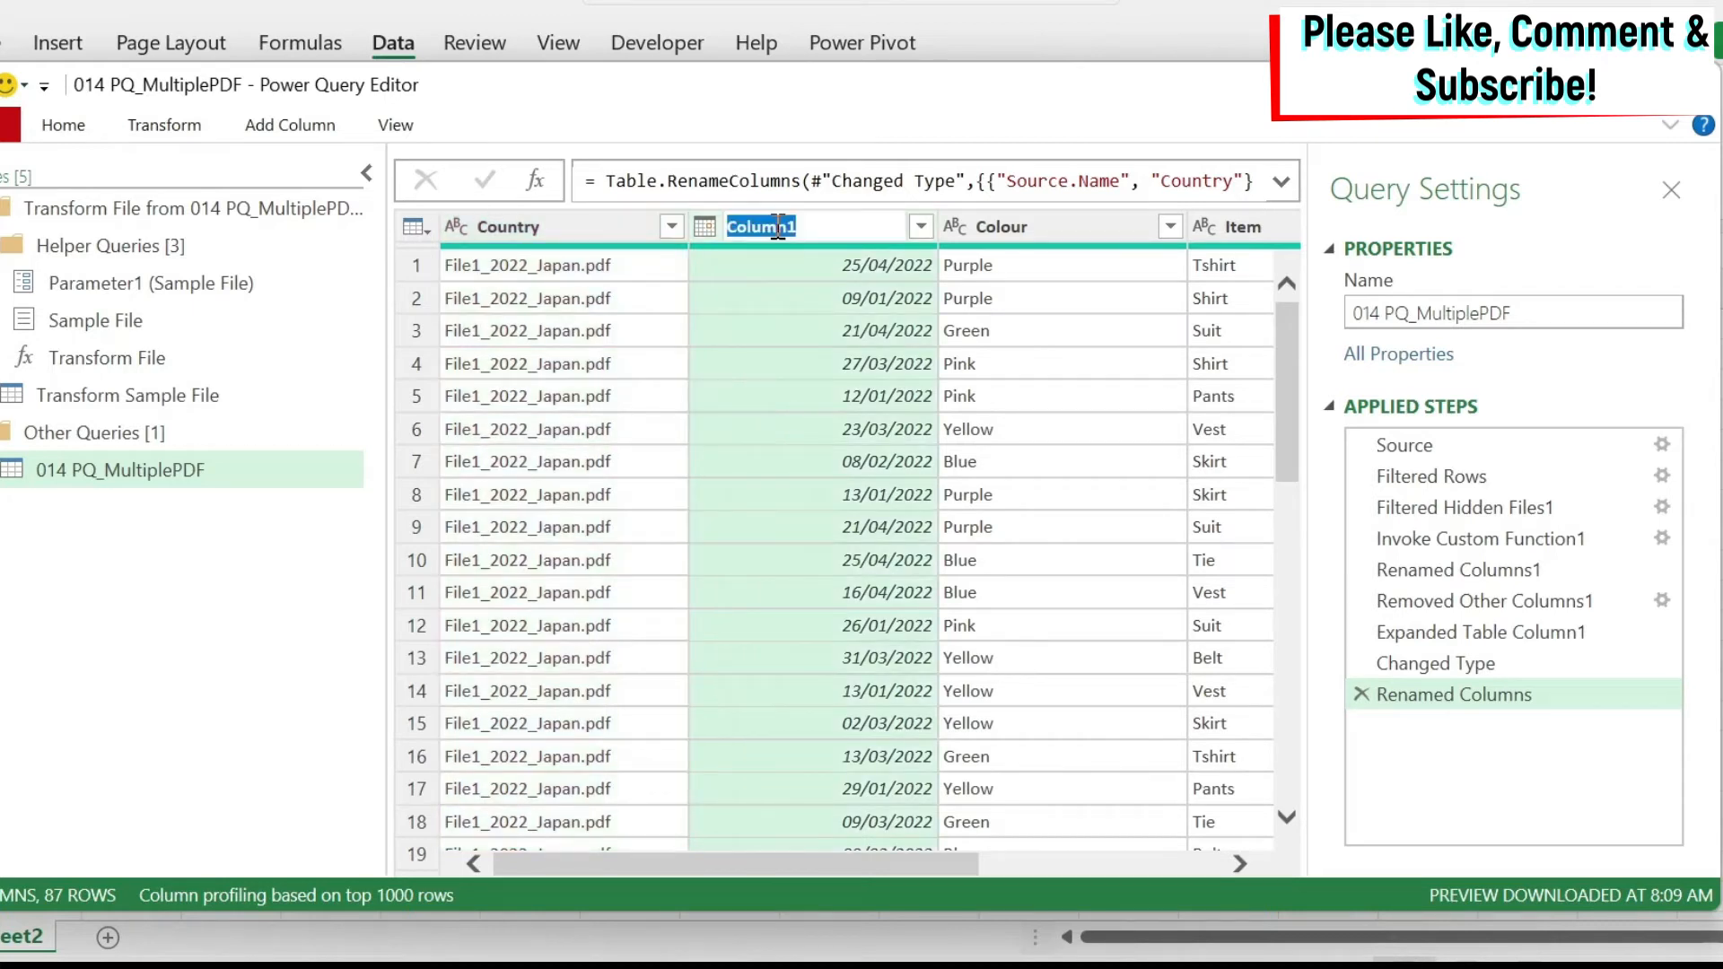
Step: Rename the Source.Name column to Country and Column1 to Date
text(Date)
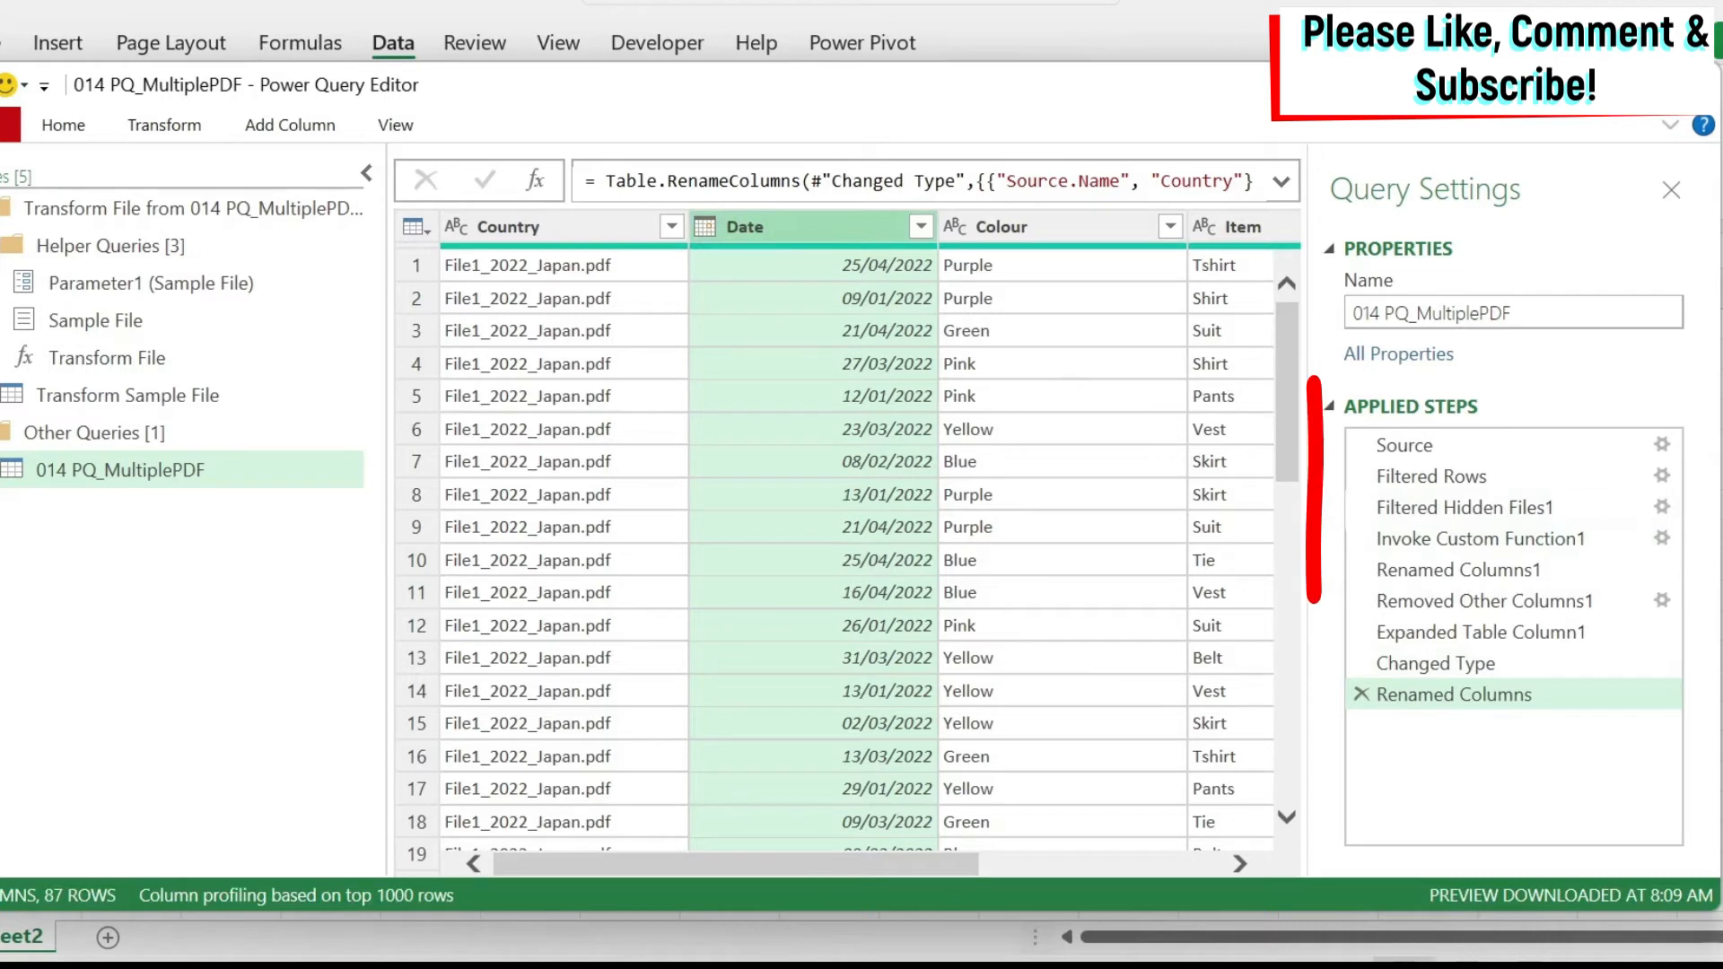
mouse_move(1459, 569)
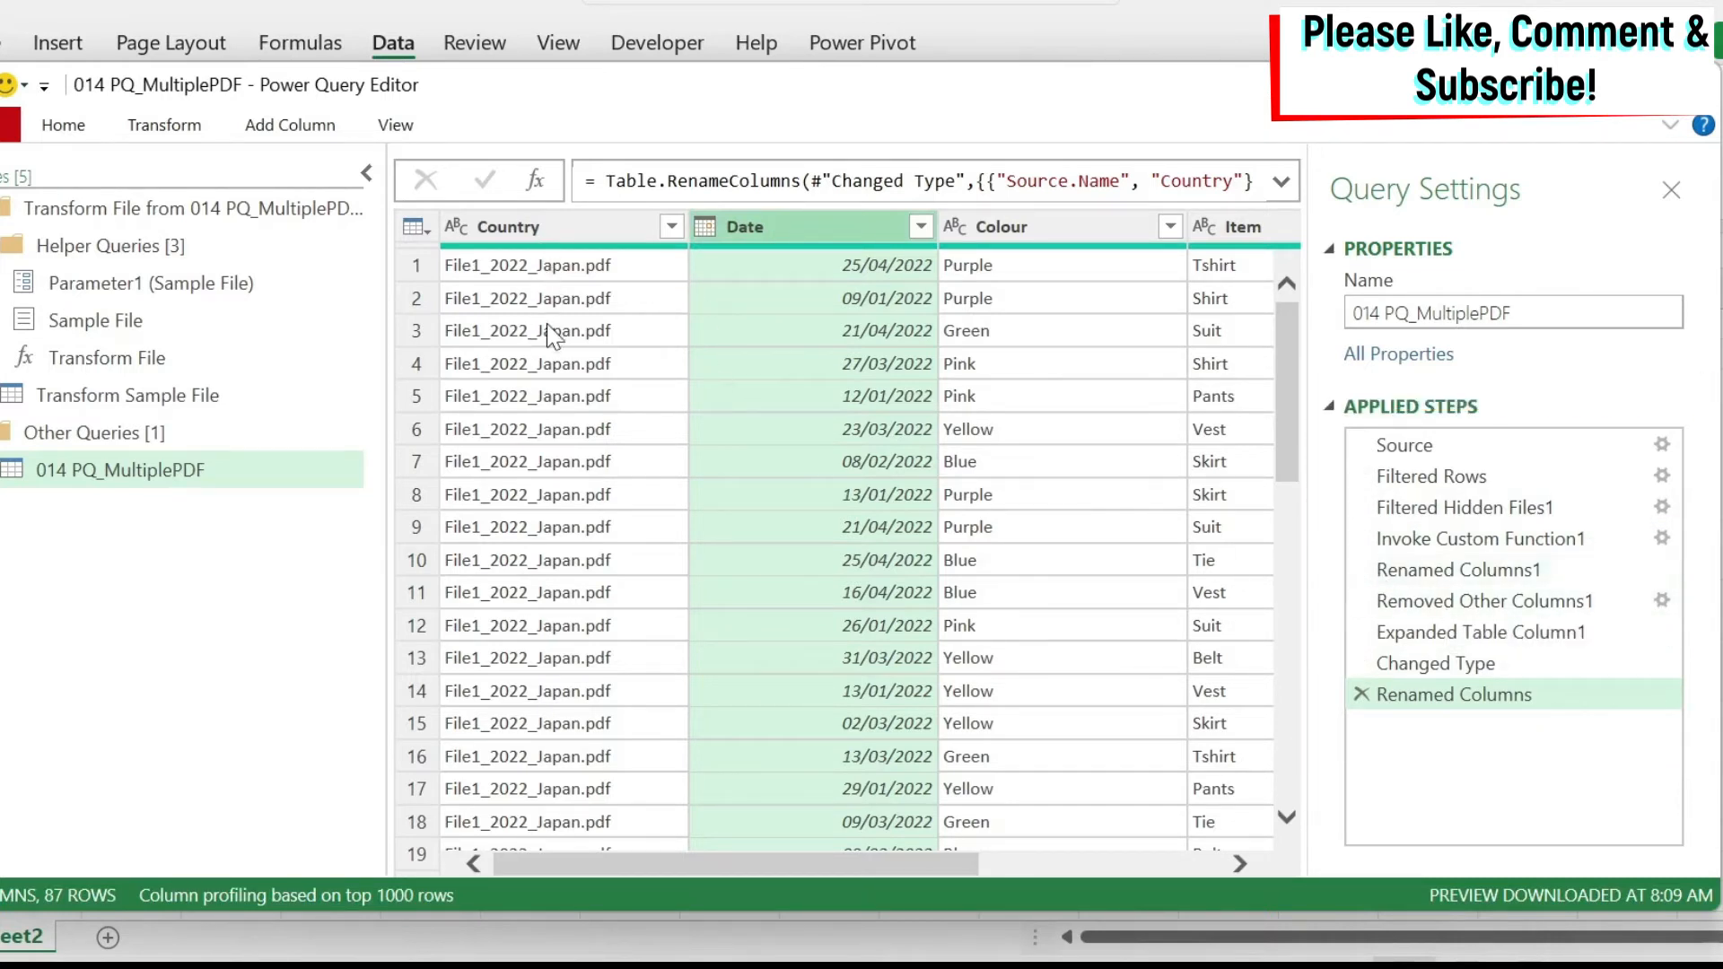
mouse_move(560, 280)
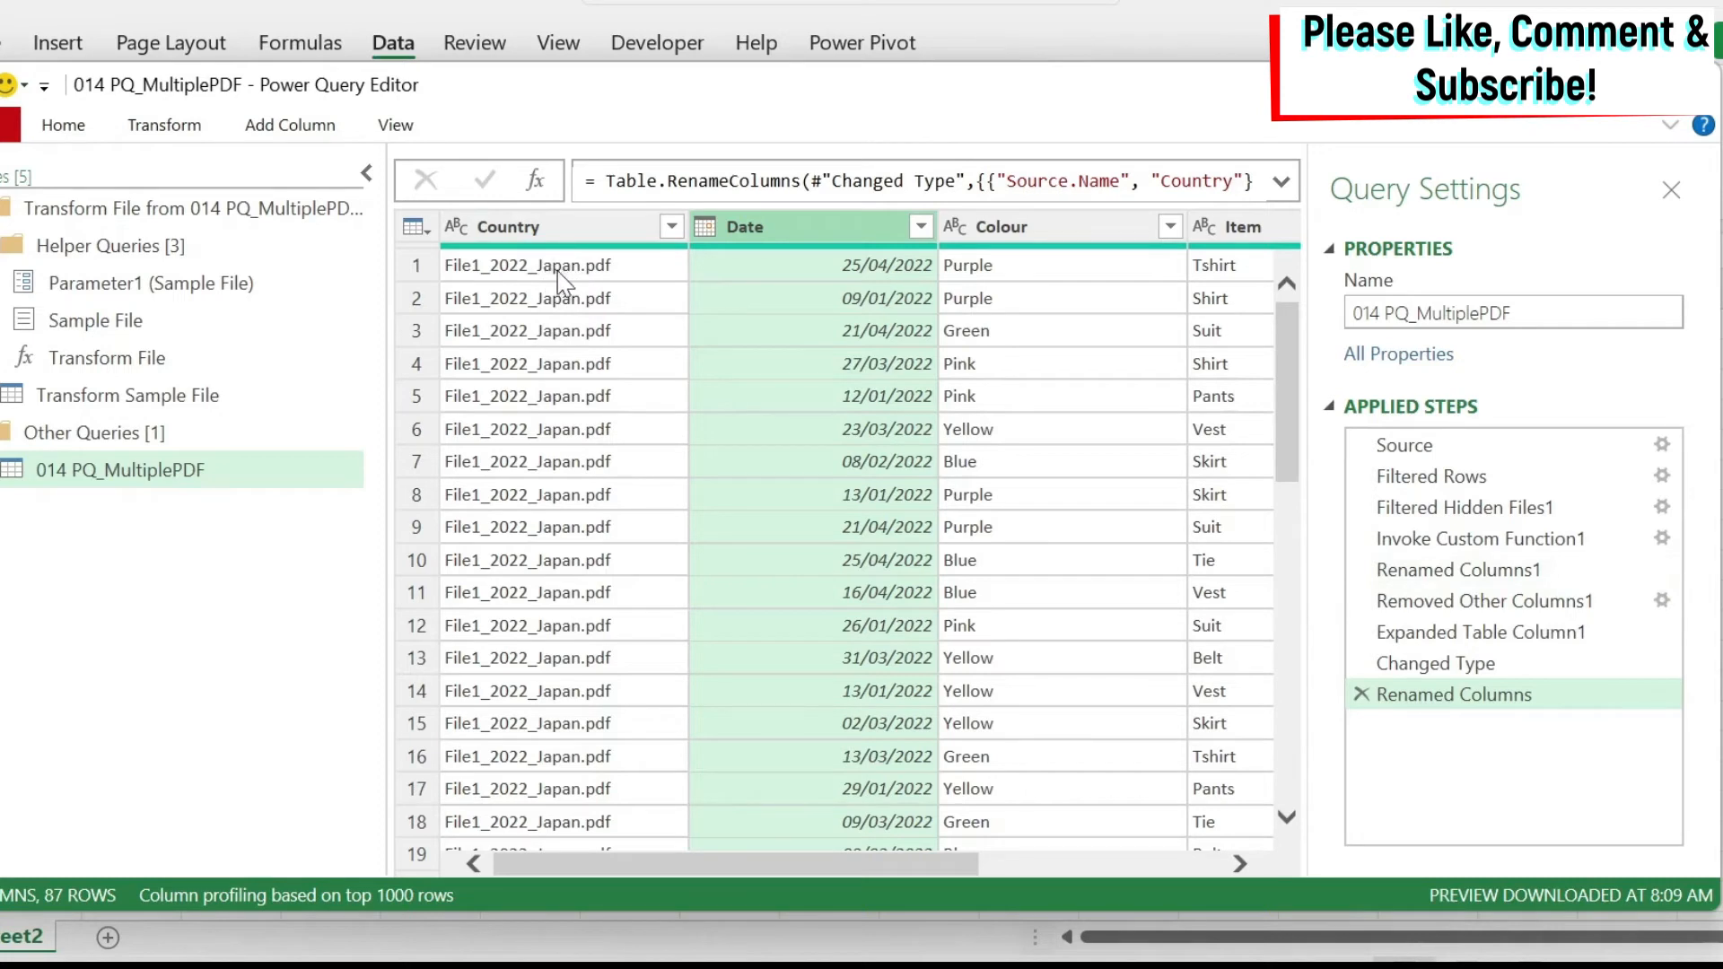
mouse_move(539, 288)
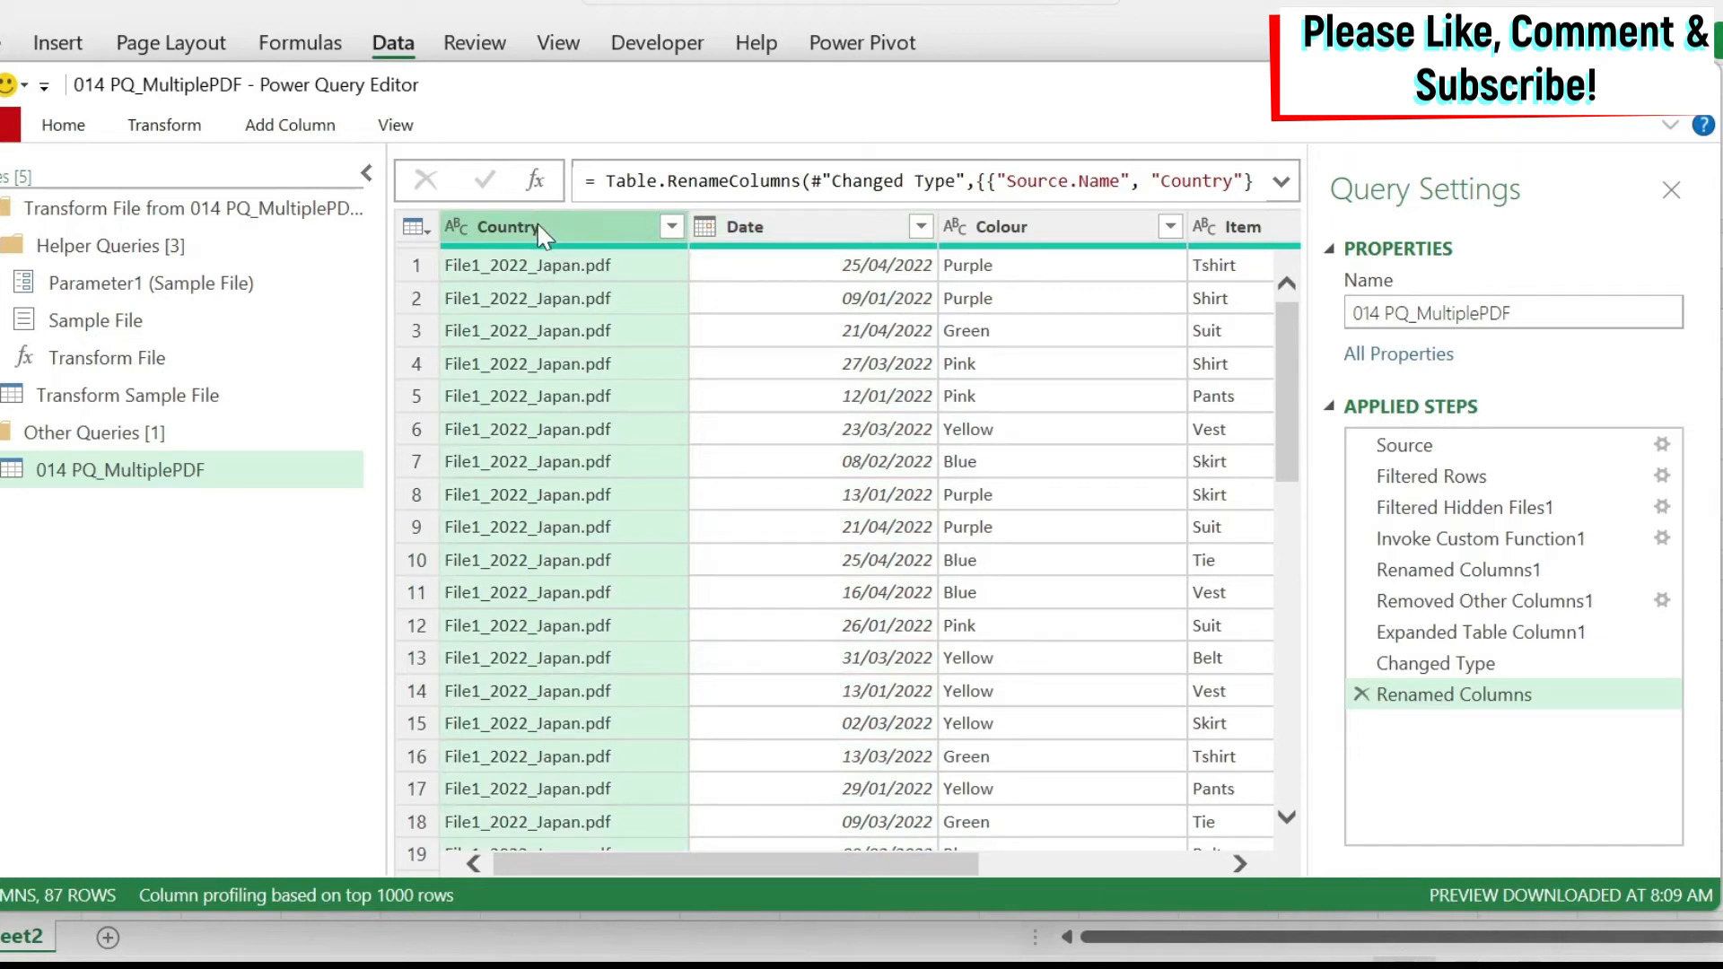
click(163, 124)
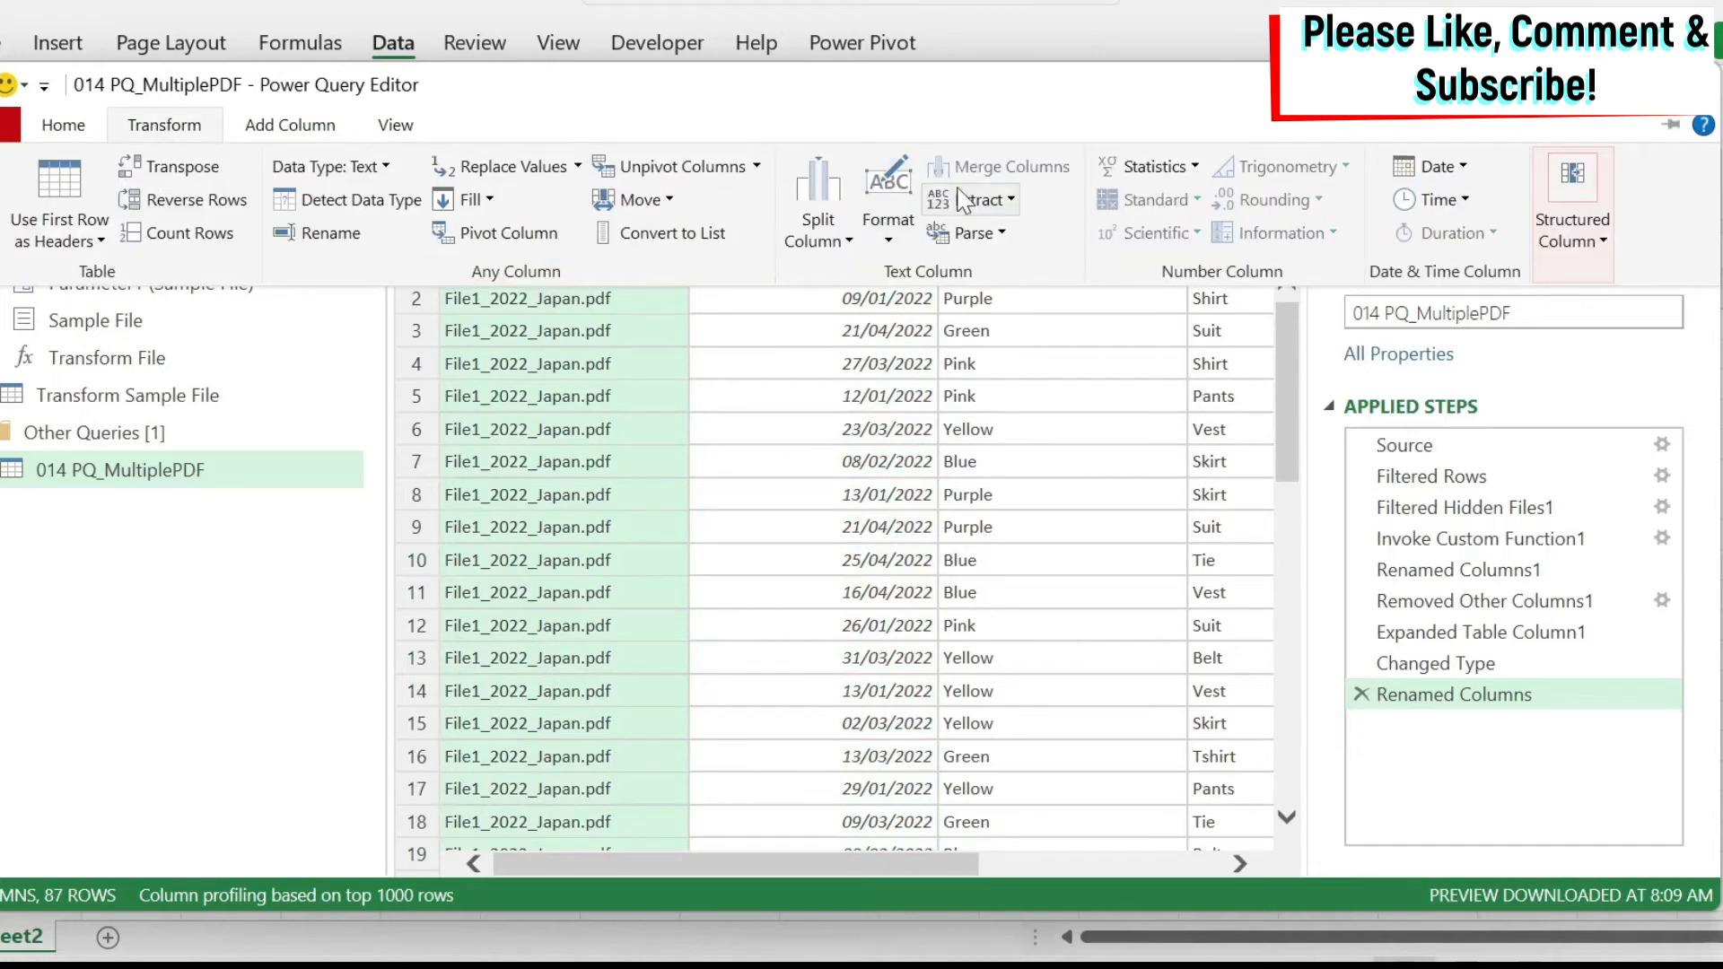
Step: Extract Country text between '_' (searched from the end) and '.pdf', leaving names like Japan
click(972, 199)
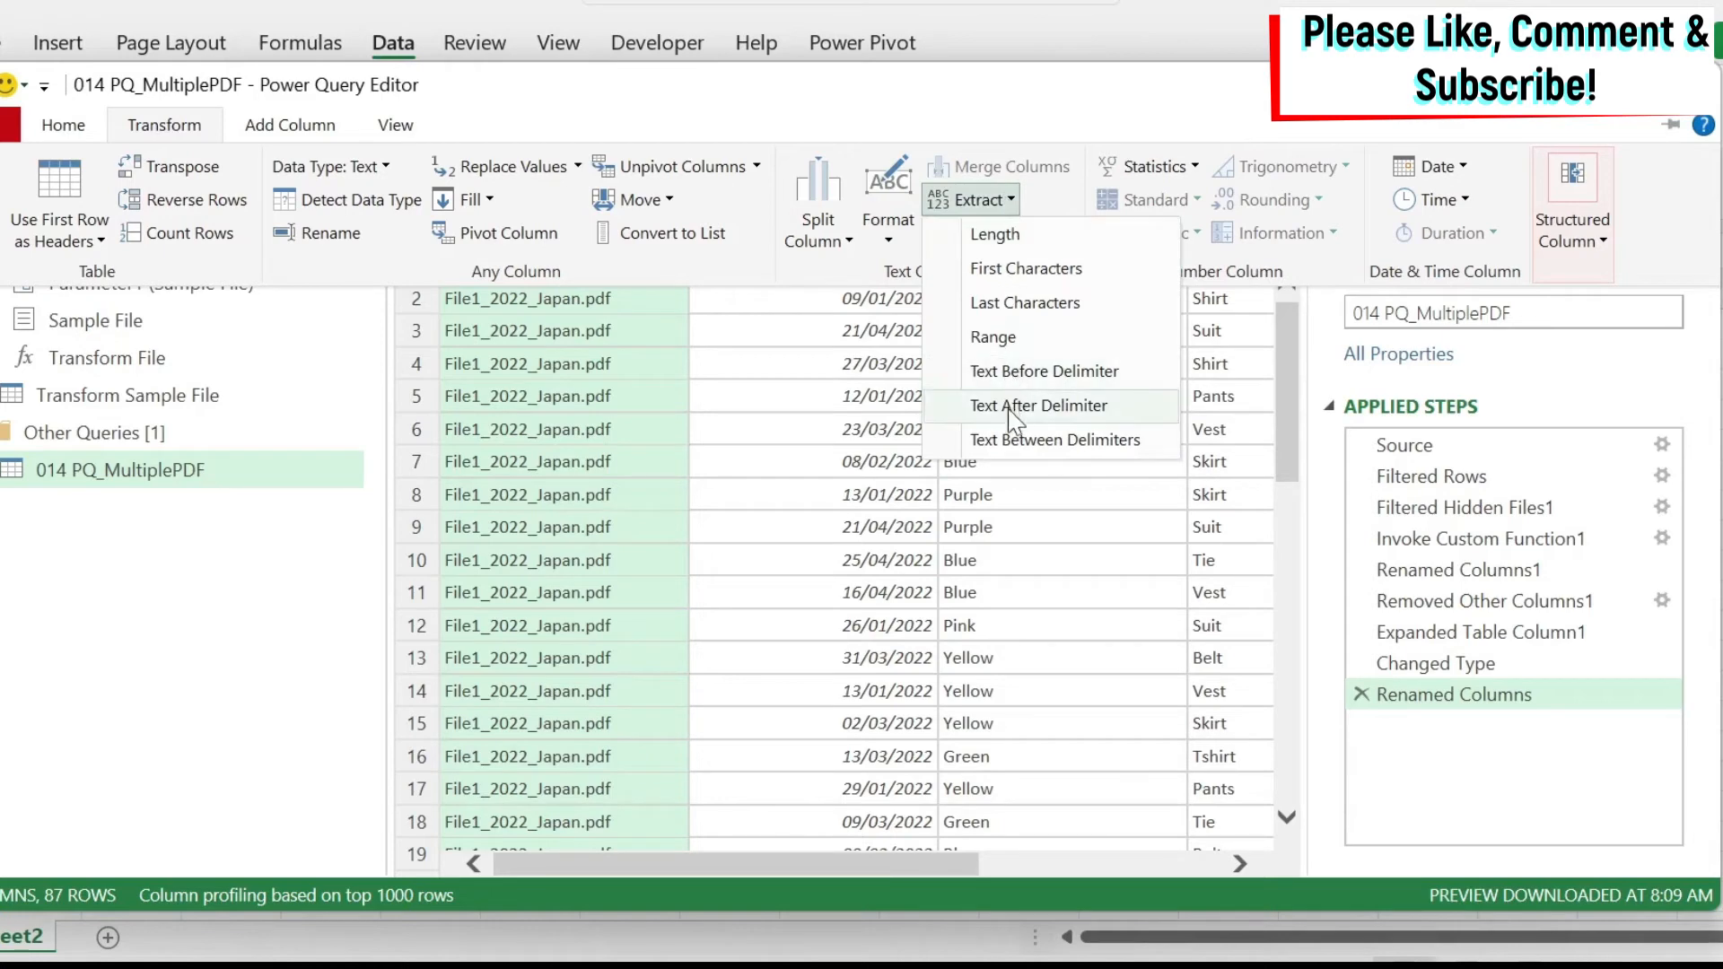
click(1053, 439)
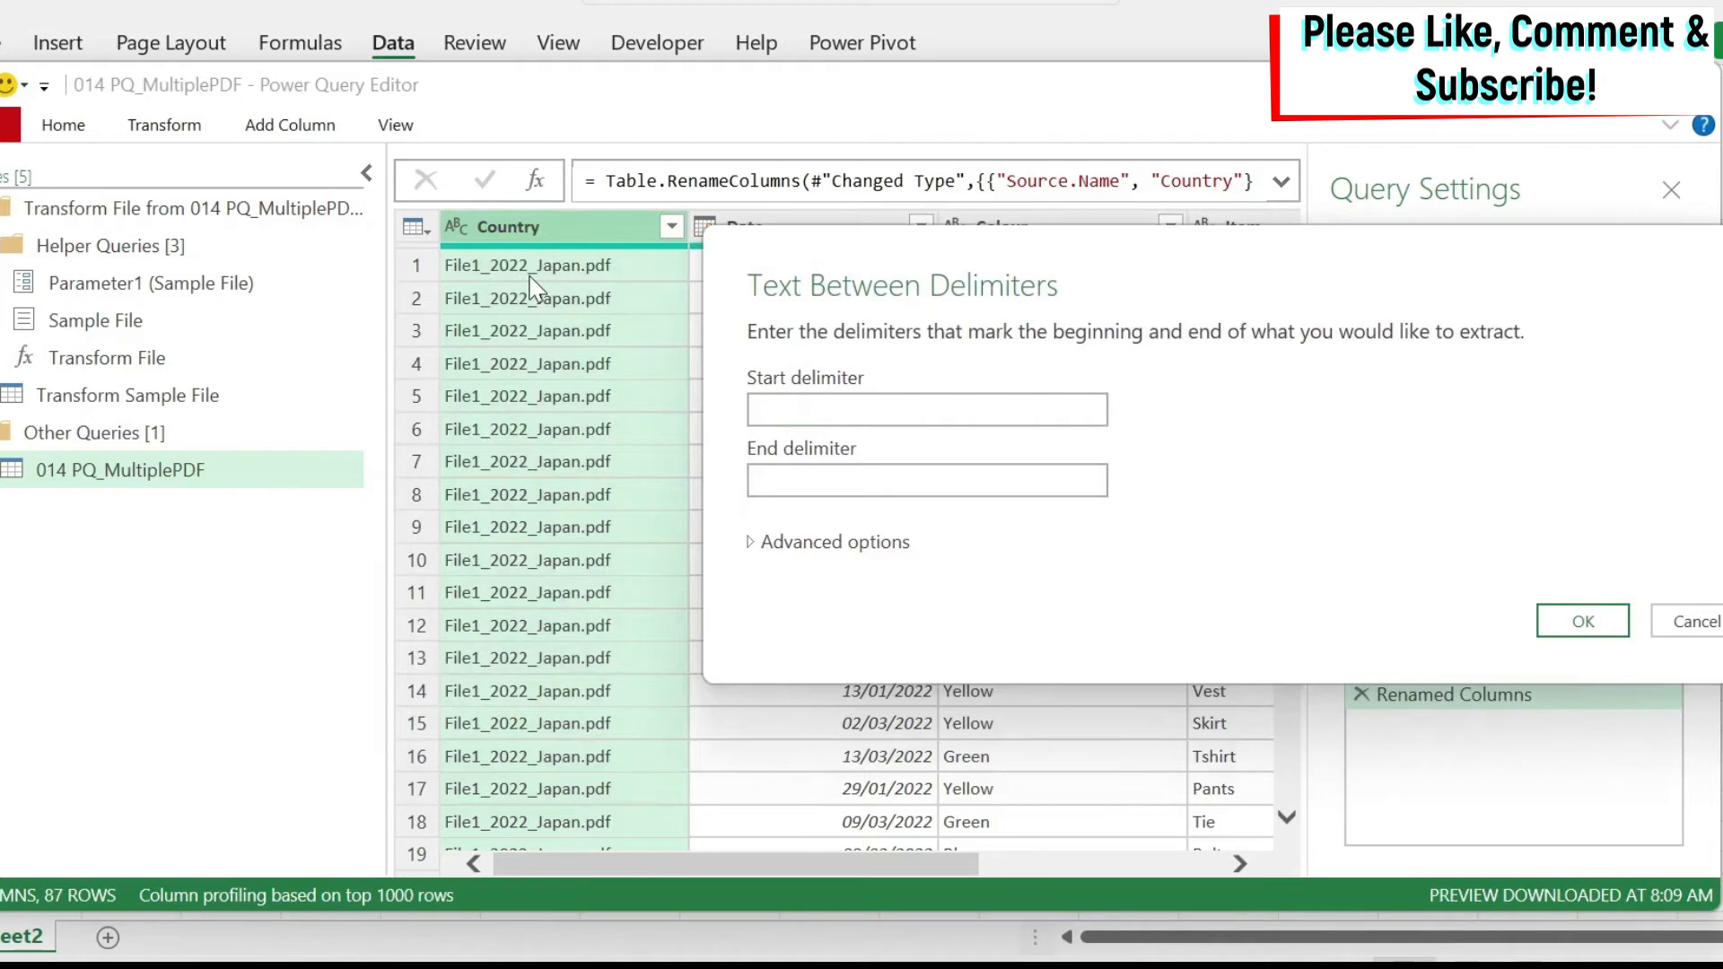
click(926, 409)
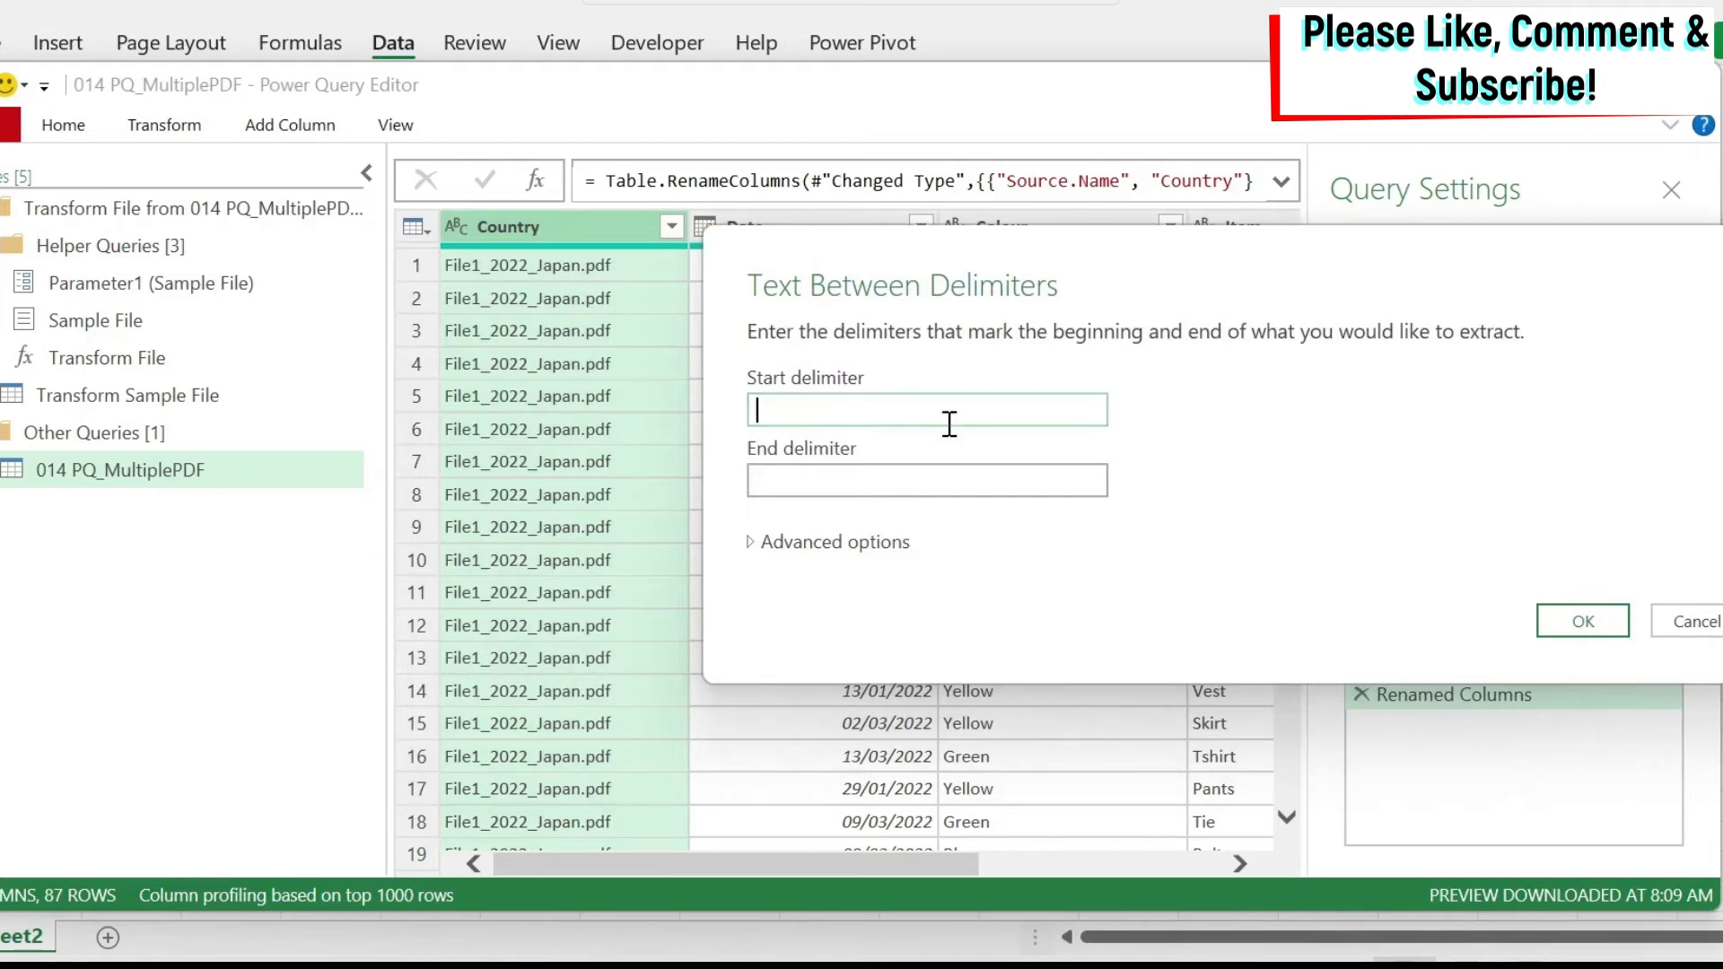
text(_)
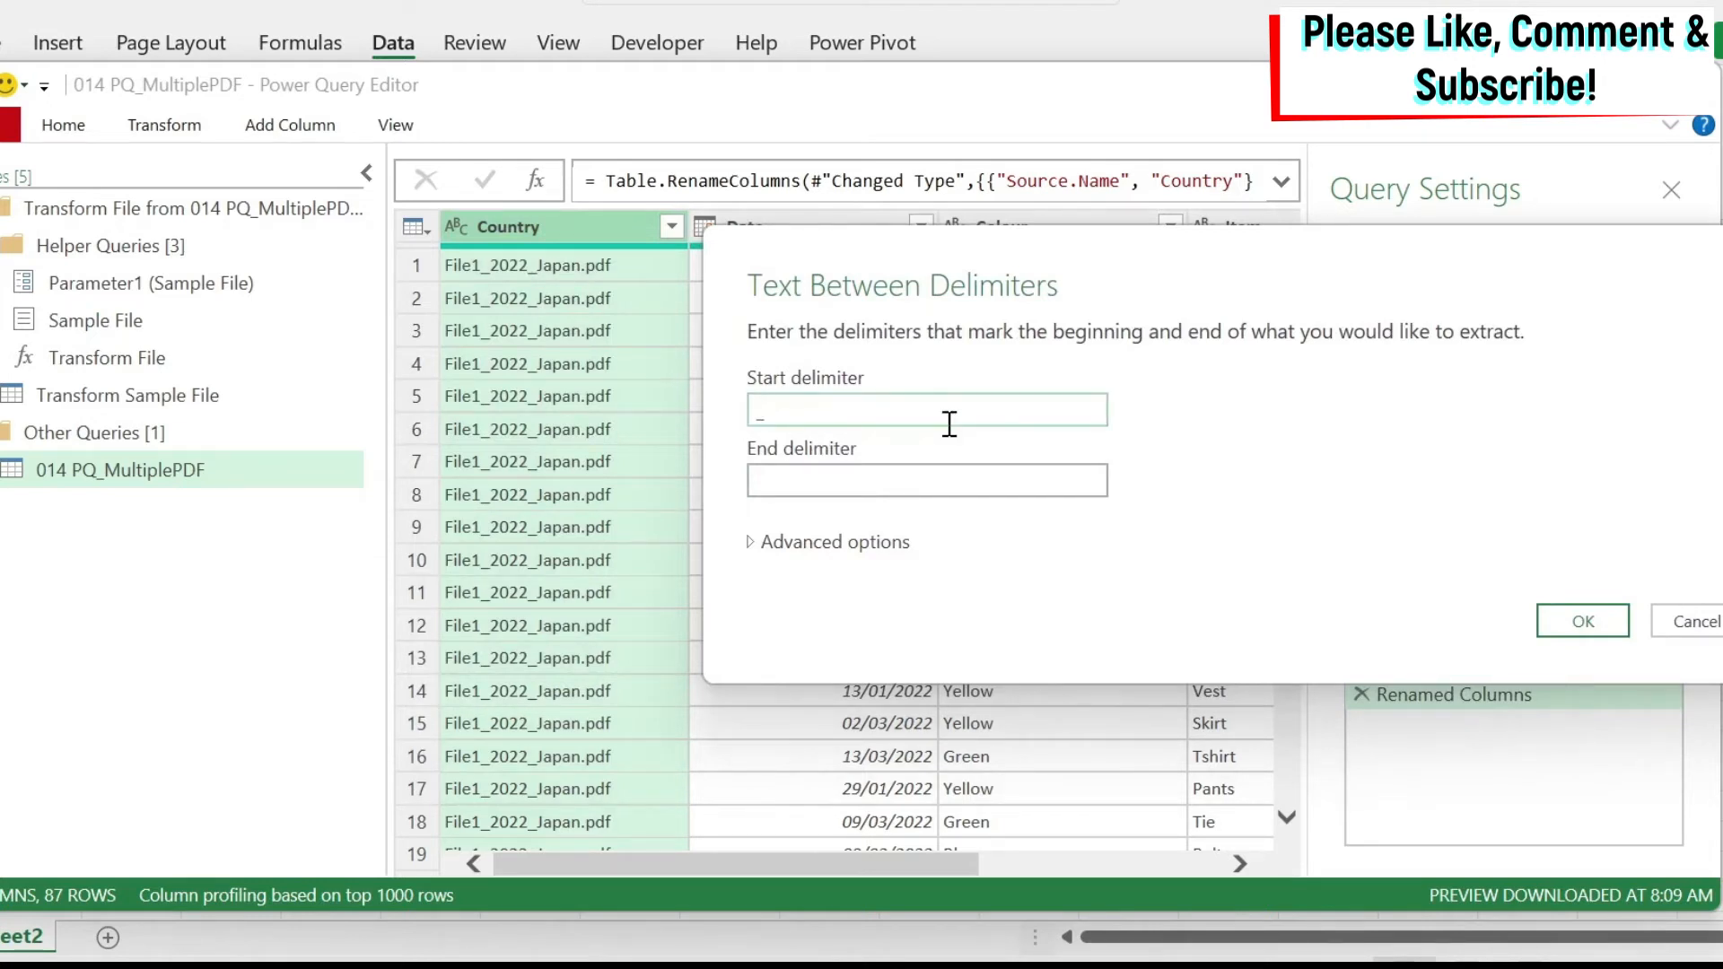
mouse_move(588, 284)
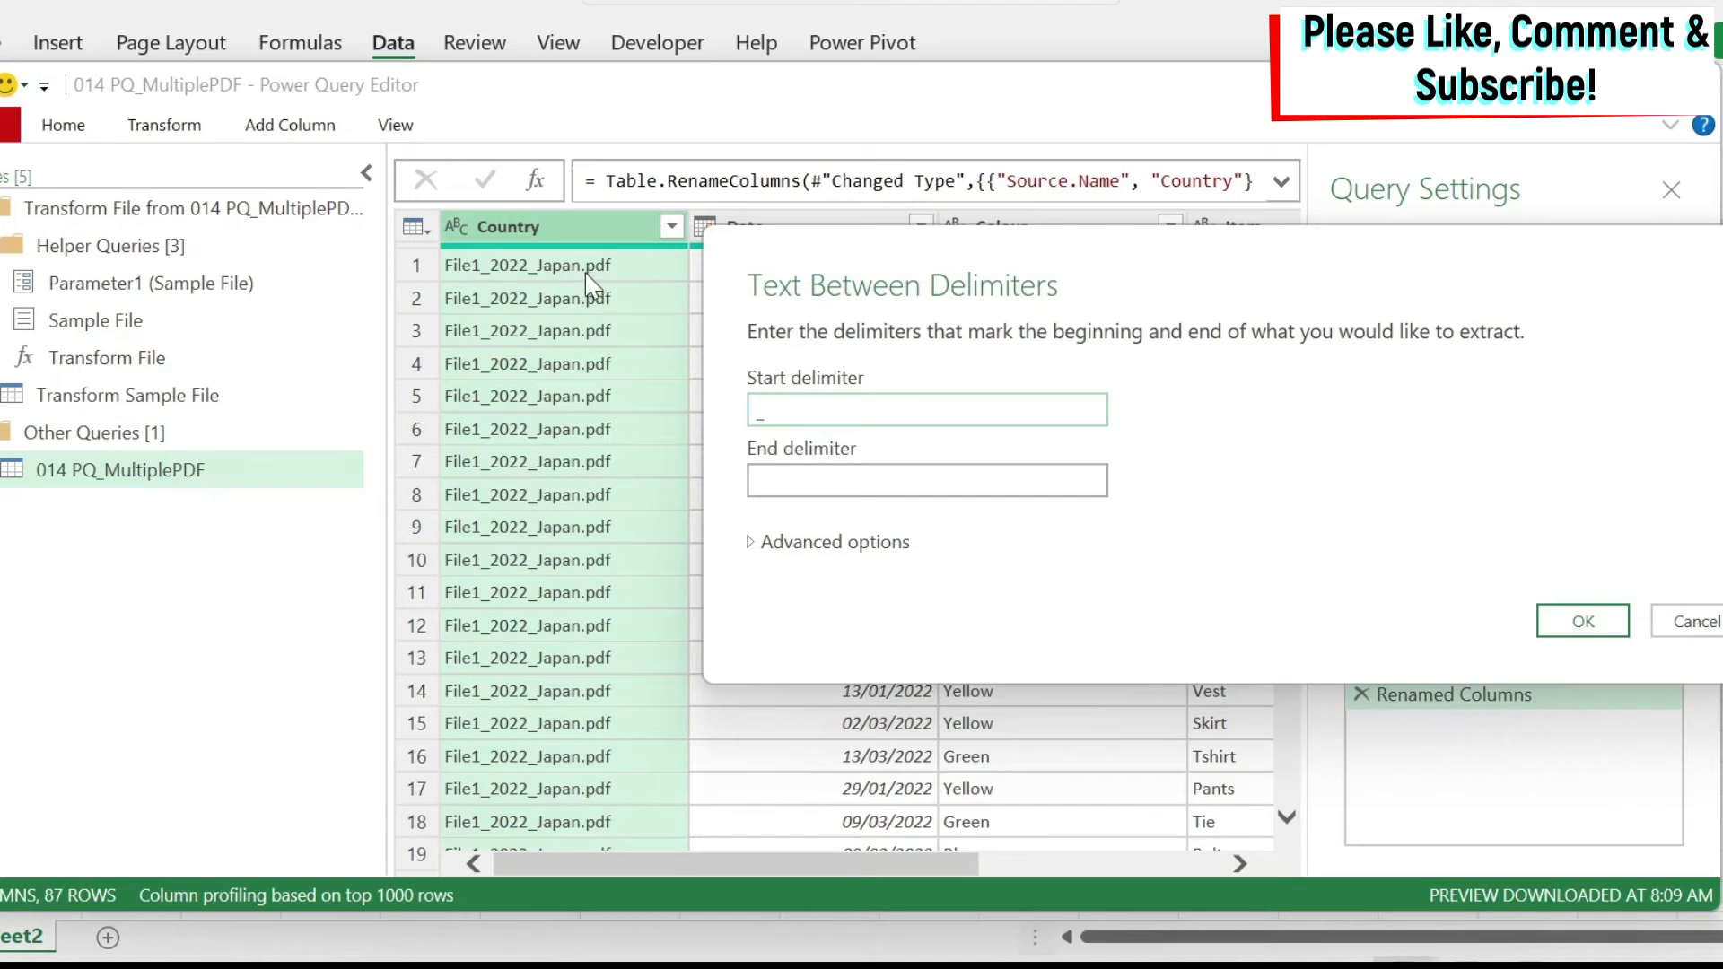
click(925, 479)
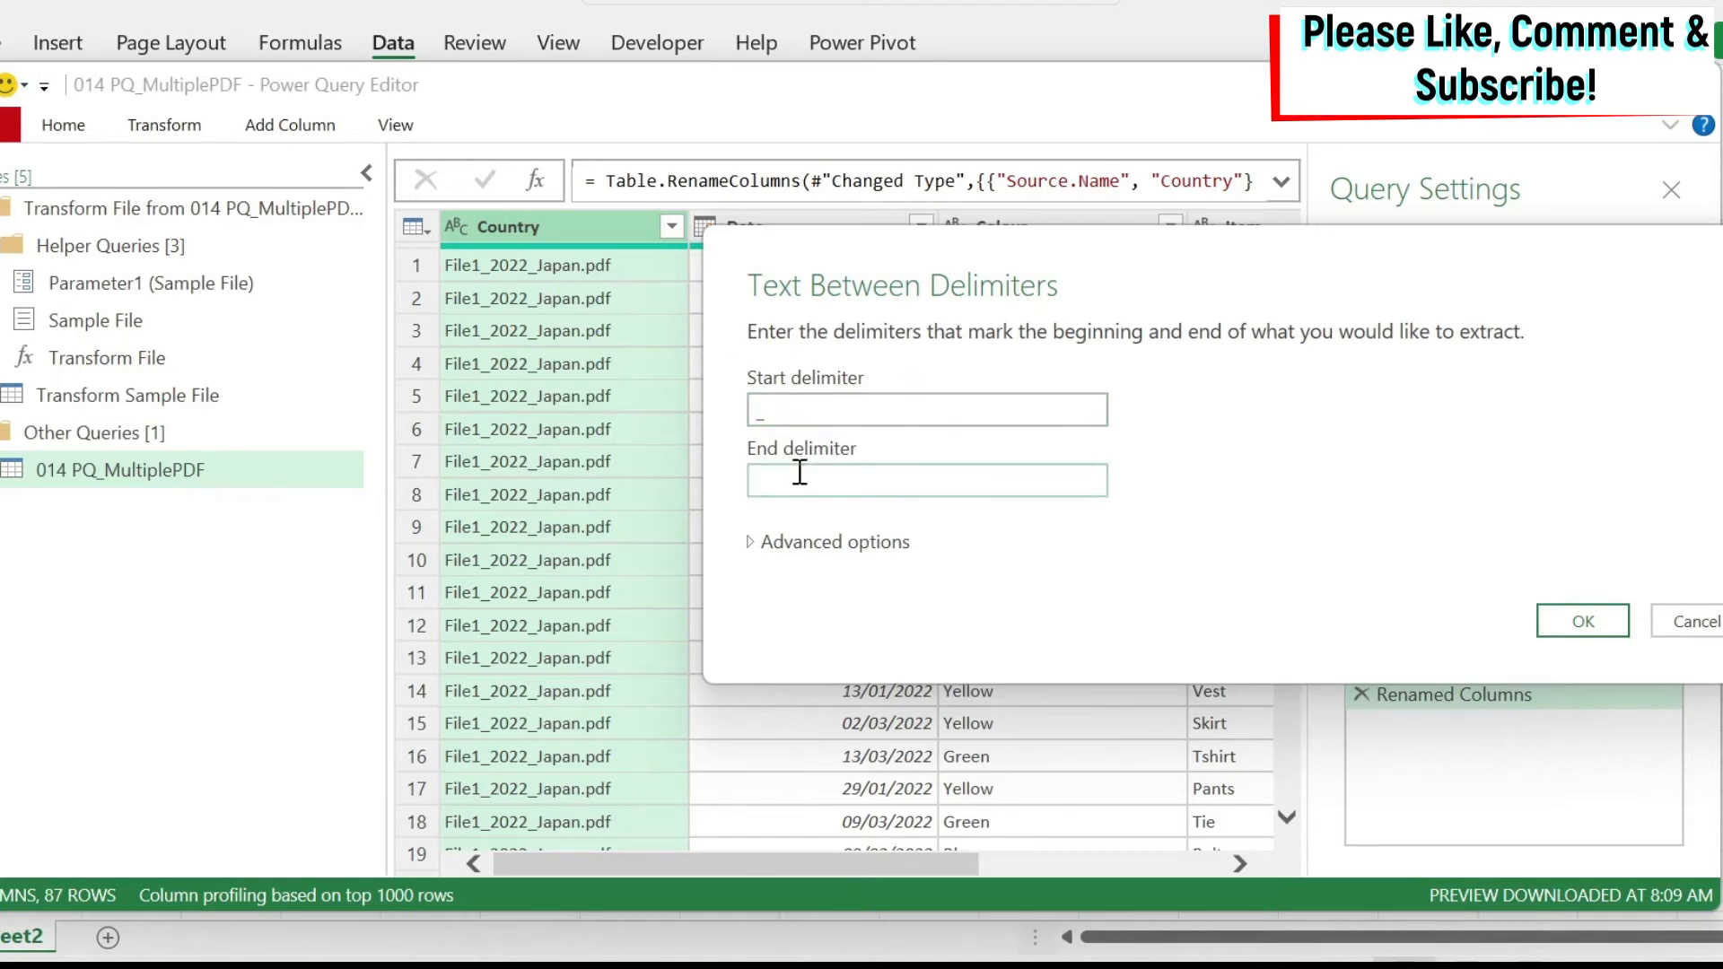
text(.pdf)
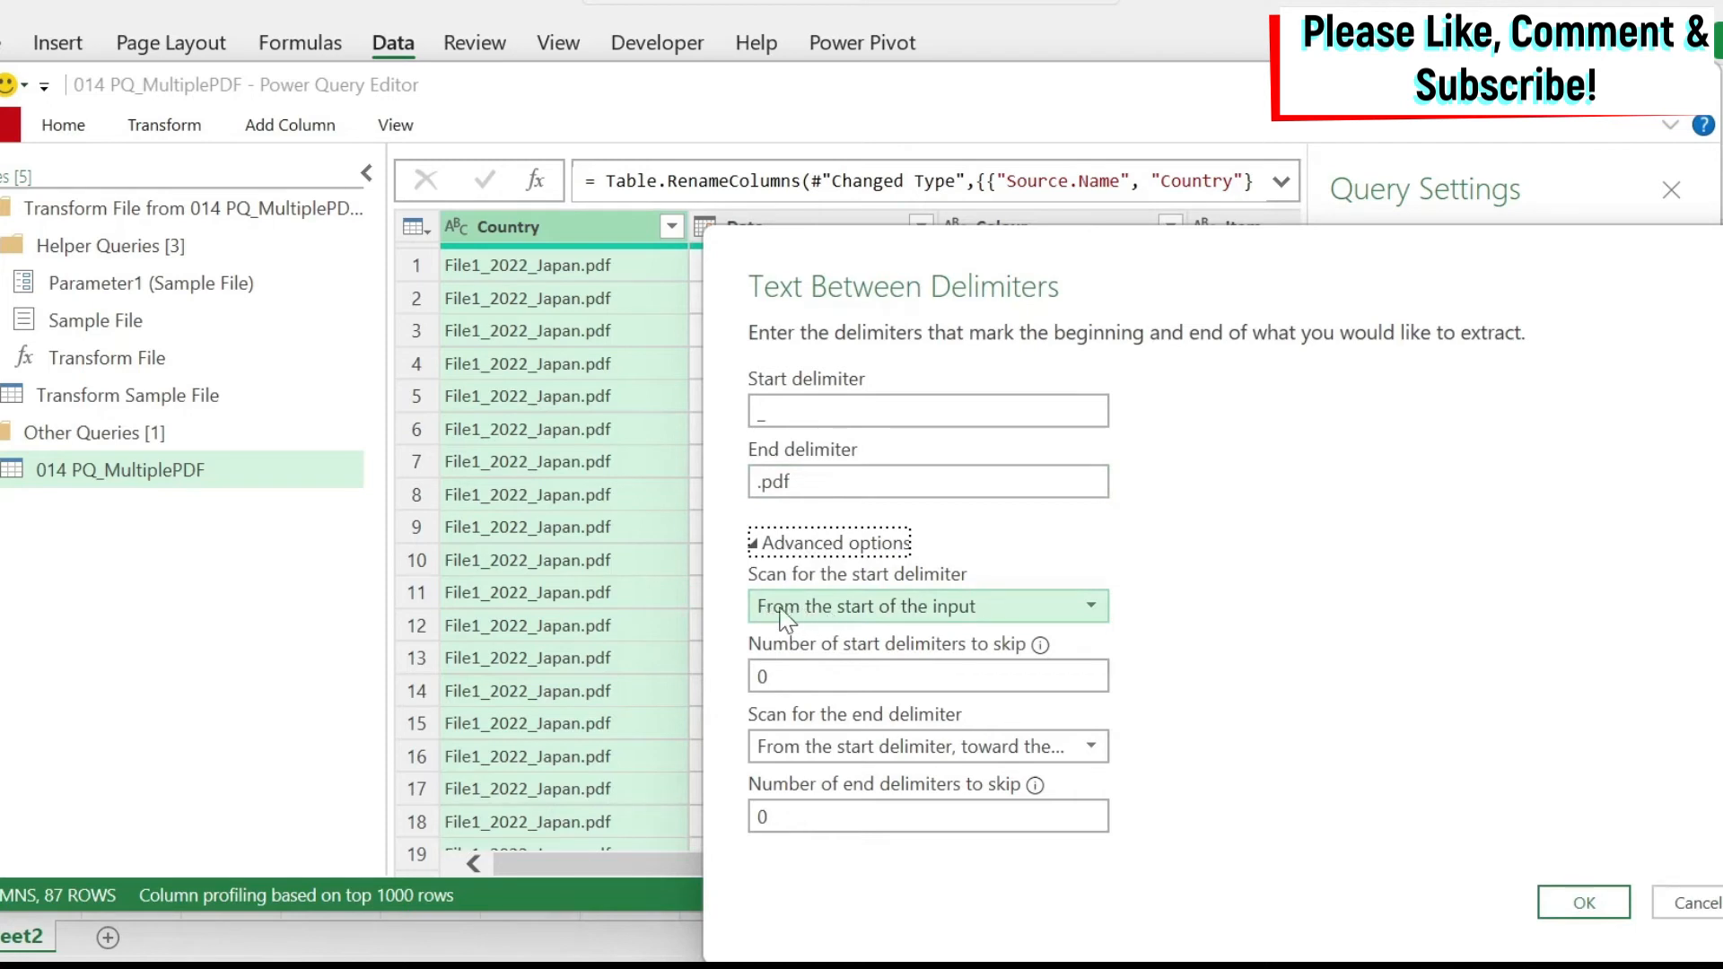
mouse_move(971, 613)
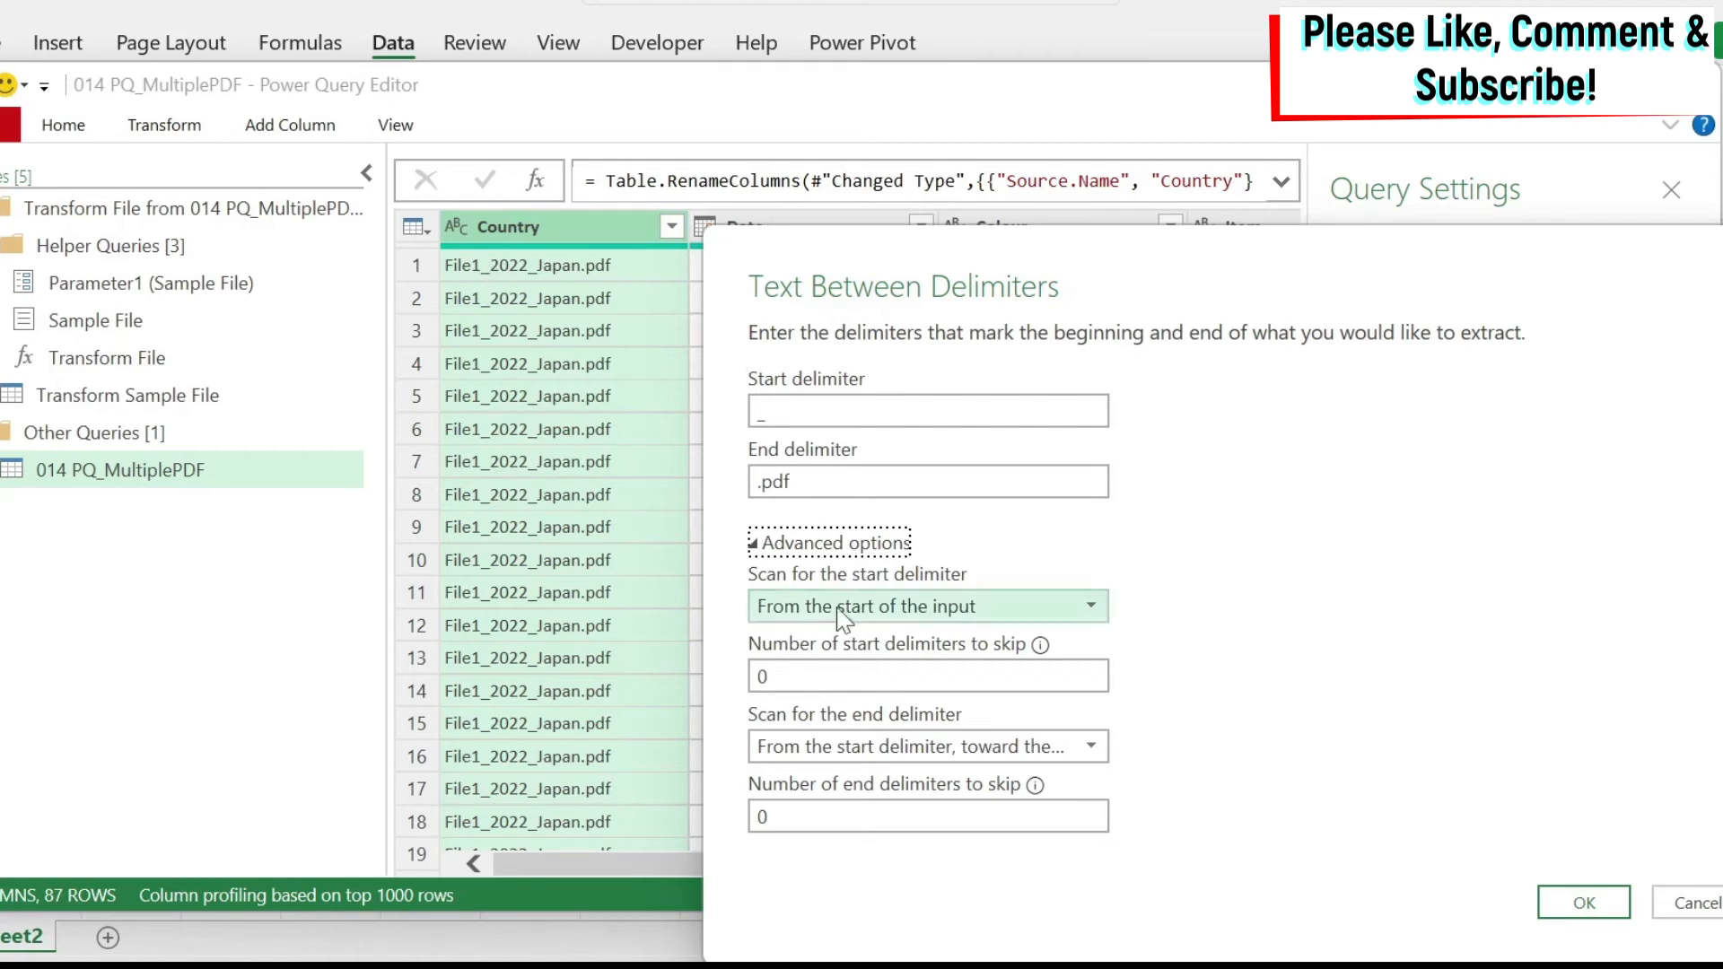
click(926, 606)
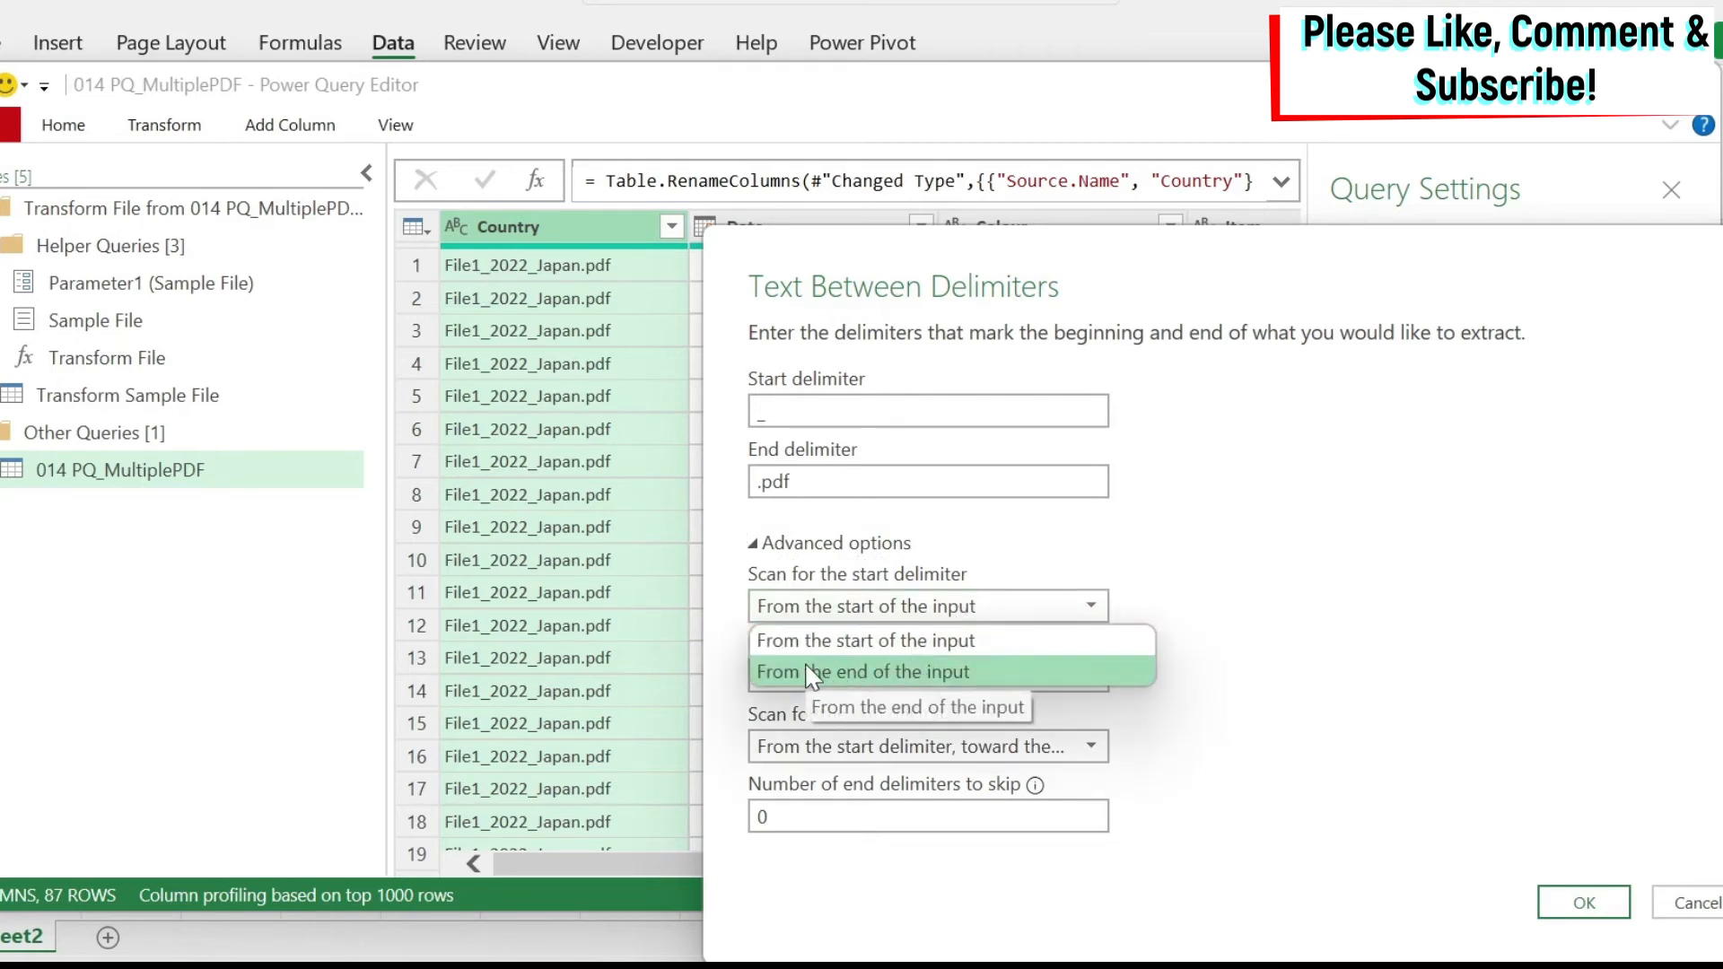
click(865, 671)
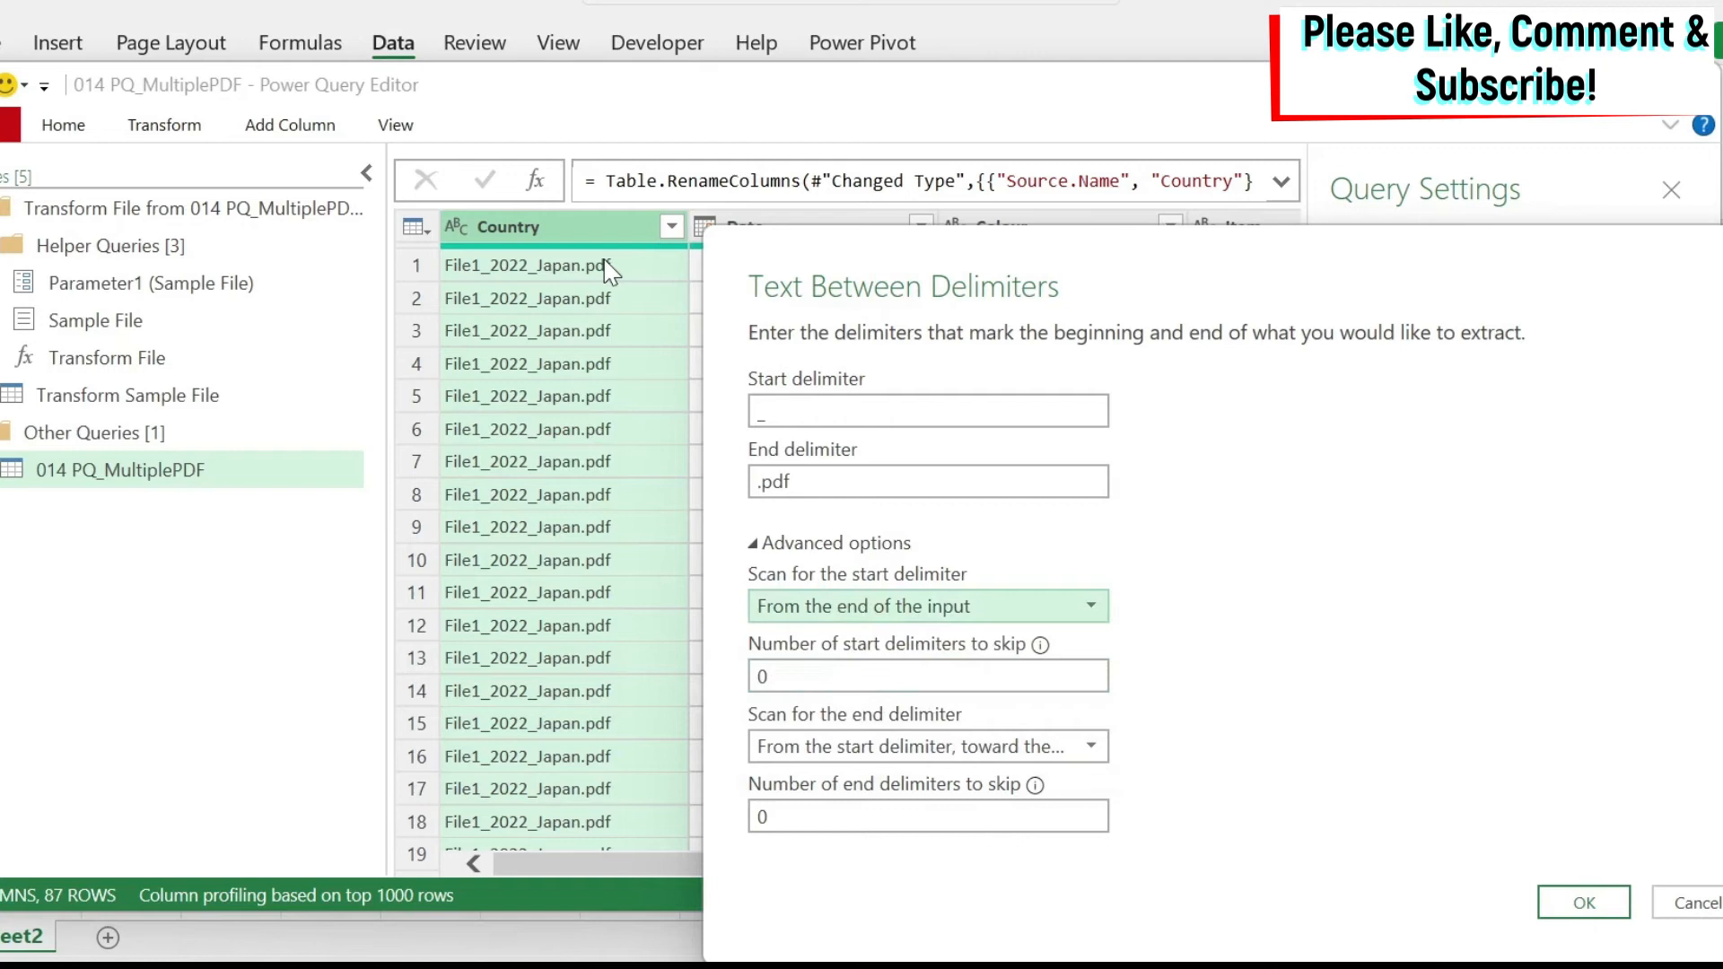
mouse_move(533, 281)
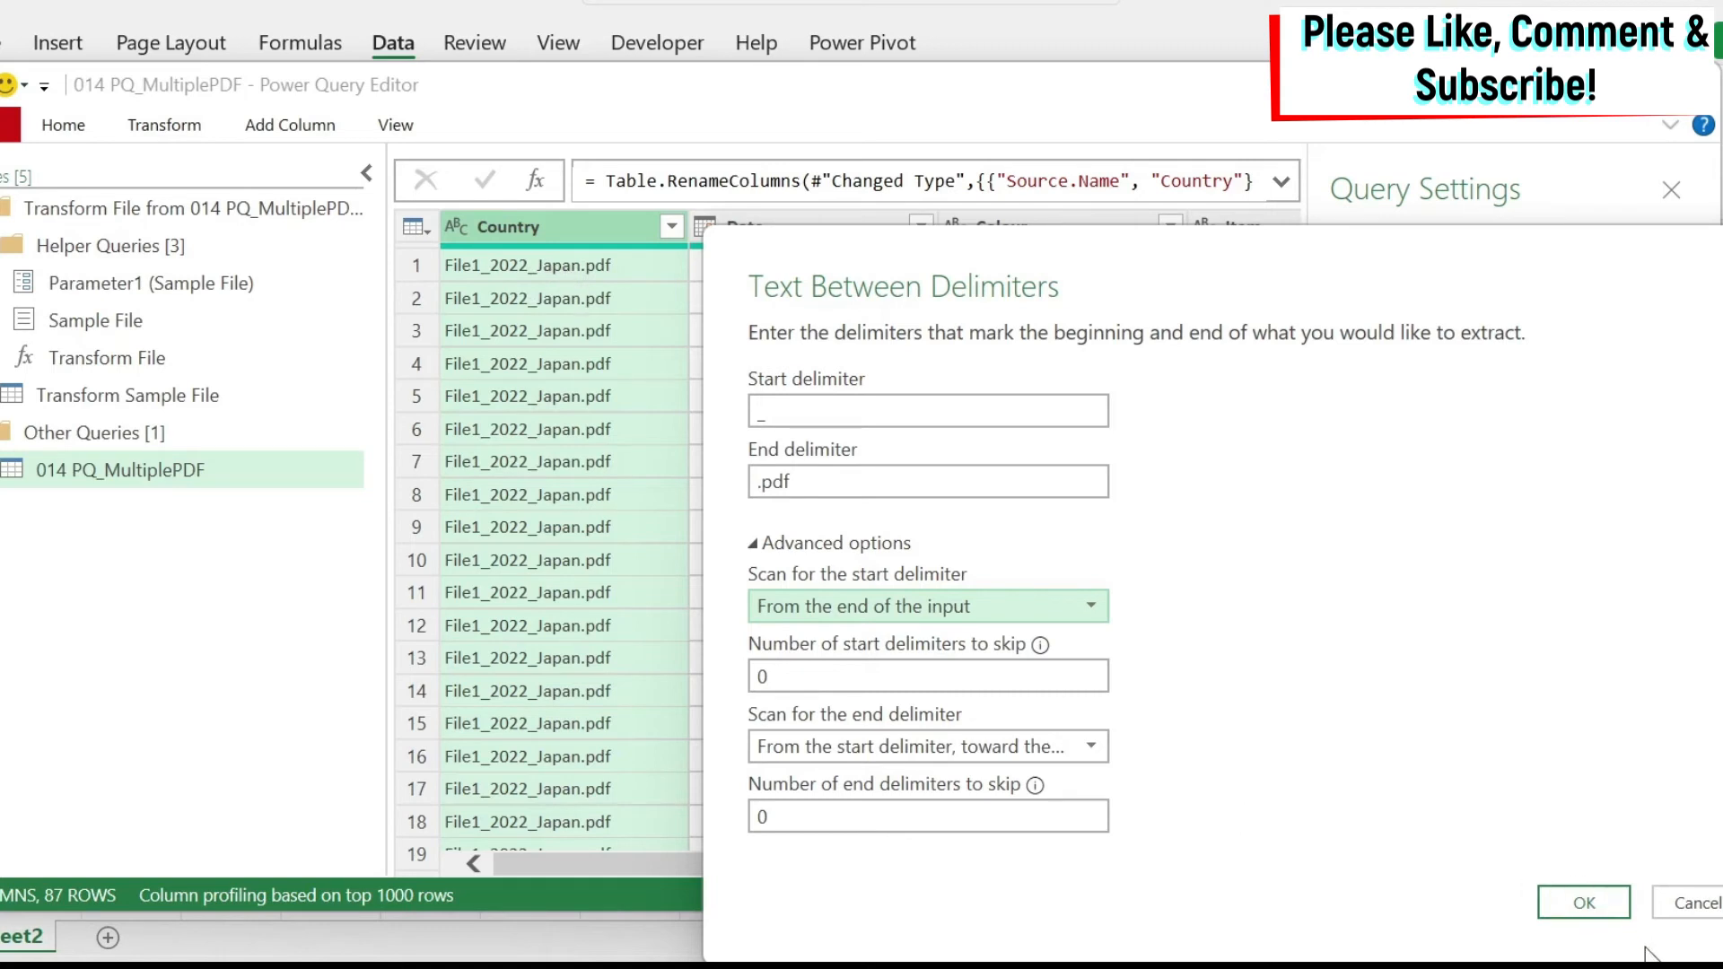
click(1580, 902)
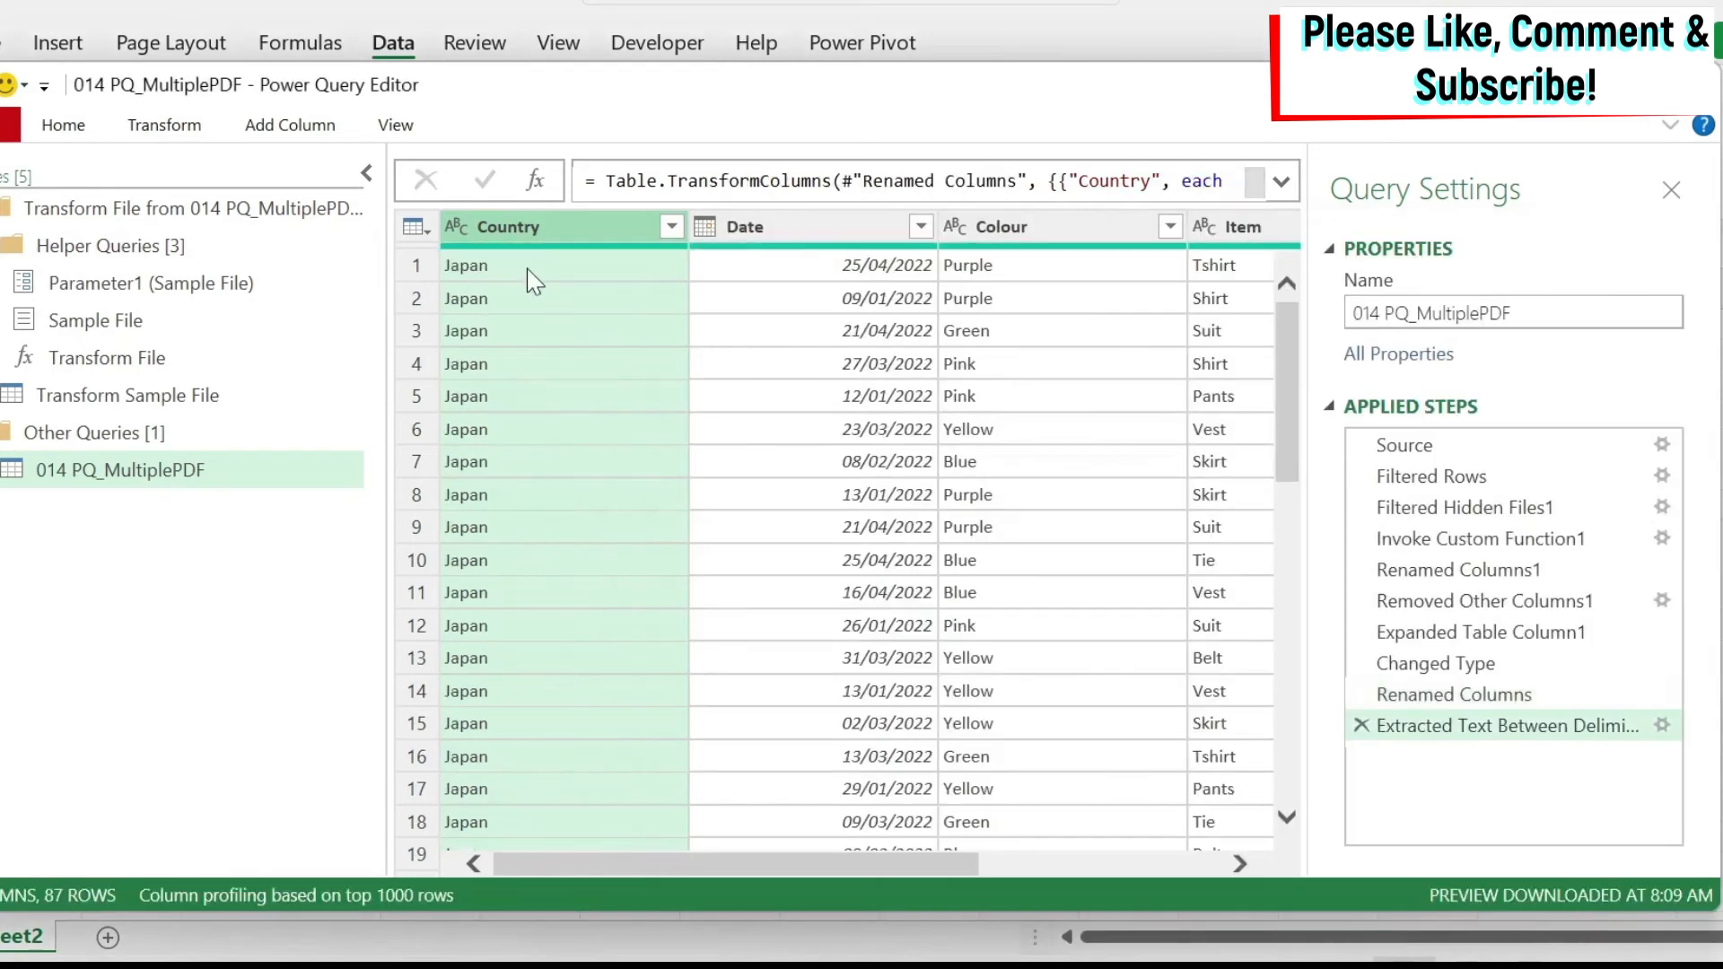
mouse_move(539, 584)
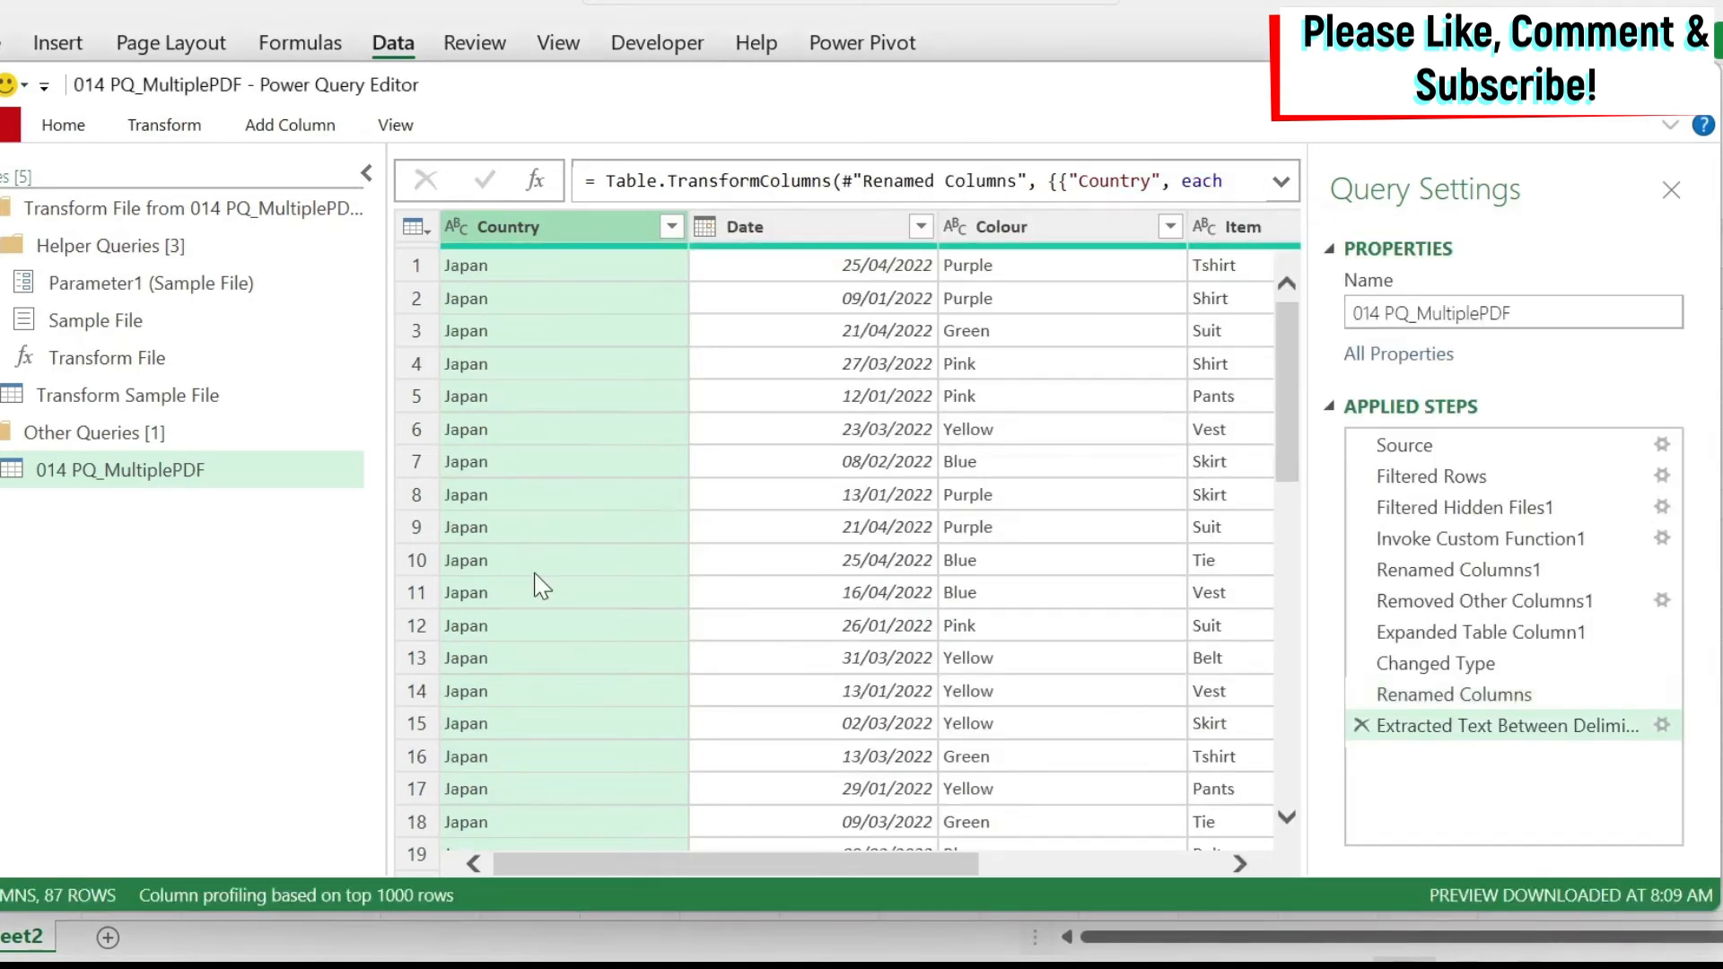
mouse_move(921, 496)
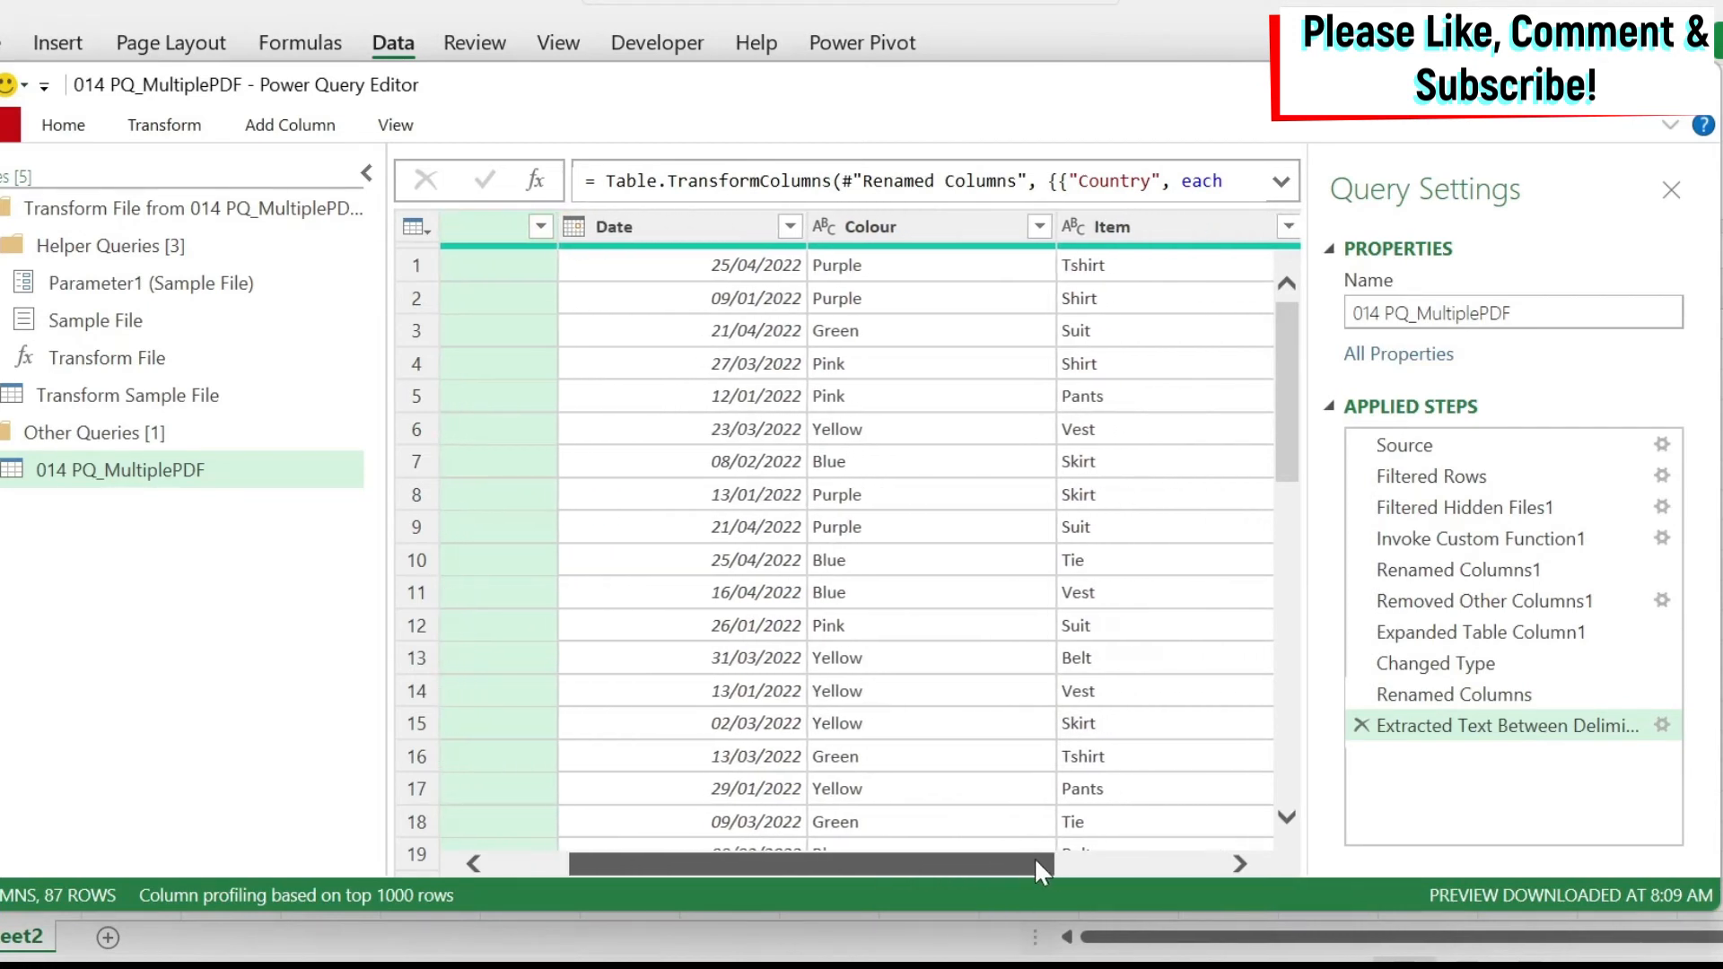
Step: Select the Colour and Item columns together
scroll(right, 3)
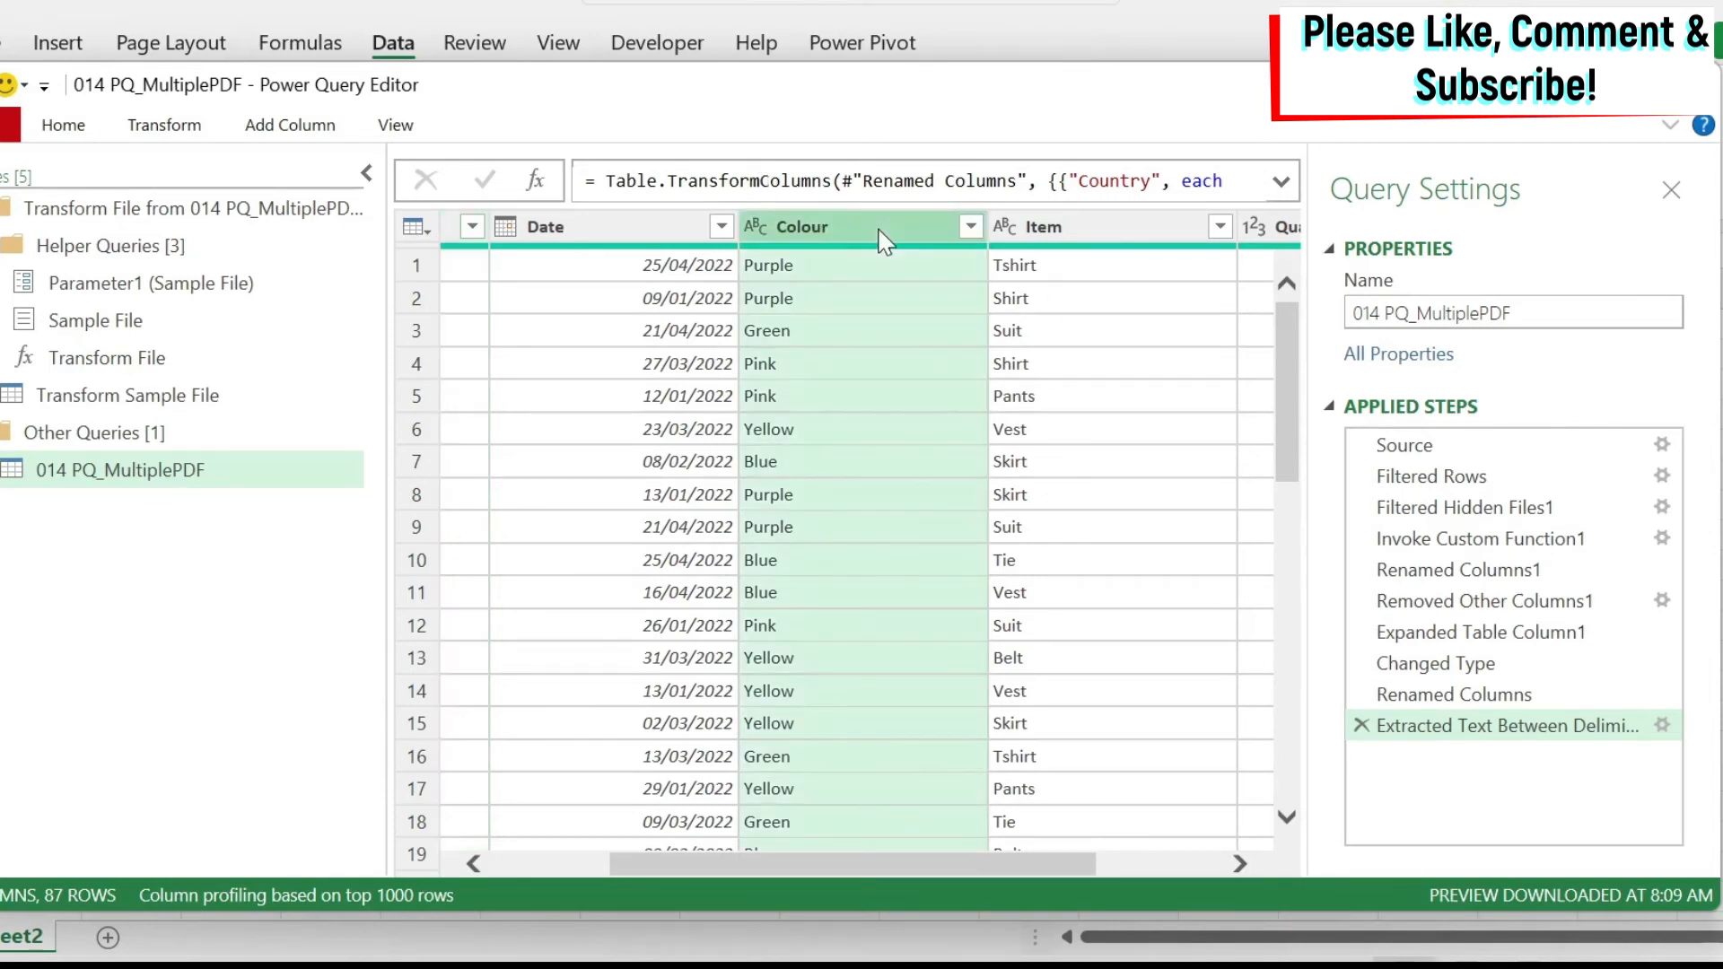
key(ctrl)
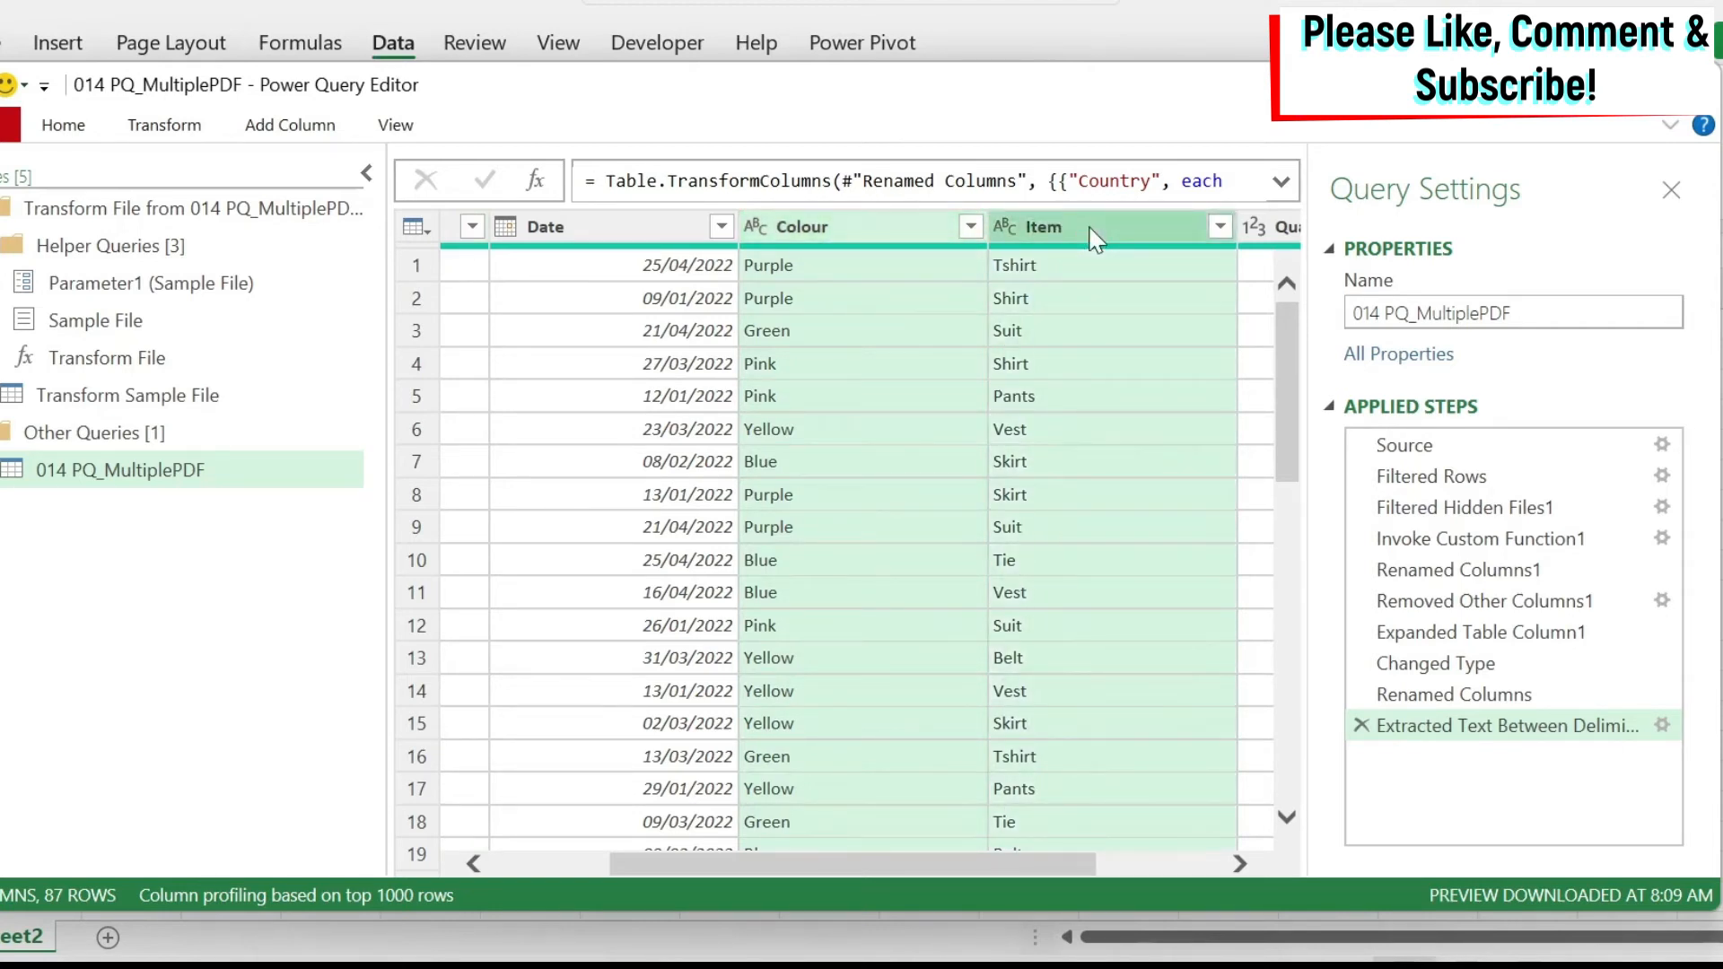
click(162, 124)
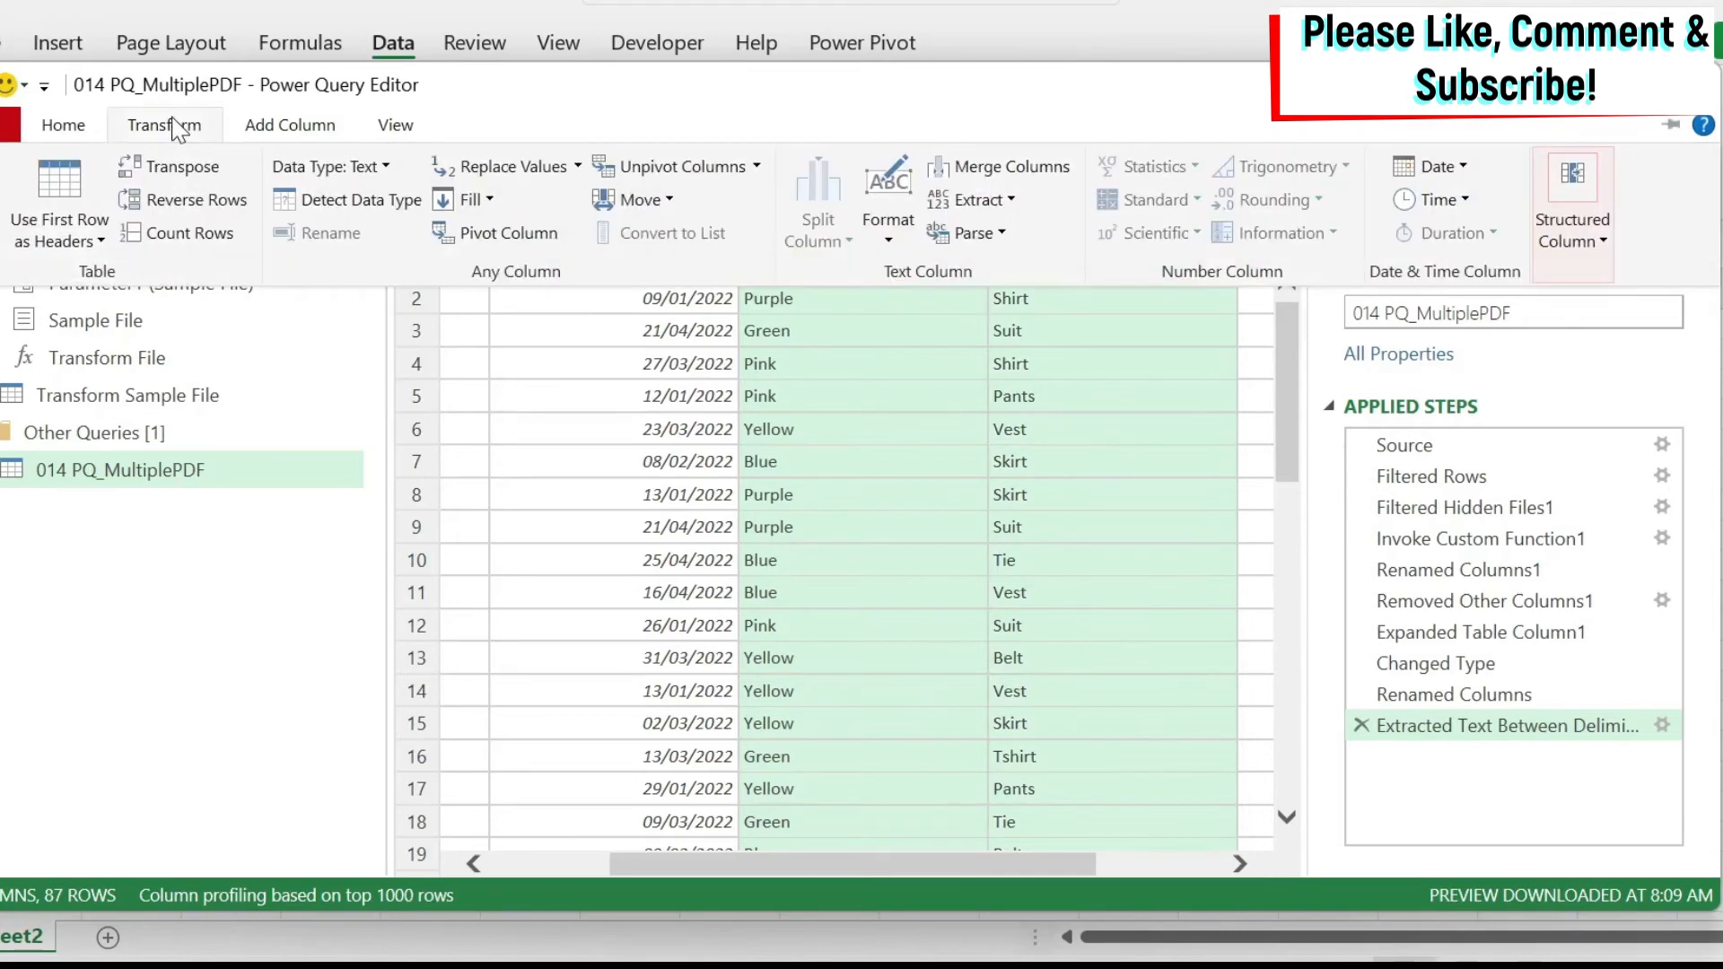
mouse_move(1002, 166)
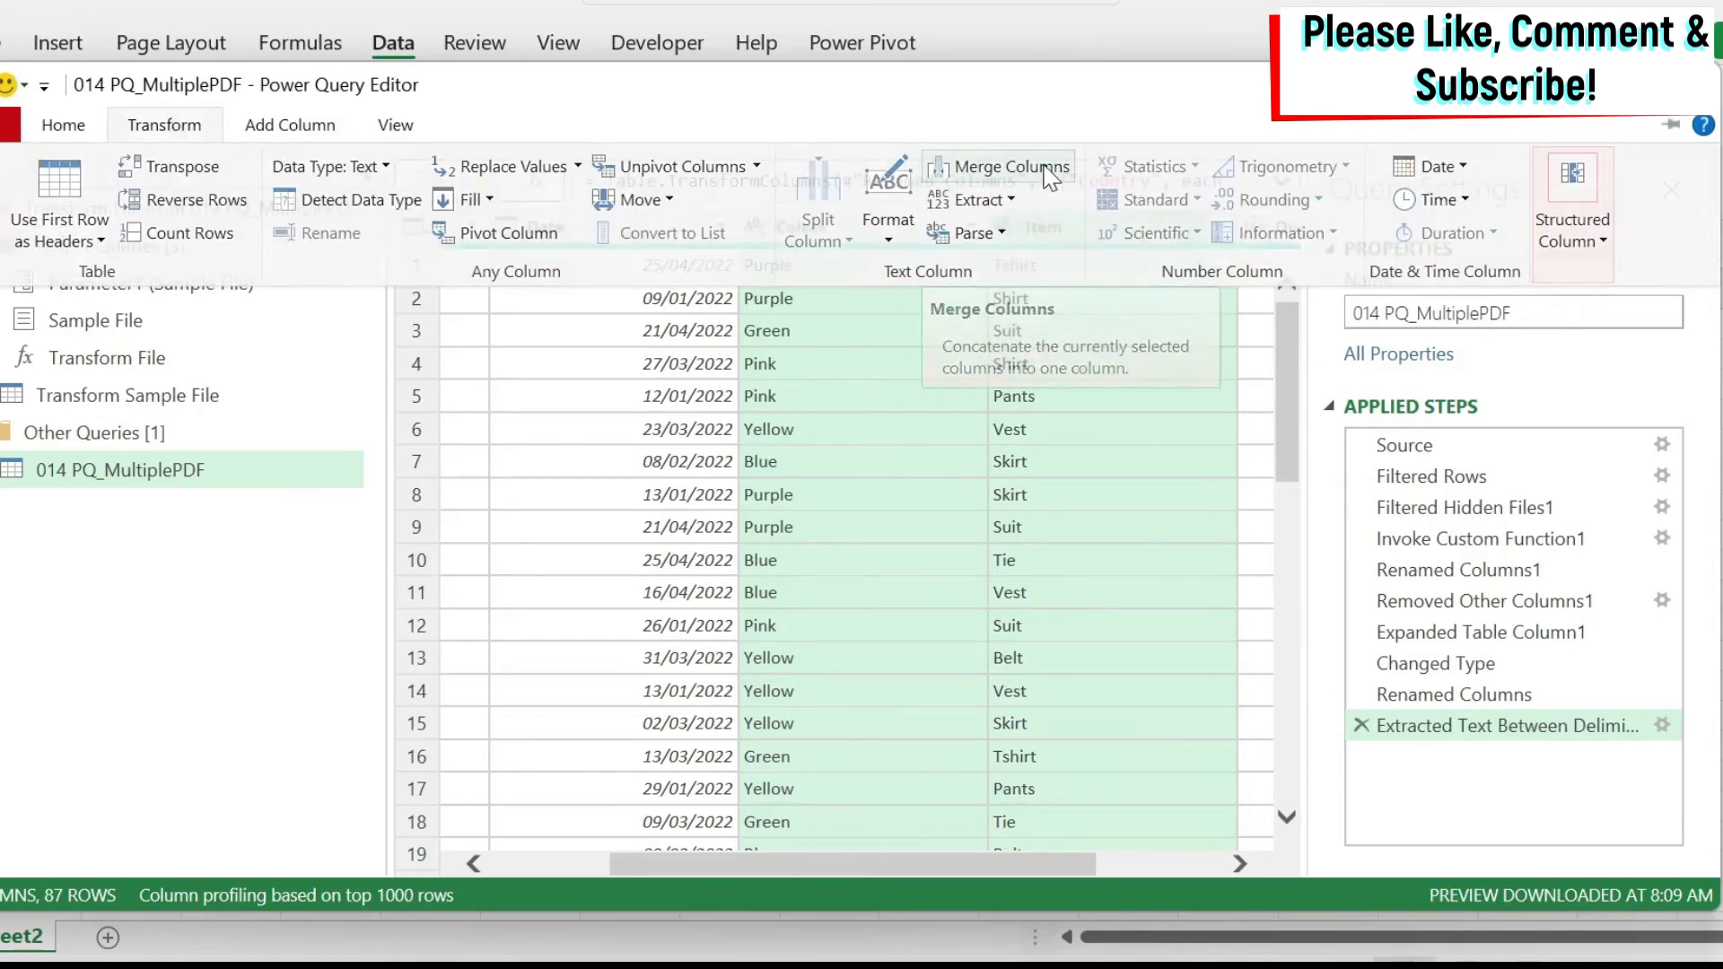
Step: Merge Colour and Item with a Space separator into a column named Selection
click(1008, 166)
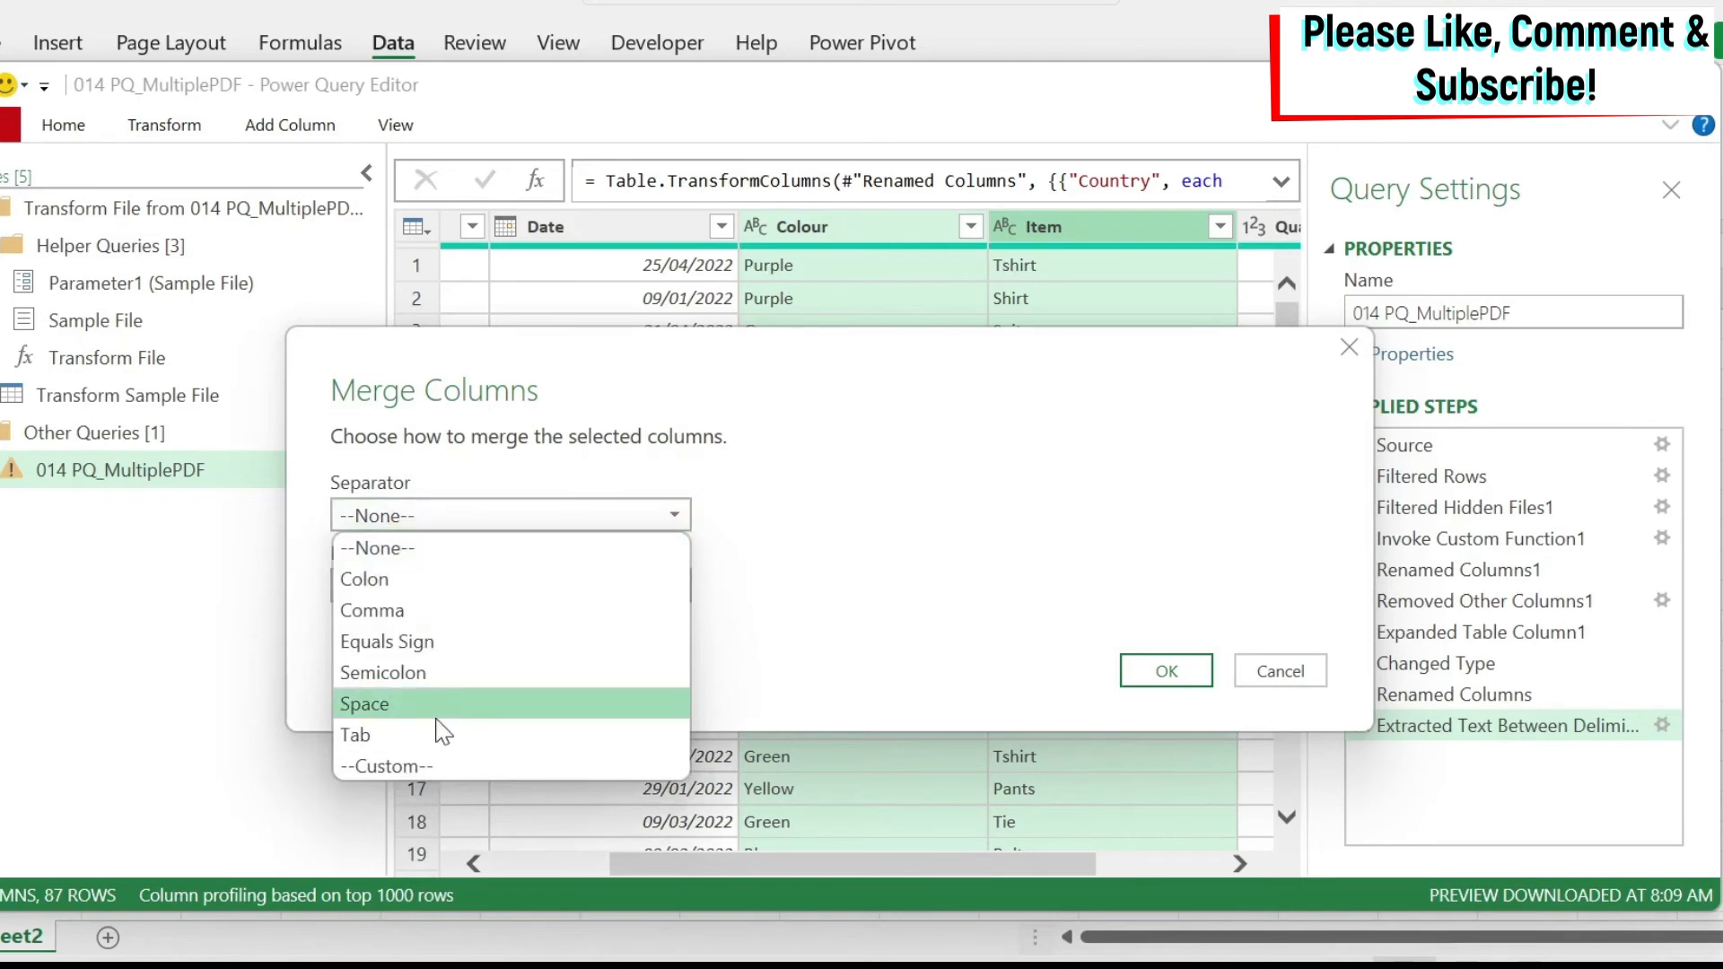
click(363, 703)
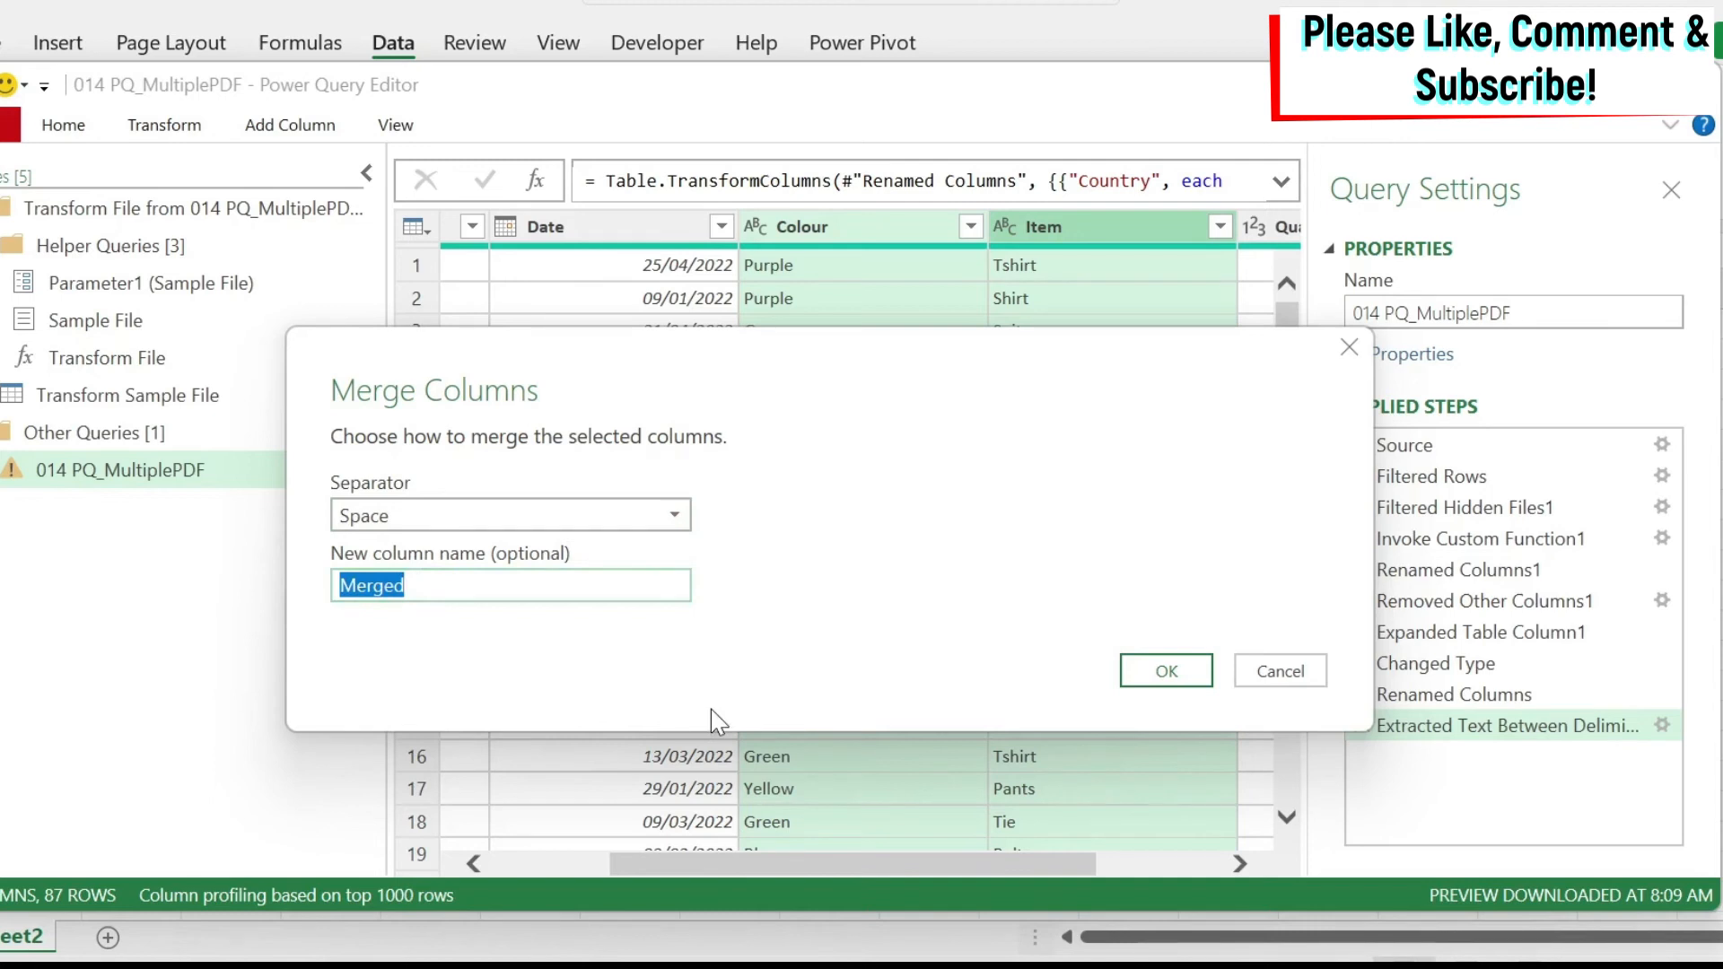
text(Selection)
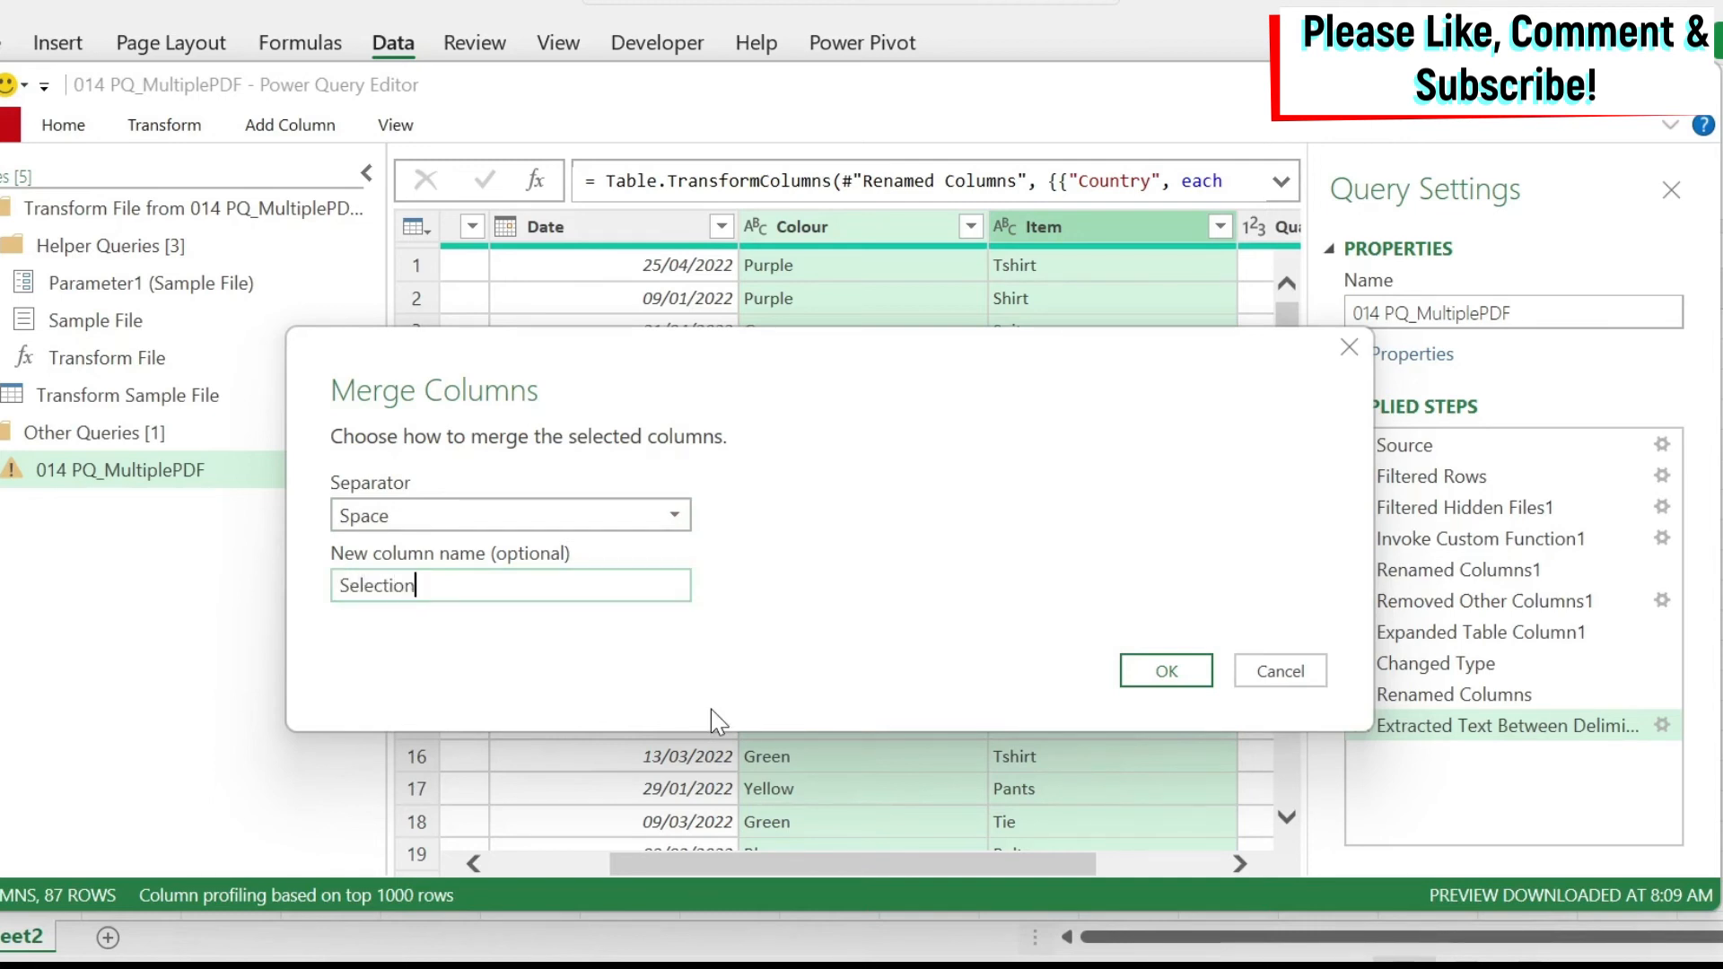
mouse_move(989, 226)
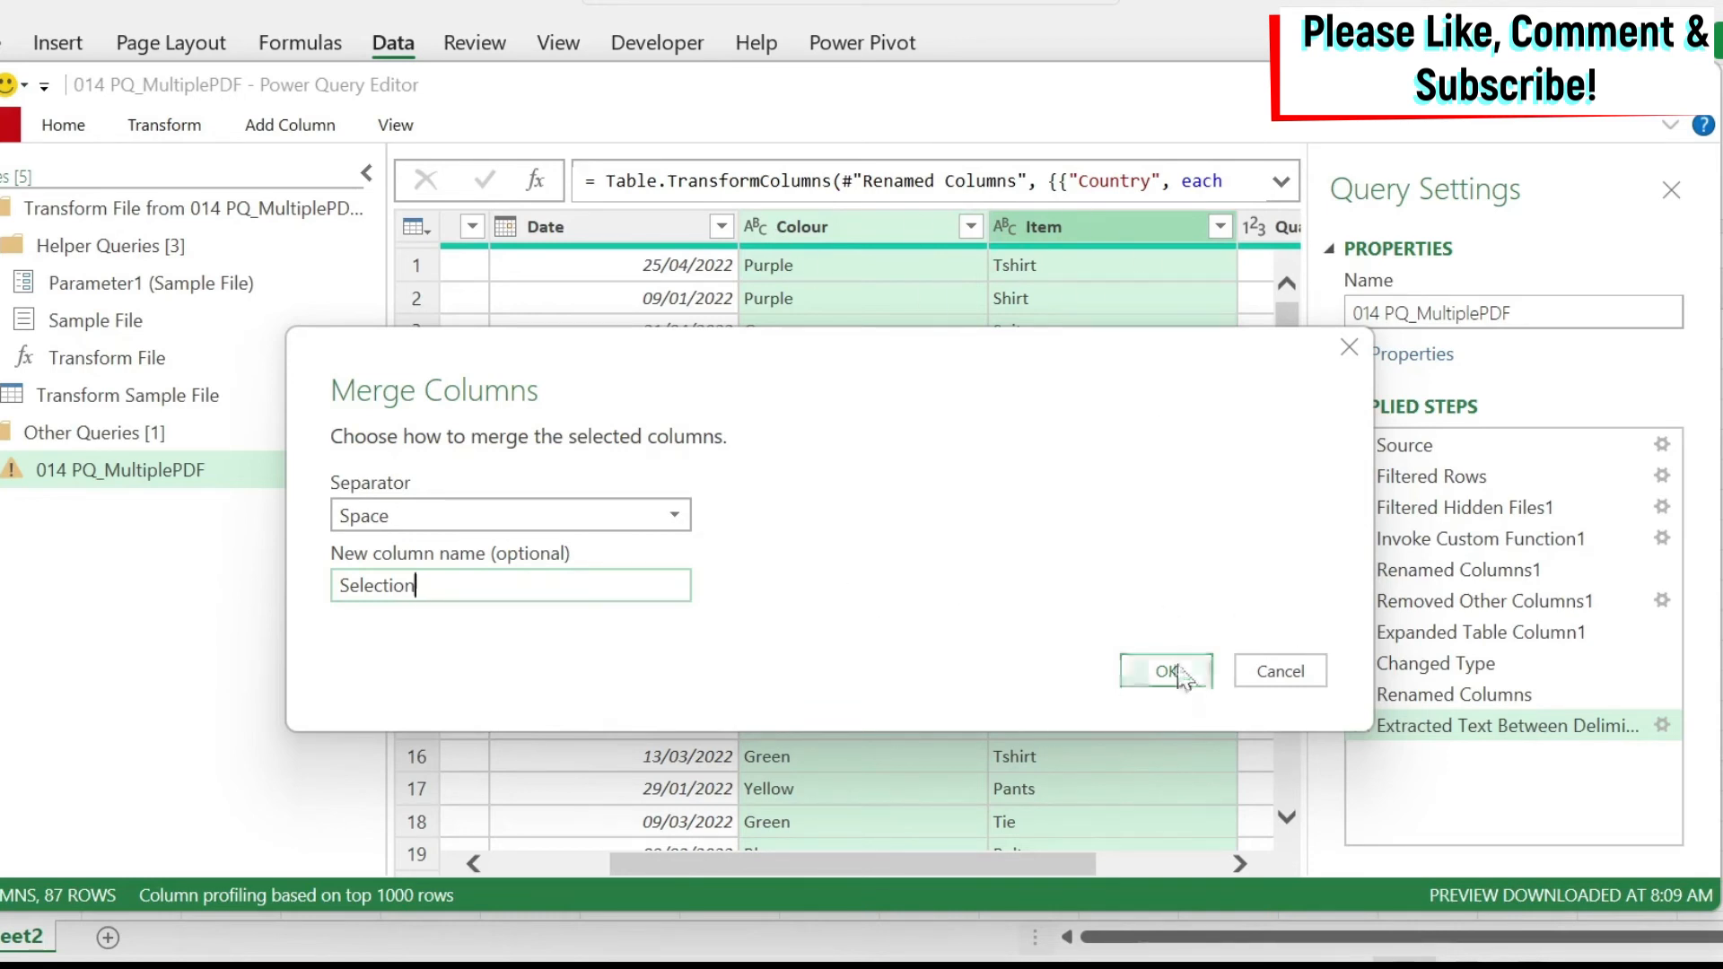
click(1165, 671)
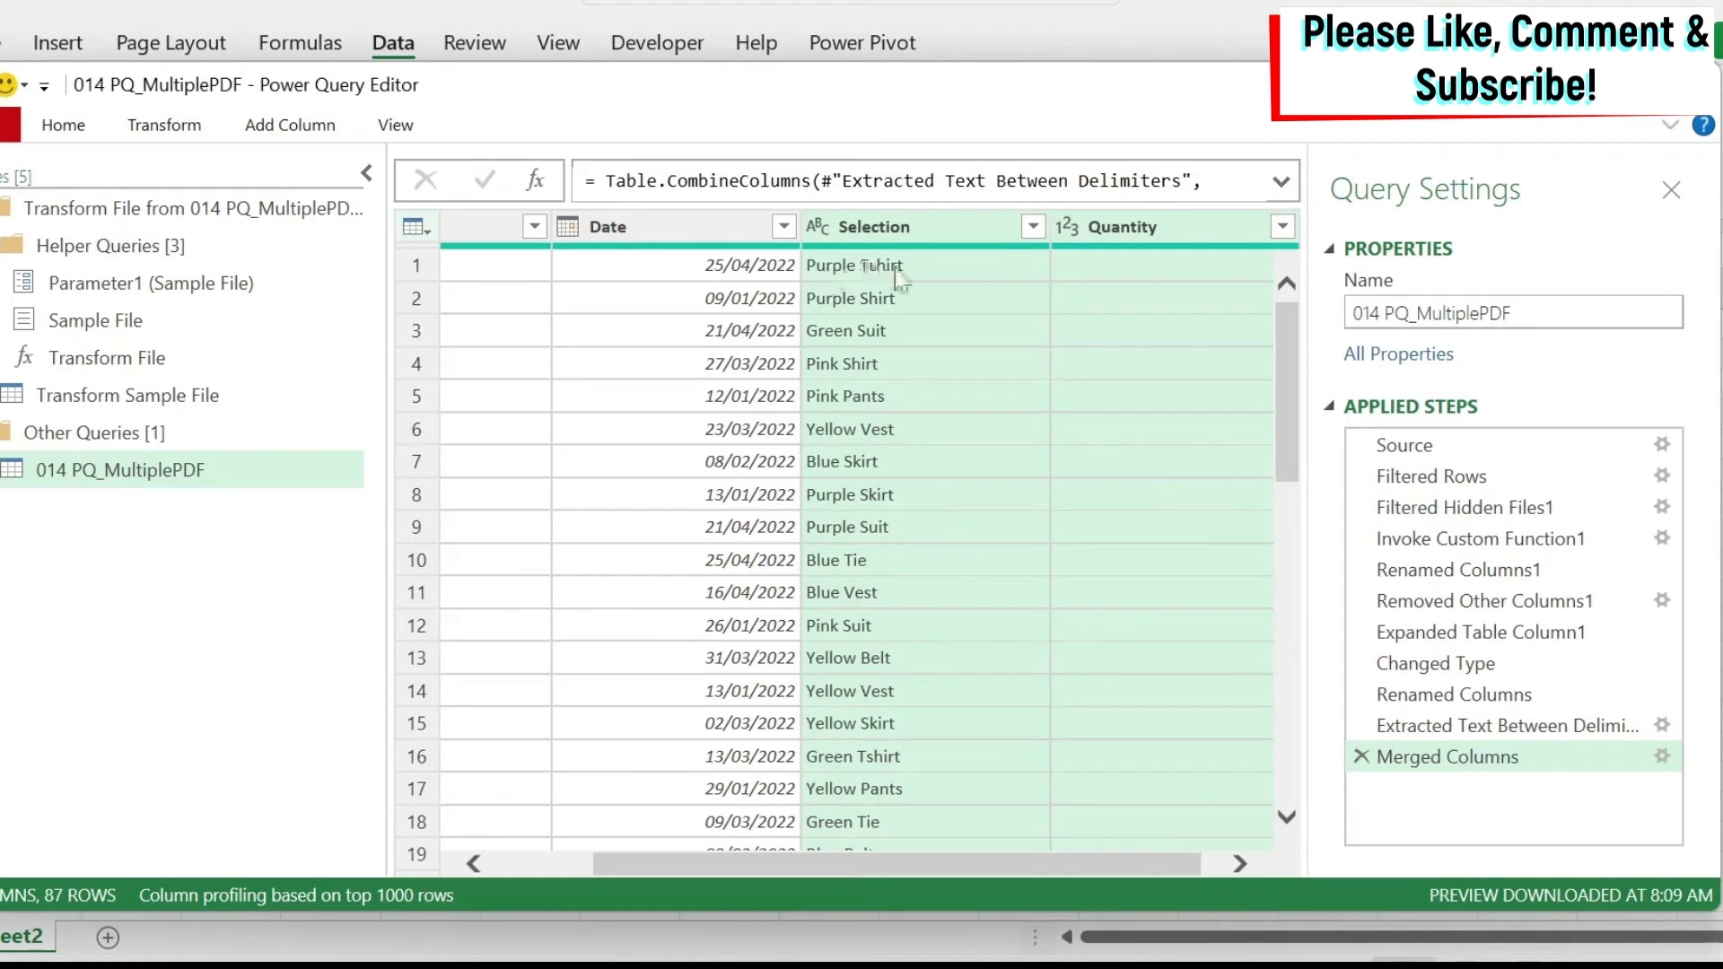
mouse_move(813, 318)
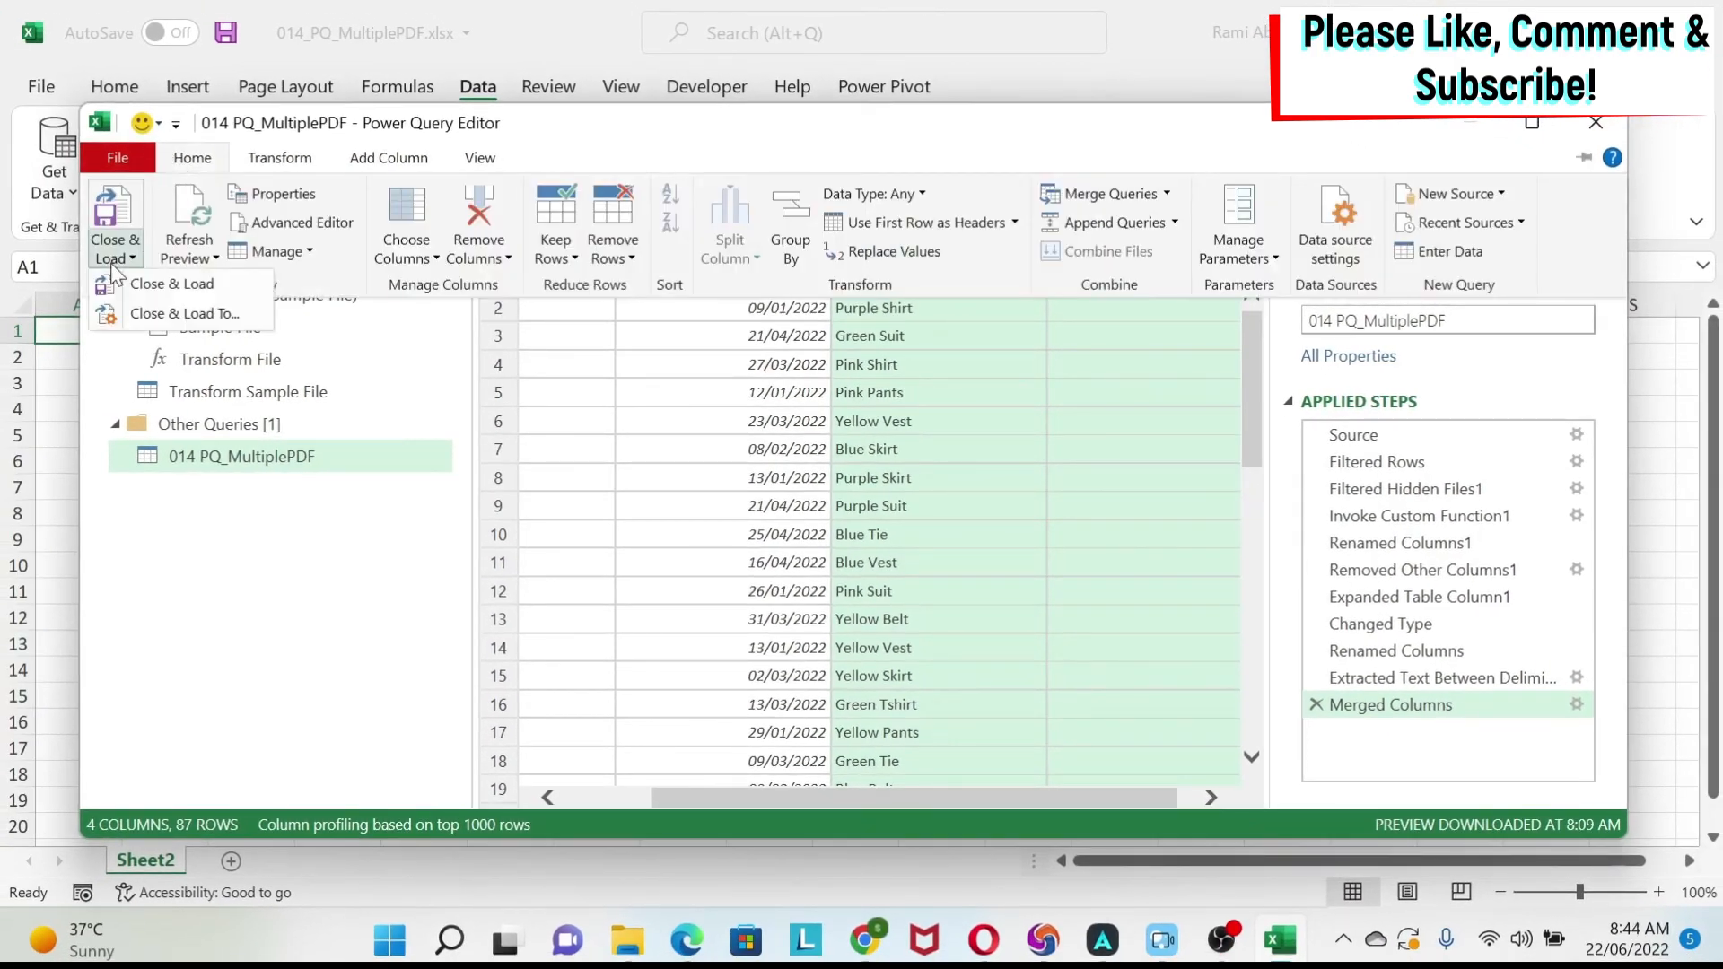
Step: Load the query as a table into the existing worksheet at Sheet2!$A$1
click(171, 284)
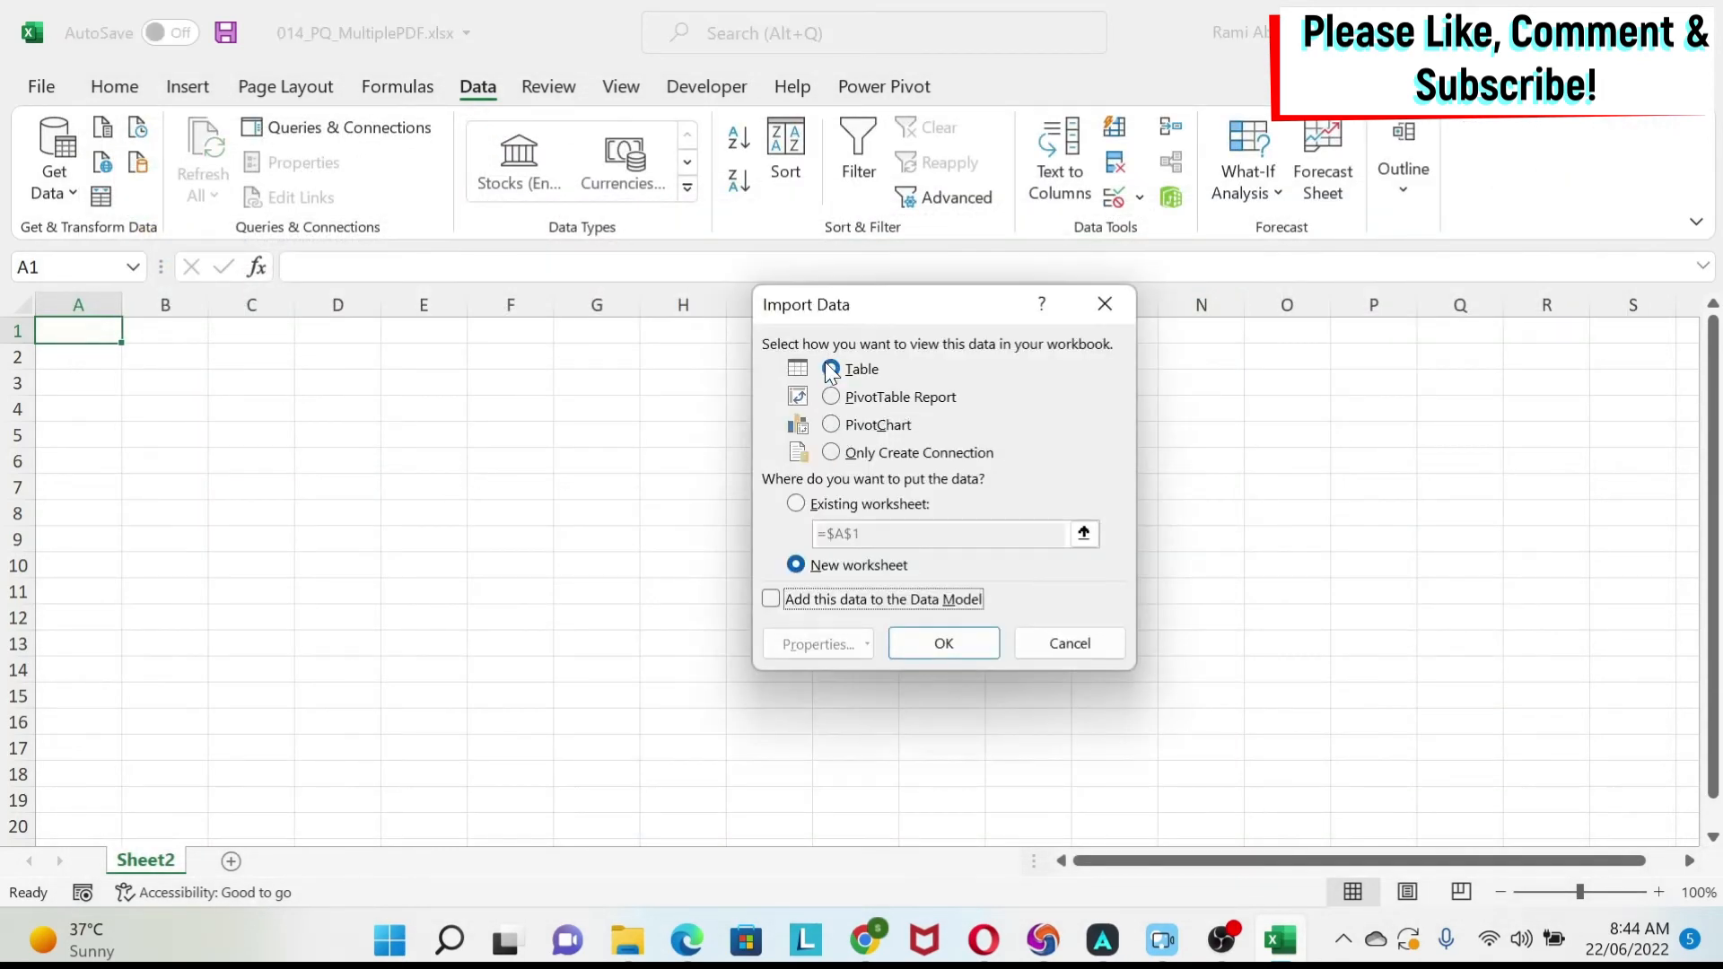
click(831, 368)
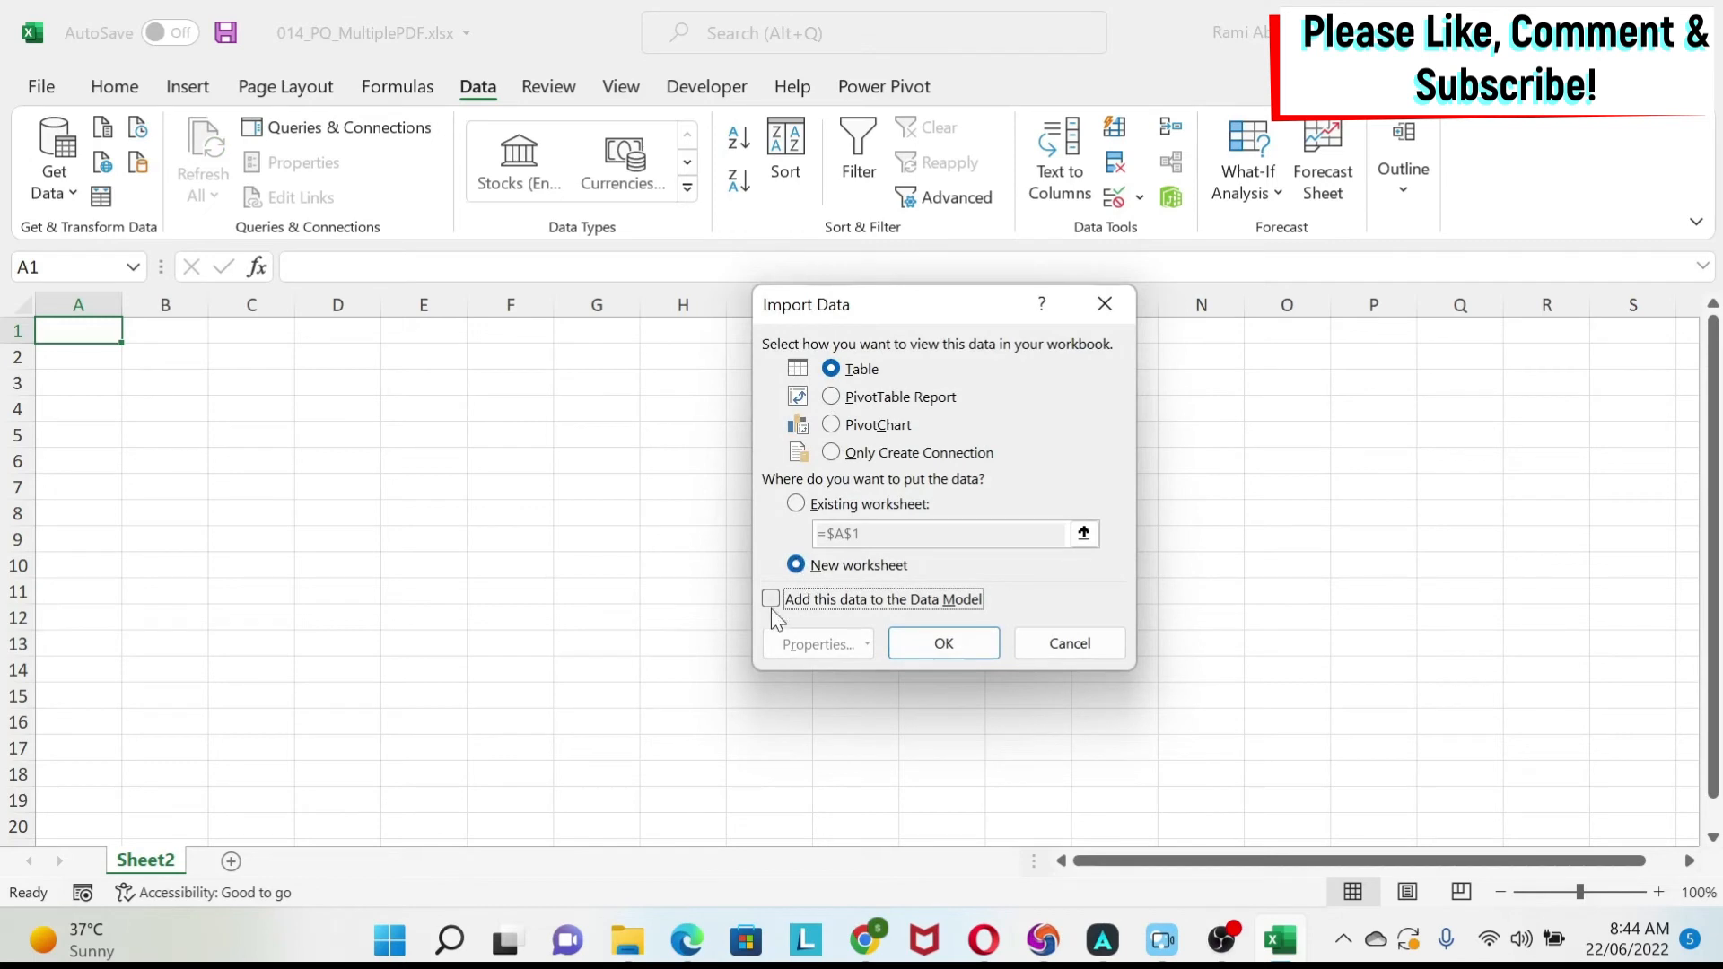
click(796, 503)
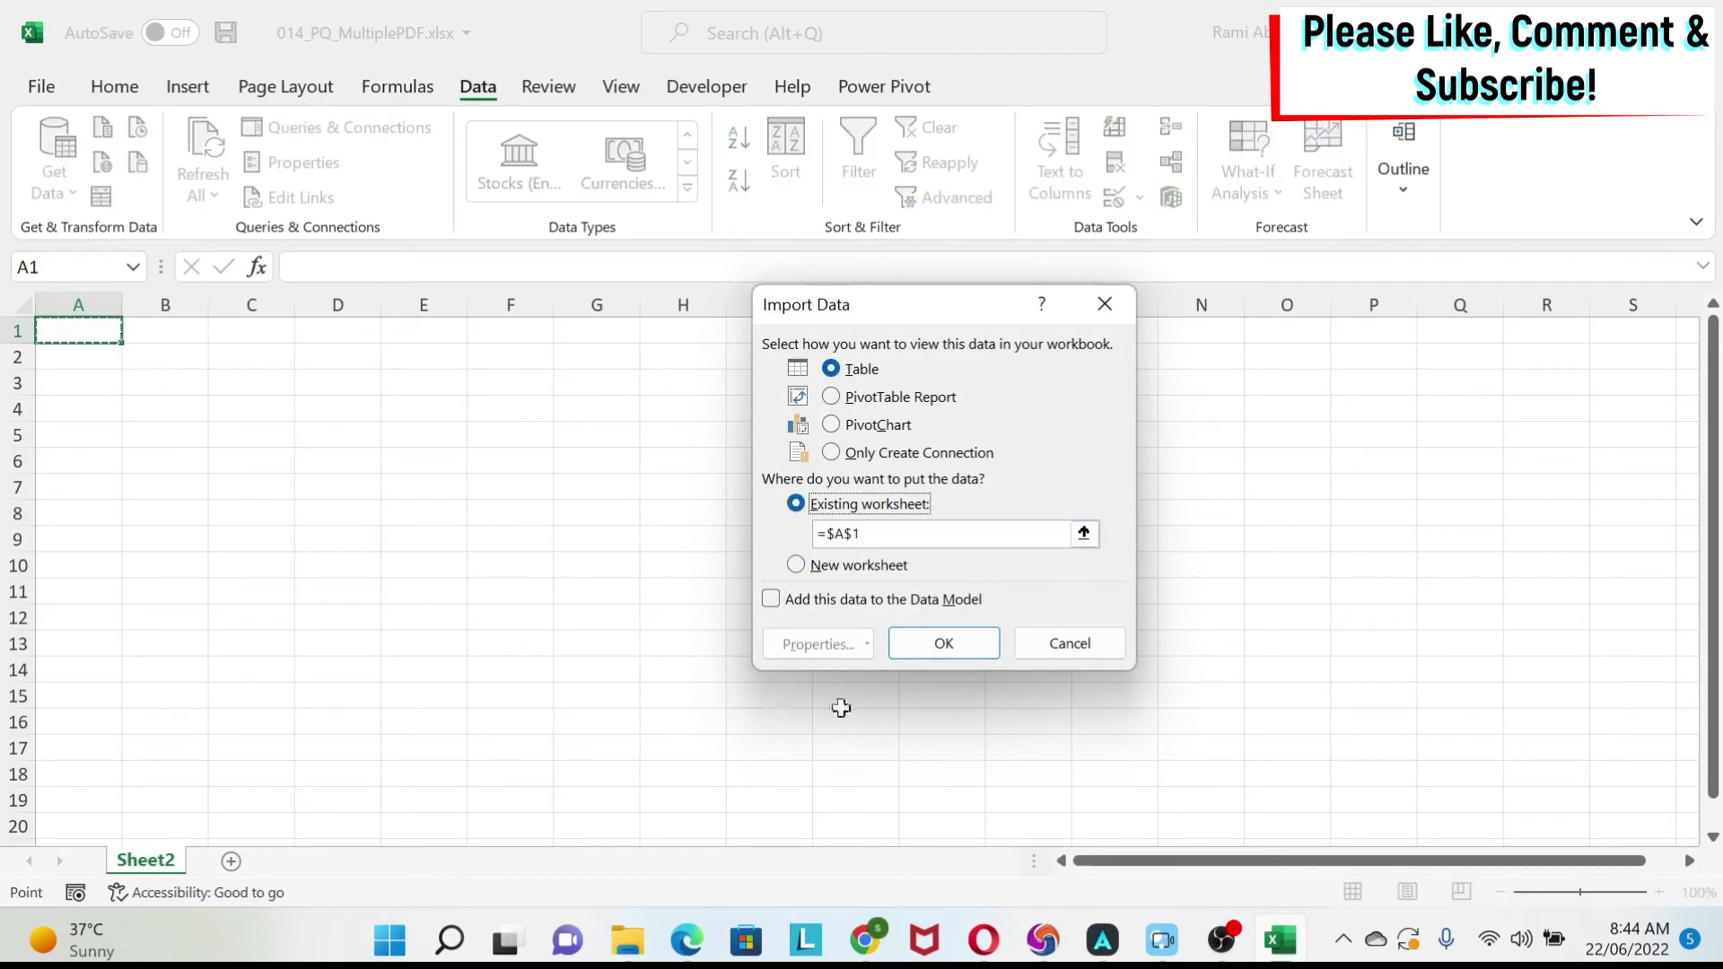
click(942, 642)
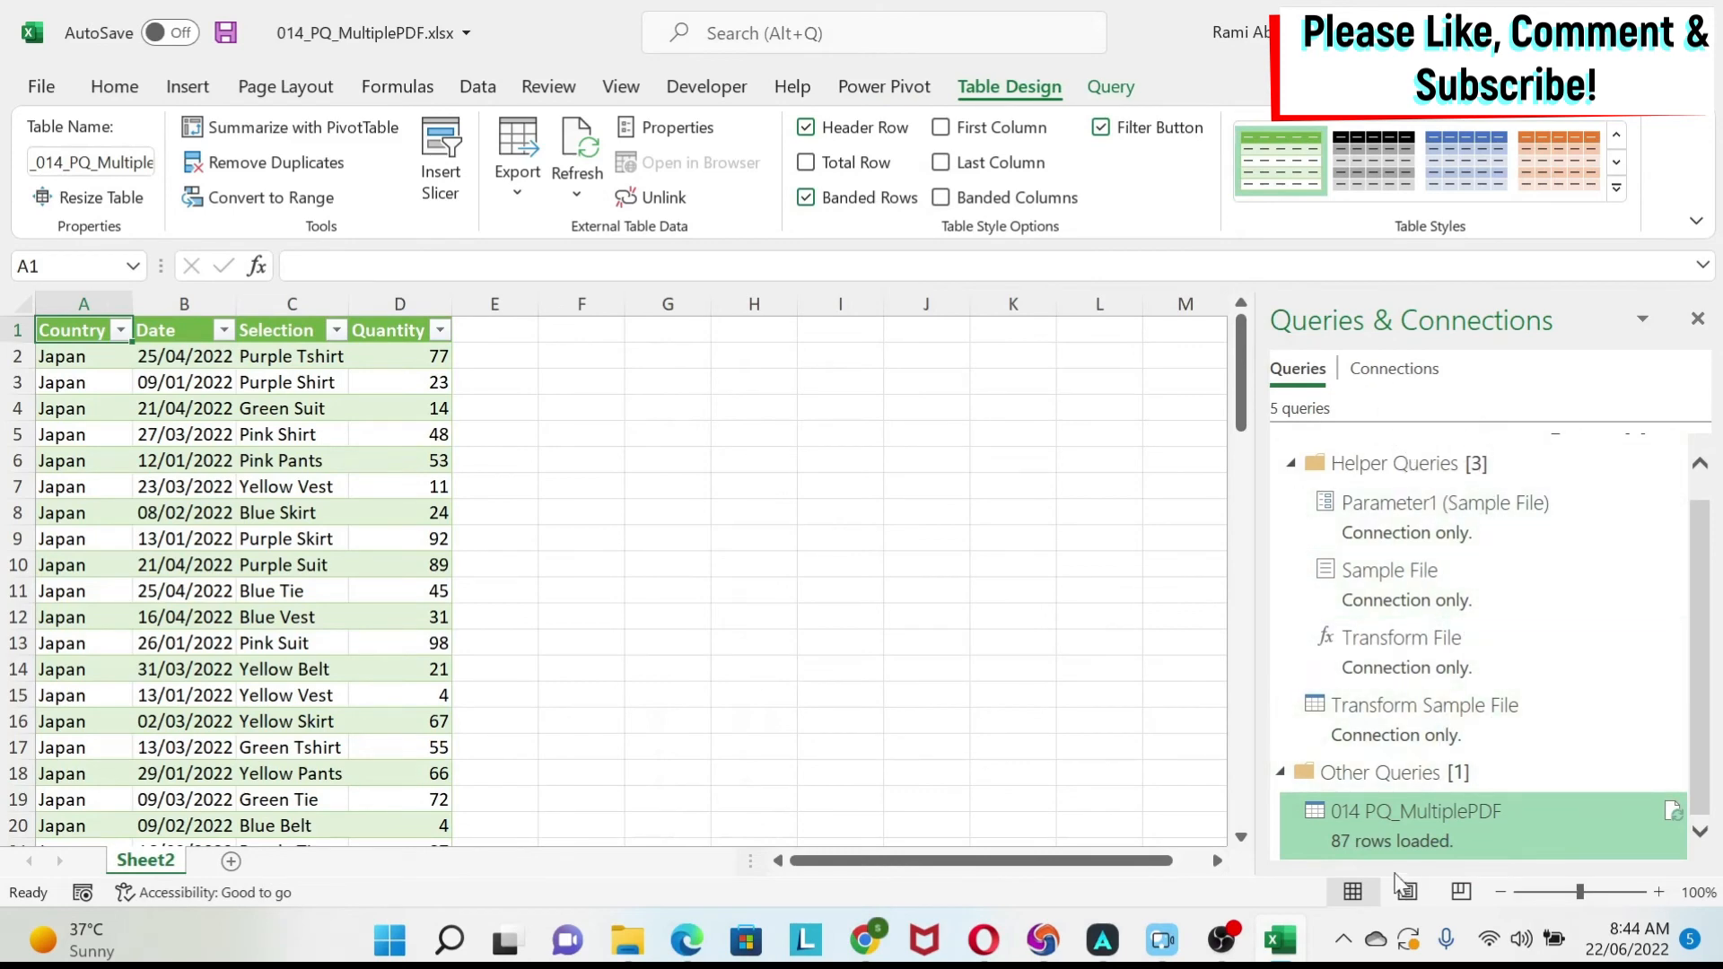
mouse_move(347, 664)
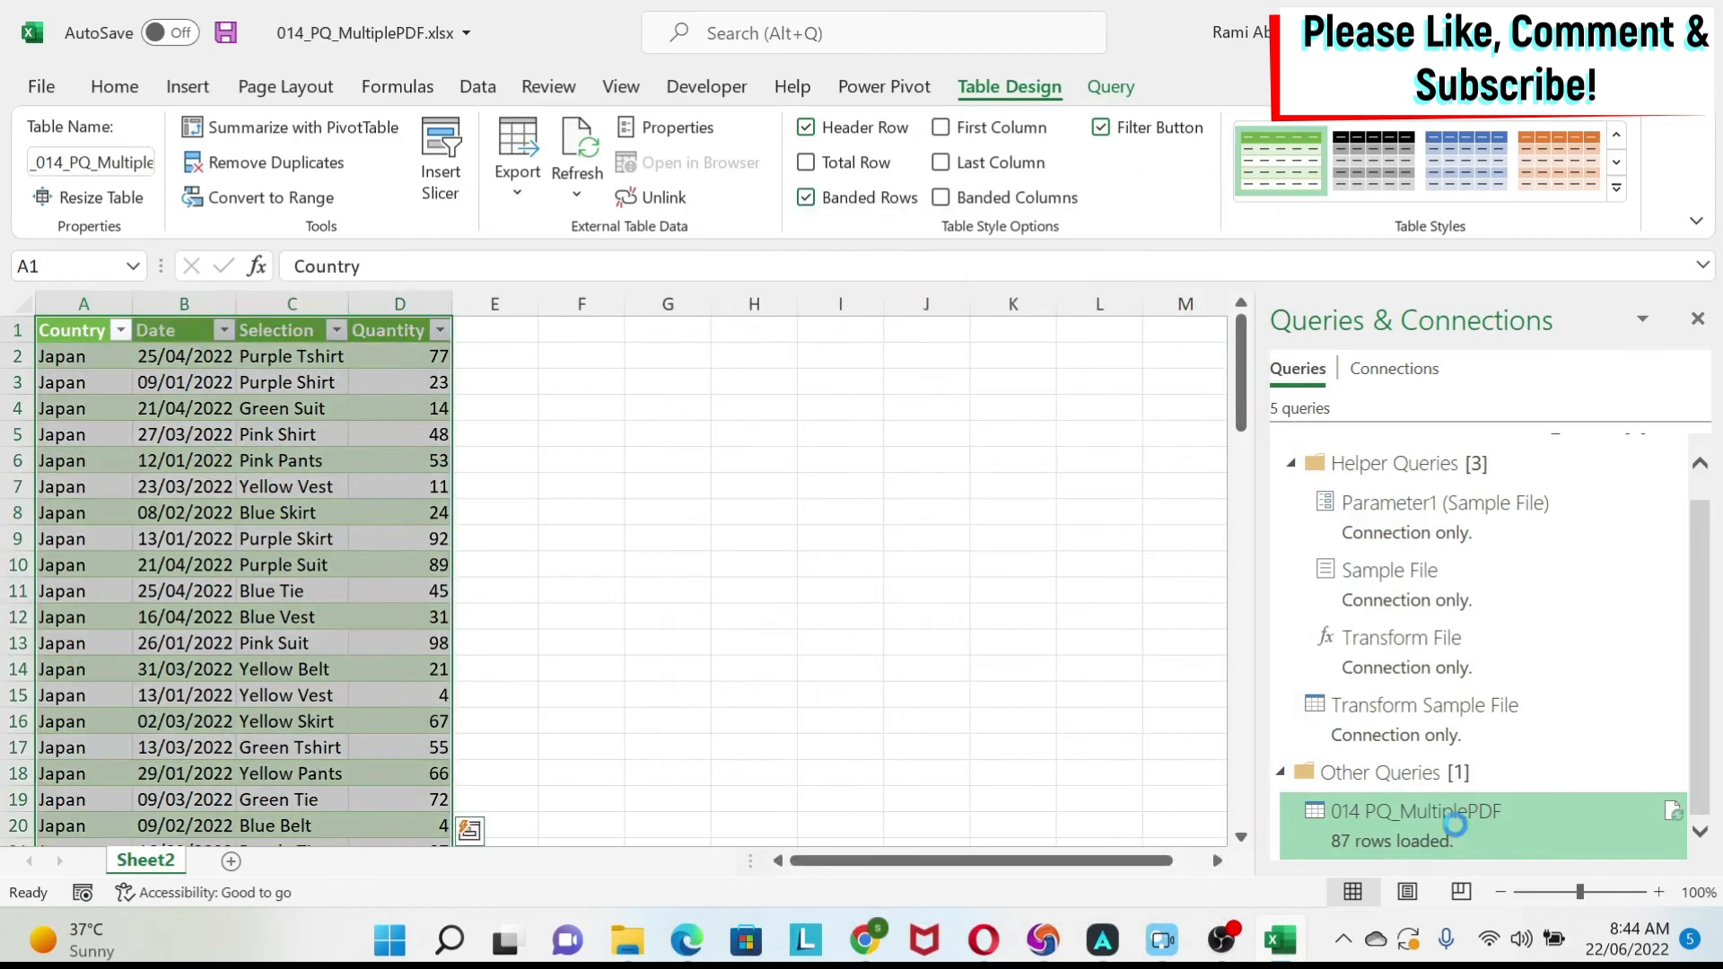
Step: Reopen the 014 PQ_MultiplePDF query, review its applied steps, and close the editor
double_click(1418, 811)
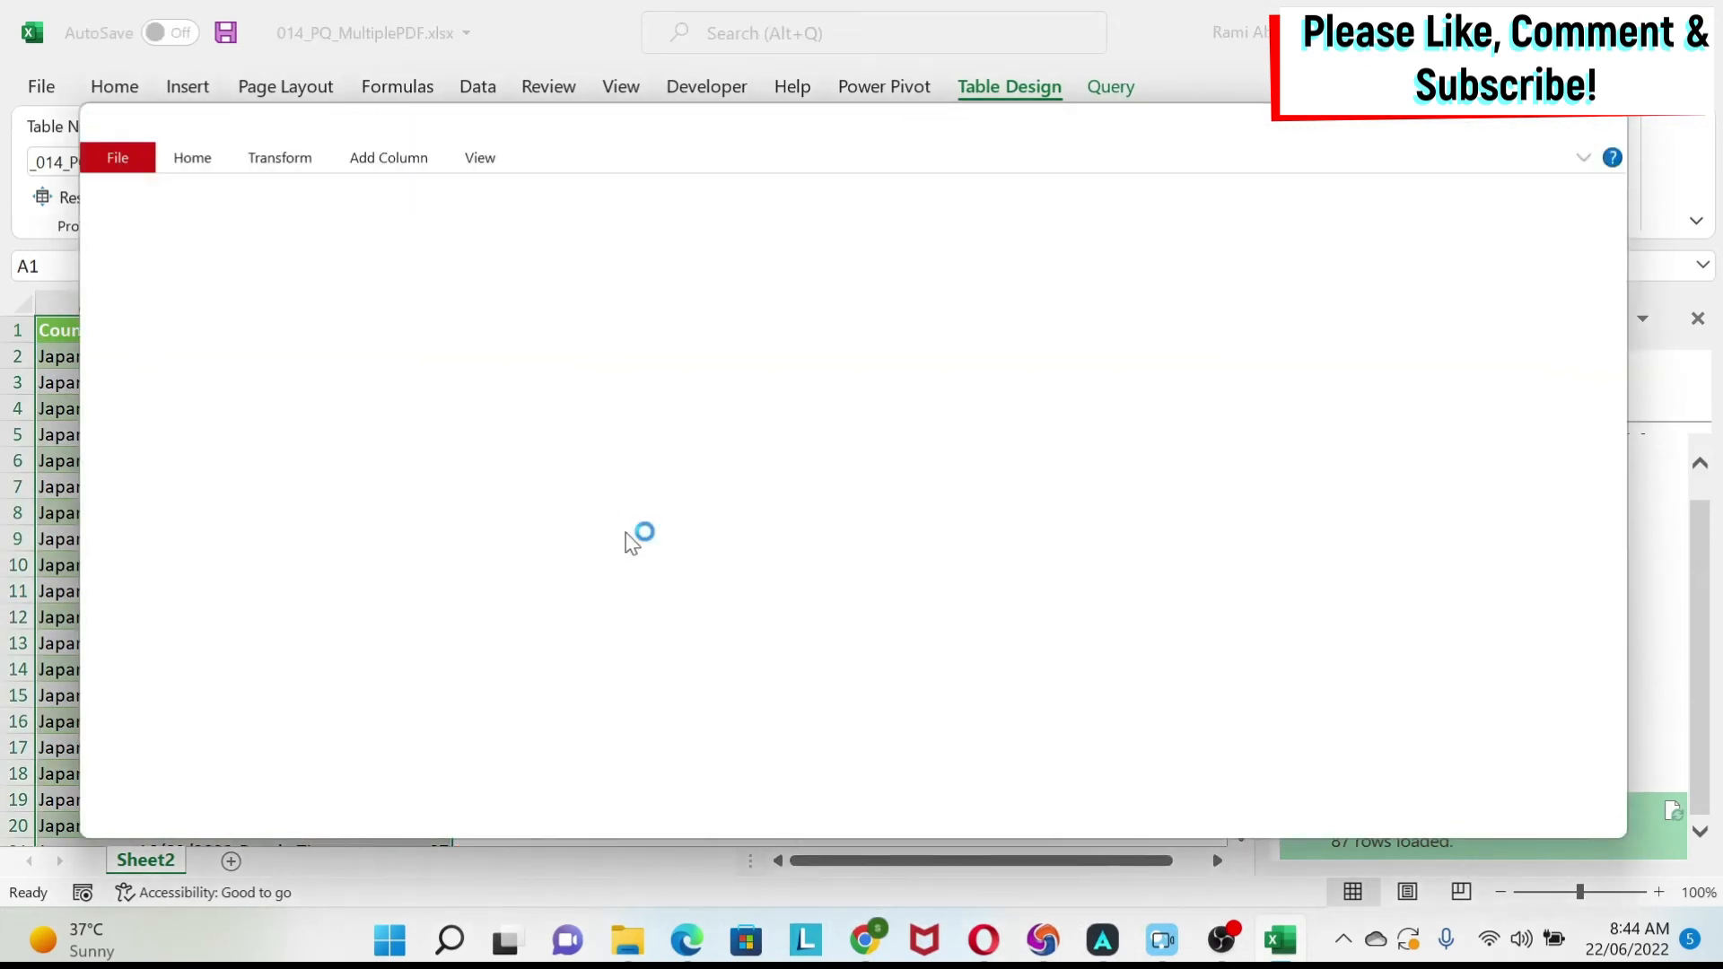
mouse_move(1212, 403)
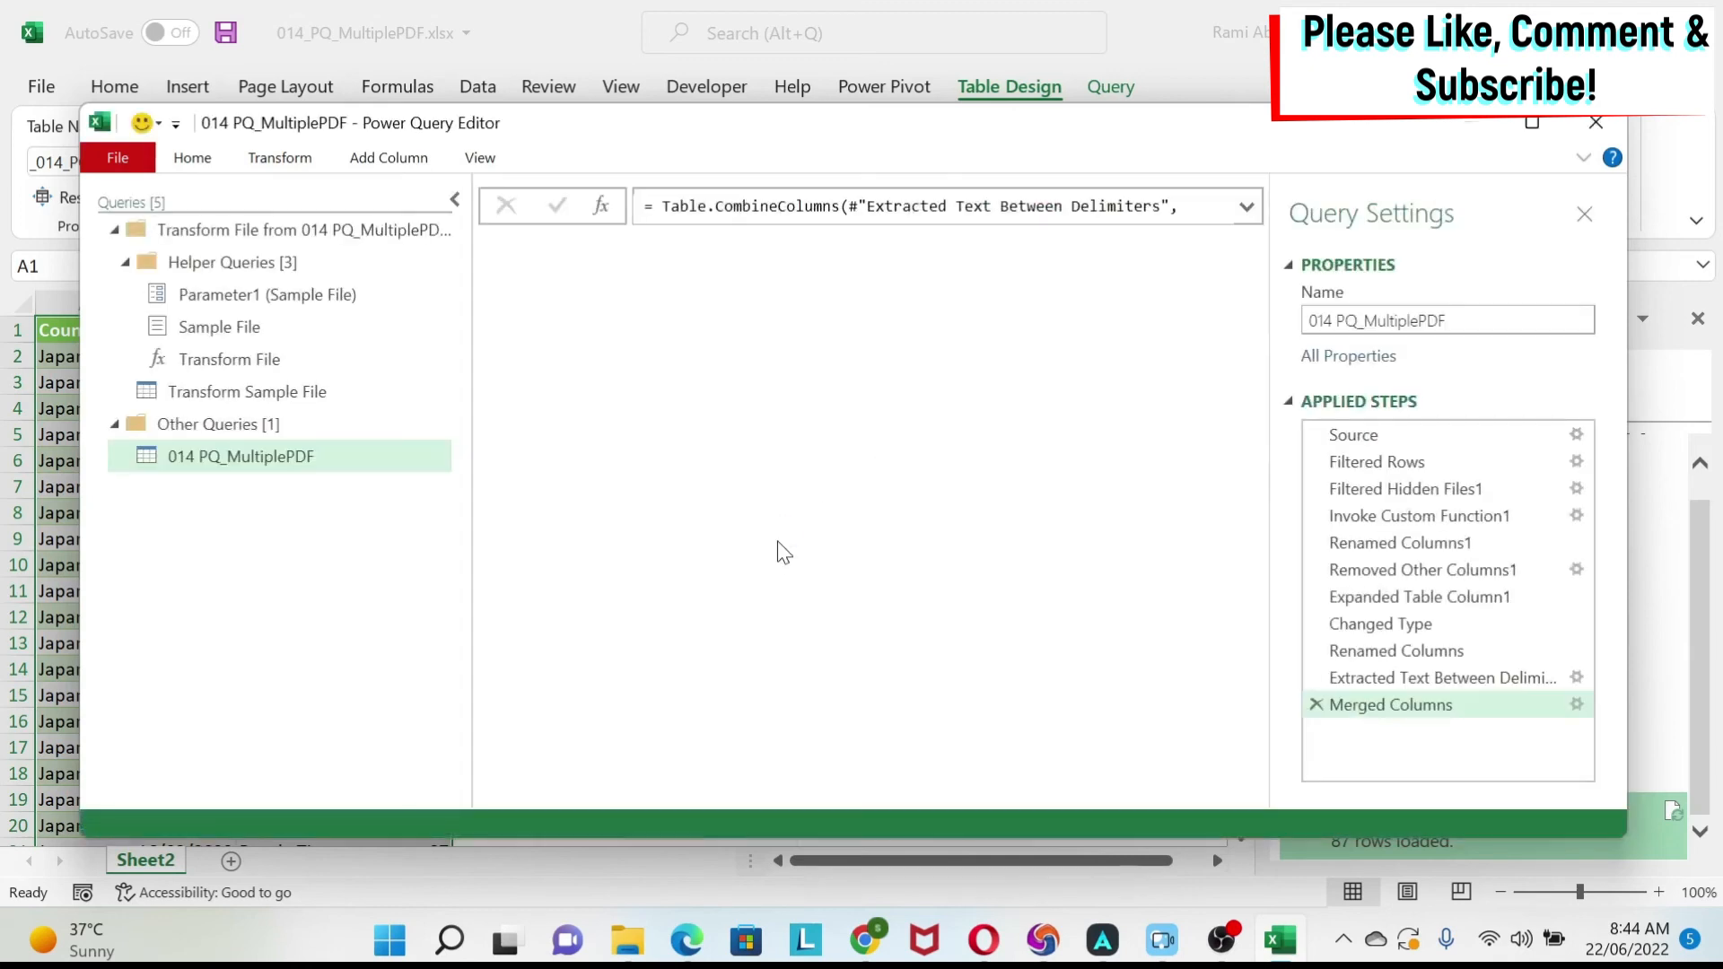
click(241, 456)
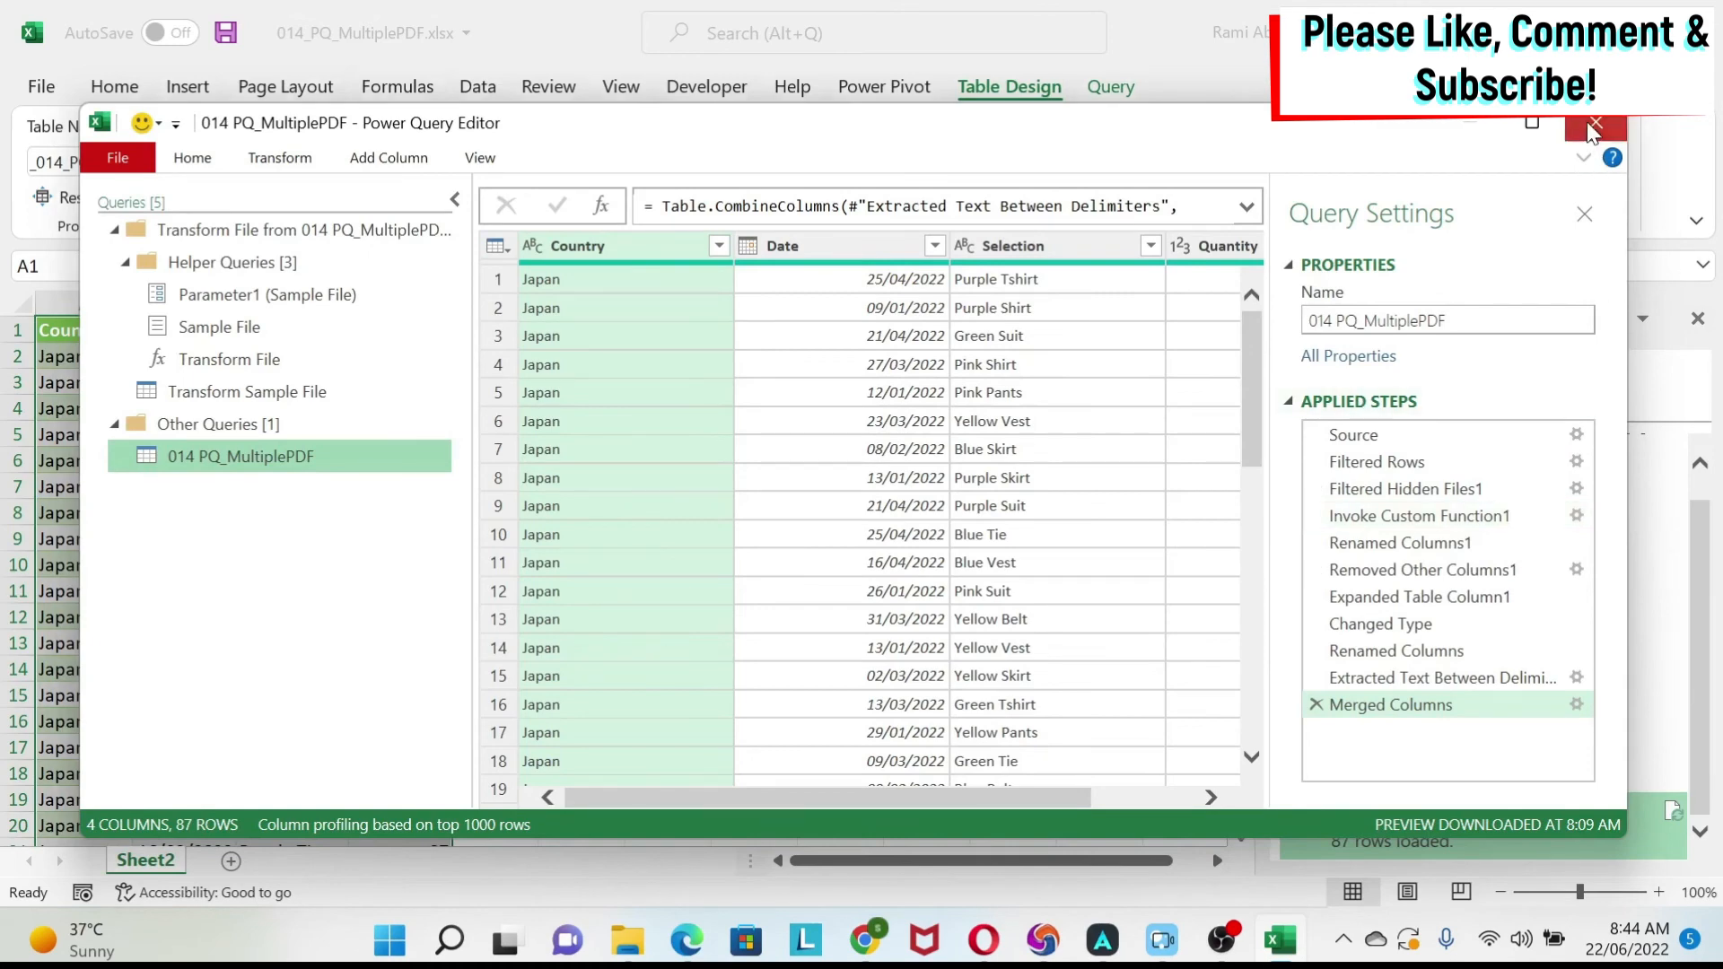
click(1595, 122)
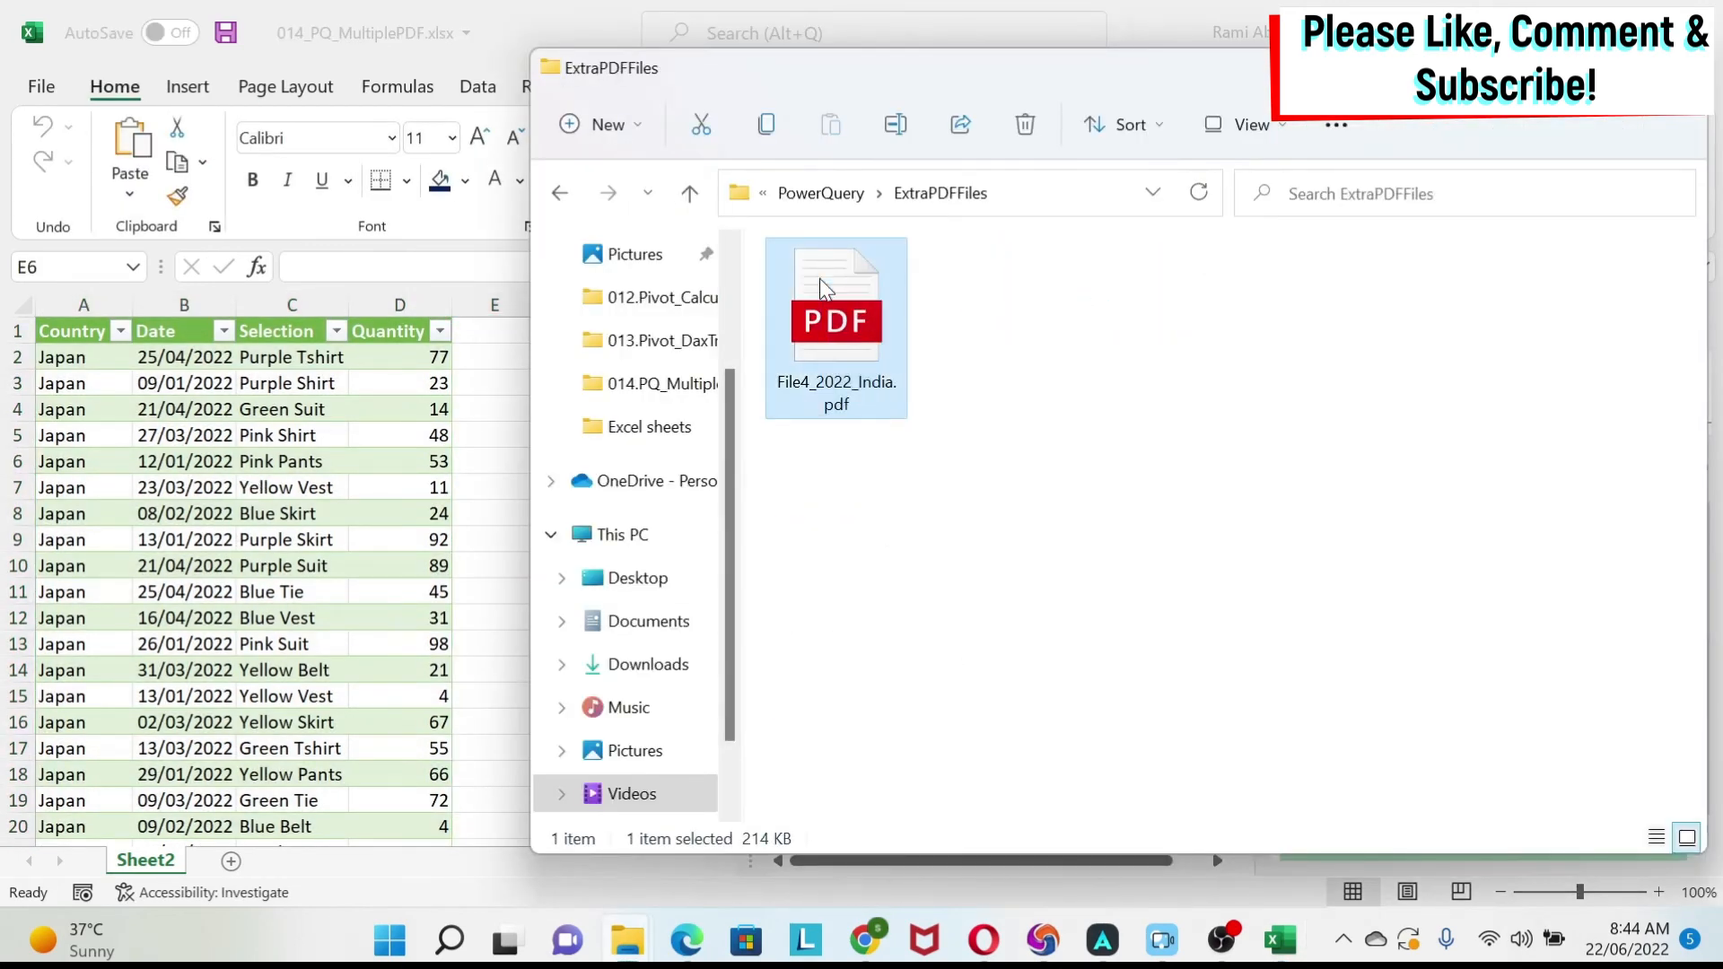
Step: Navigate up from ExtraPDFFiles to the PowerQuery folder and open a subfolder
click(690, 194)
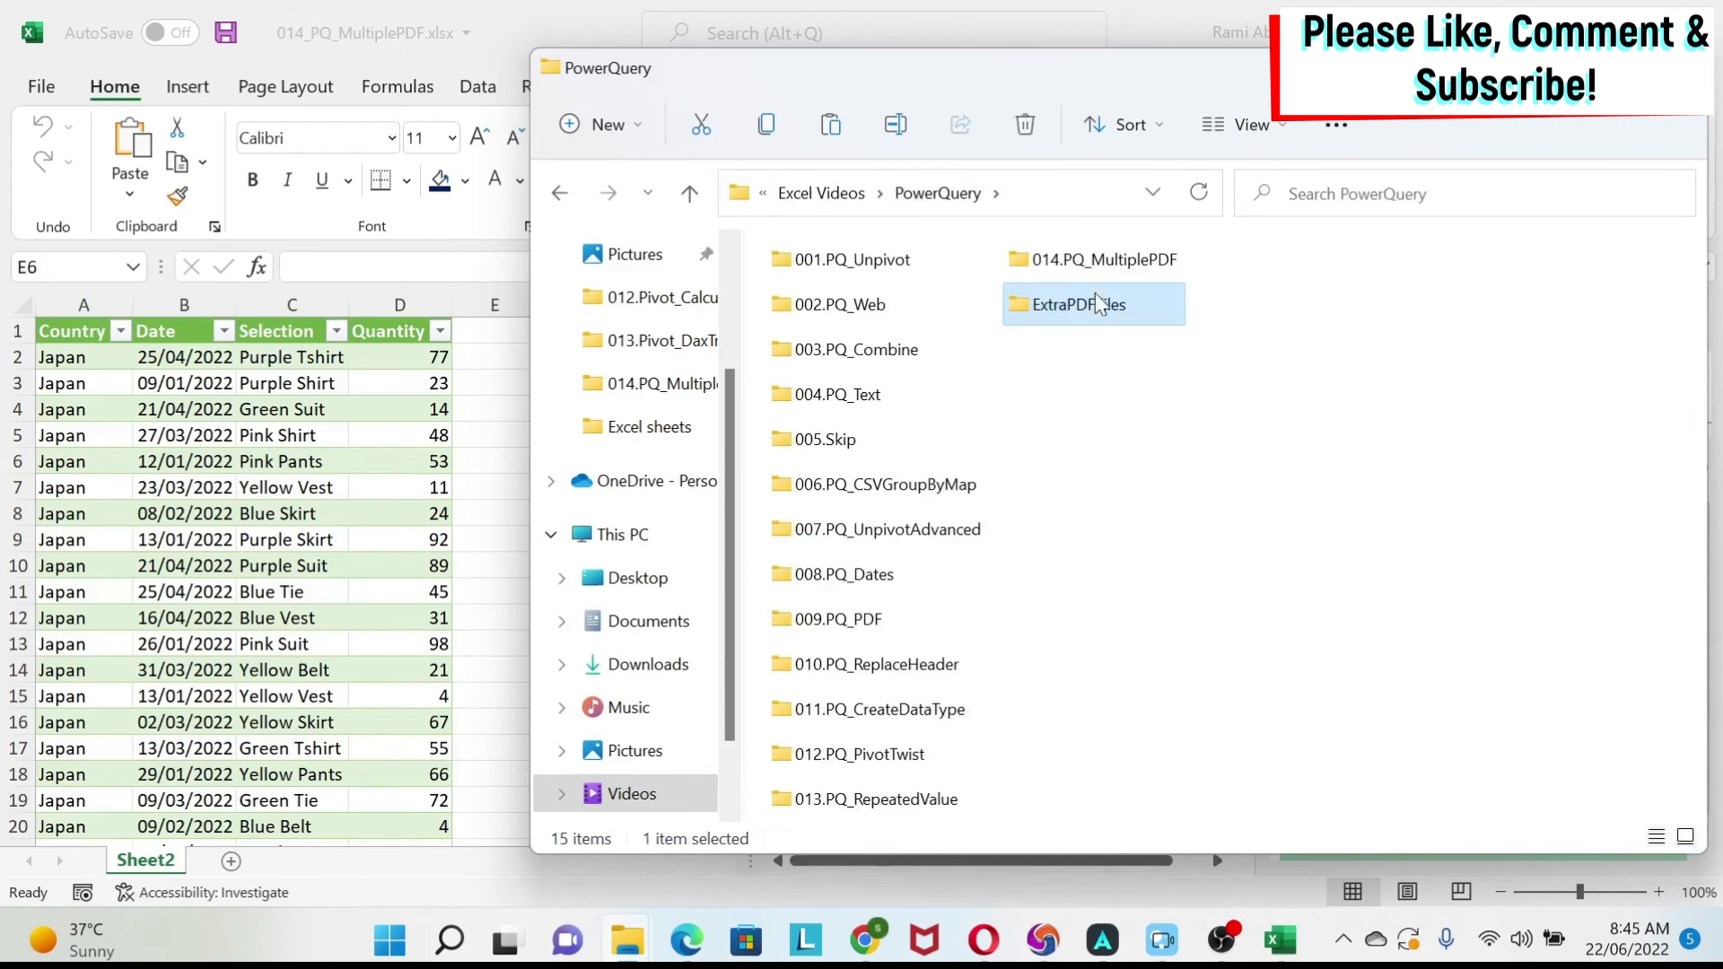
double_click(1103, 259)
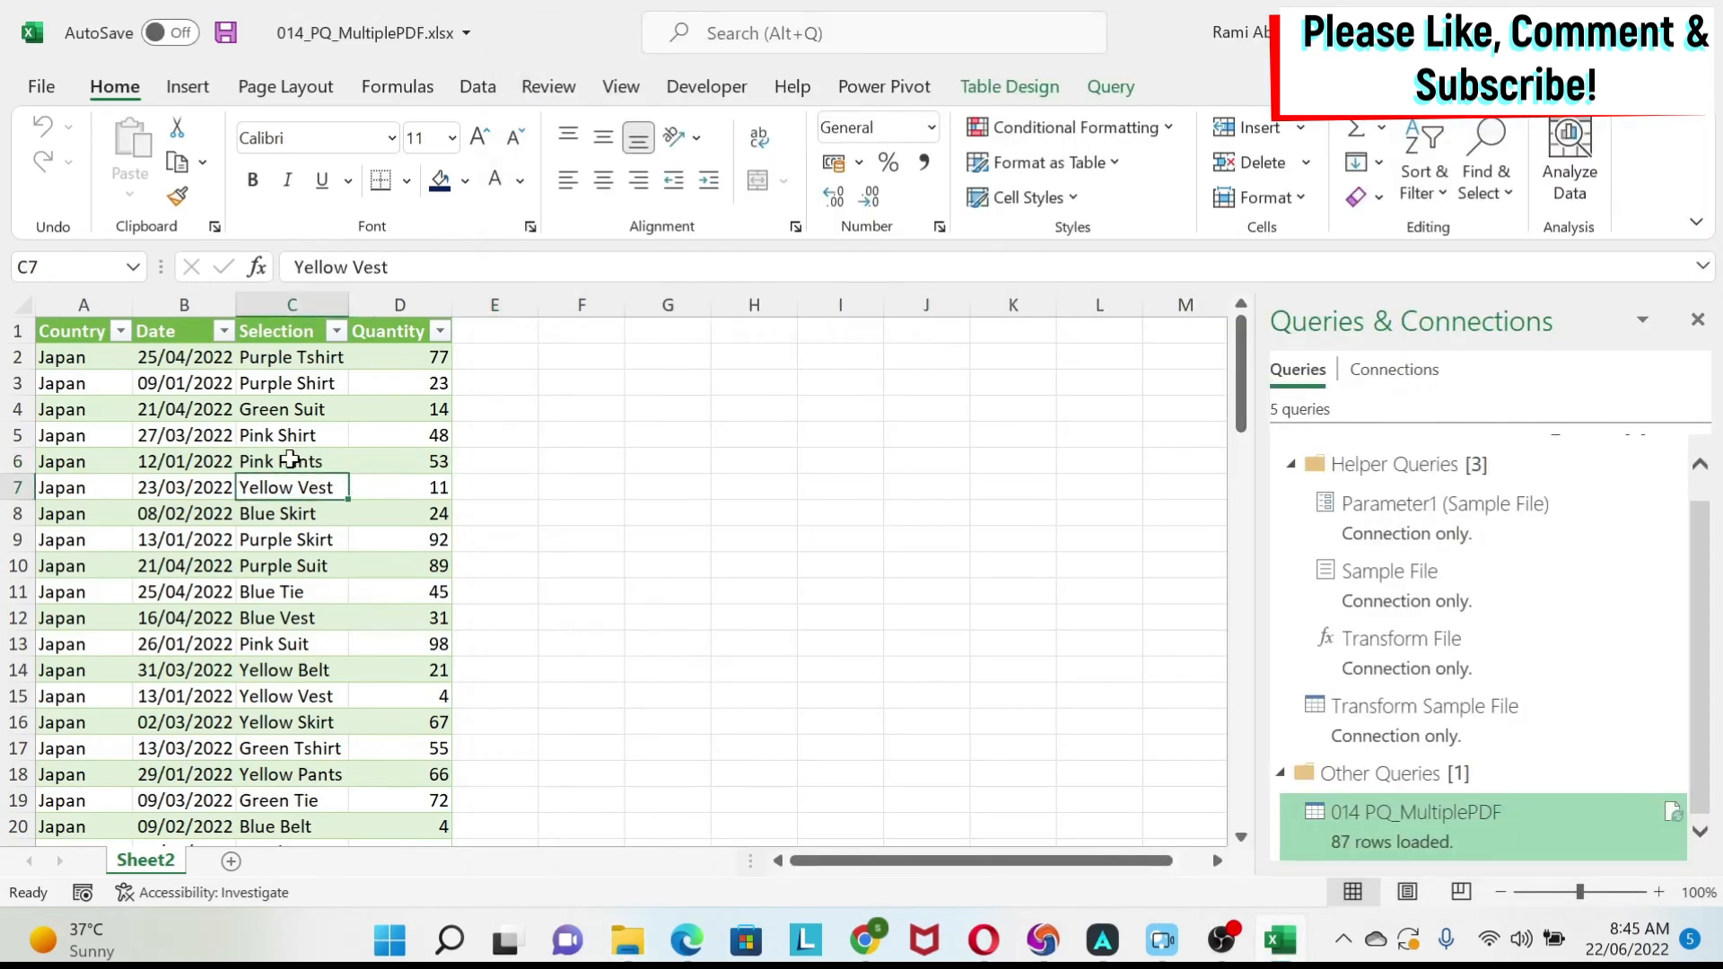
Step: Refresh the Sheet2 table and scroll down to check the new India rows
right_click(280, 461)
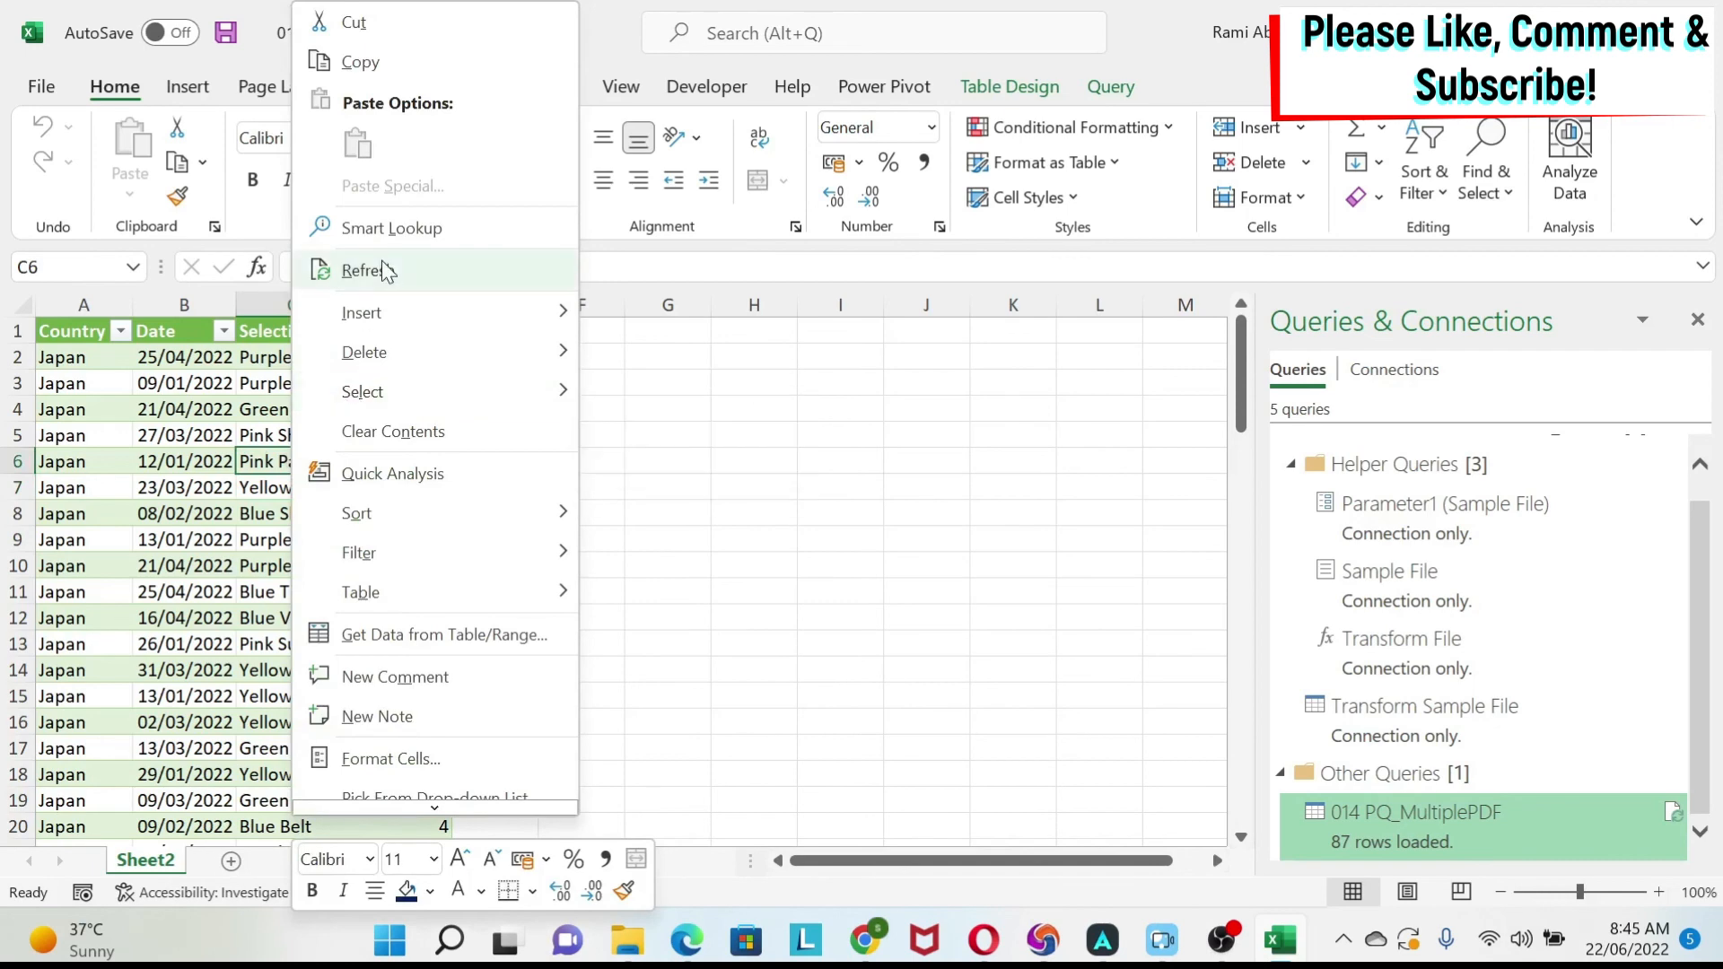
click(372, 271)
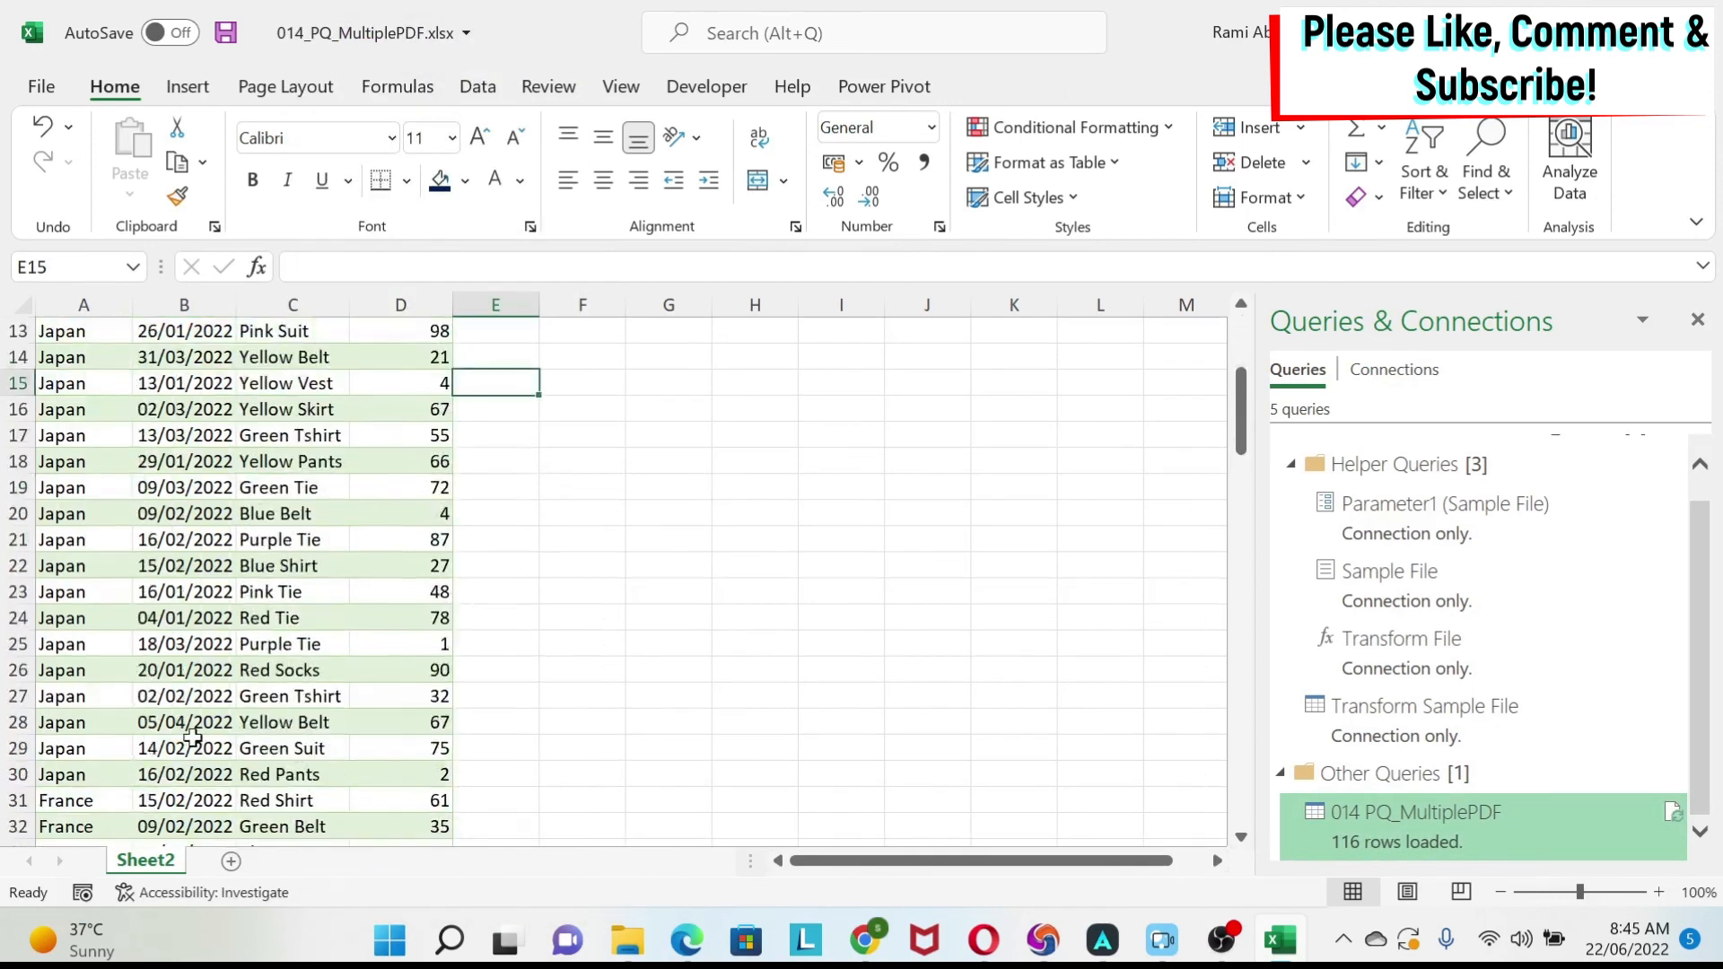
scroll(down, 3)
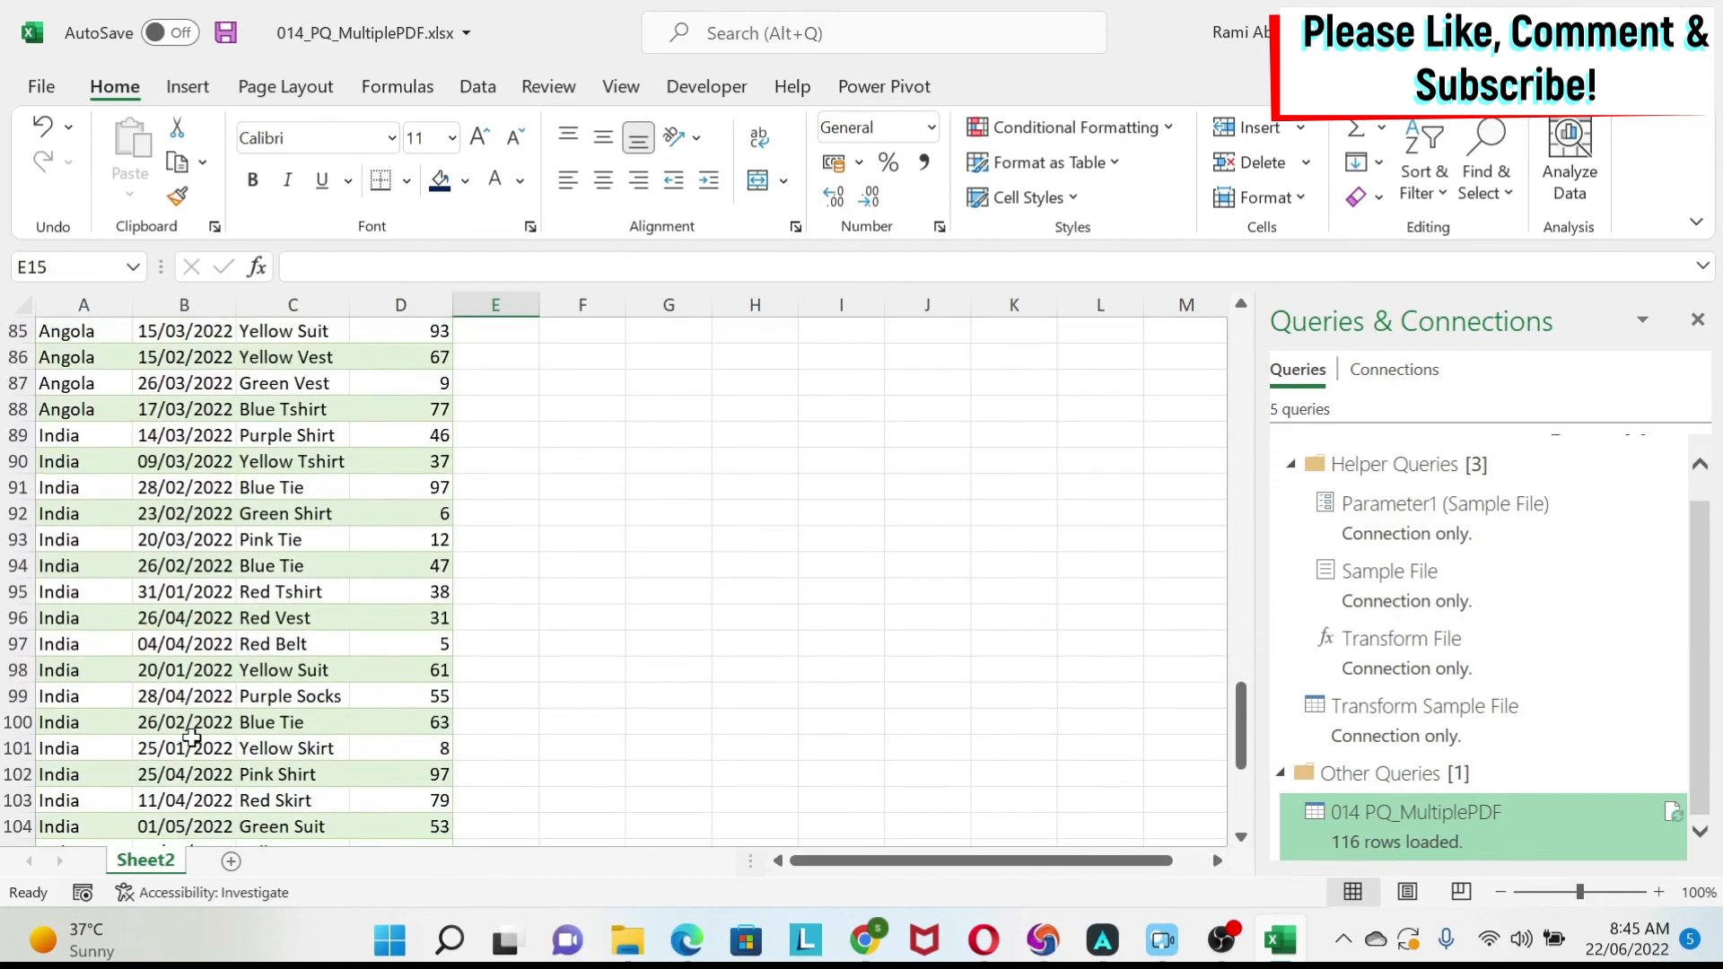
mouse_move(454, 581)
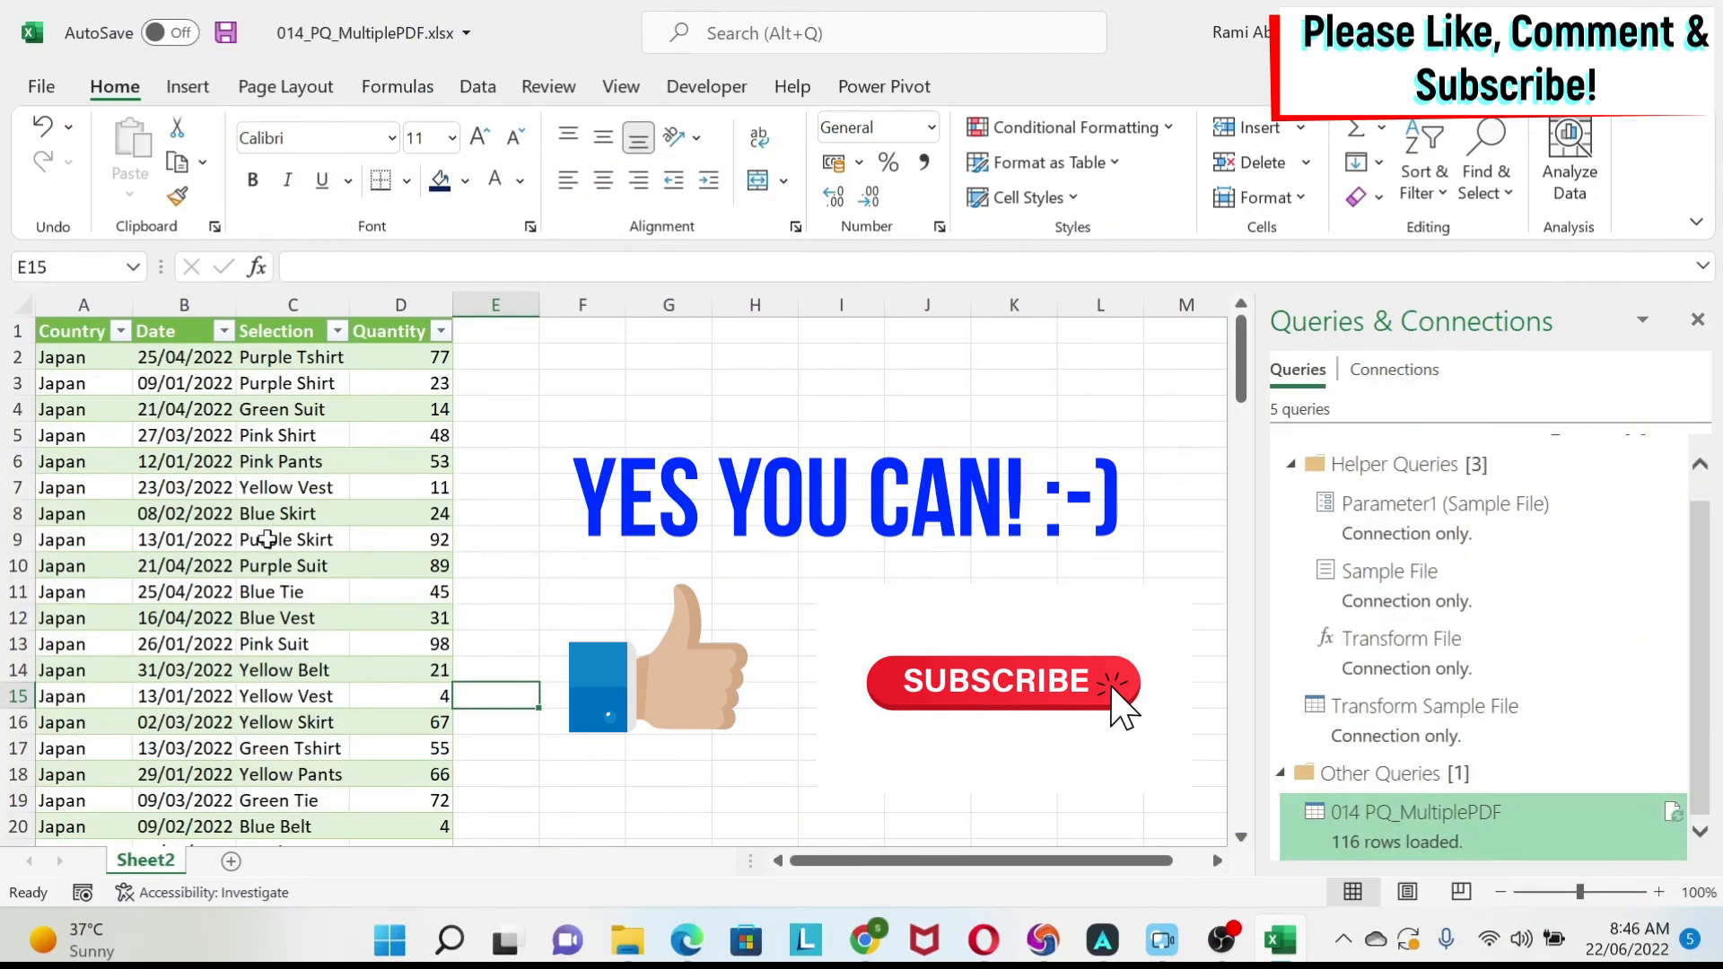
mouse_move(656, 376)
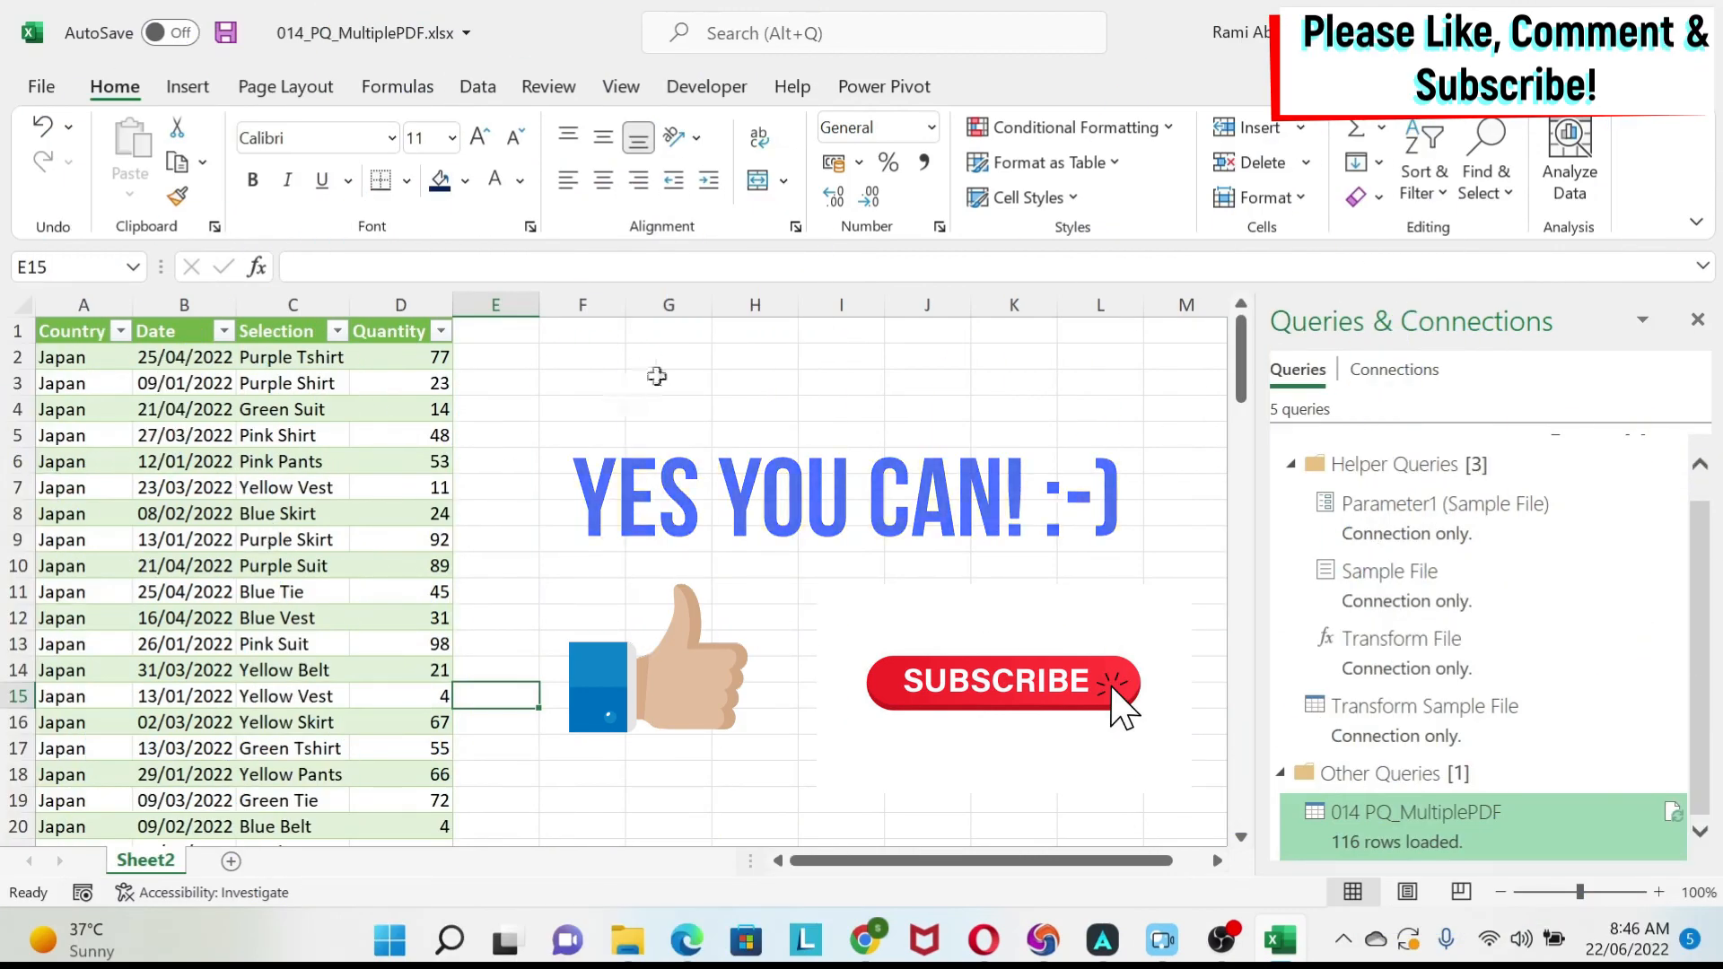